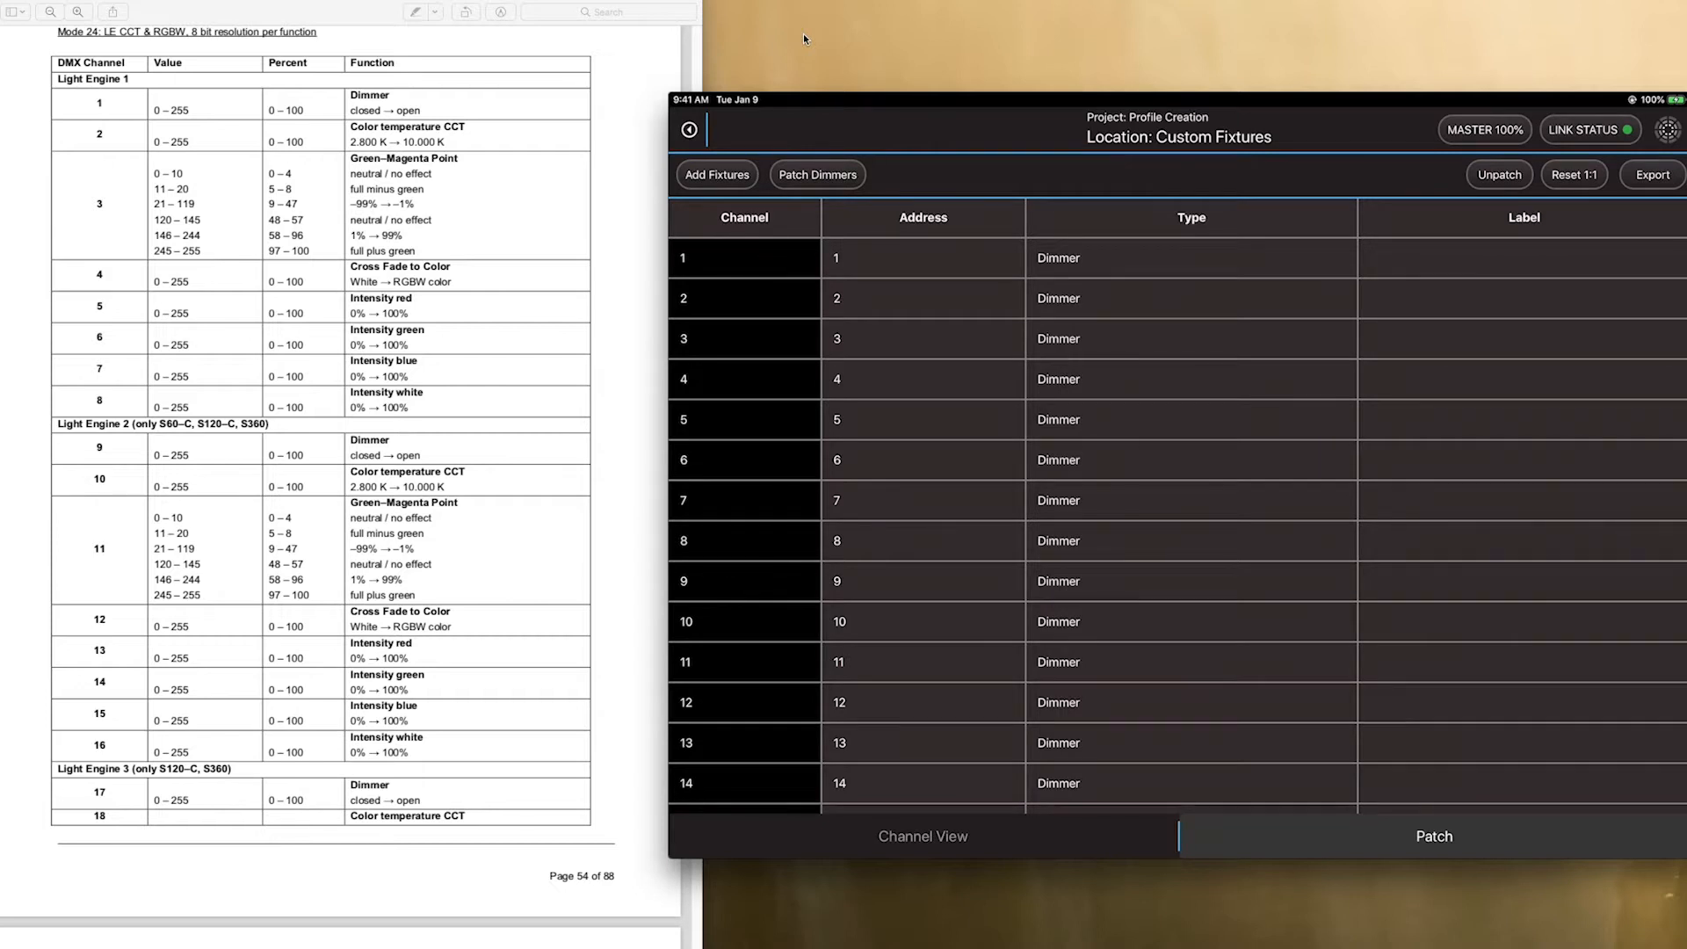
Create a new fixture profile under the Jeff Tests manufacturer
click(715, 174)
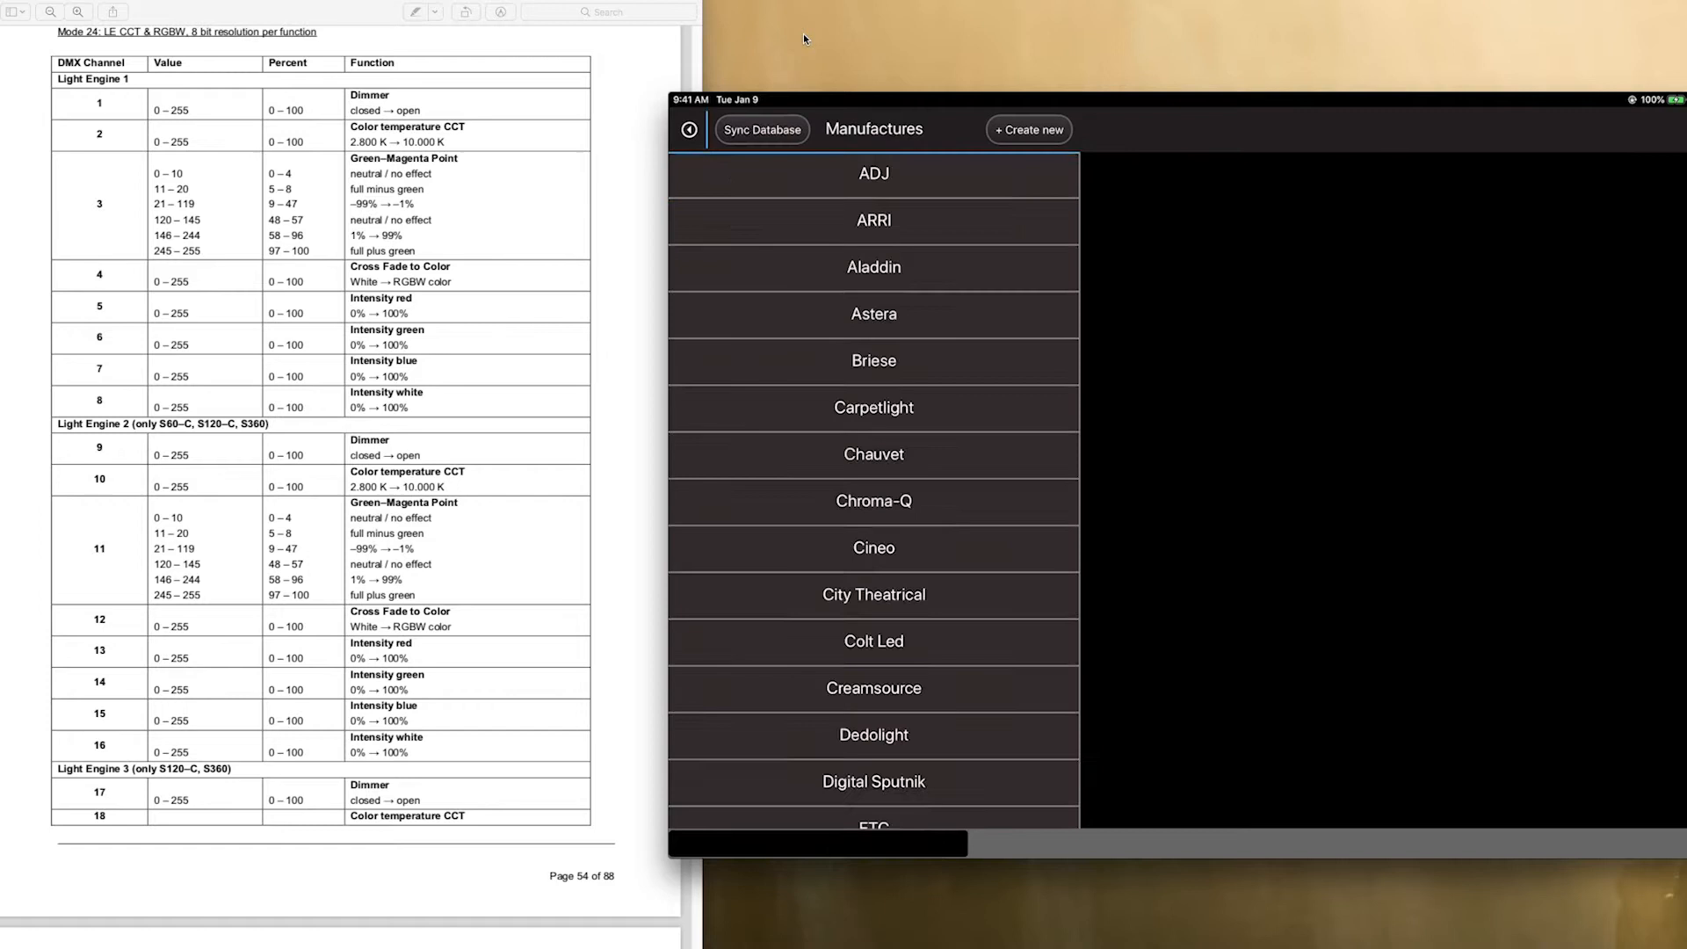
click(1026, 128)
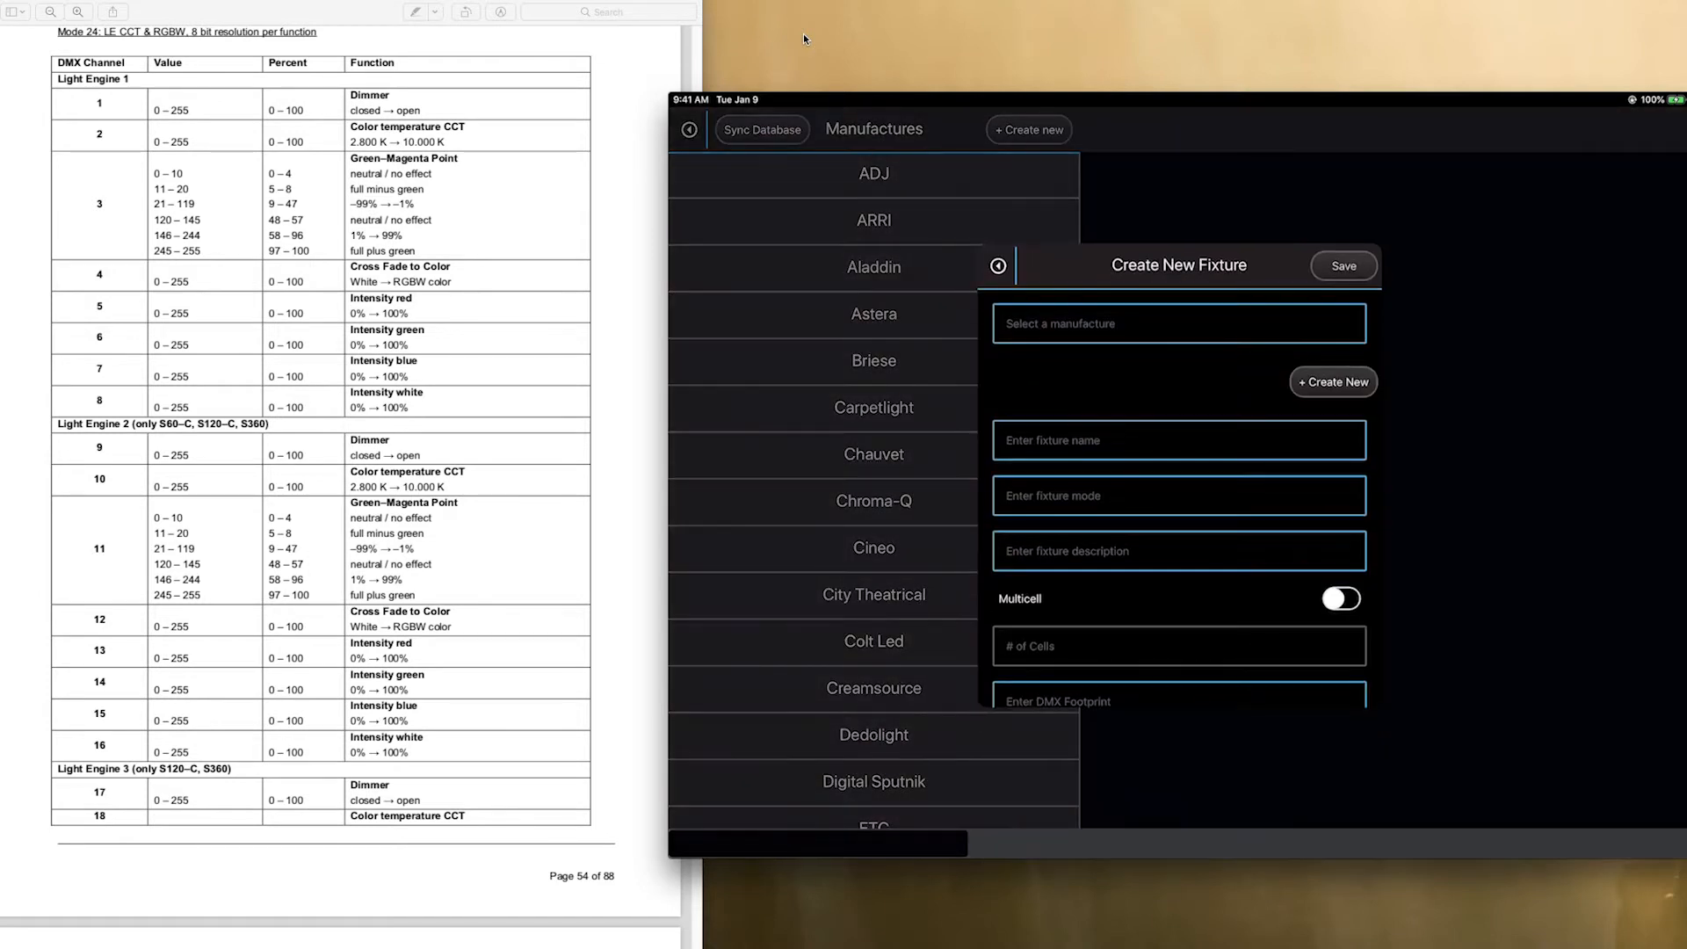
click(1175, 323)
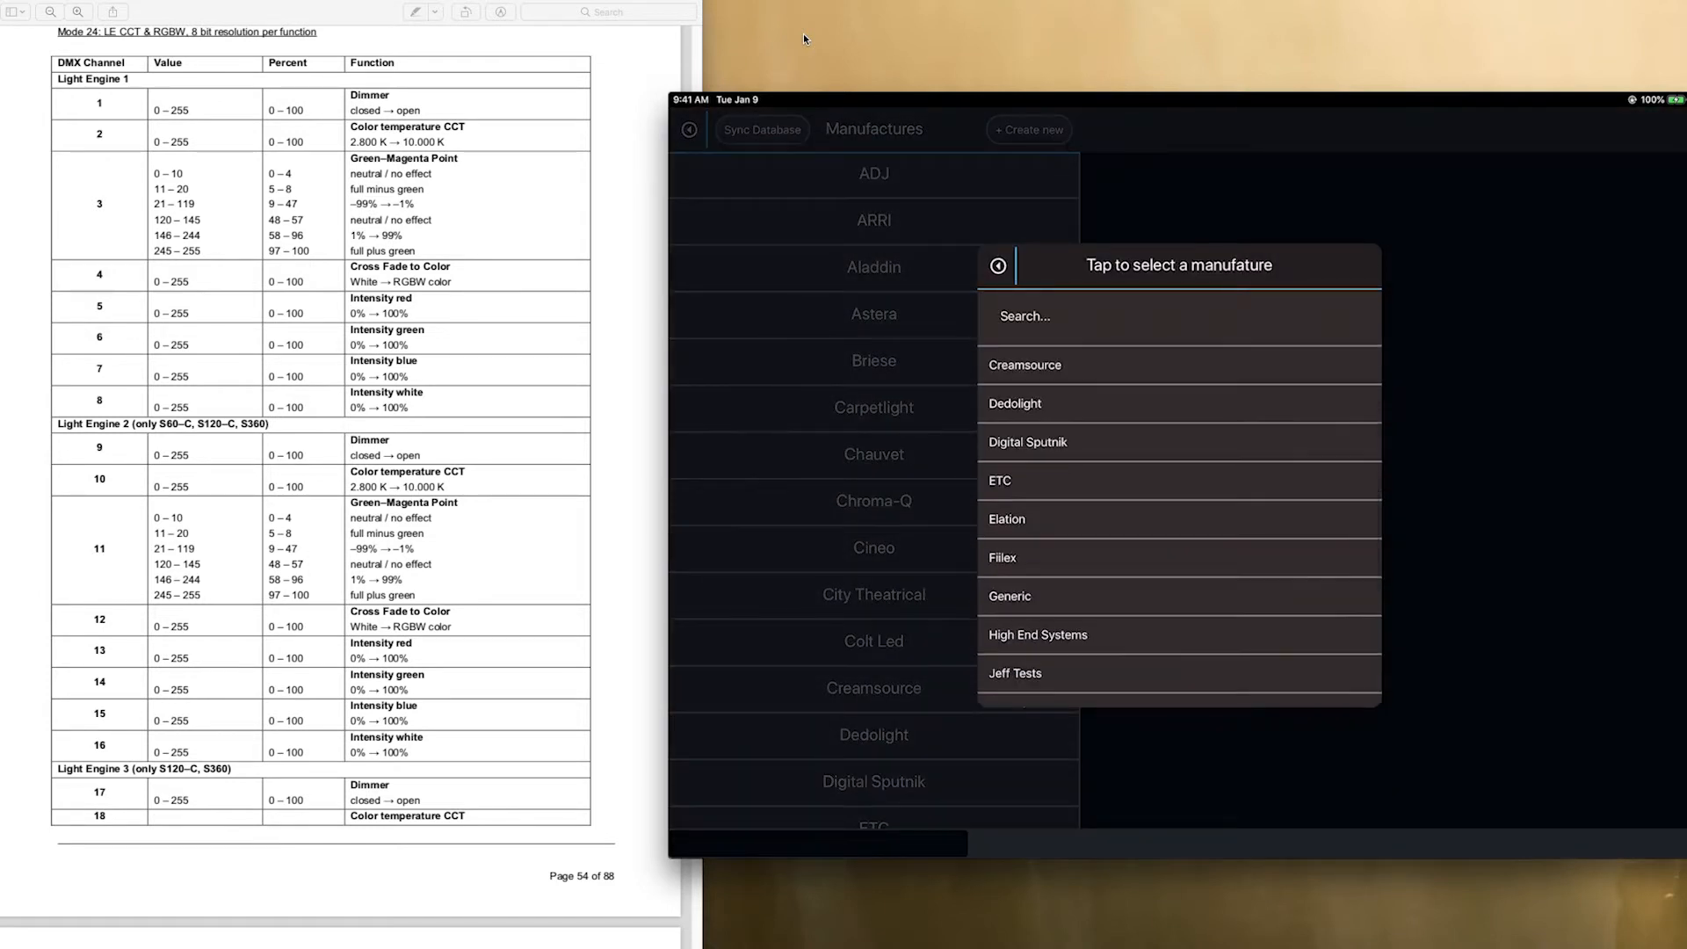
click(1333, 351)
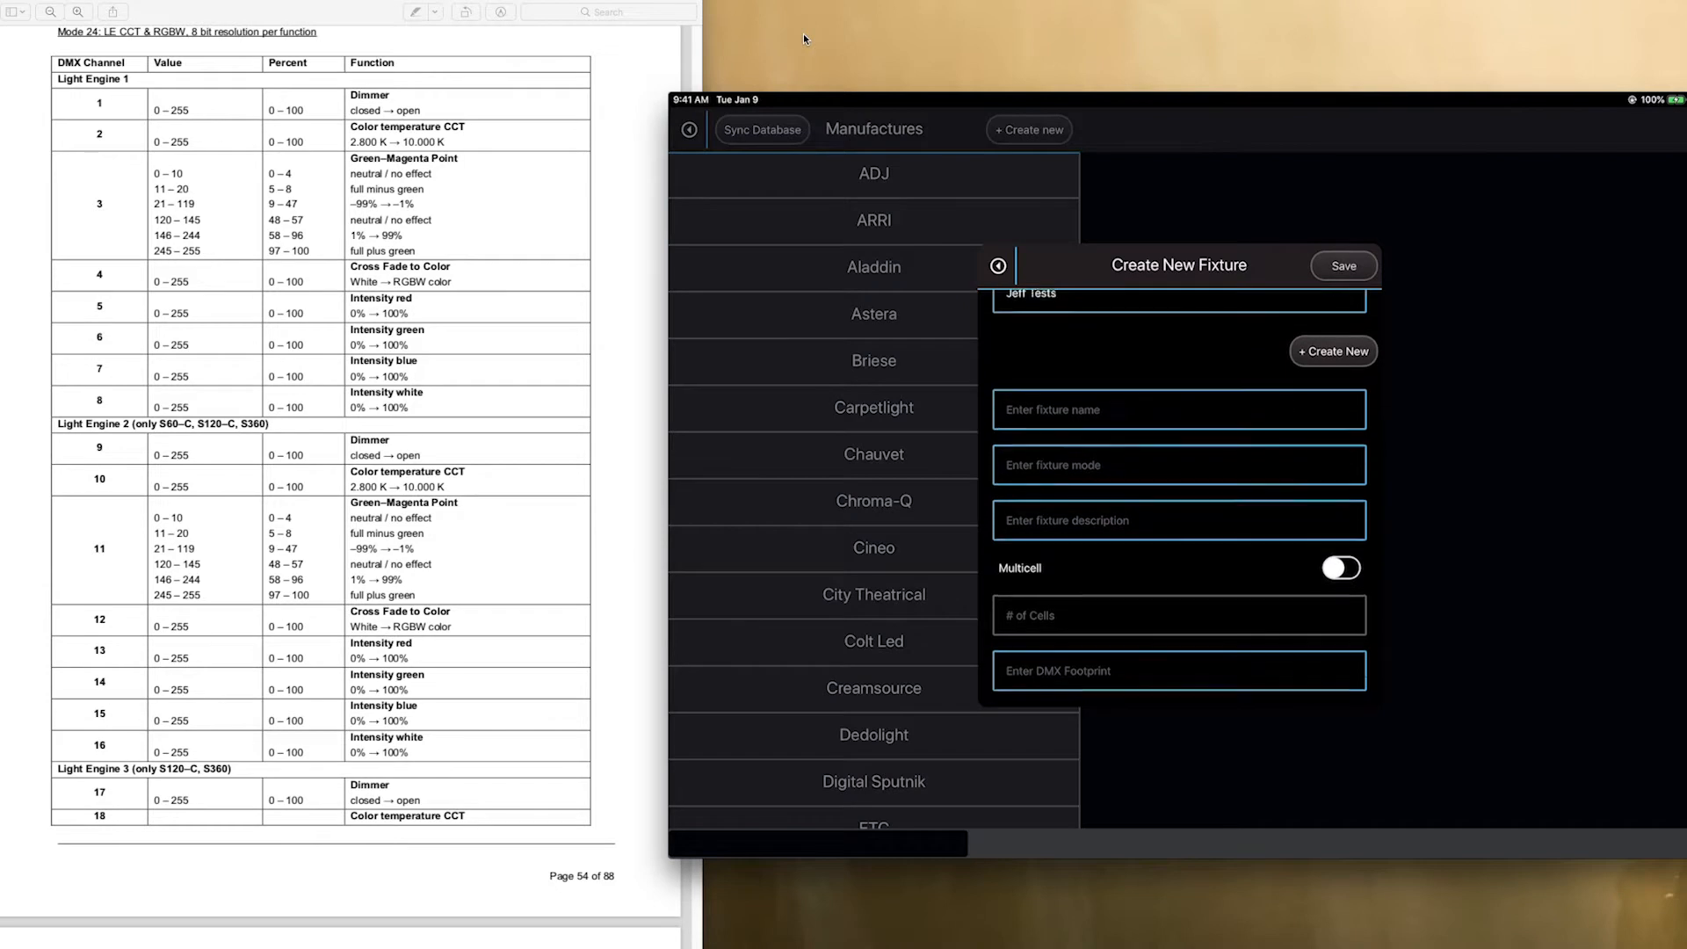
Enter 2 as the fixture's placeholder name
click(1177, 186)
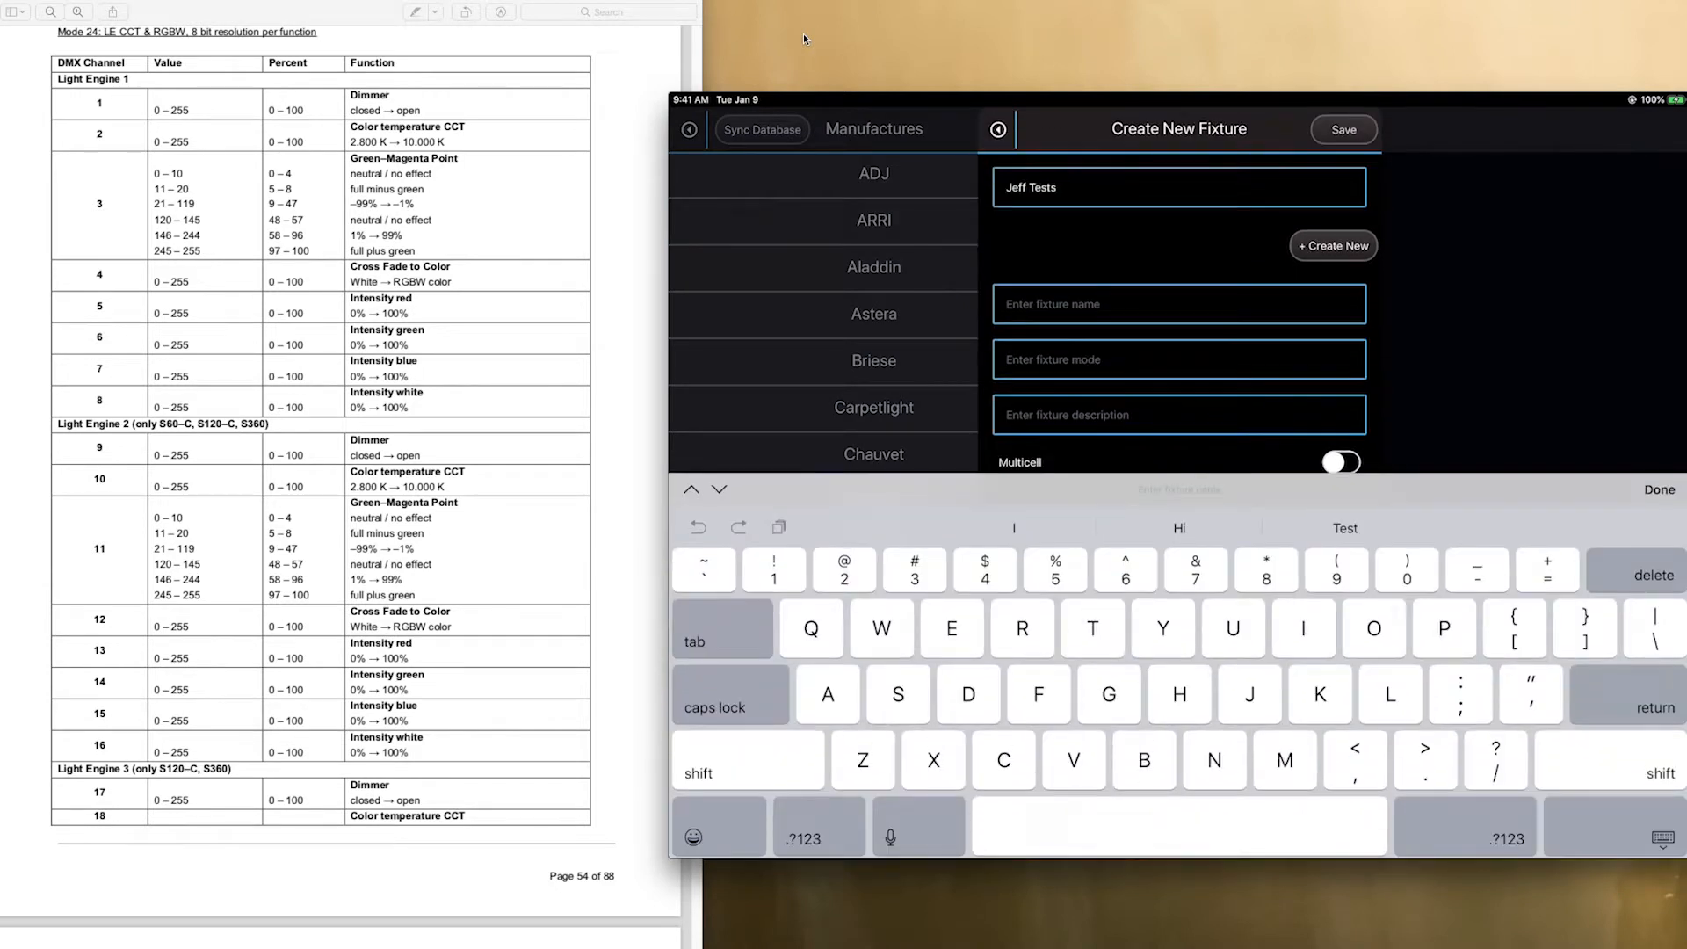
text(2)
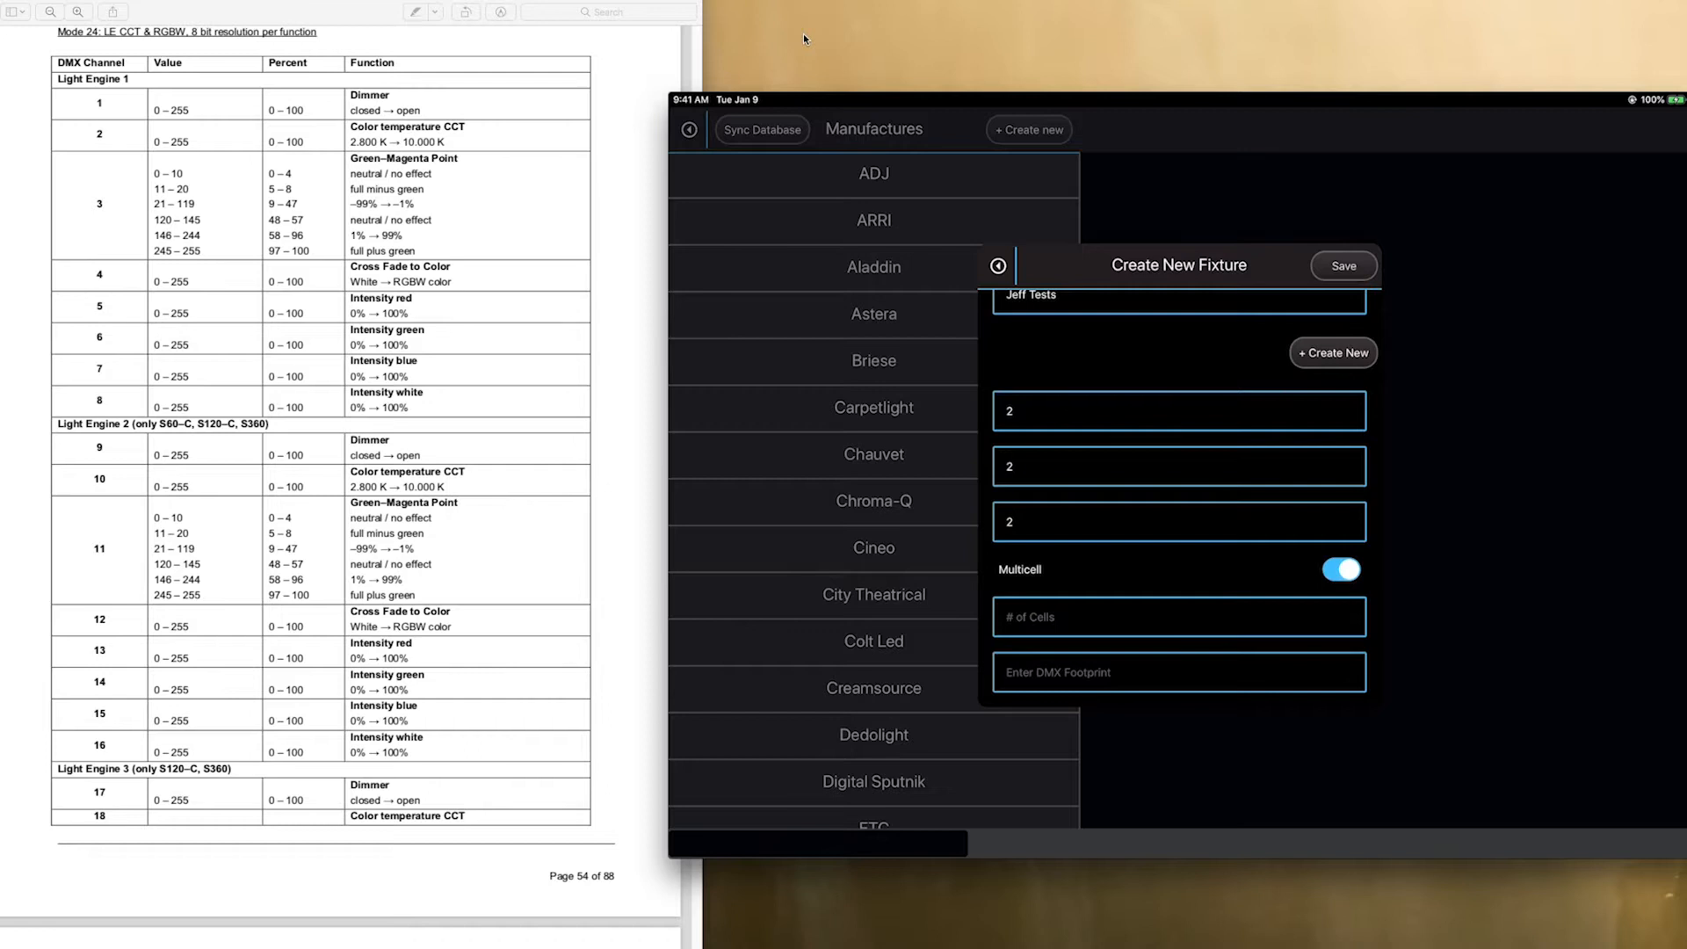
mouse_move(230, 306)
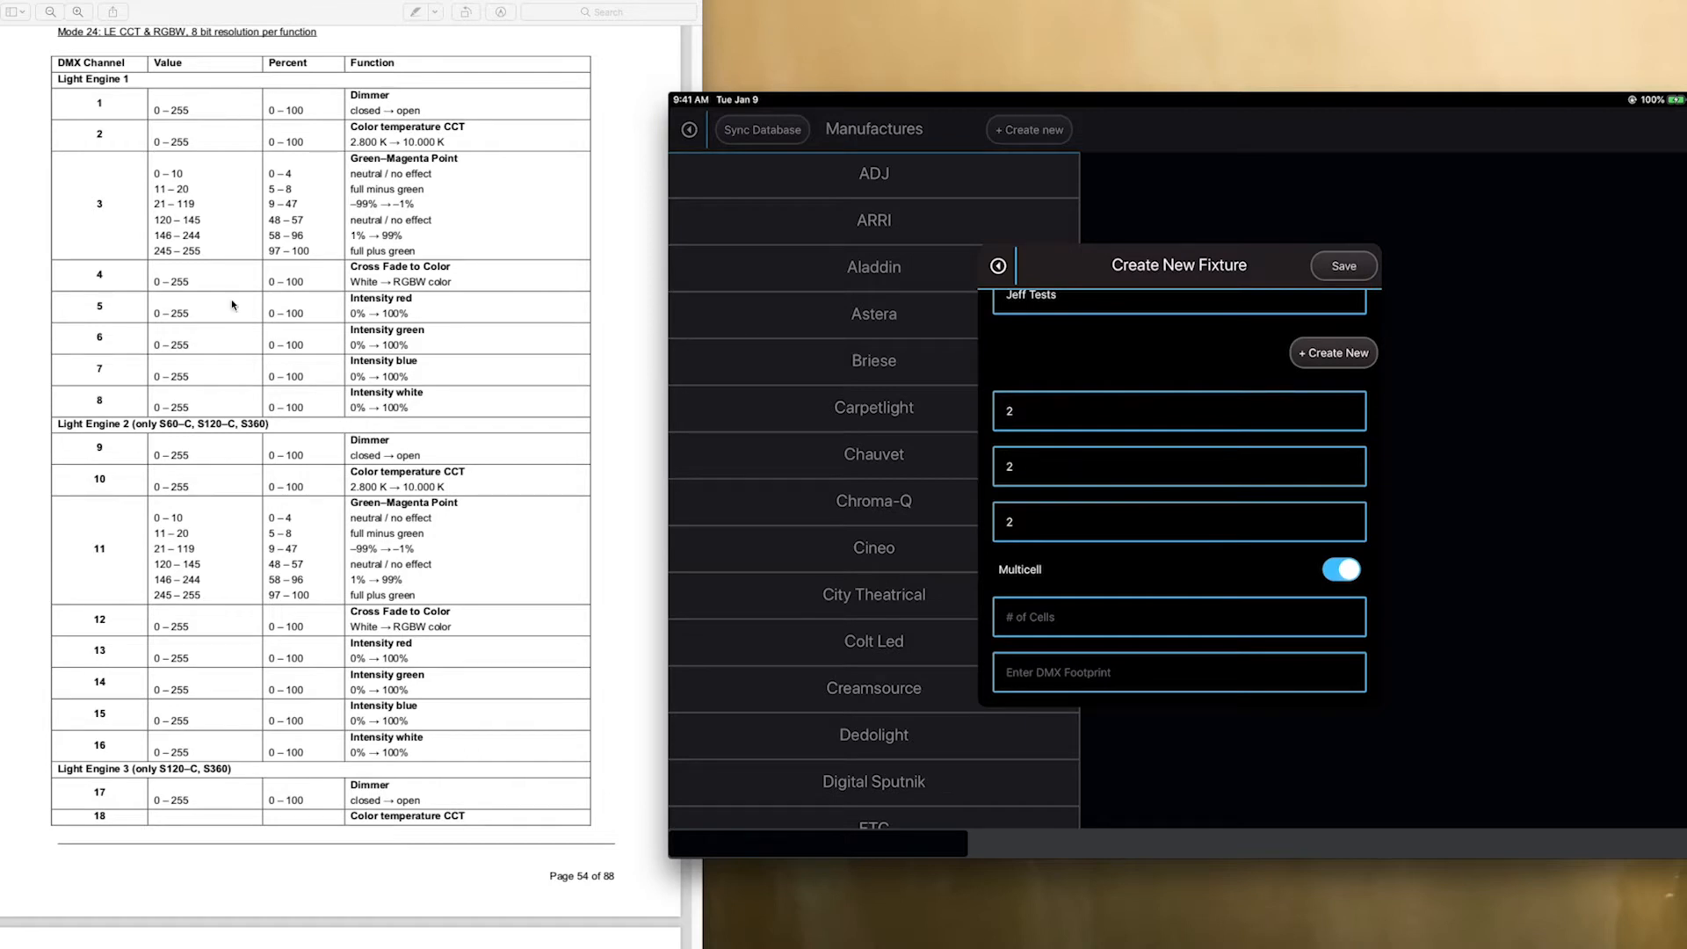
mouse_move(212, 148)
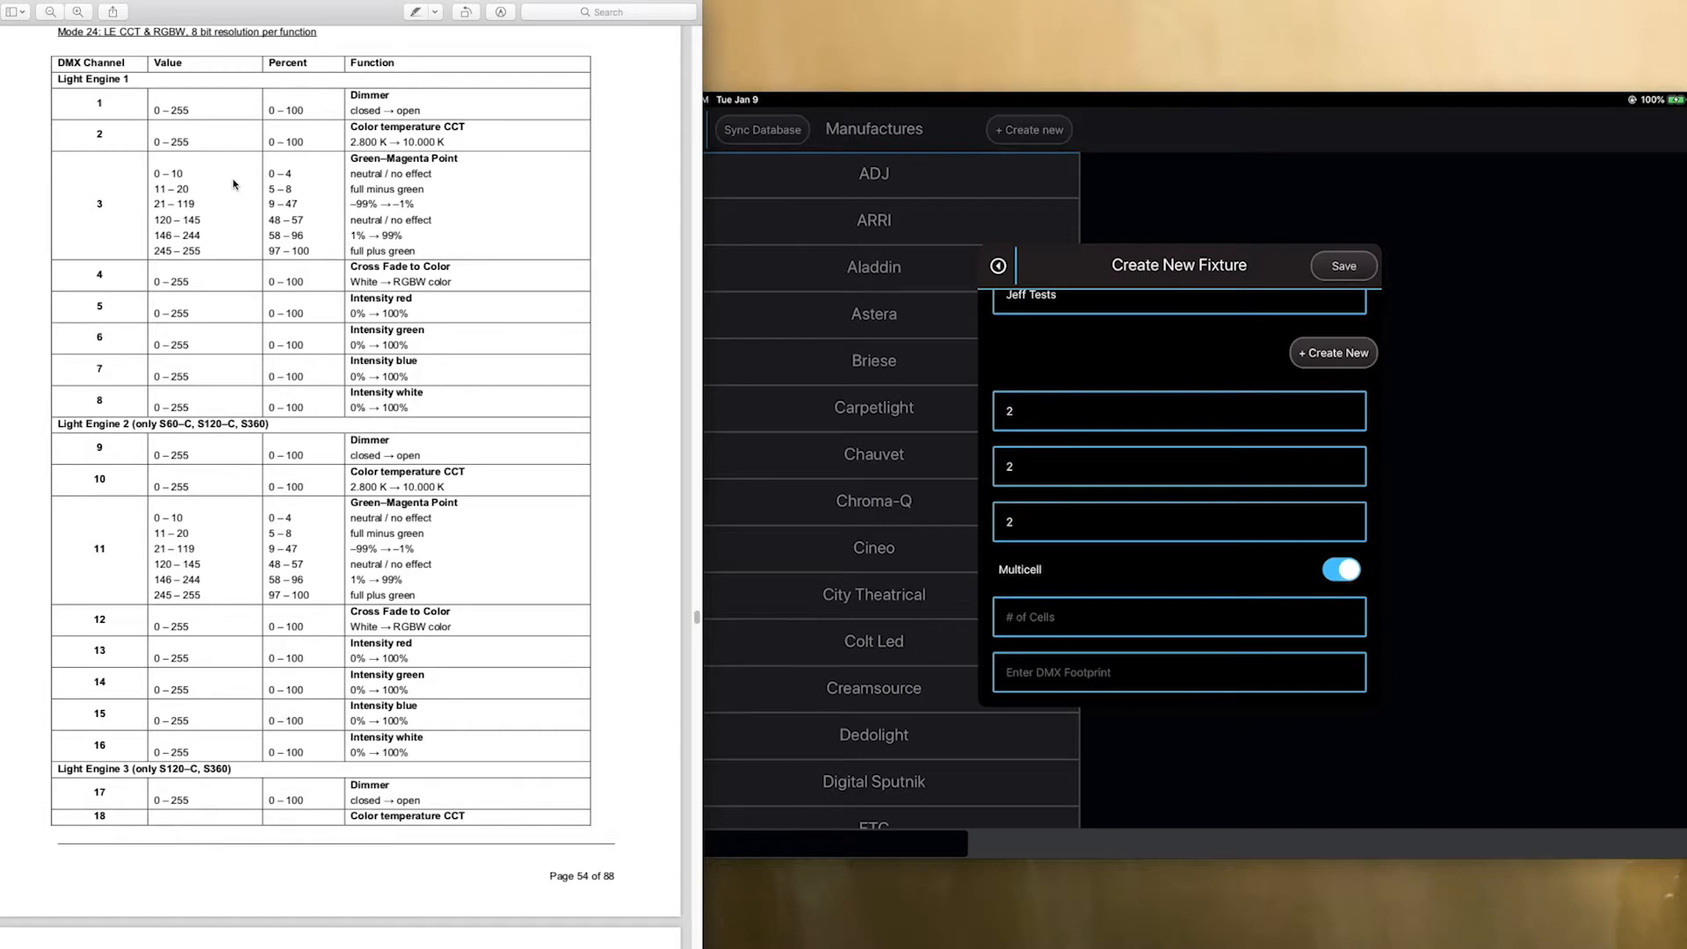
Scroll the manual to page 67's Light Engine 12 and fan control table and select the fan channel number
scroll(down, 3)
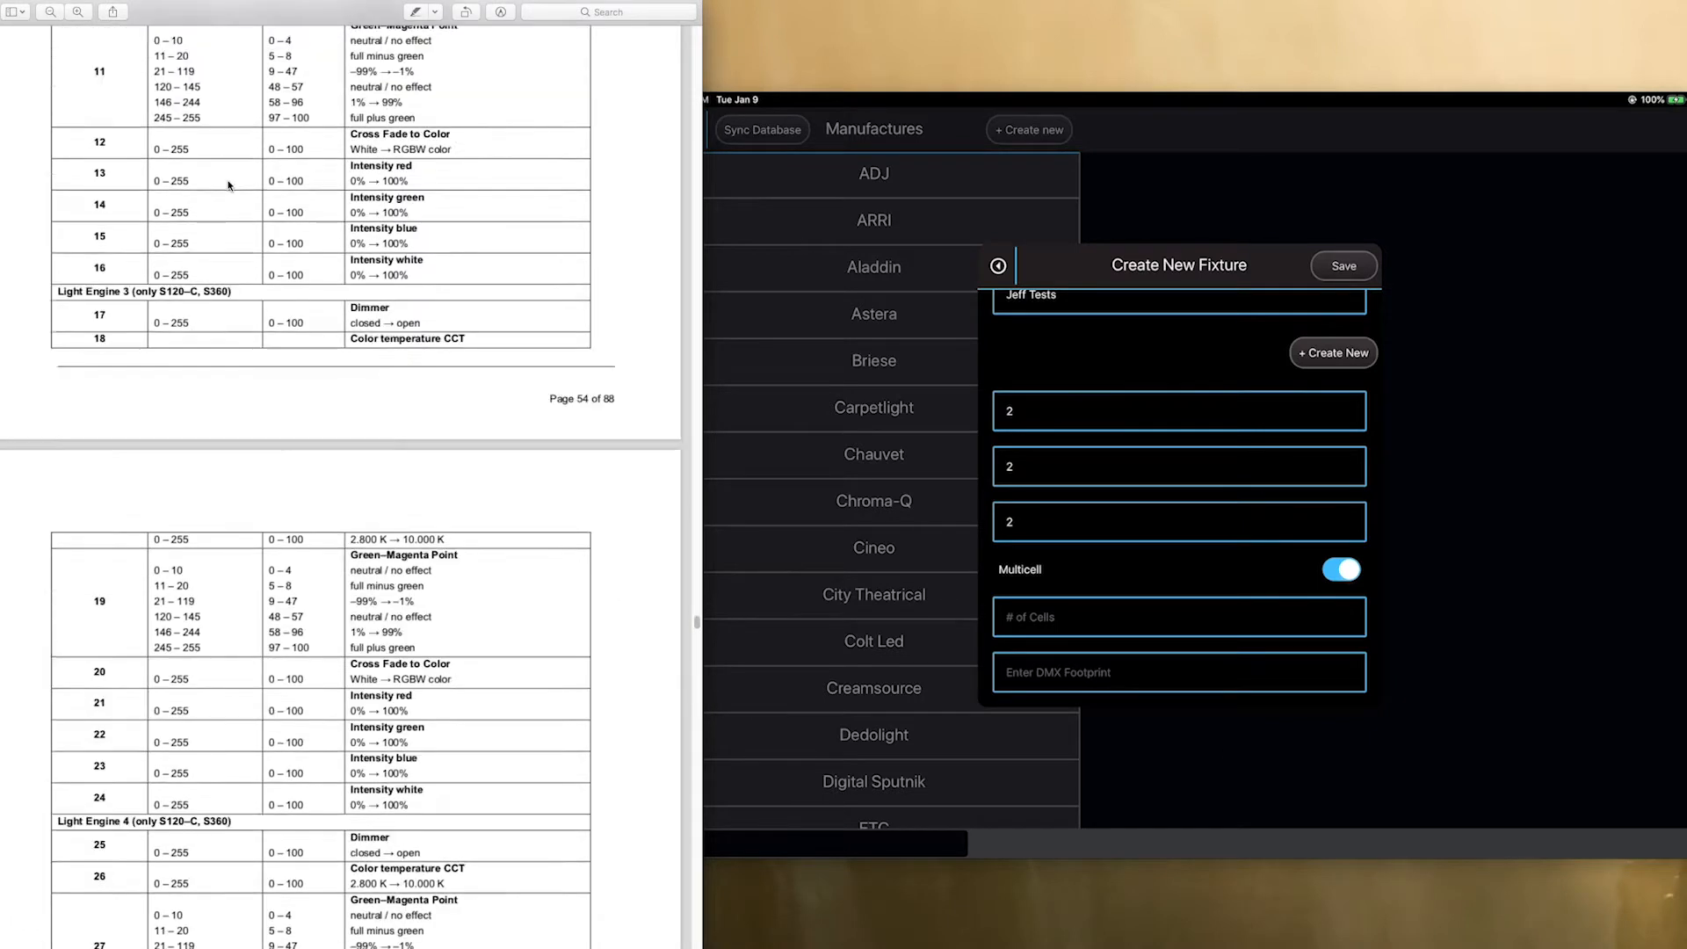
scroll(down, 3)
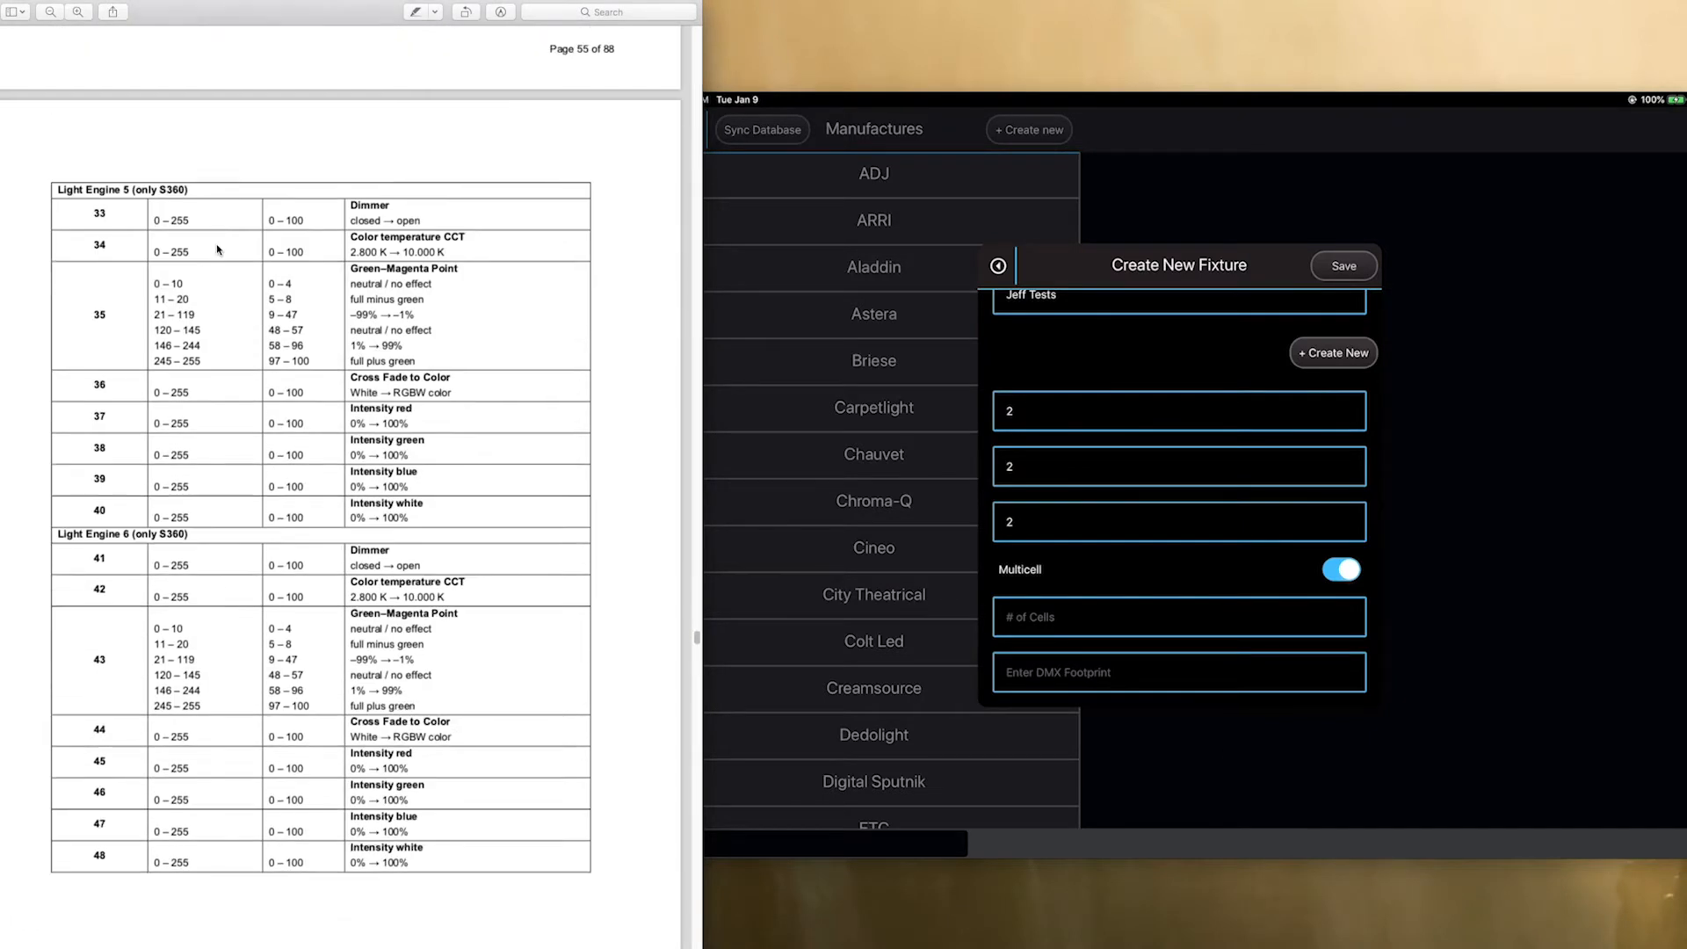
scroll(down, 3)
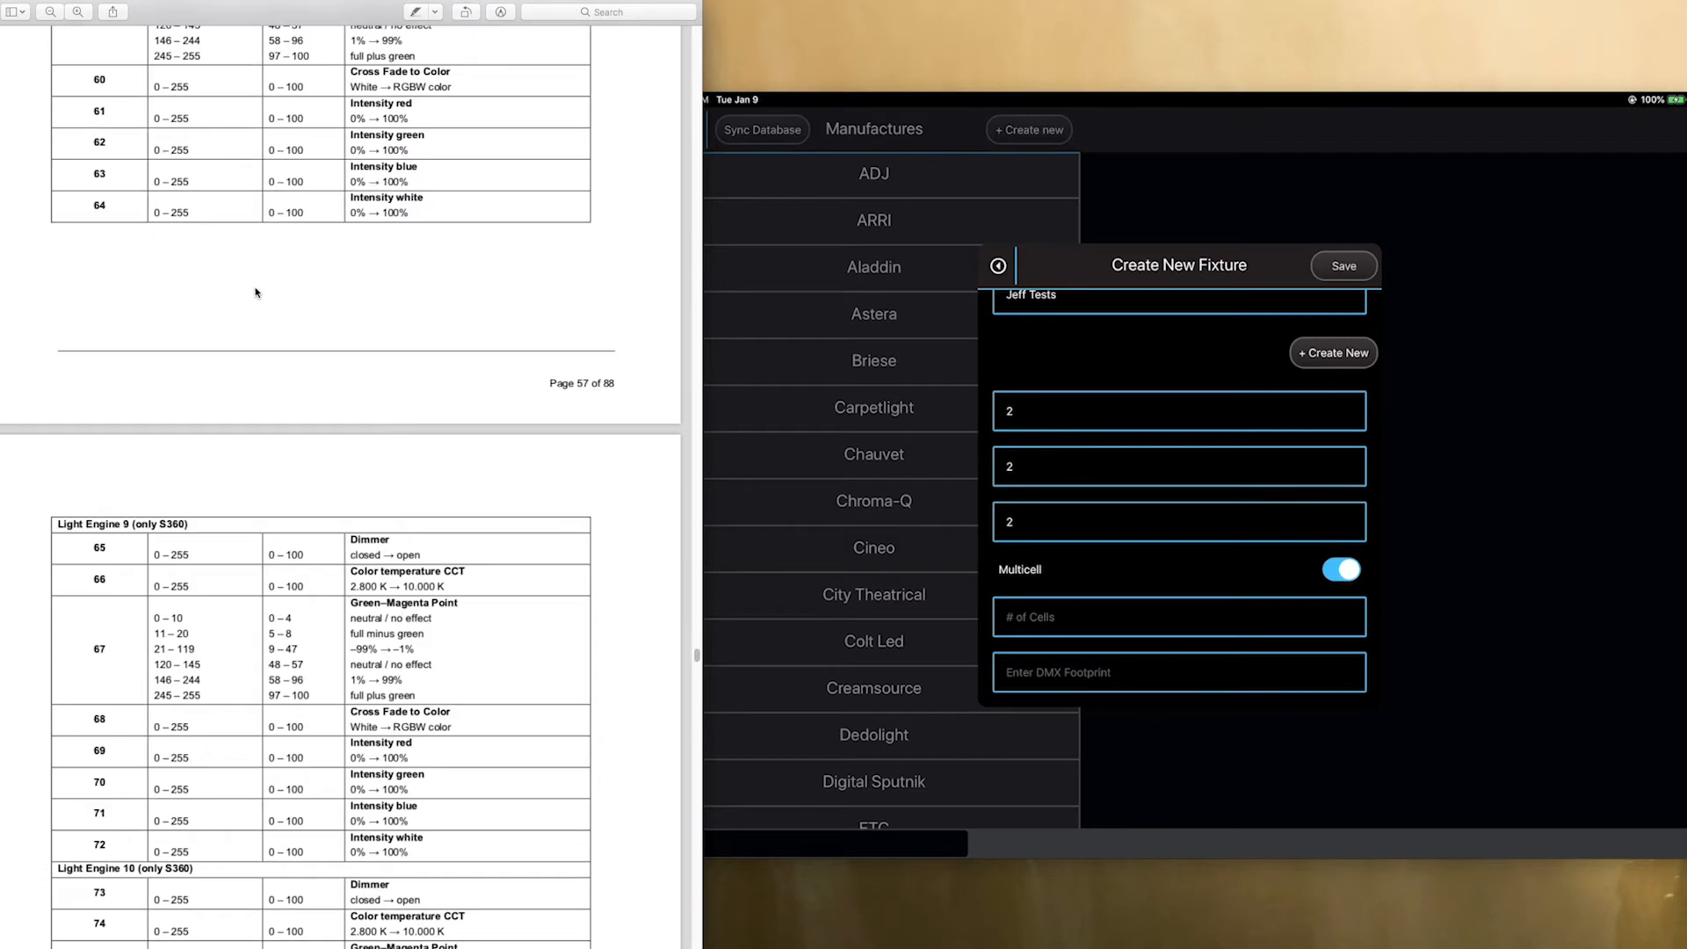
scroll(down, 3)
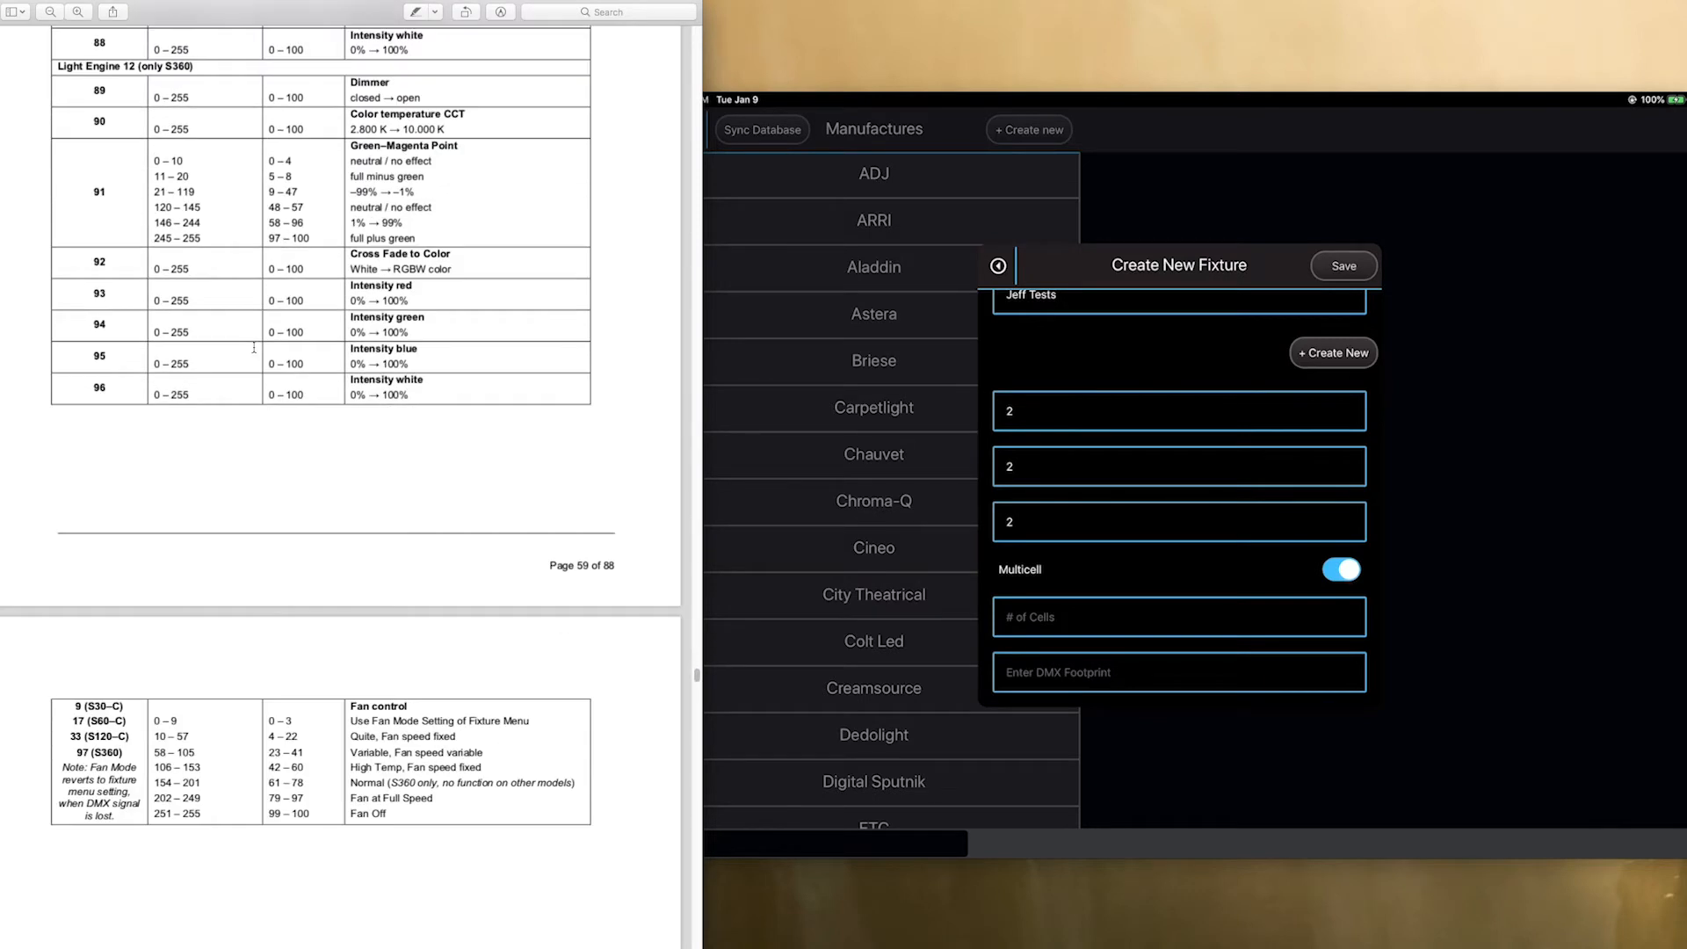
scroll(down, 3)
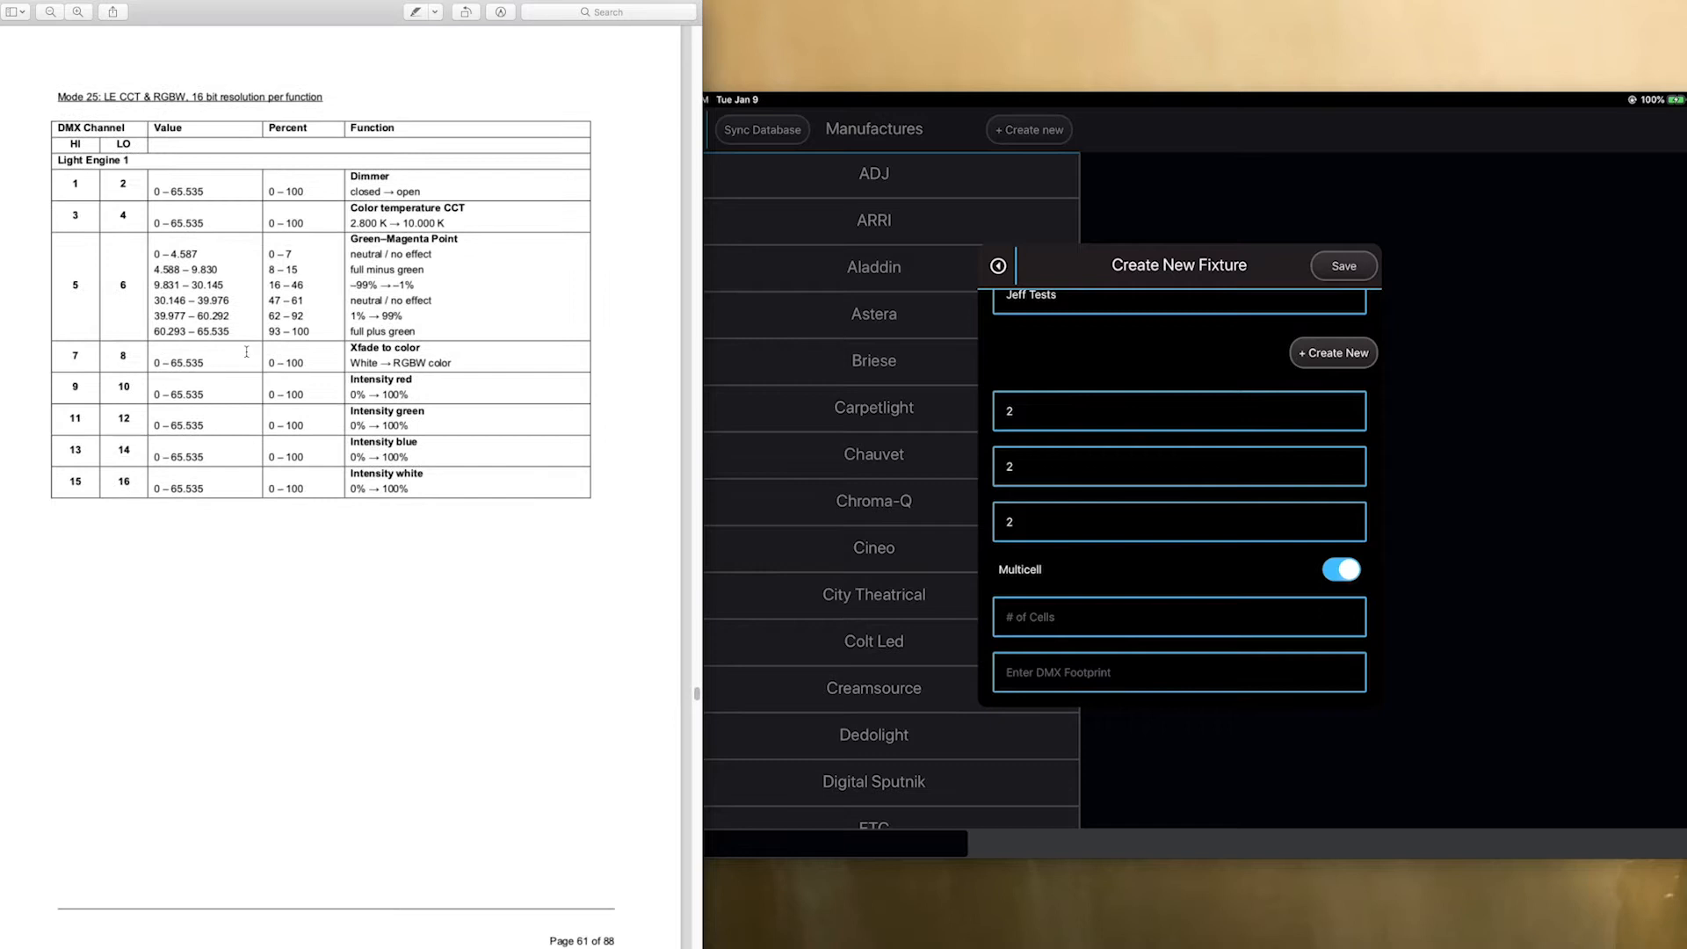
scroll(up, 3)
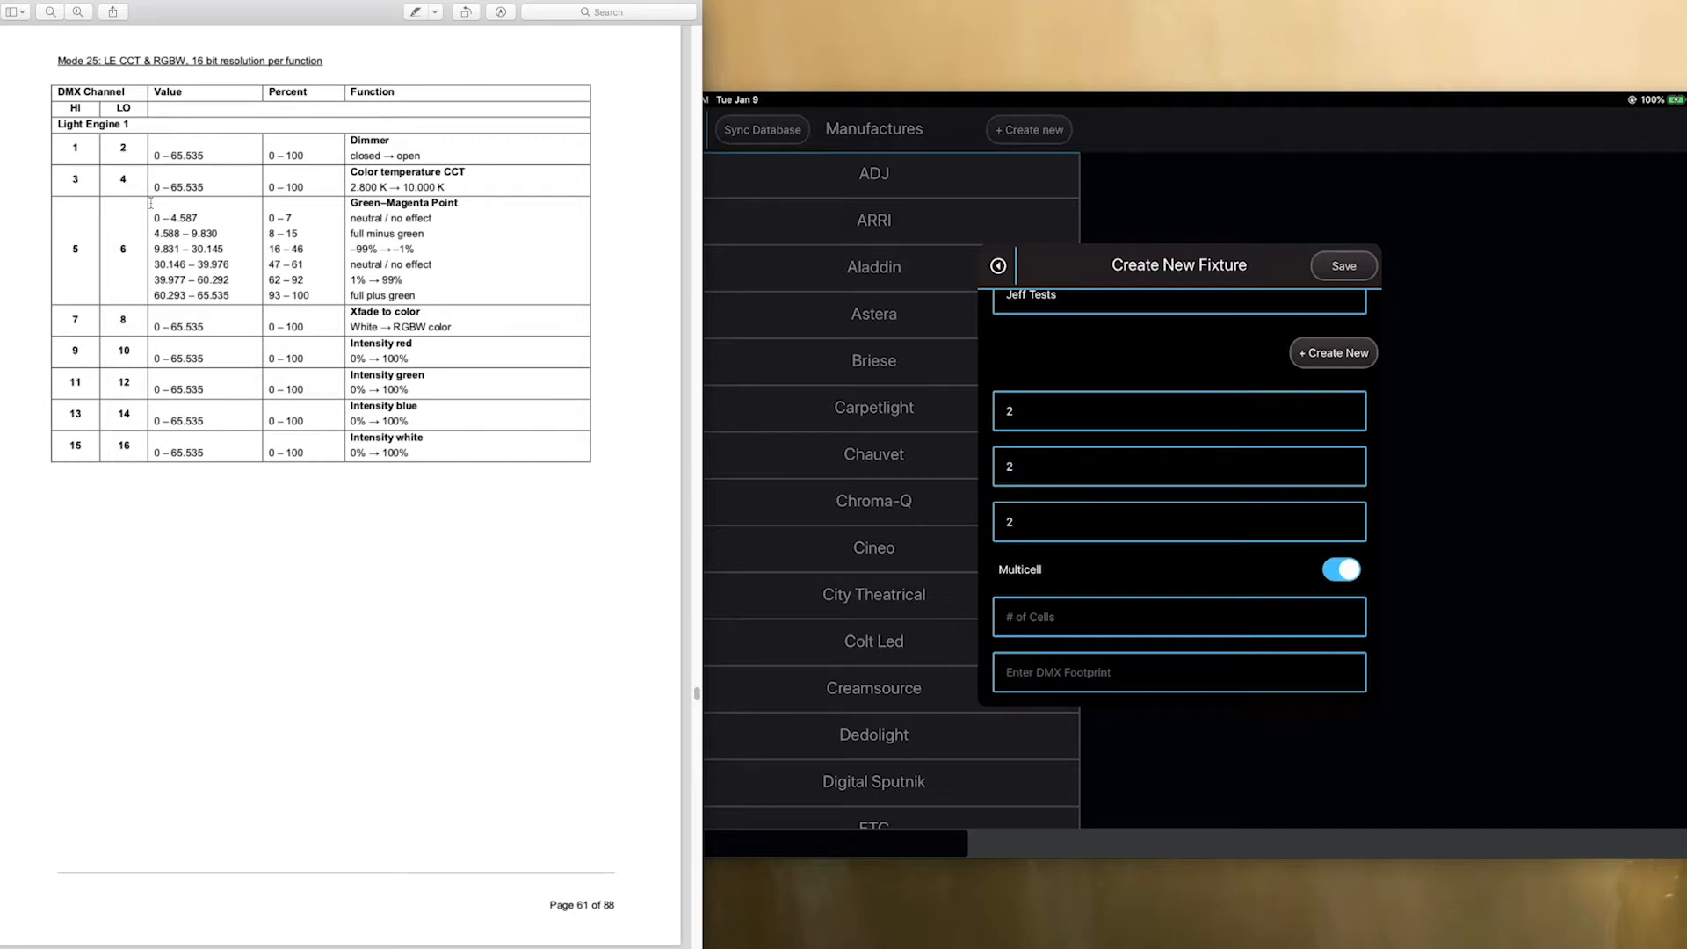
scroll(down, 3)
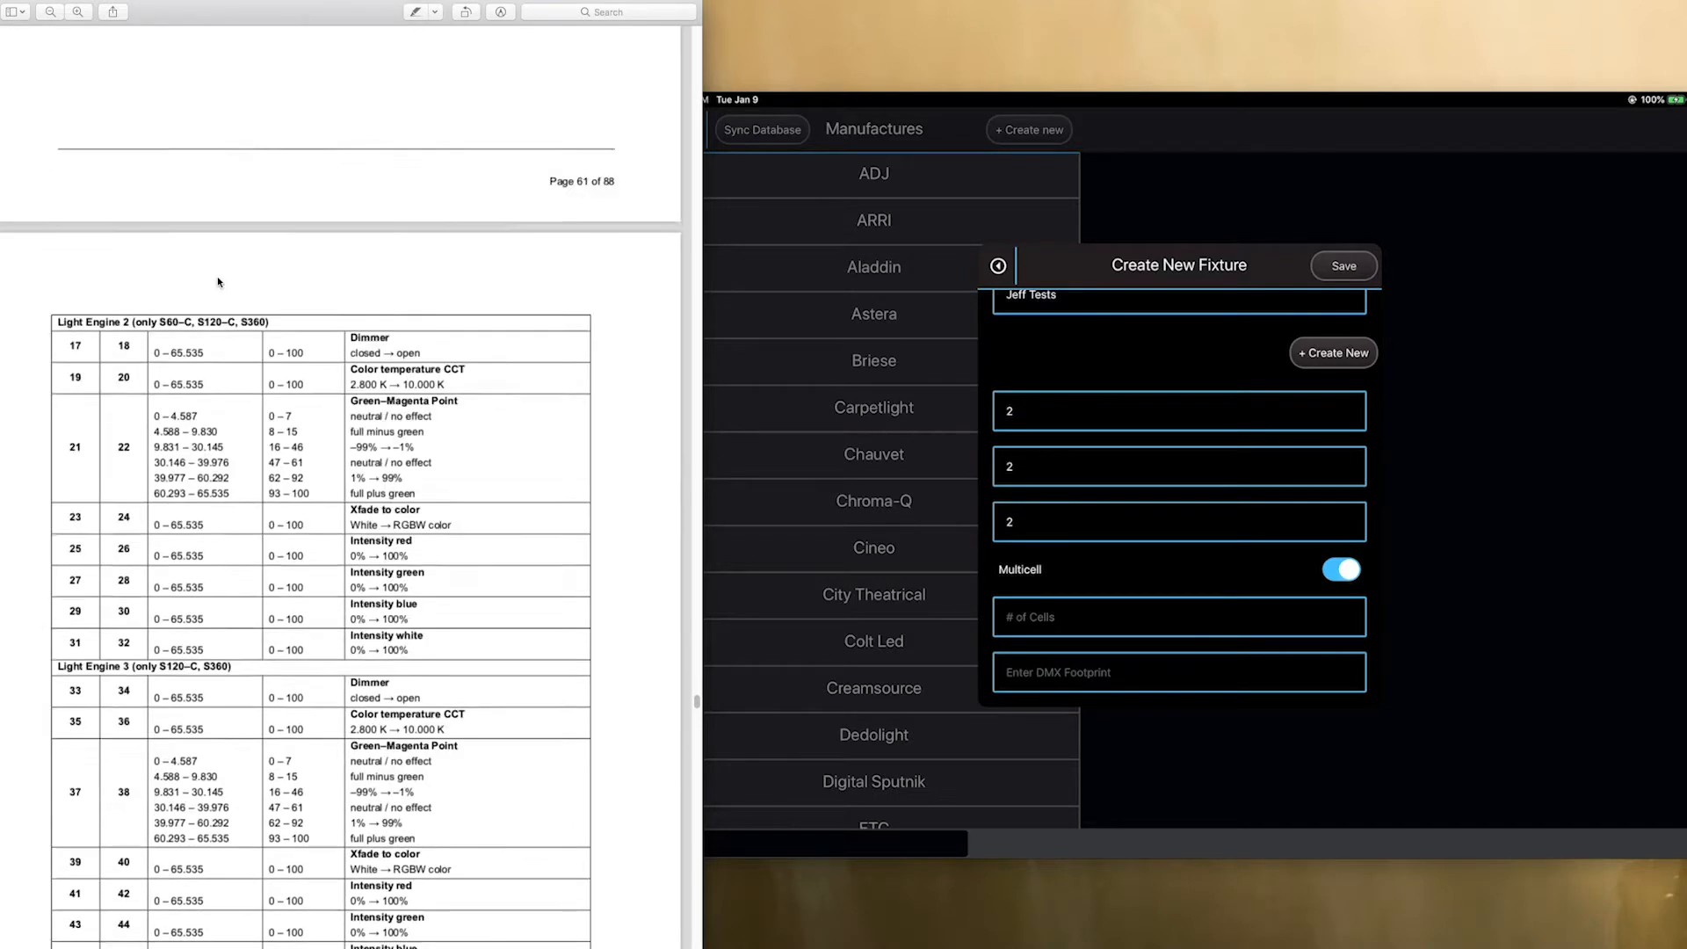
scroll(down, 3)
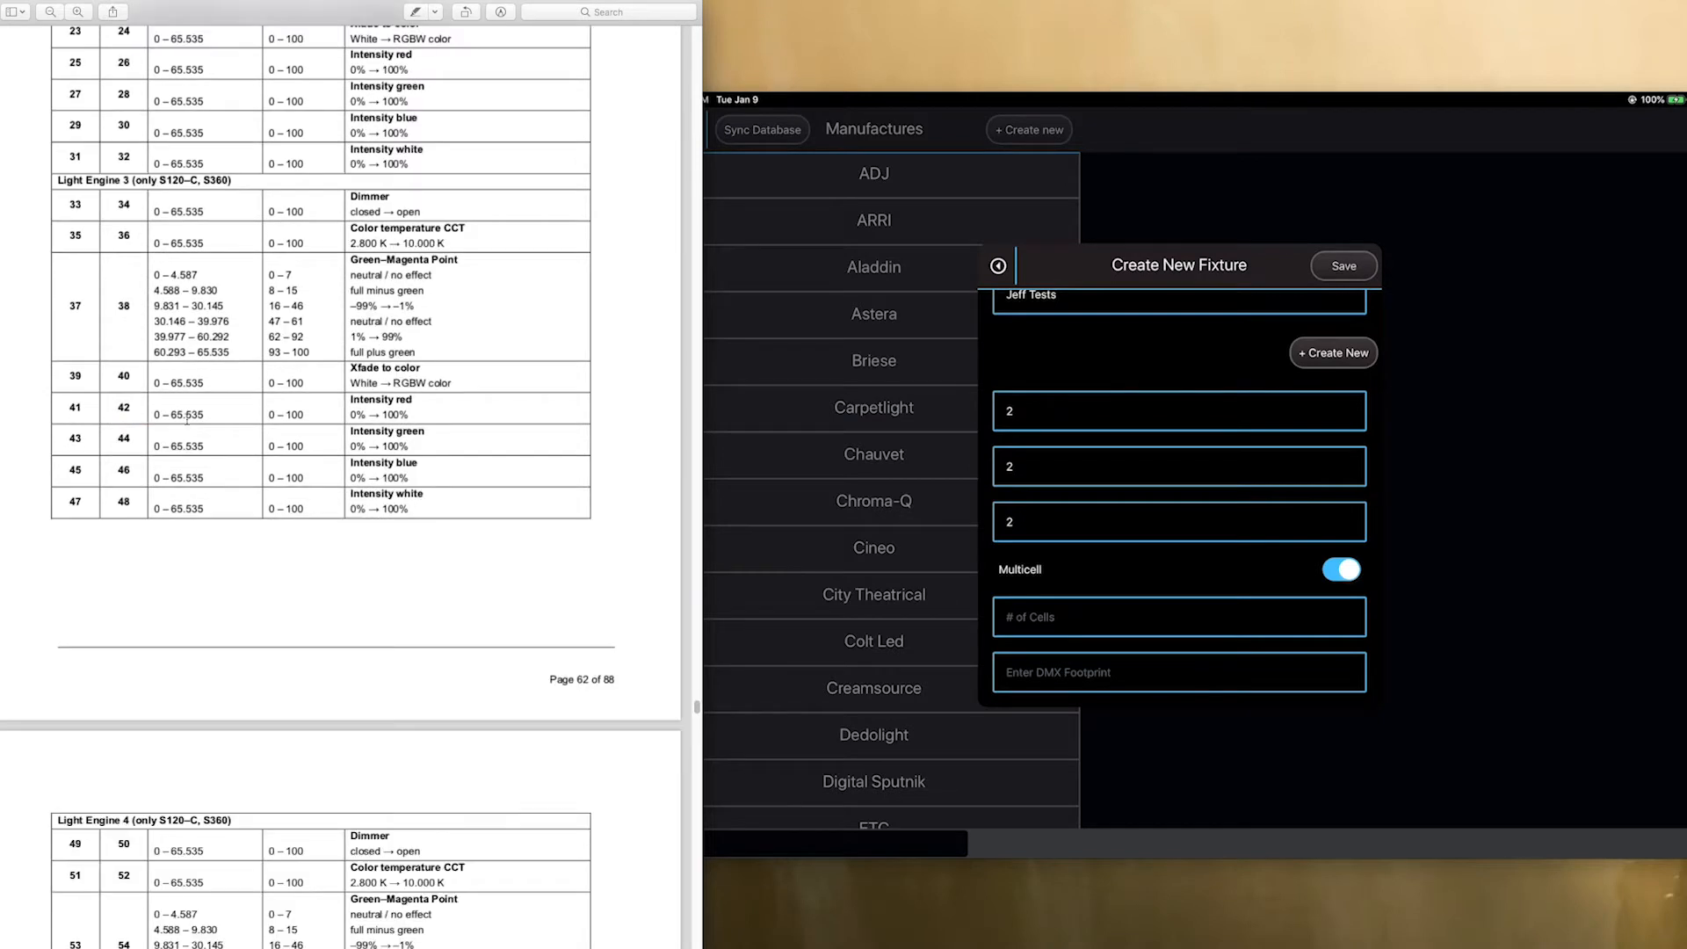
scroll(down, 3)
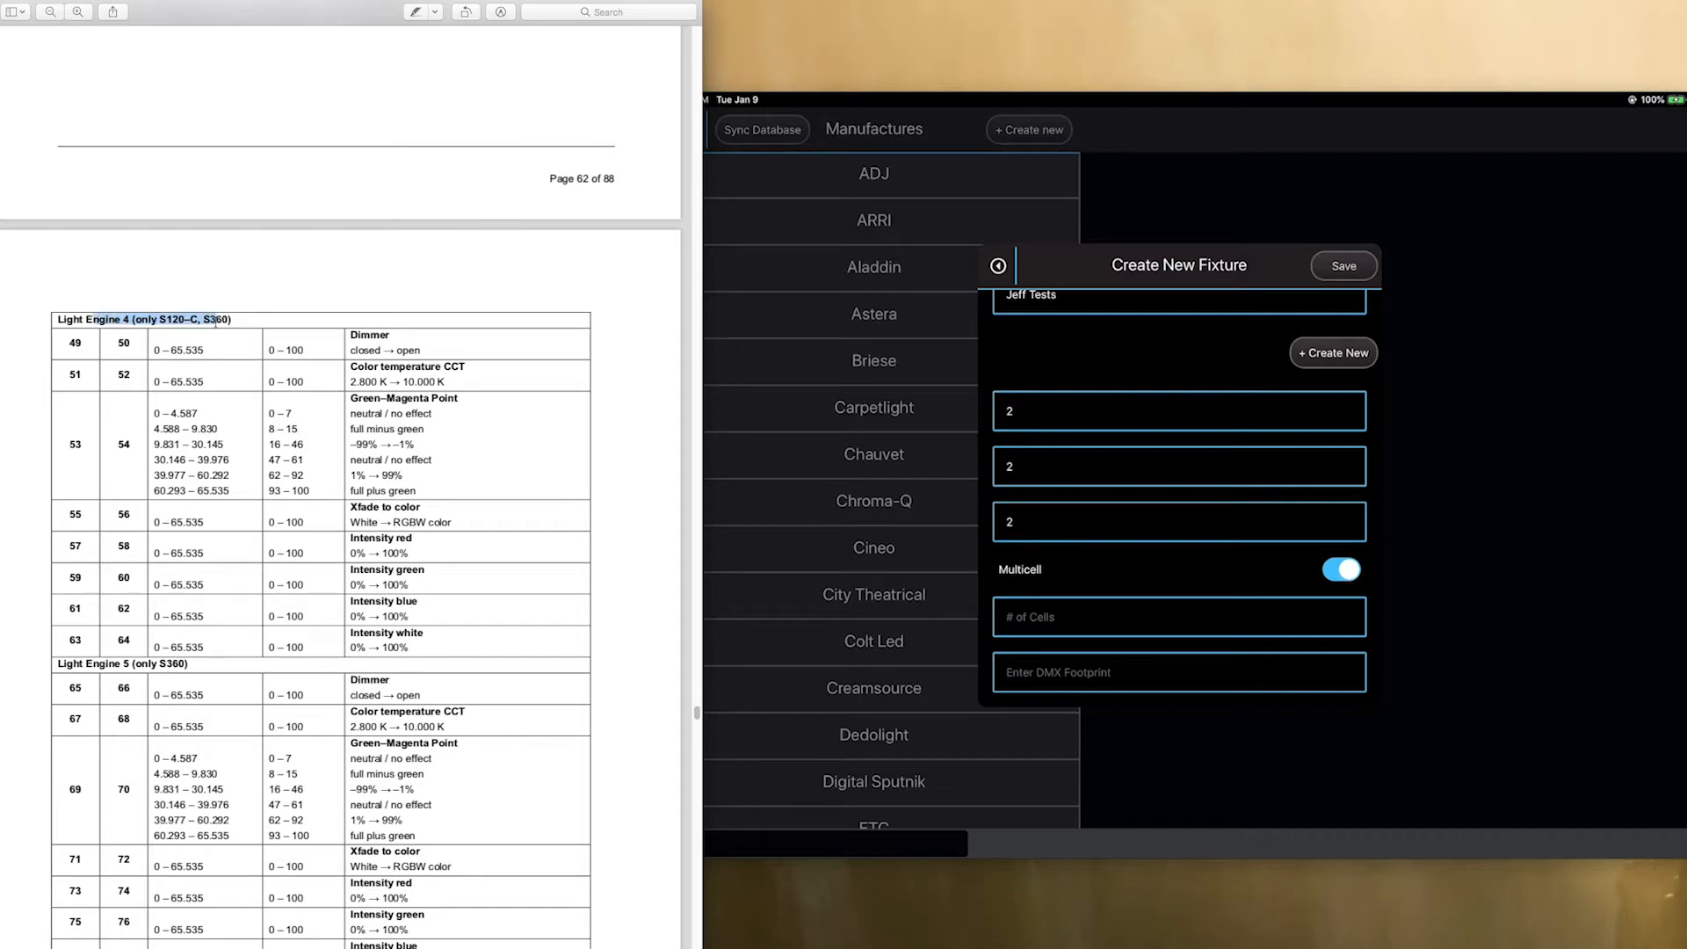
scroll(down, 3)
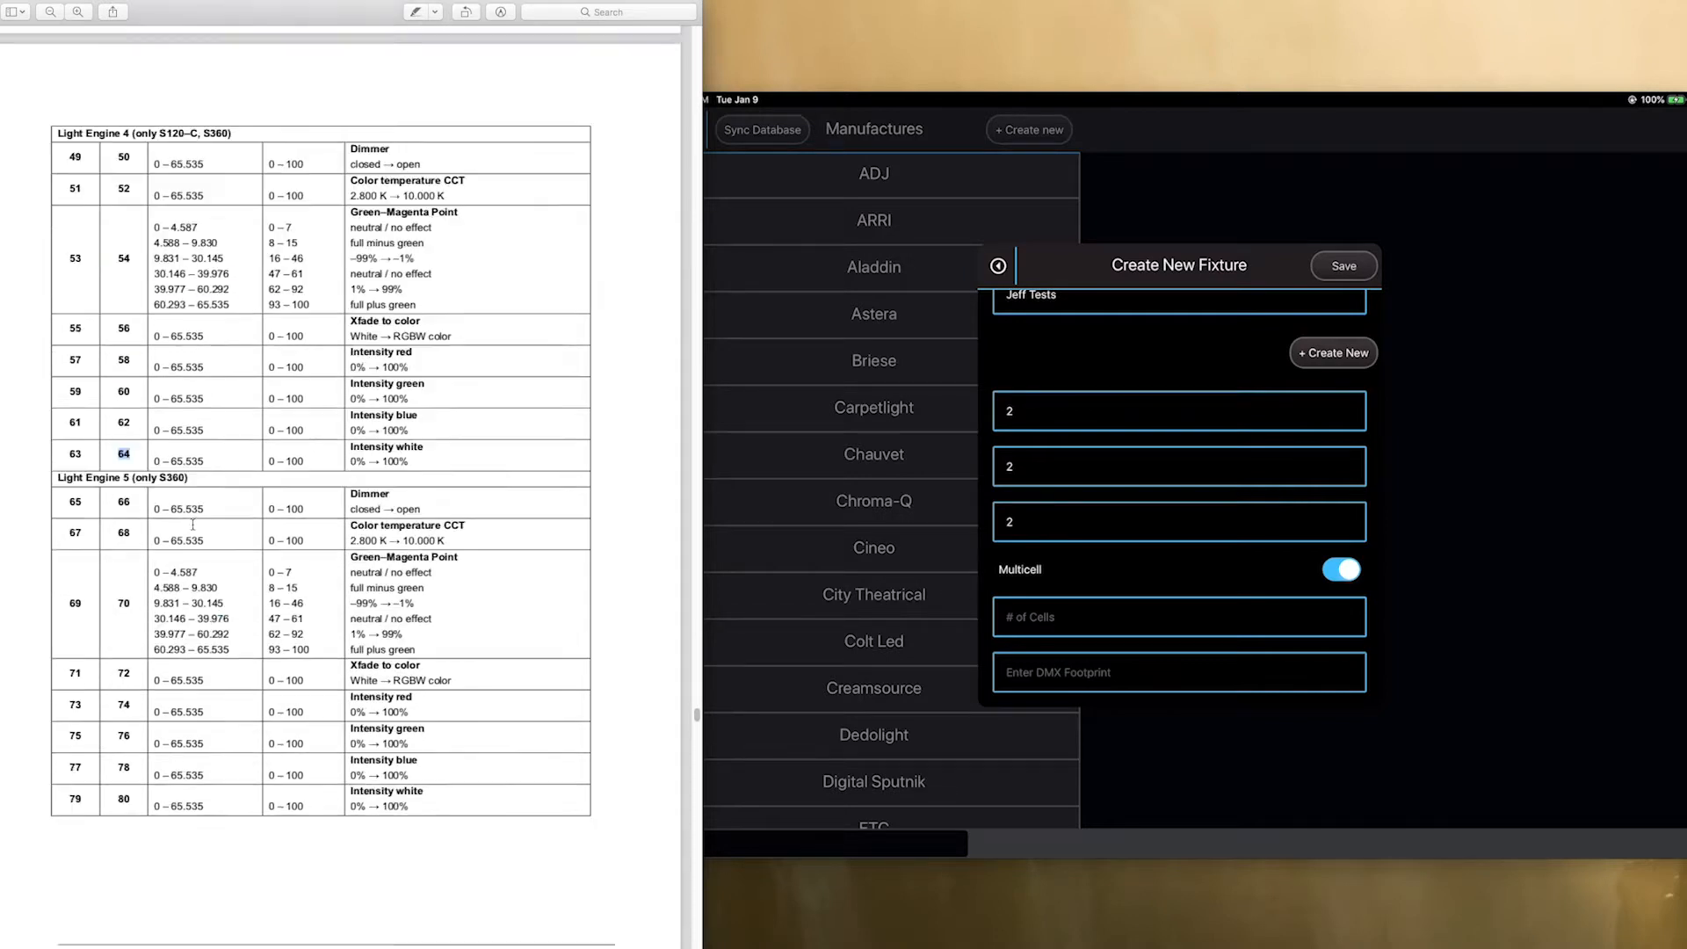
scroll(down, 3)
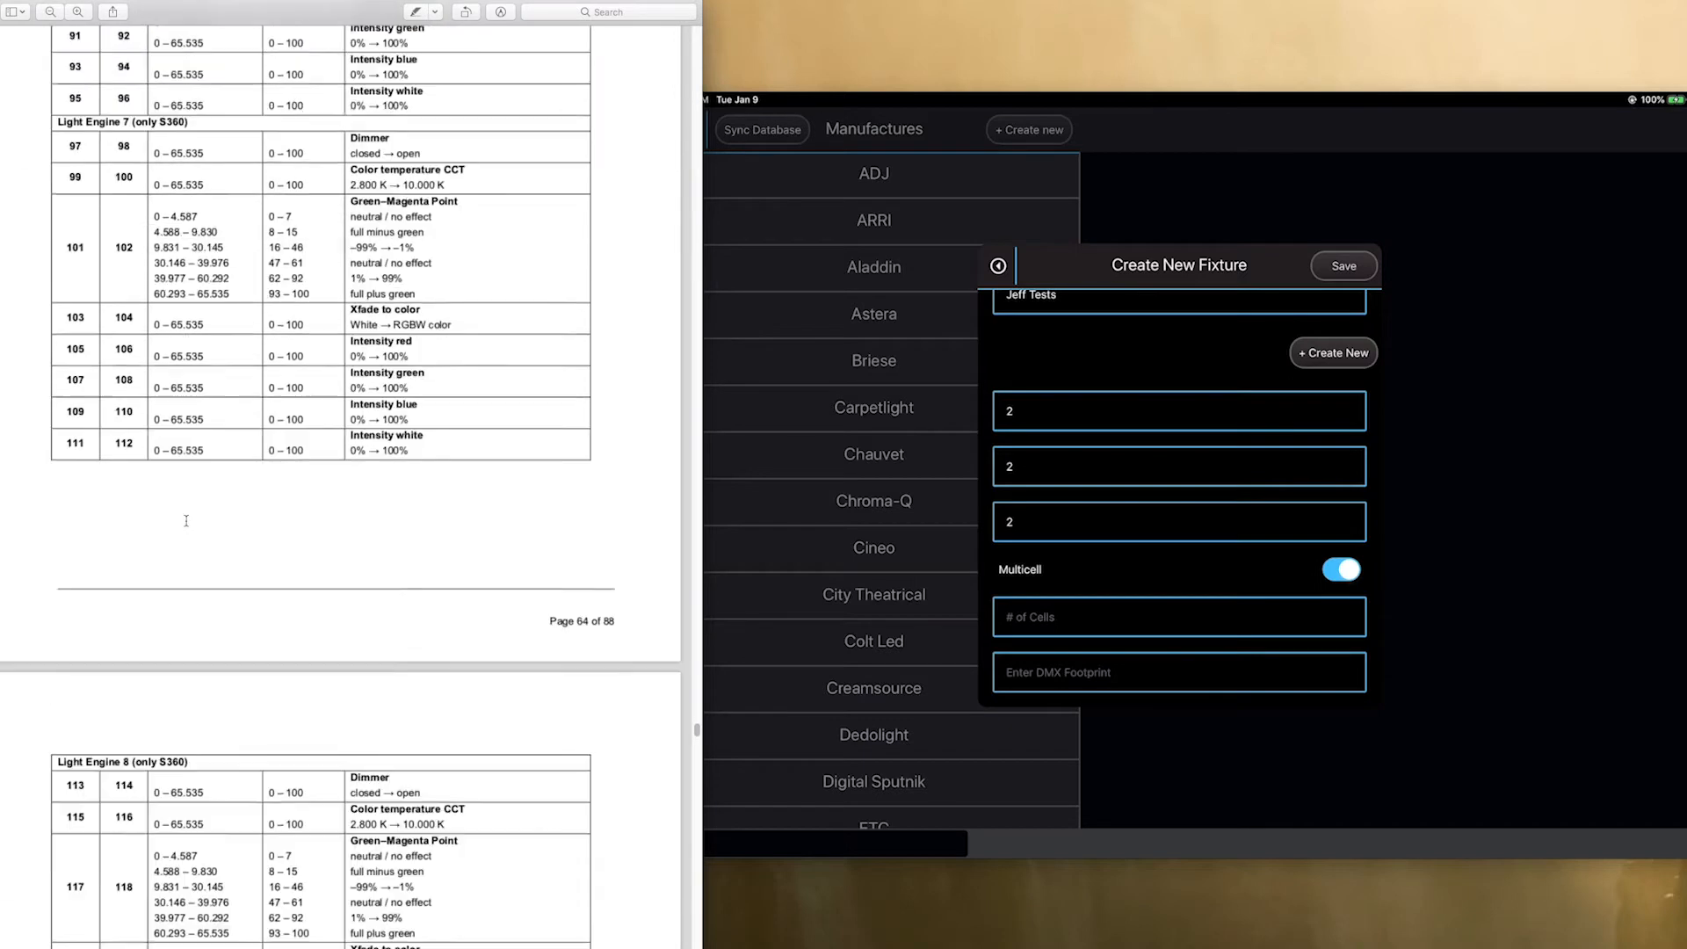
scroll(down, 3)
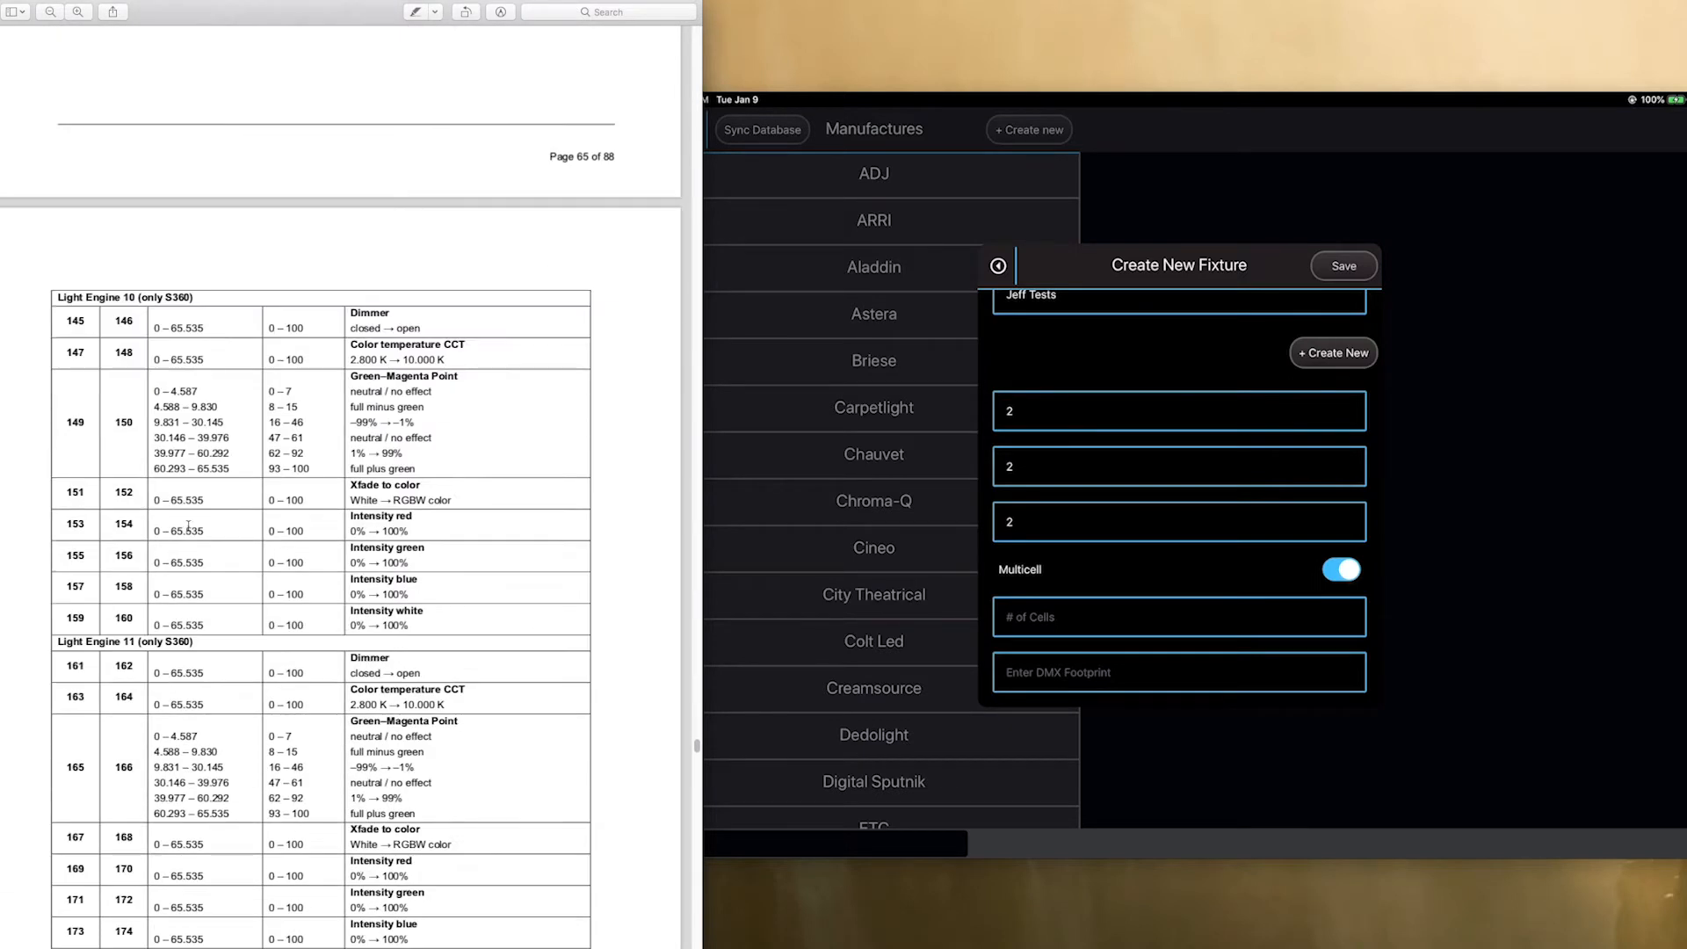
scroll(down, 3)
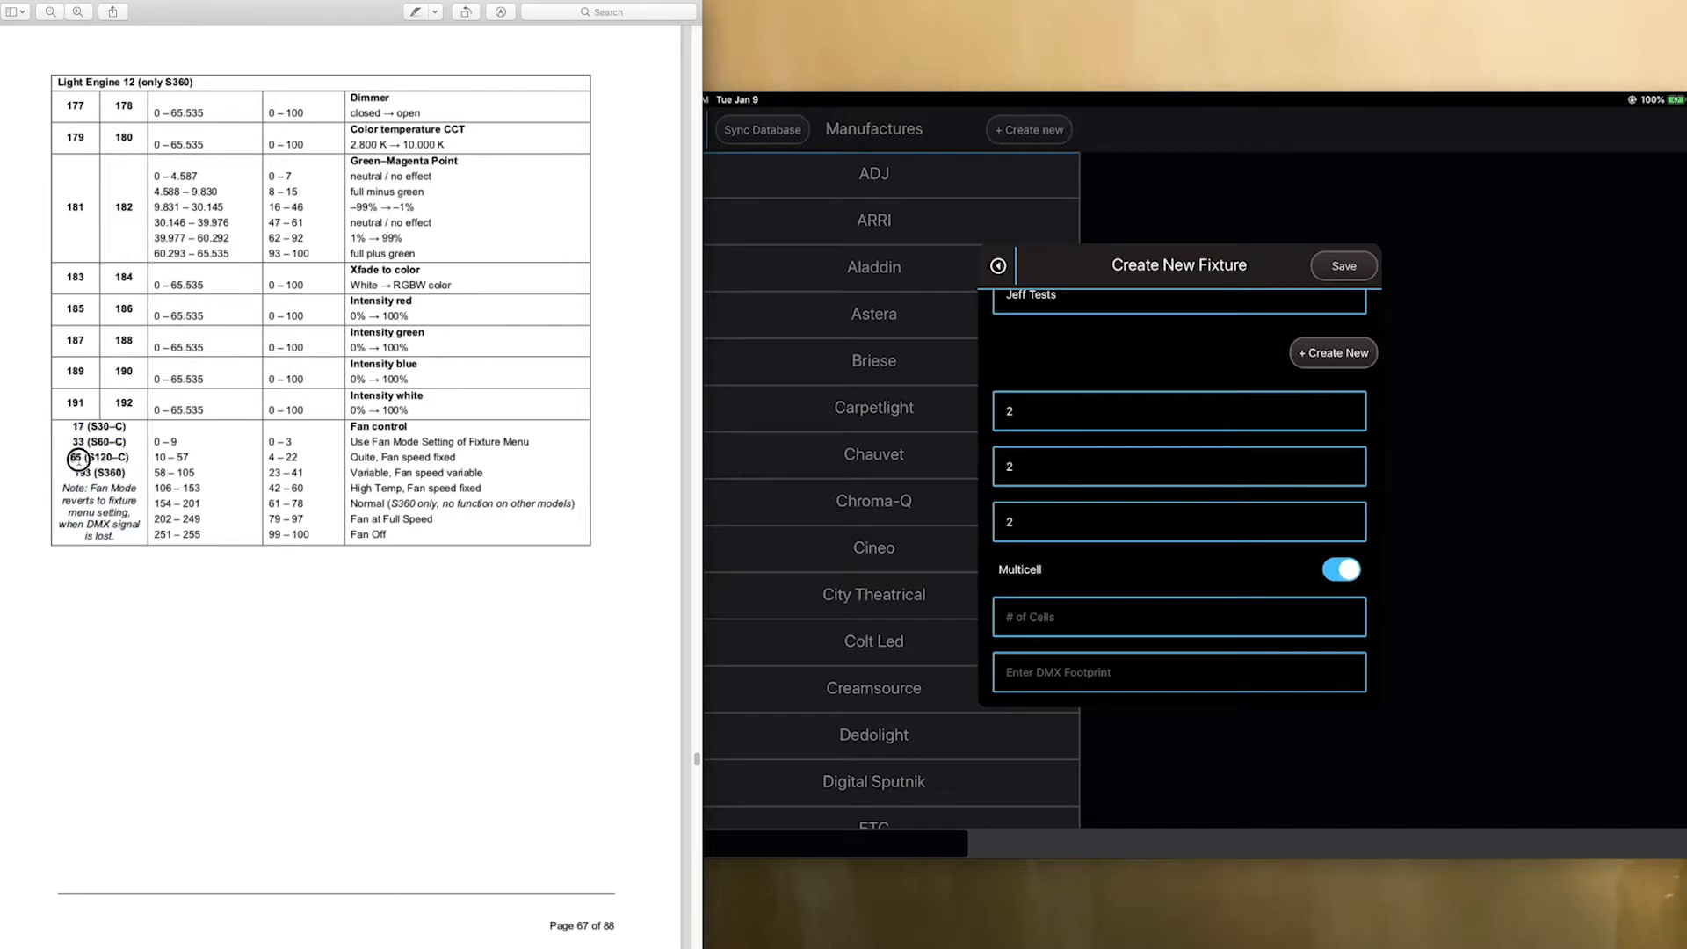
double_click(98, 457)
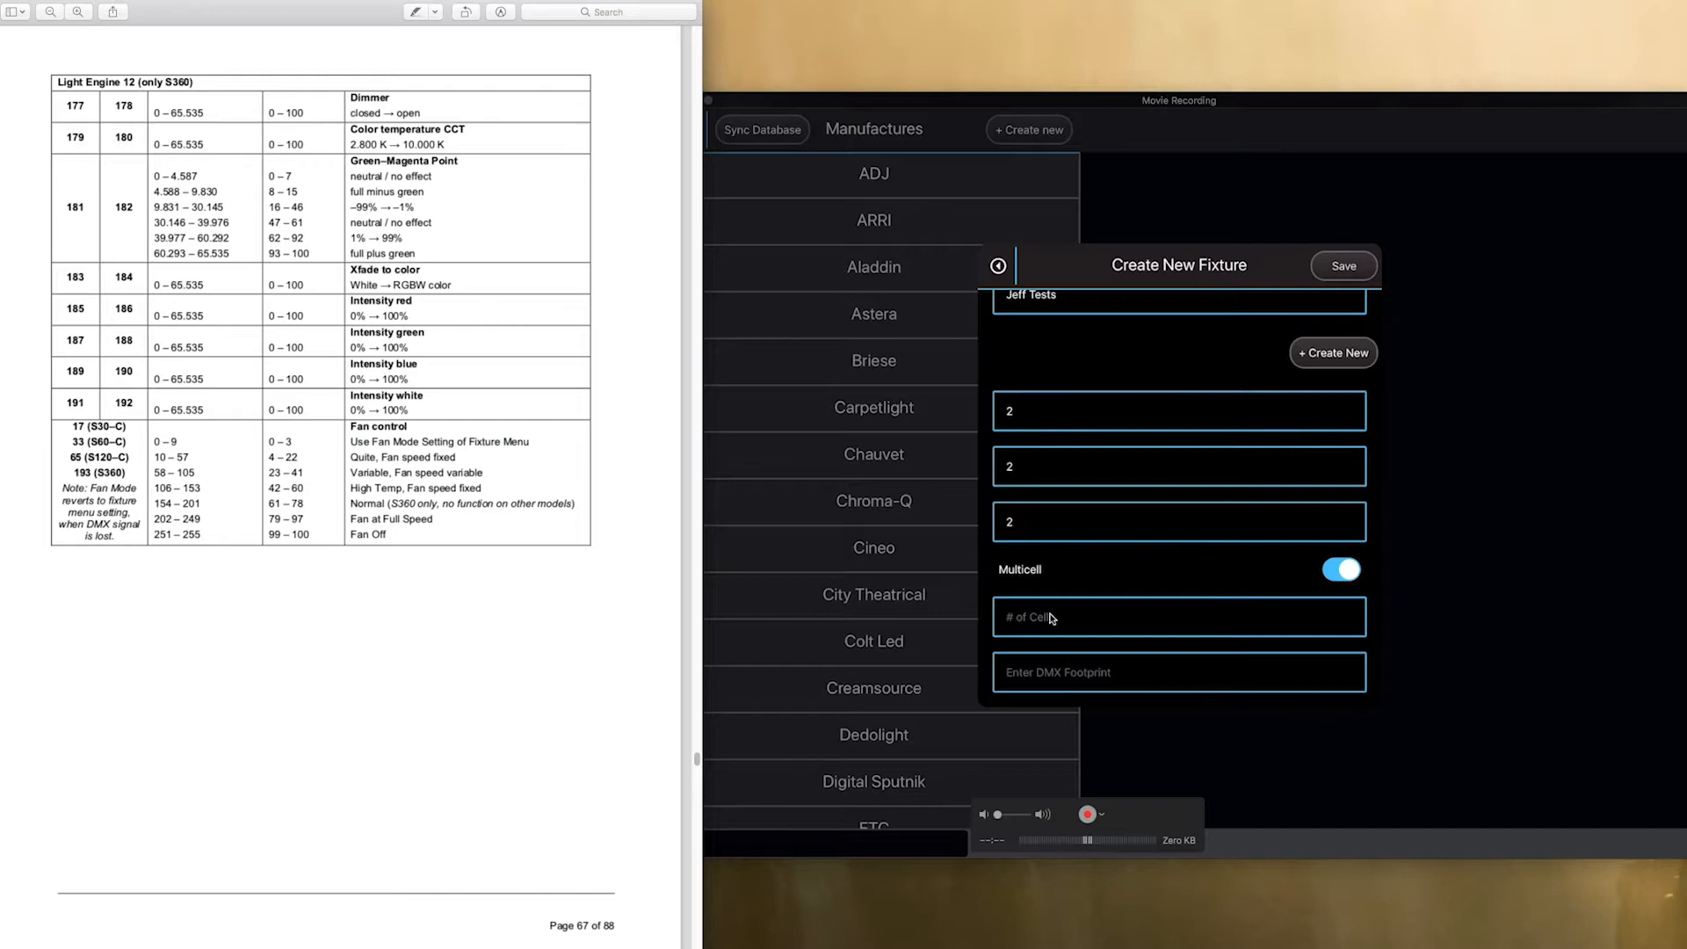
Set 4 cells and a 65-channel DMX footprint, then save the fixture
click(1177, 616)
text(4)
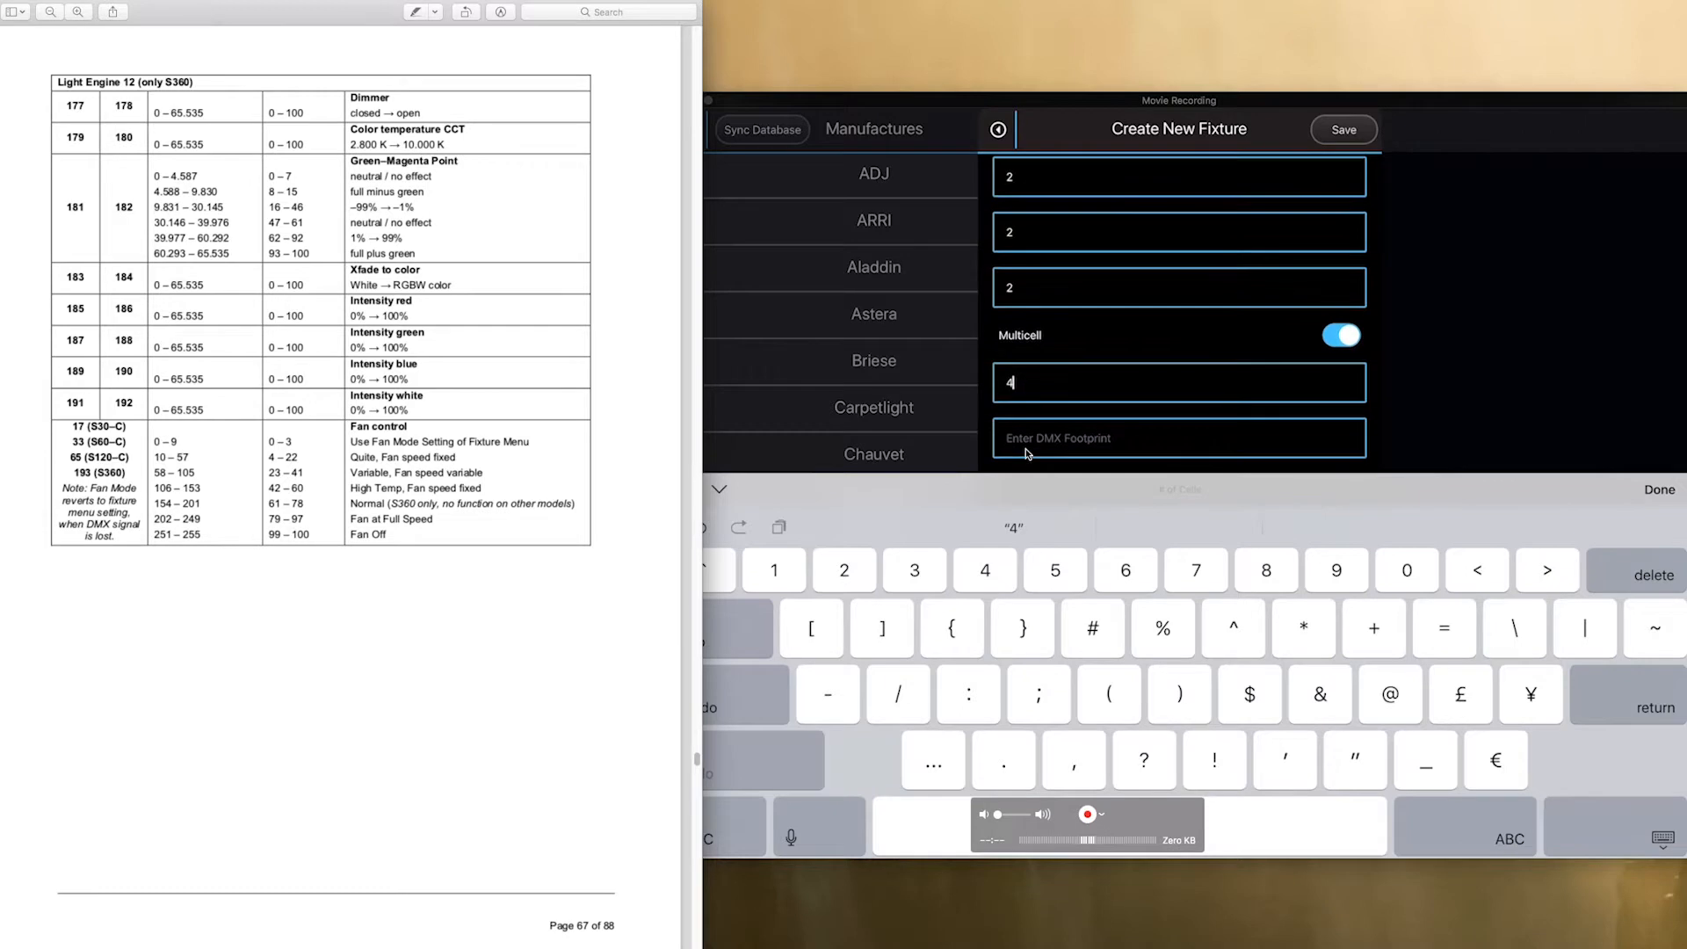
text(65)
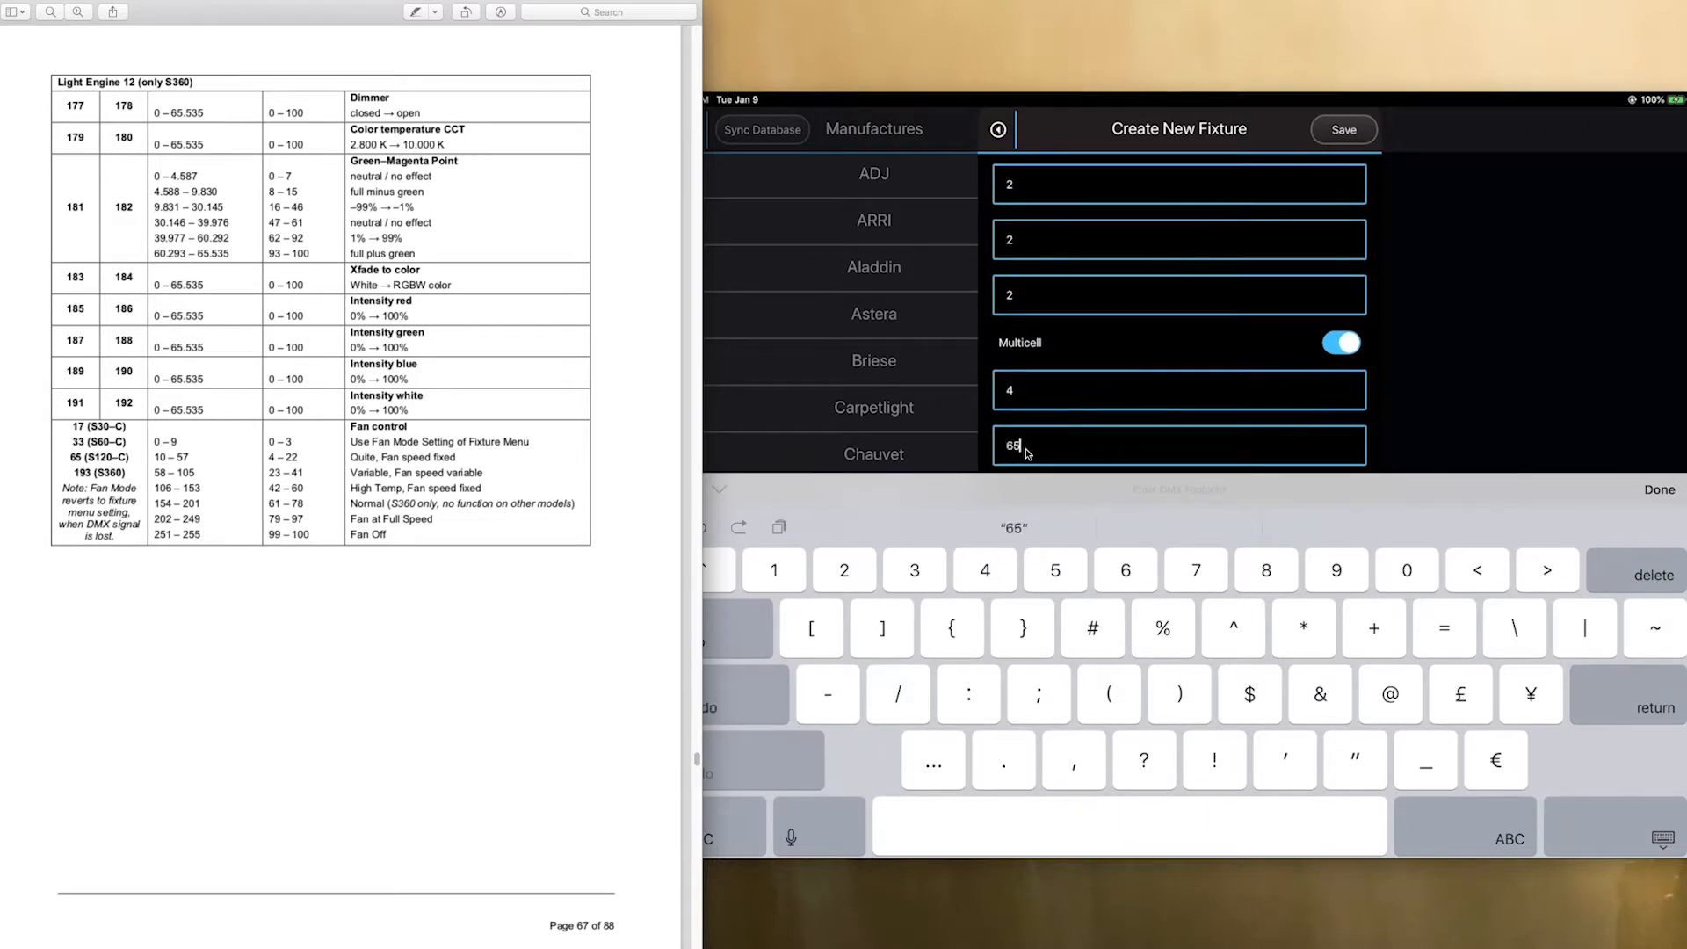
click(1659, 490)
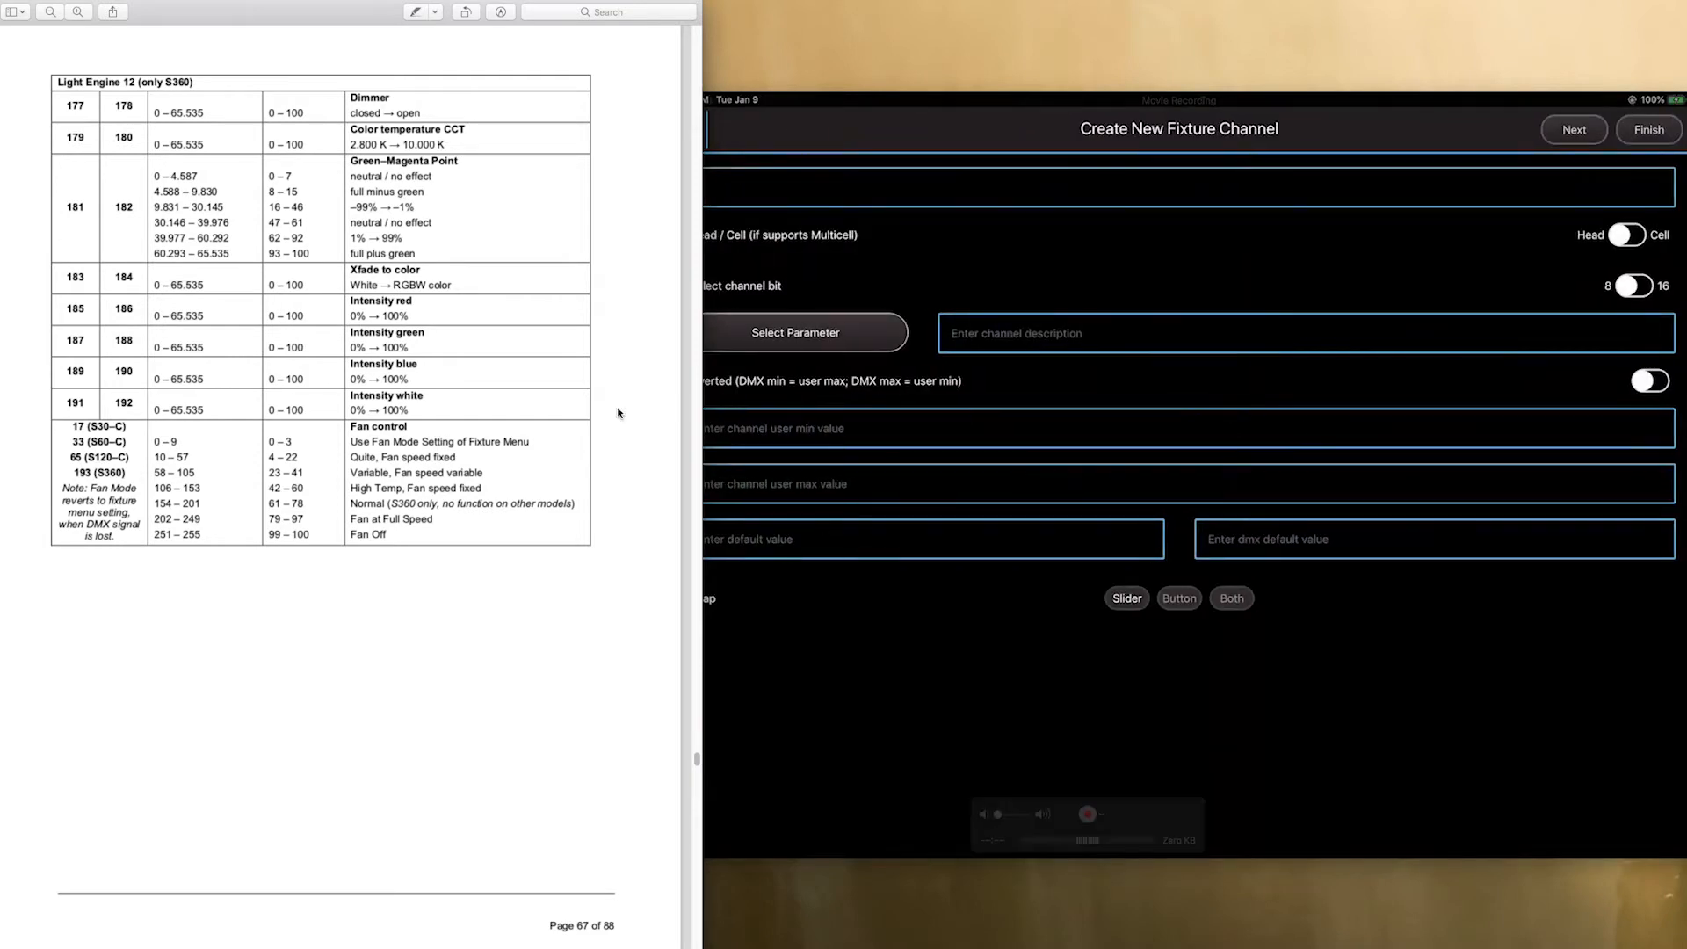
Scroll the manual back up to Light Engine 1's channels 1–16 in the 16-bit chart
scroll(up, 3)
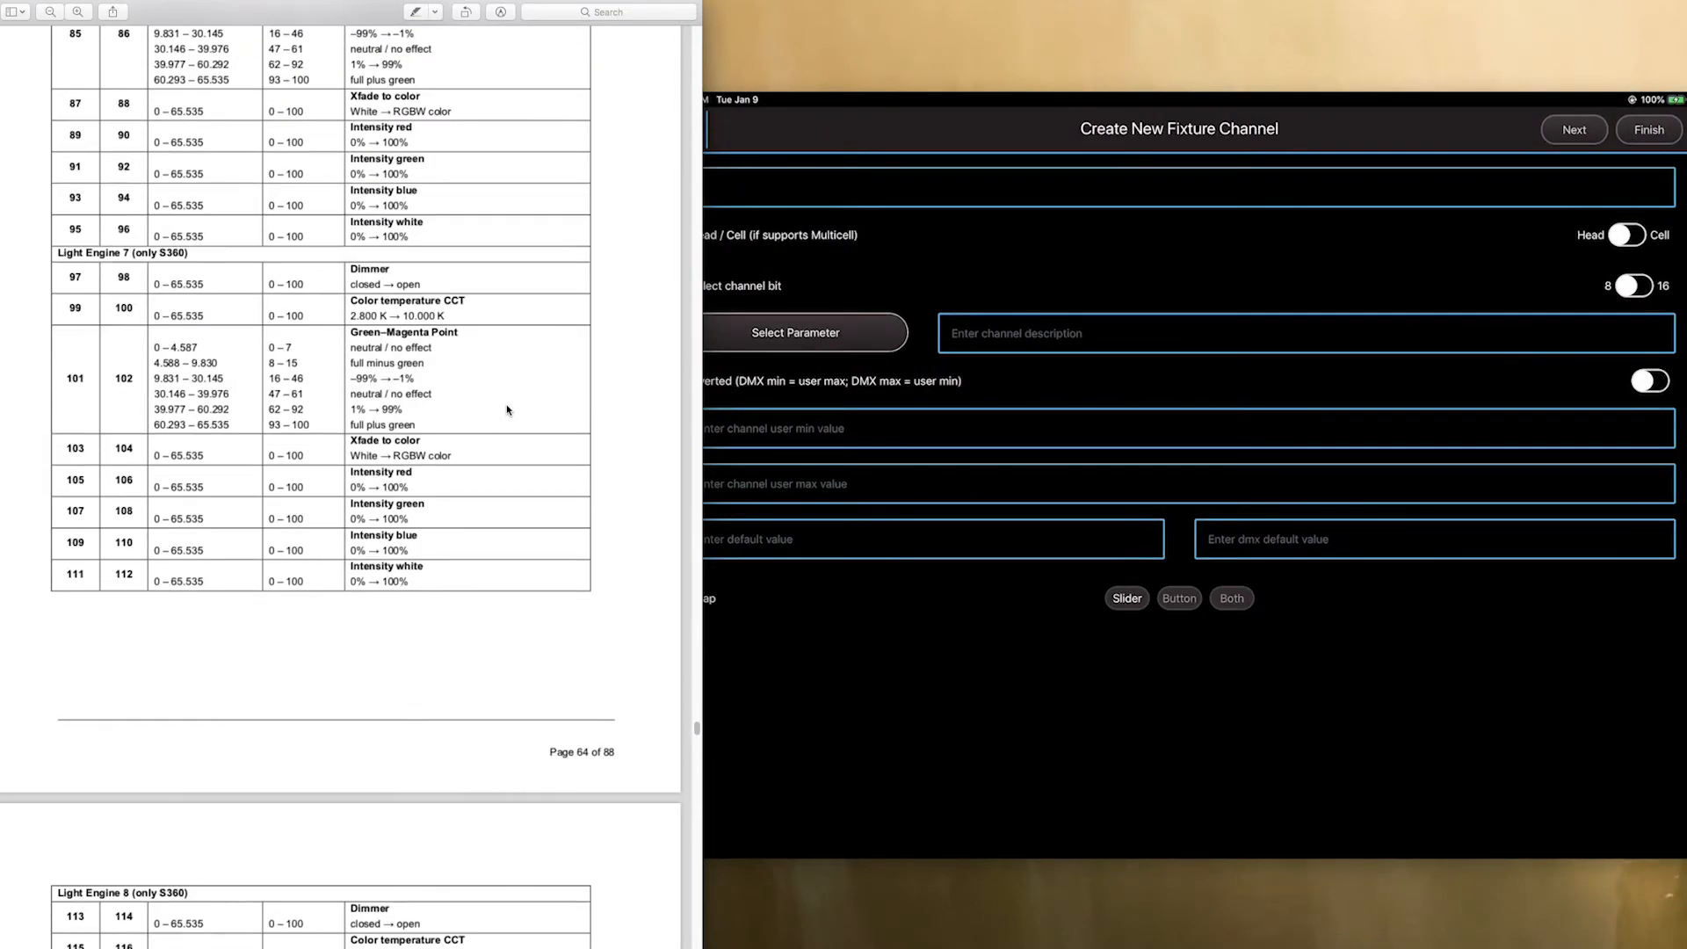
scroll(up, 3)
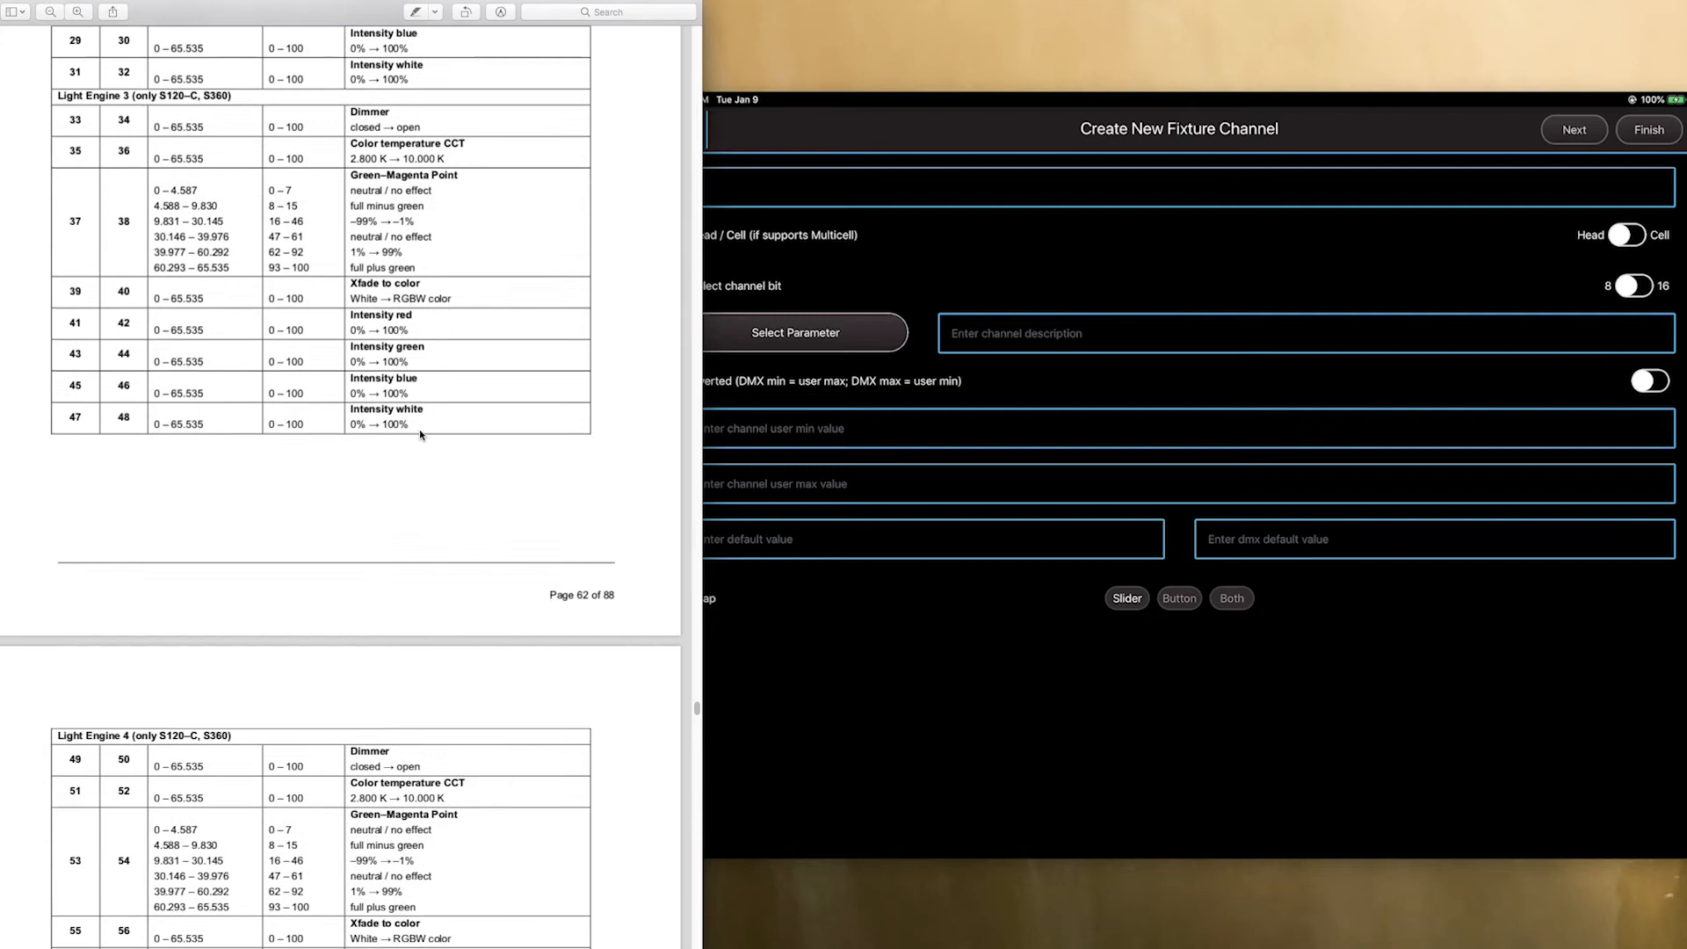
scroll(up, 3)
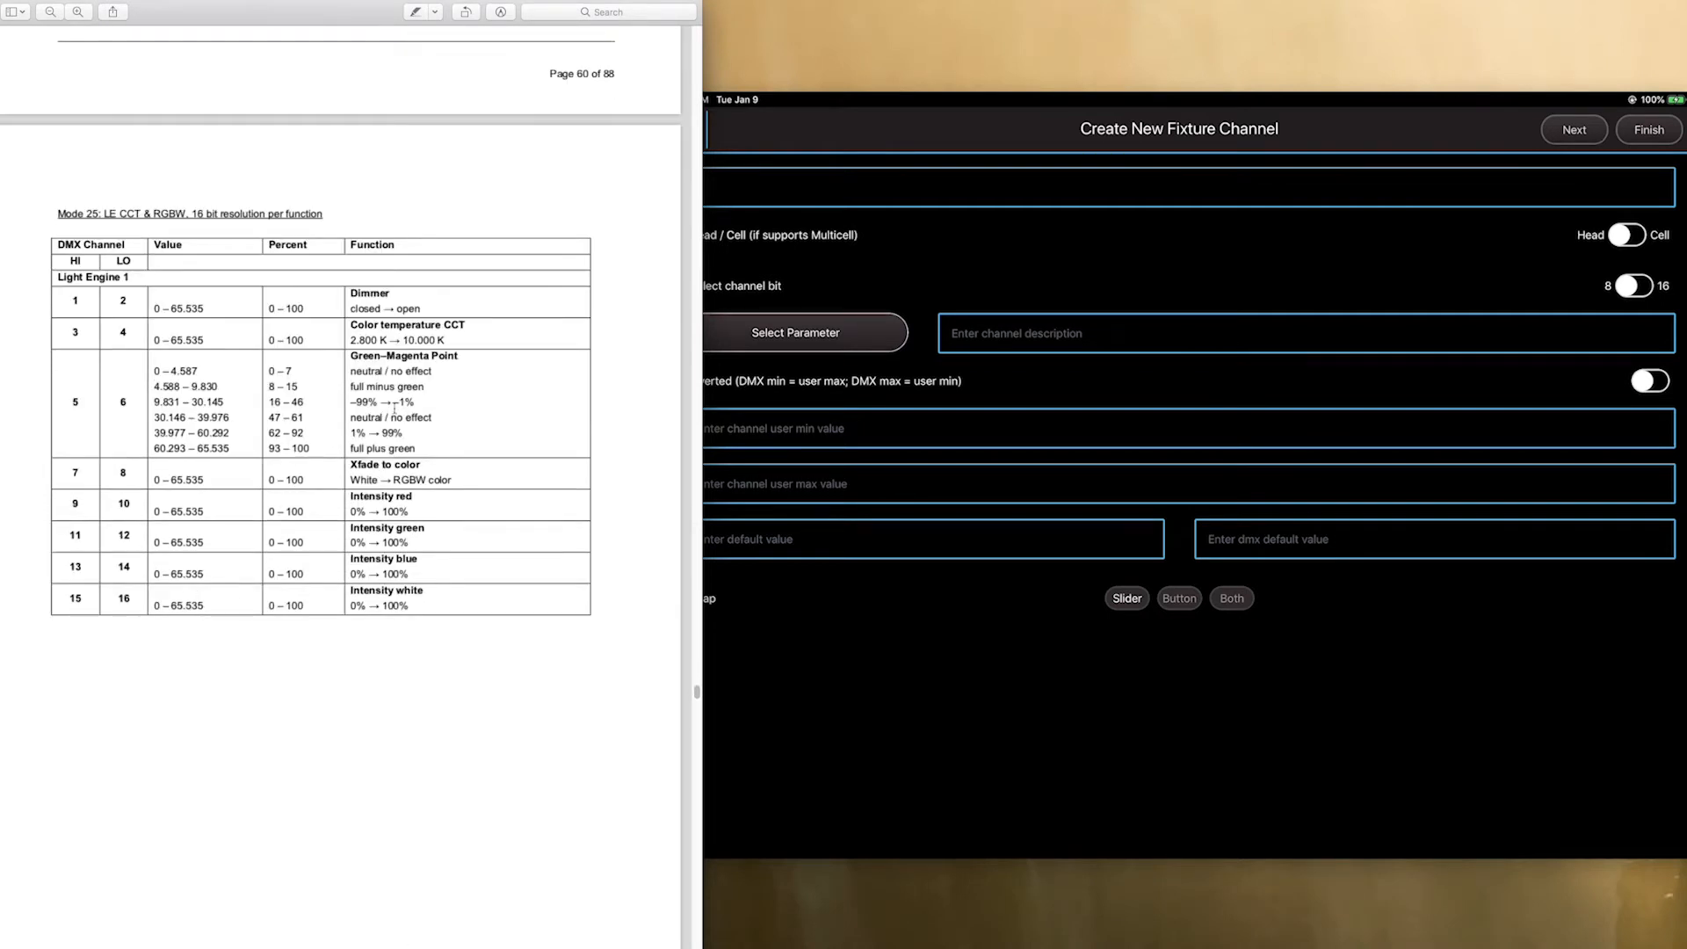
scroll(up, 3)
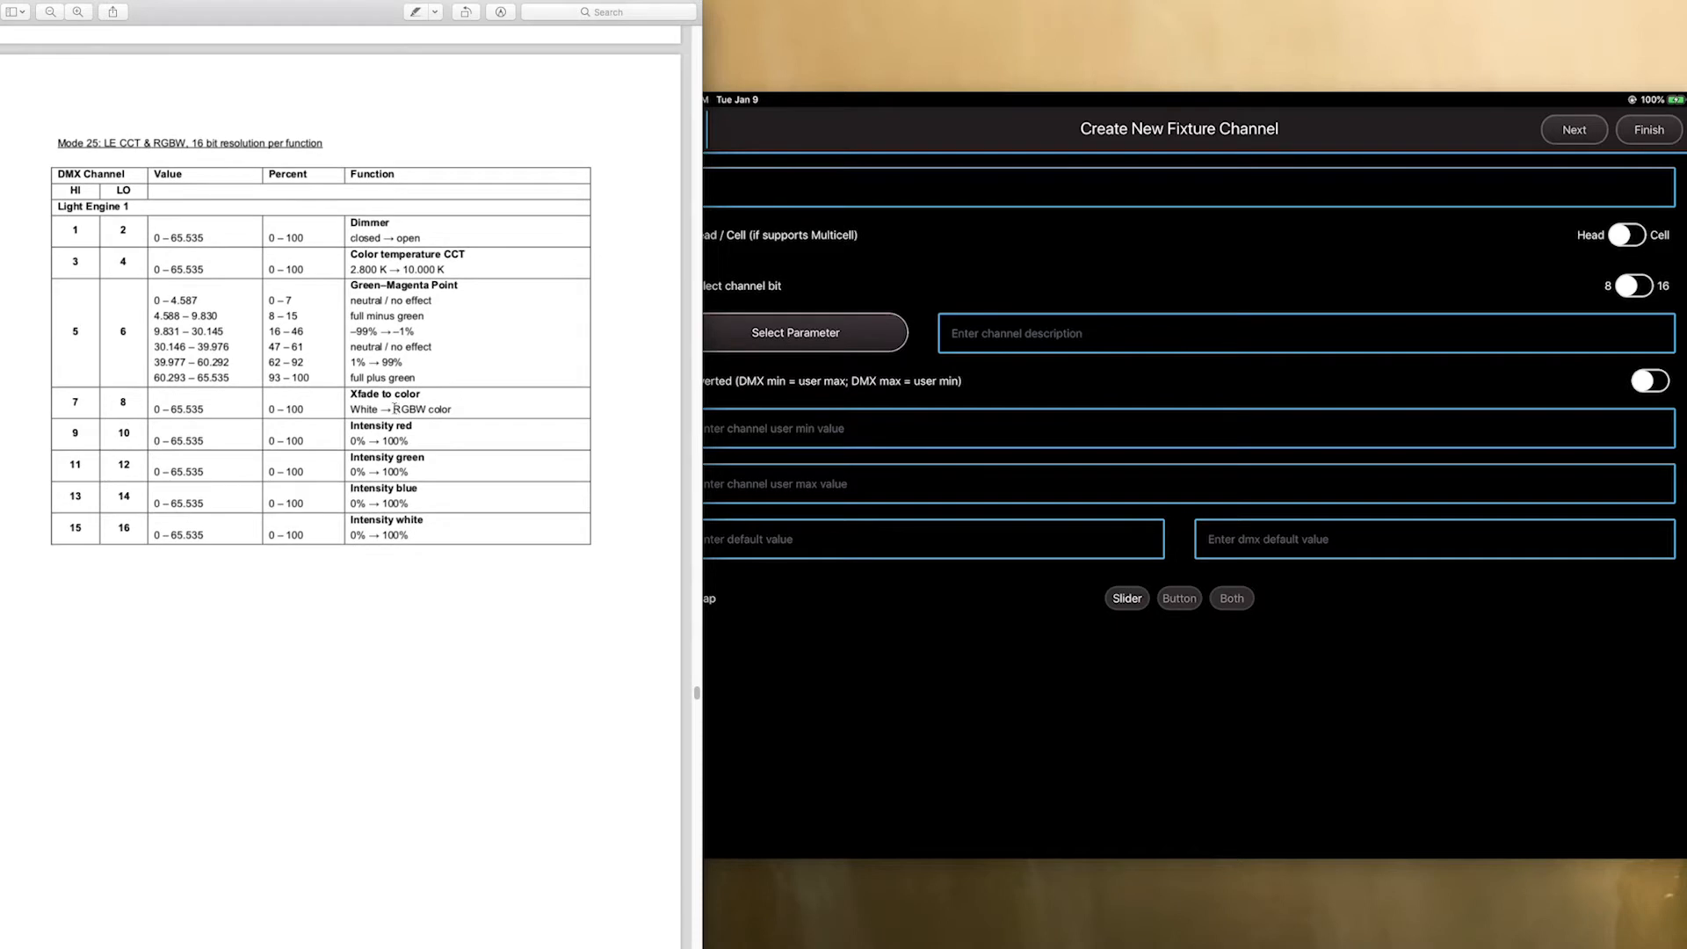
mouse_move(517, 362)
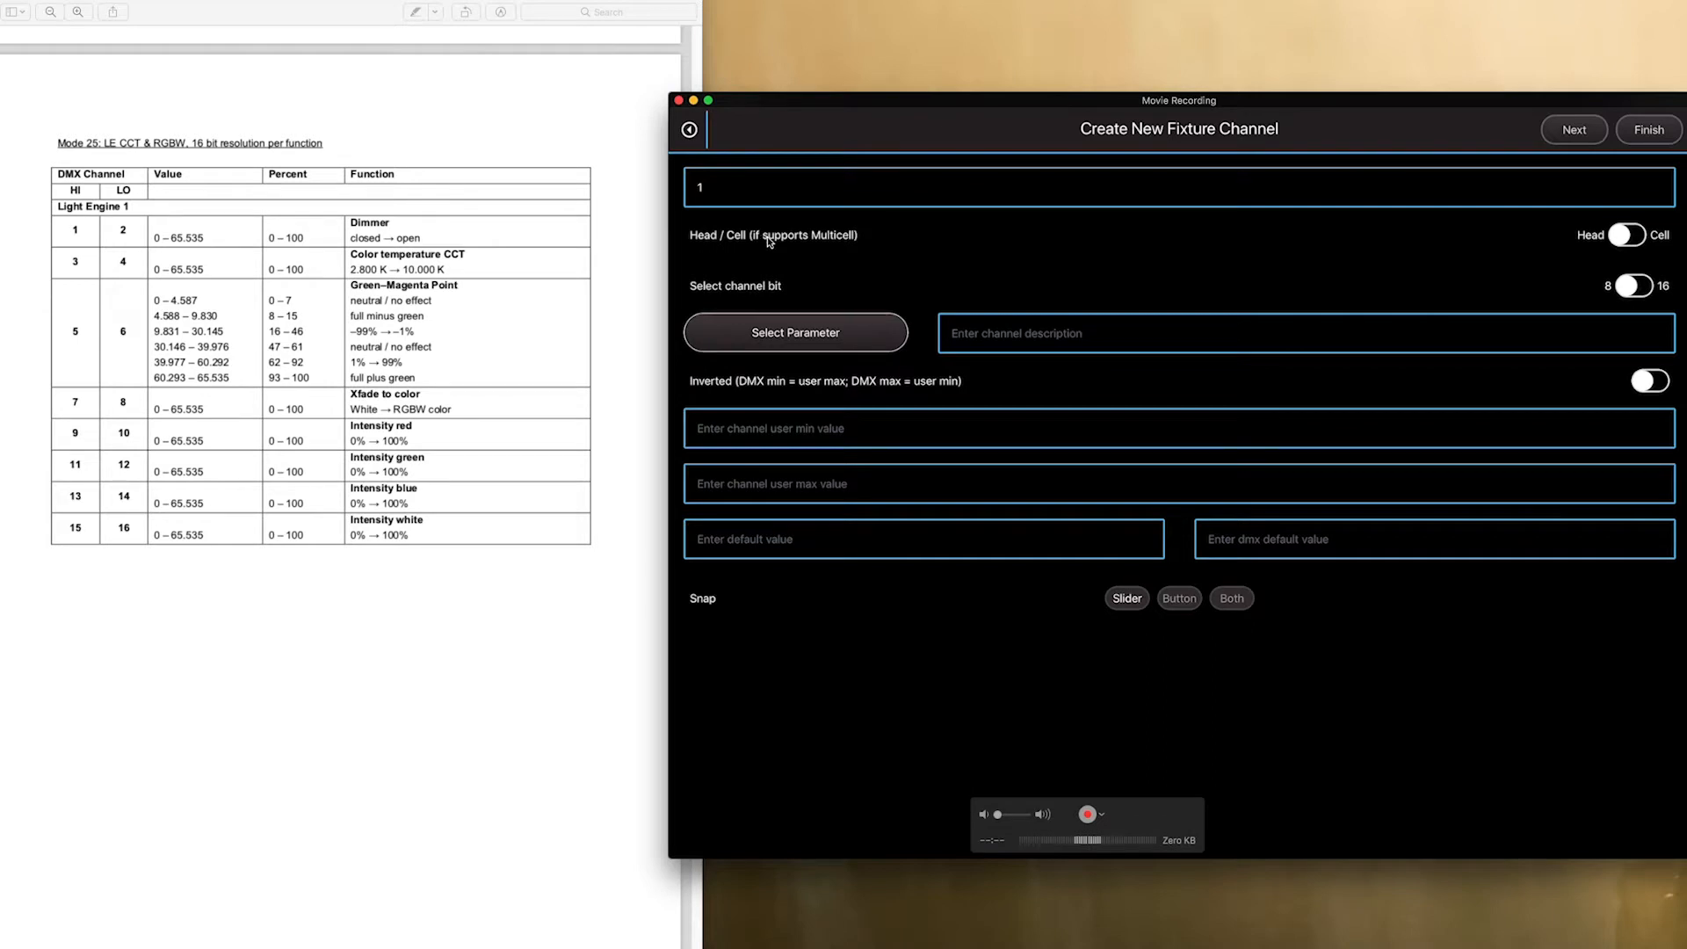
mouse_move(759, 246)
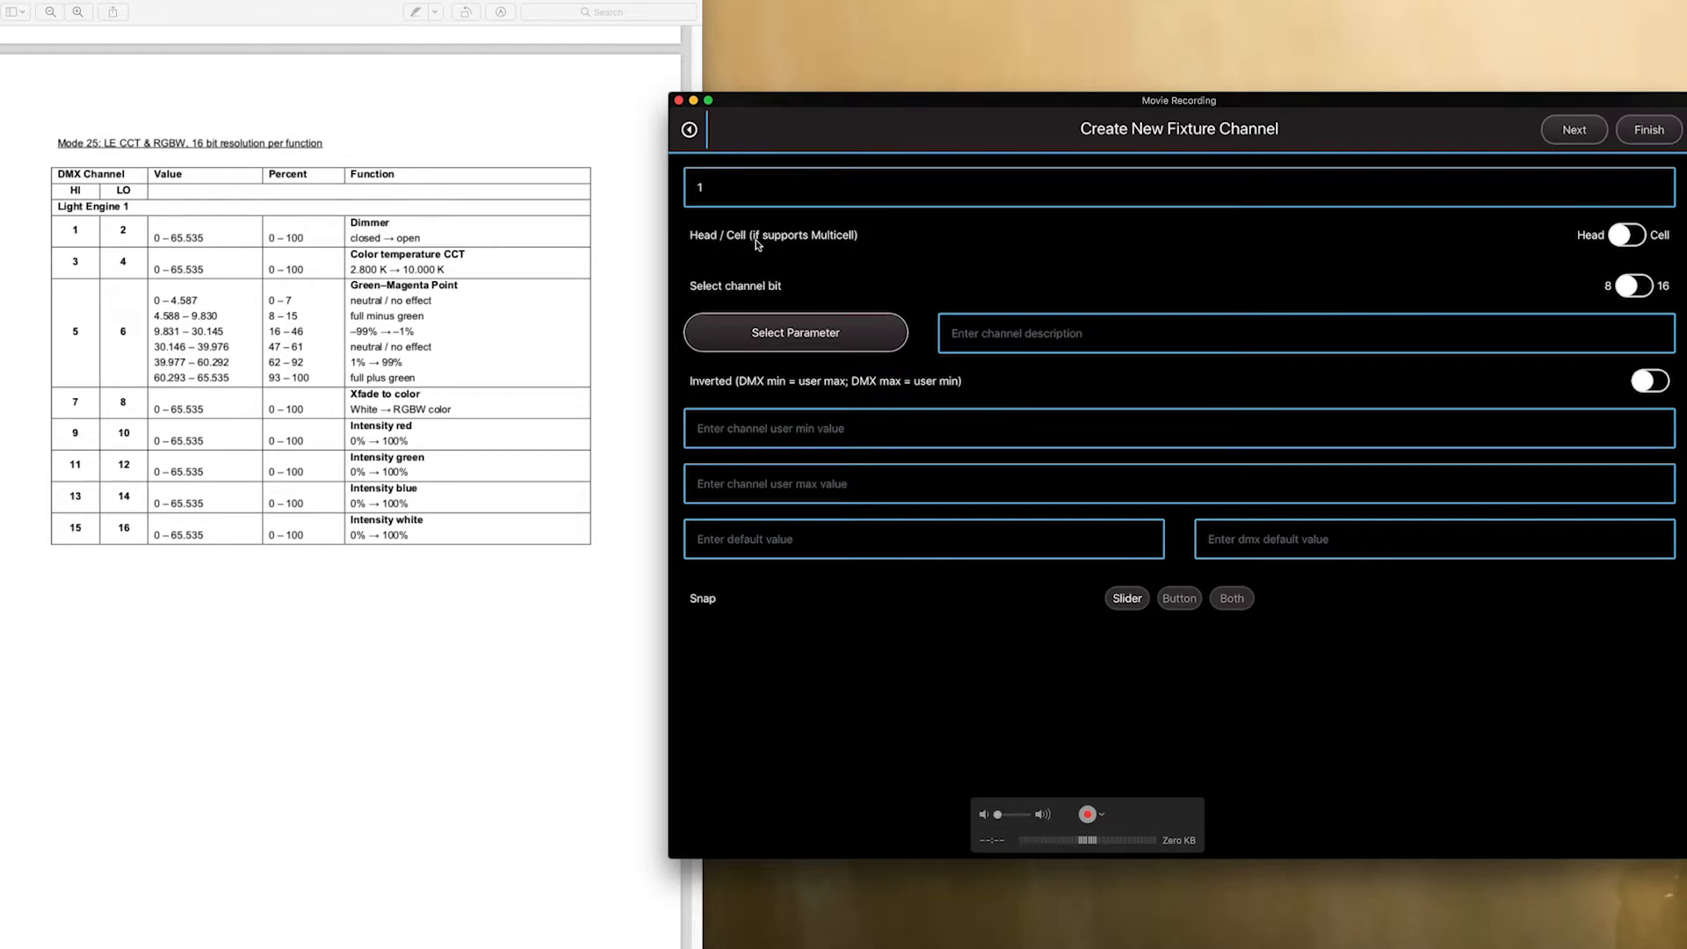
mouse_move(1483, 253)
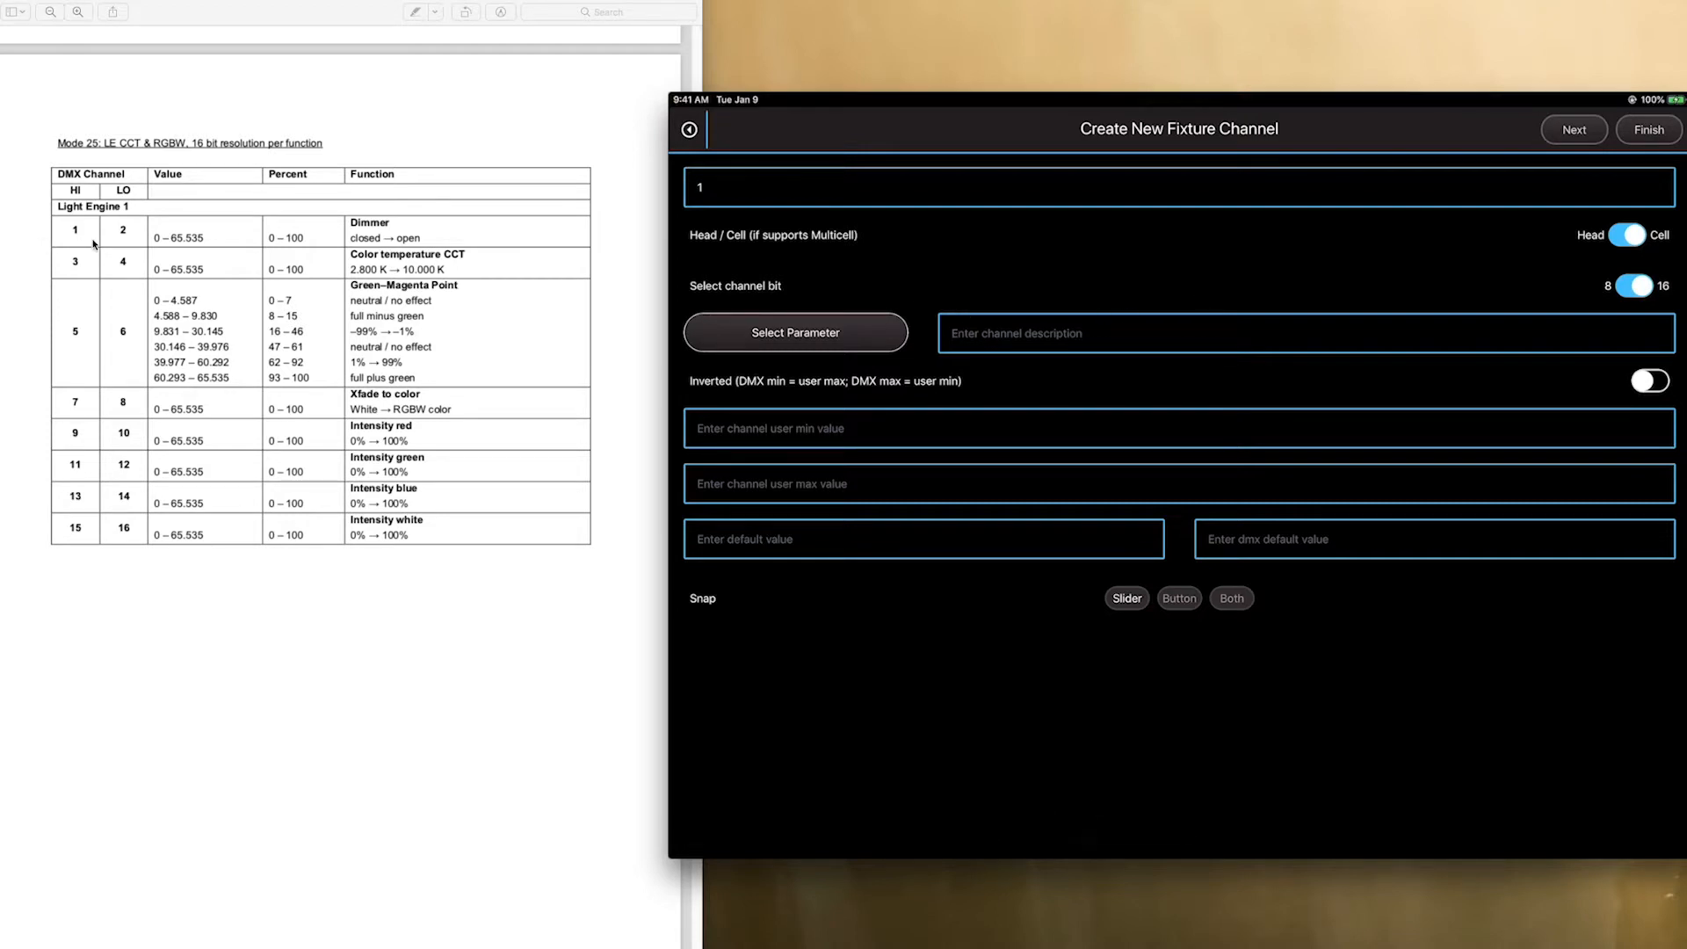
mouse_move(111, 227)
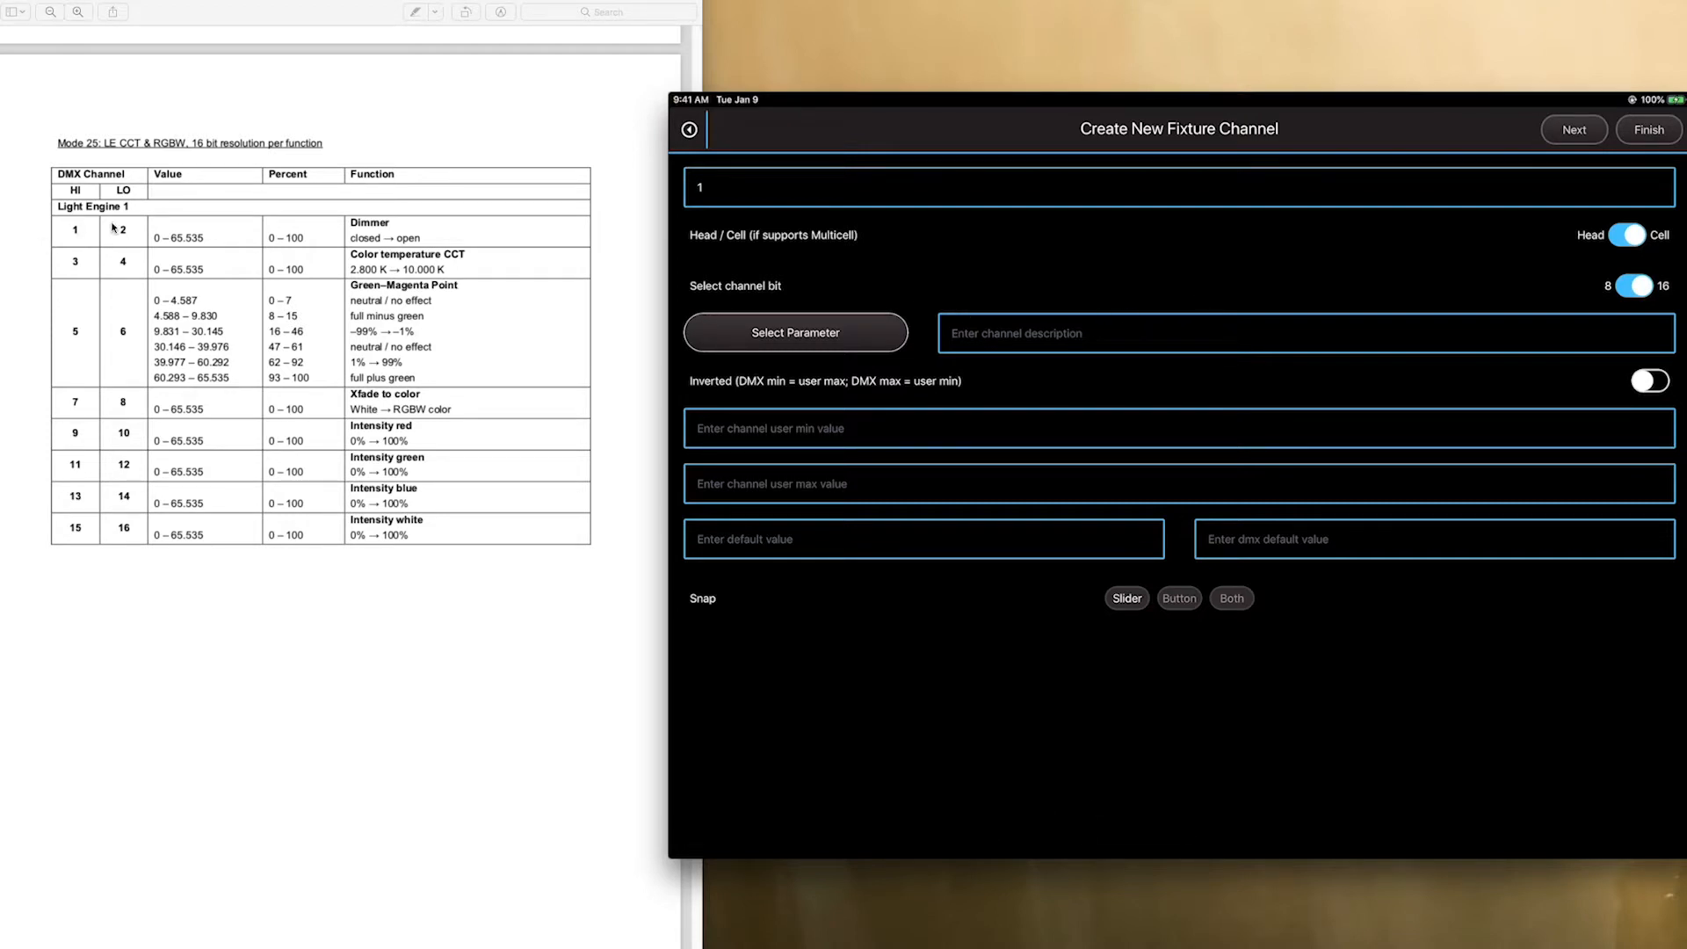
mouse_move(221, 250)
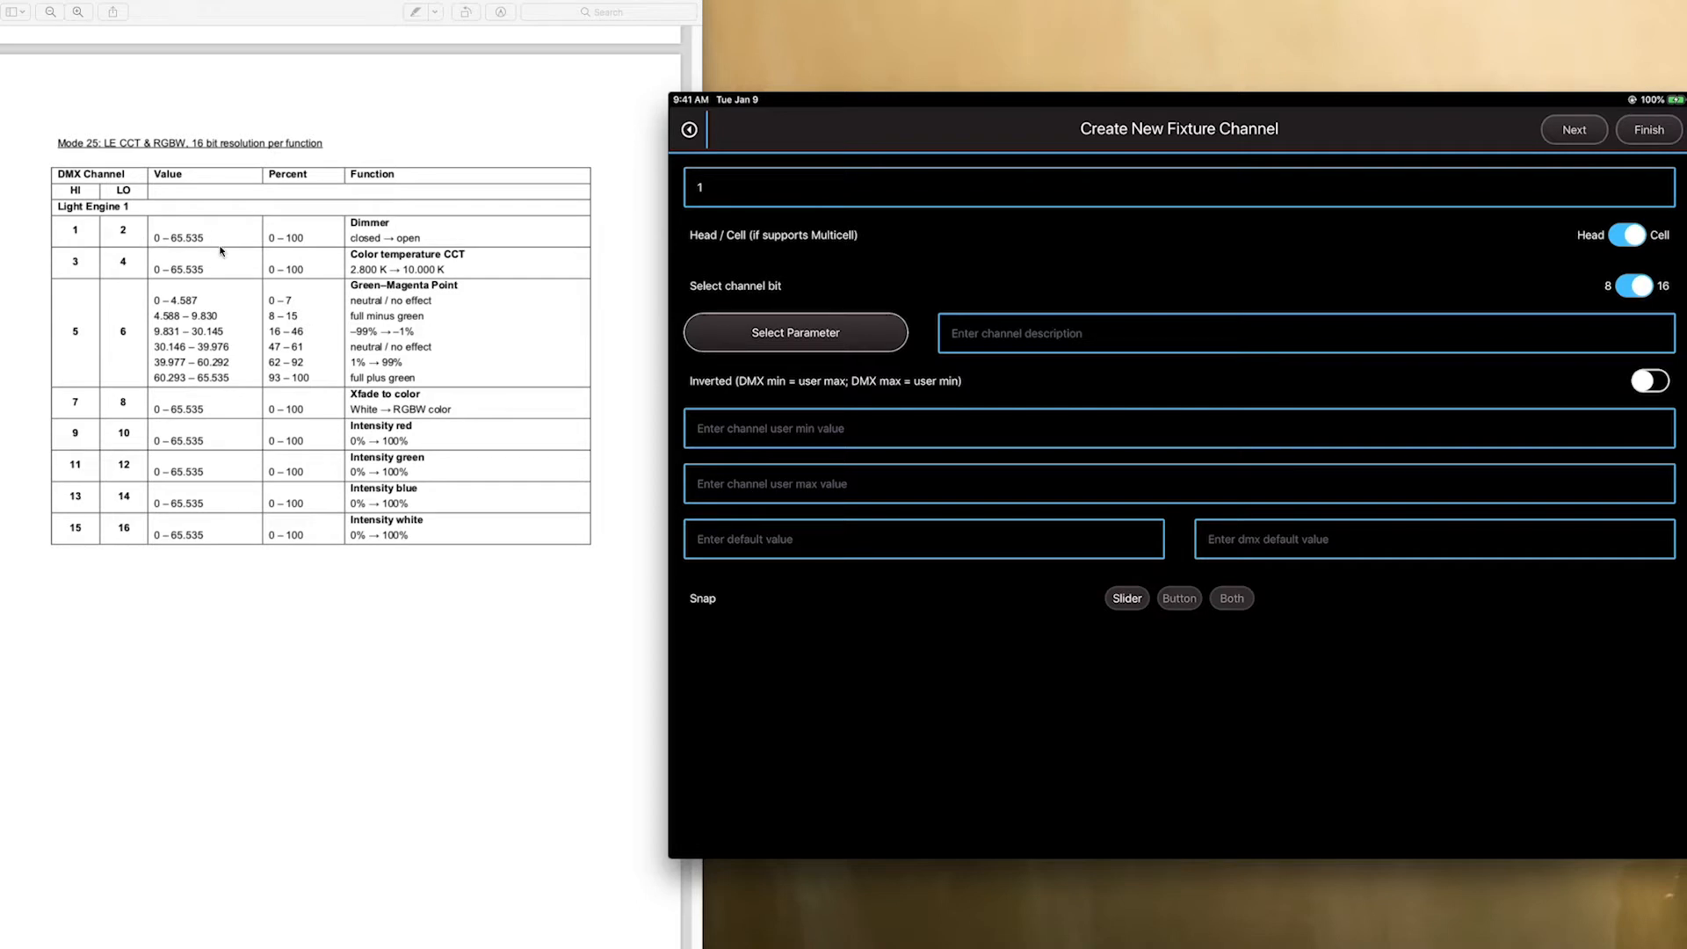
mouse_move(154, 239)
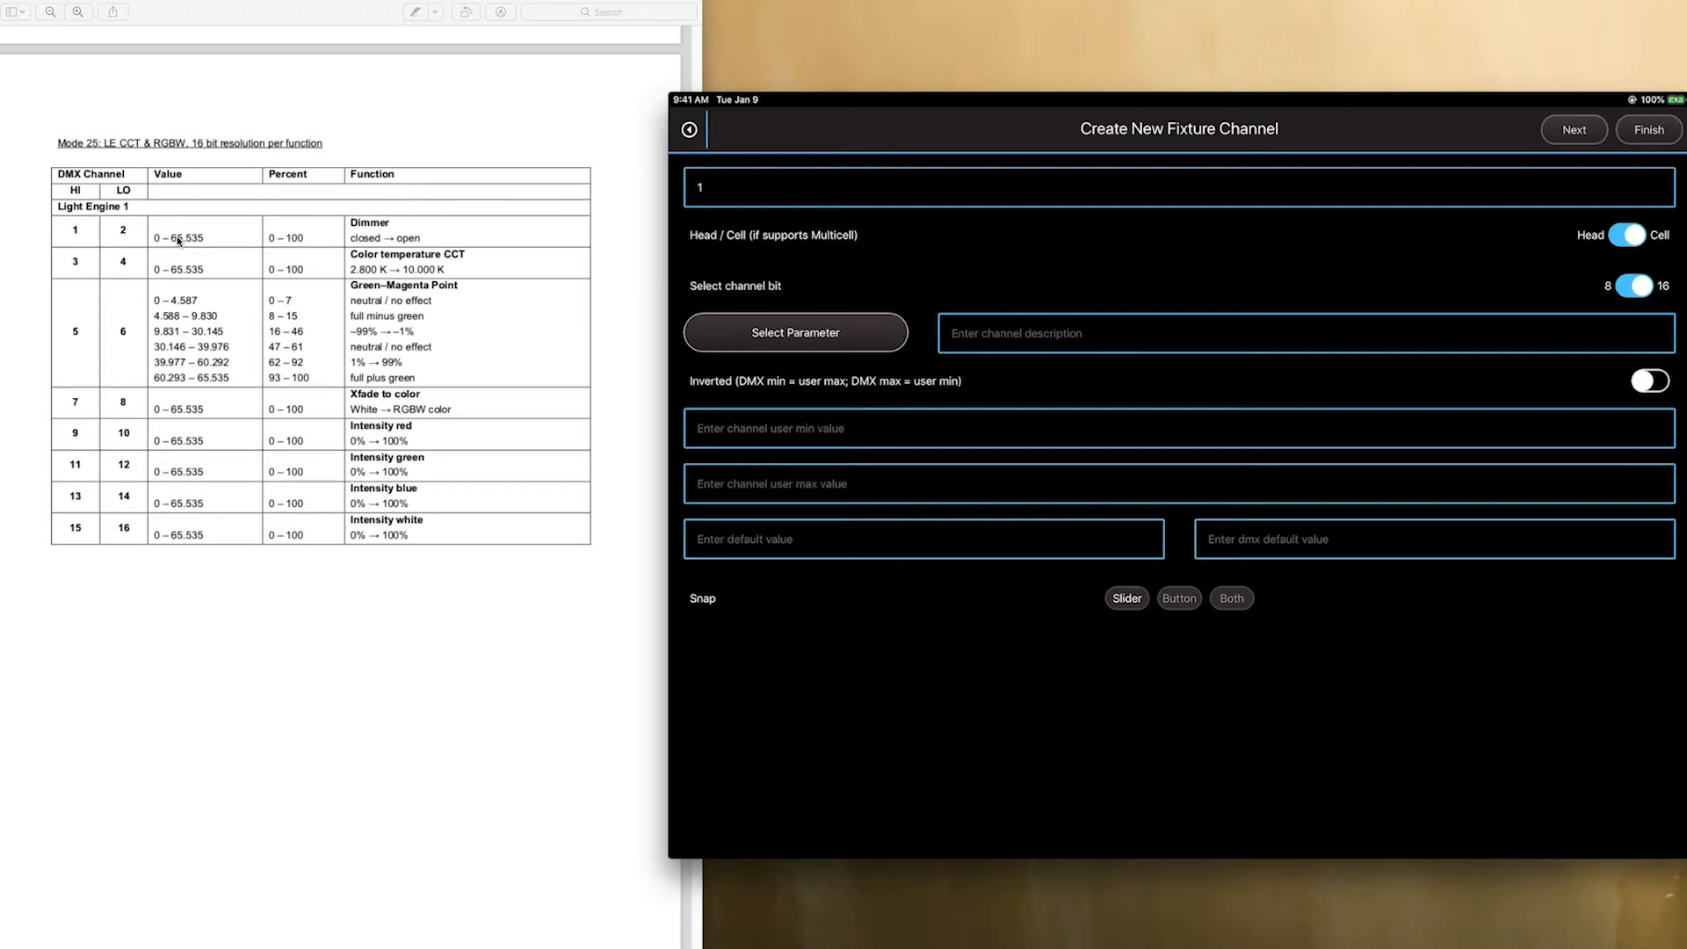
mouse_move(165, 112)
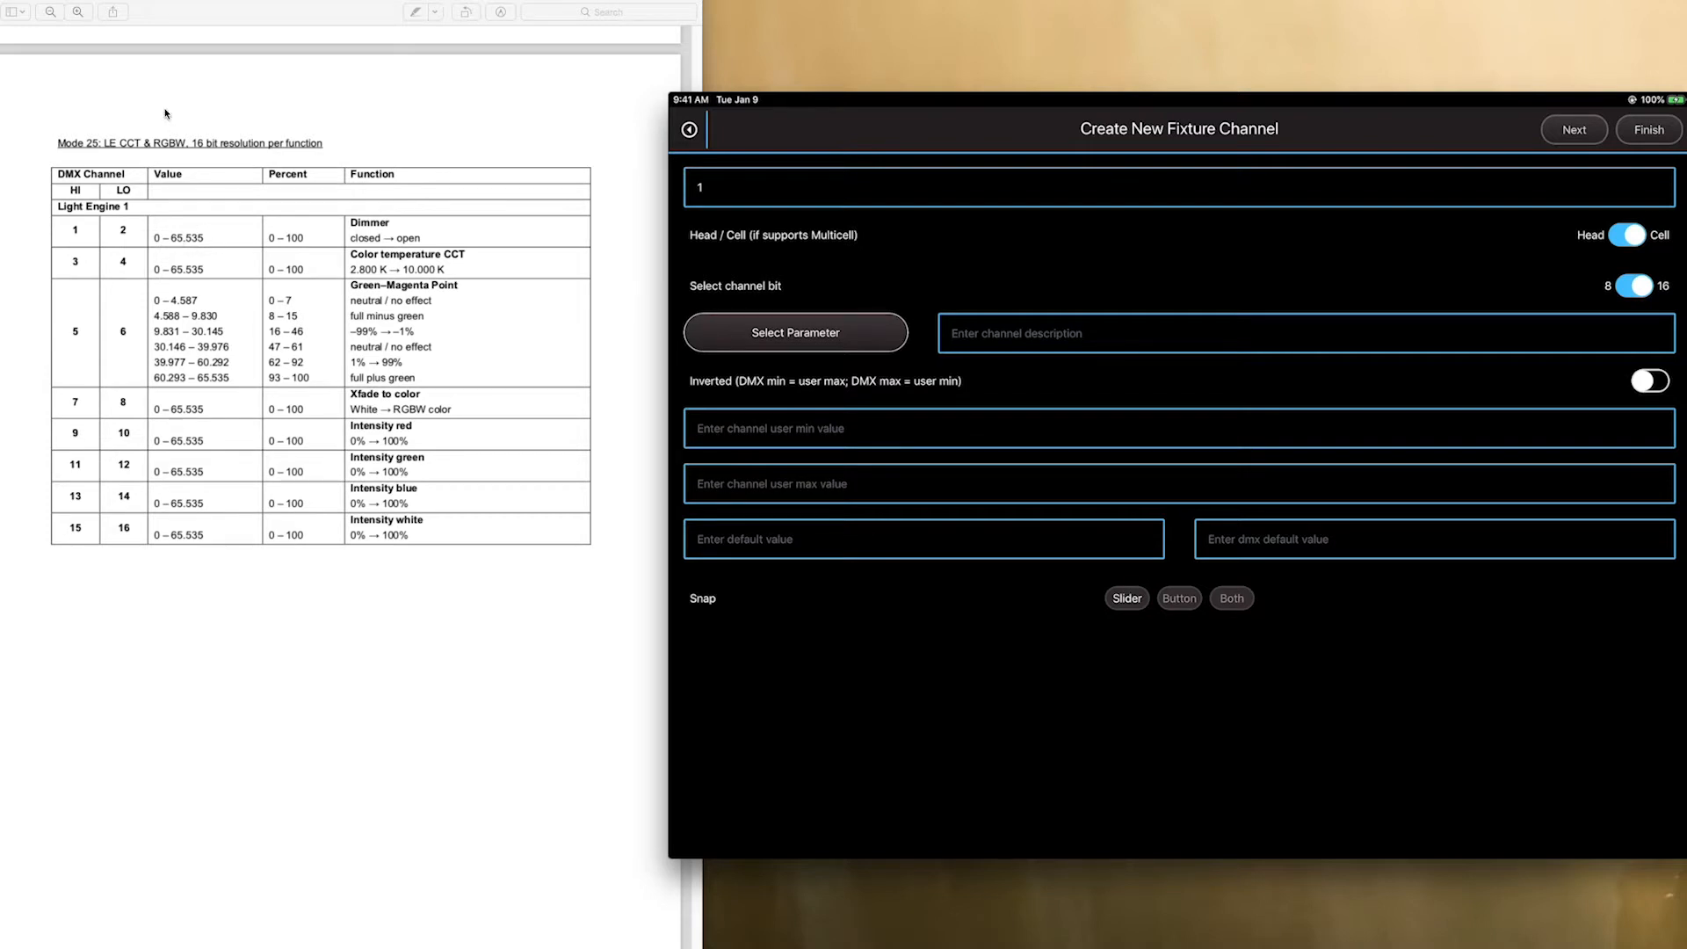
mouse_move(313, 268)
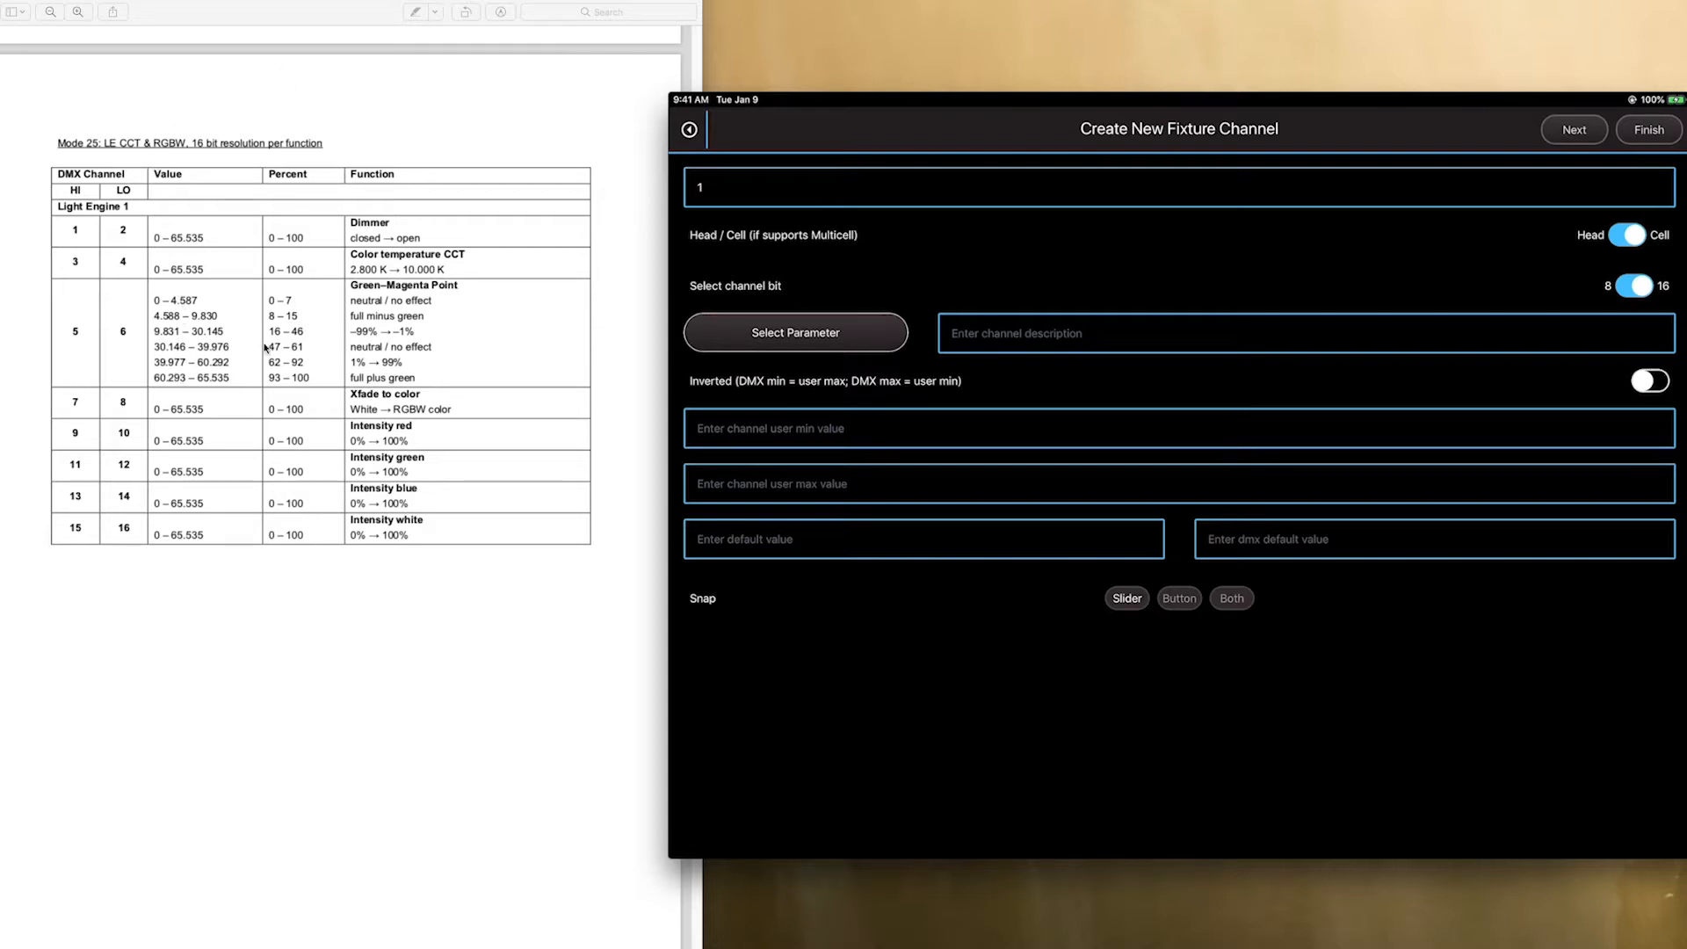
mouse_move(272, 97)
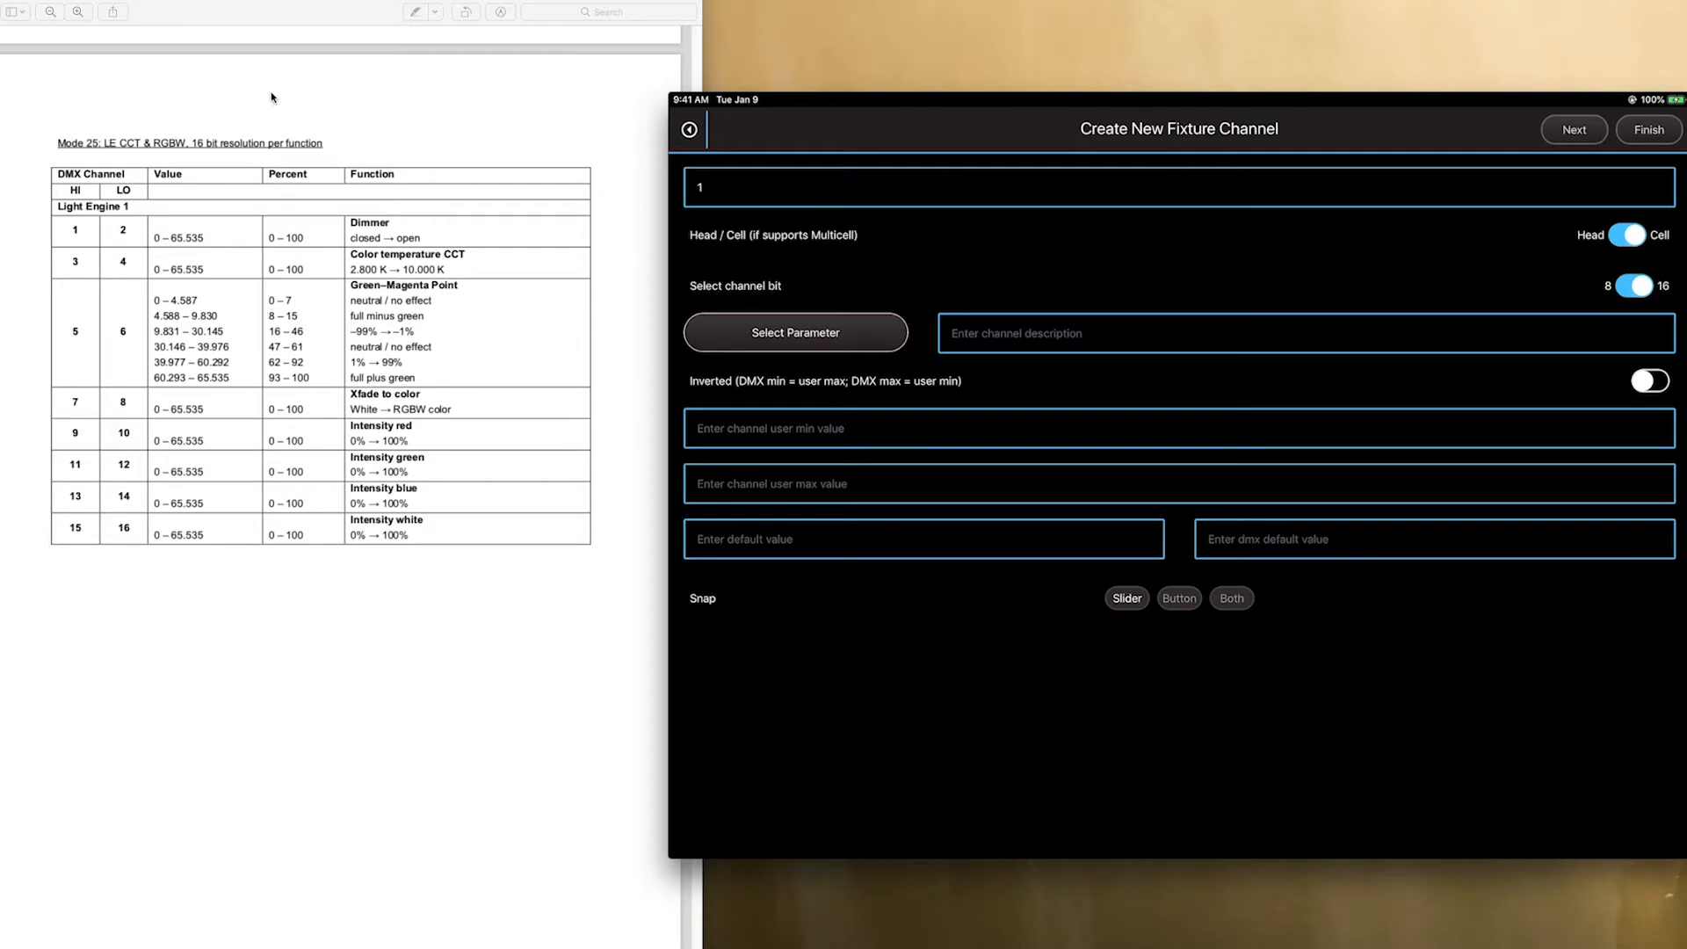
mouse_move(209, 156)
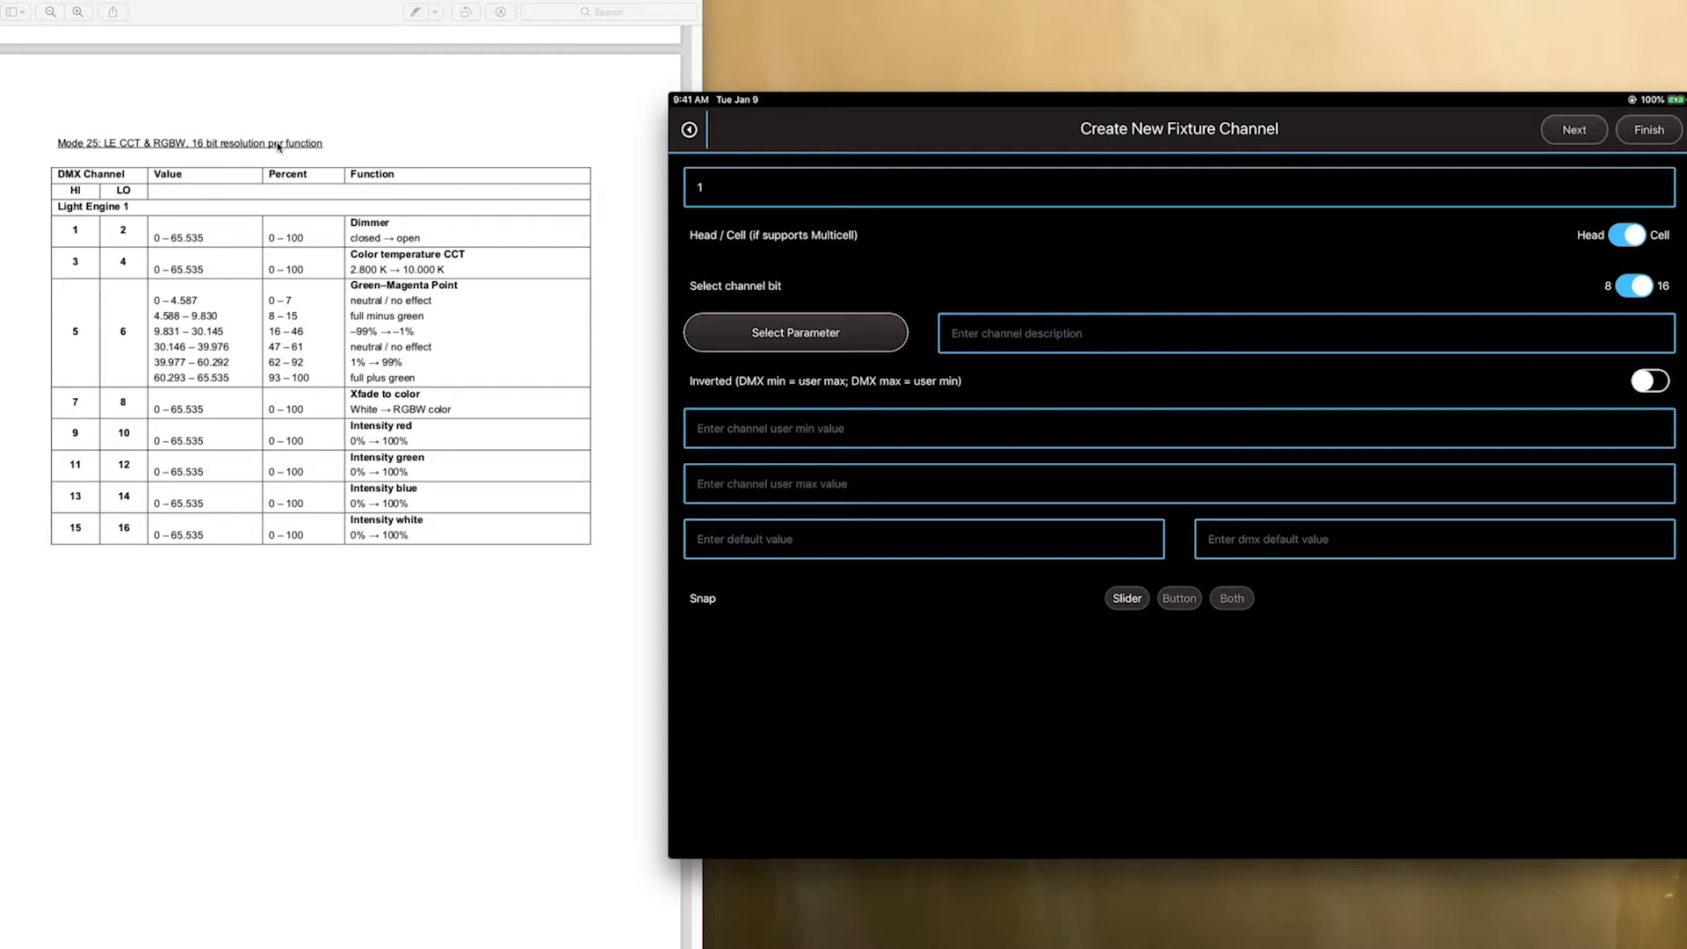
mouse_move(211, 133)
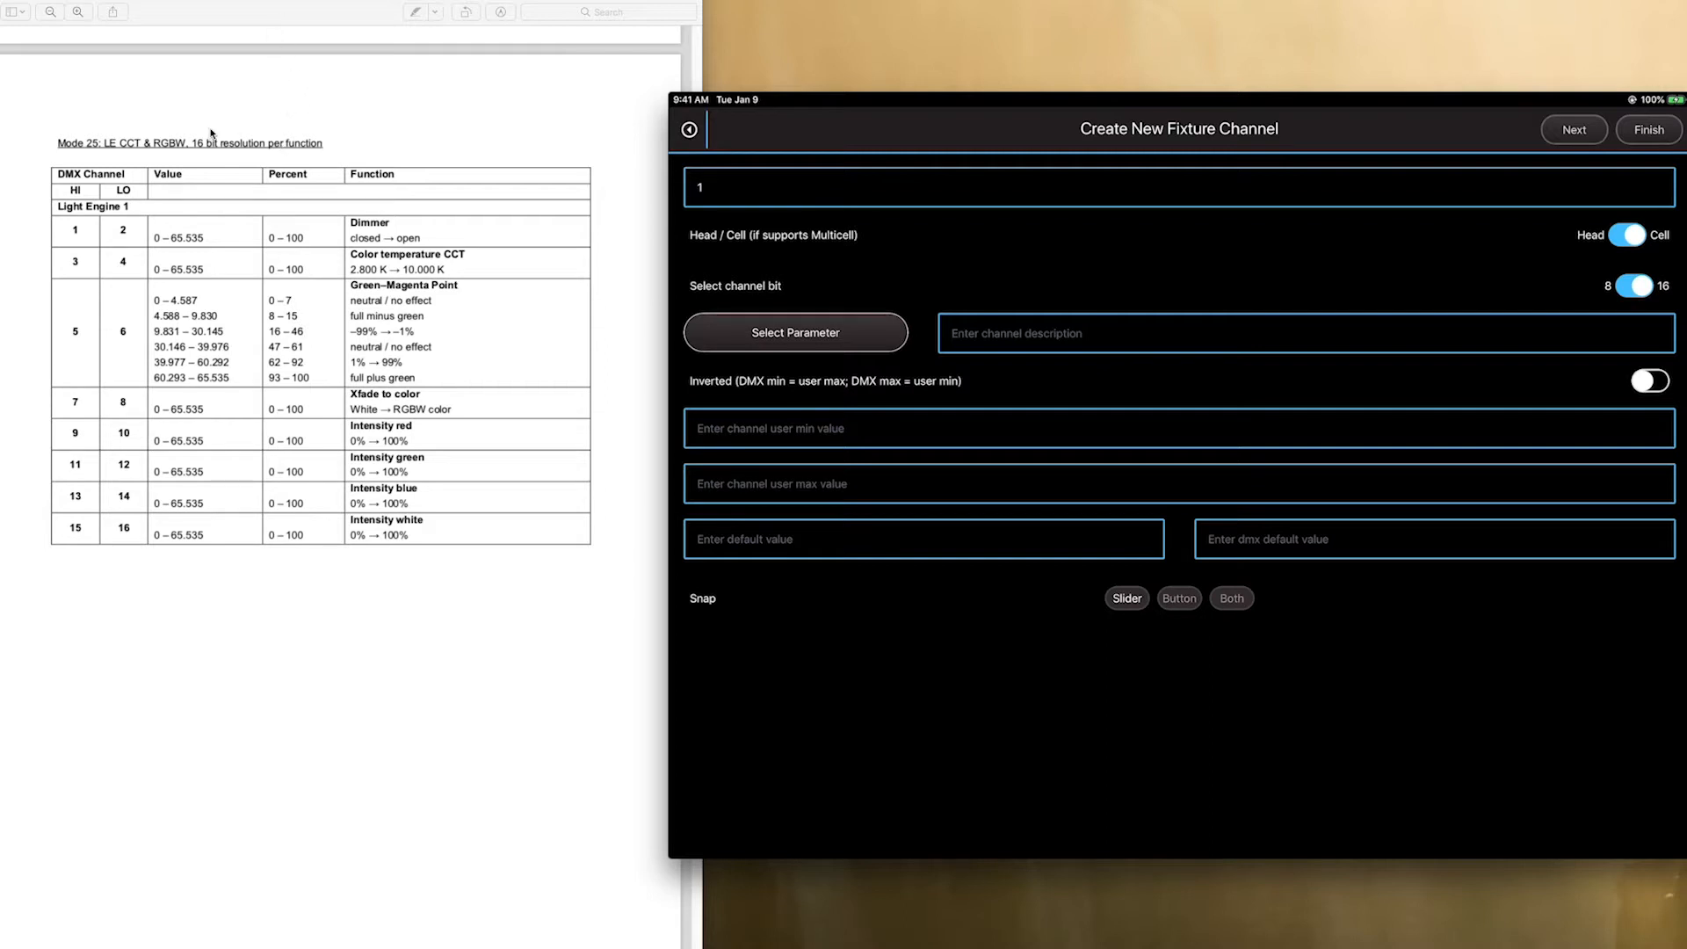
mouse_move(276, 30)
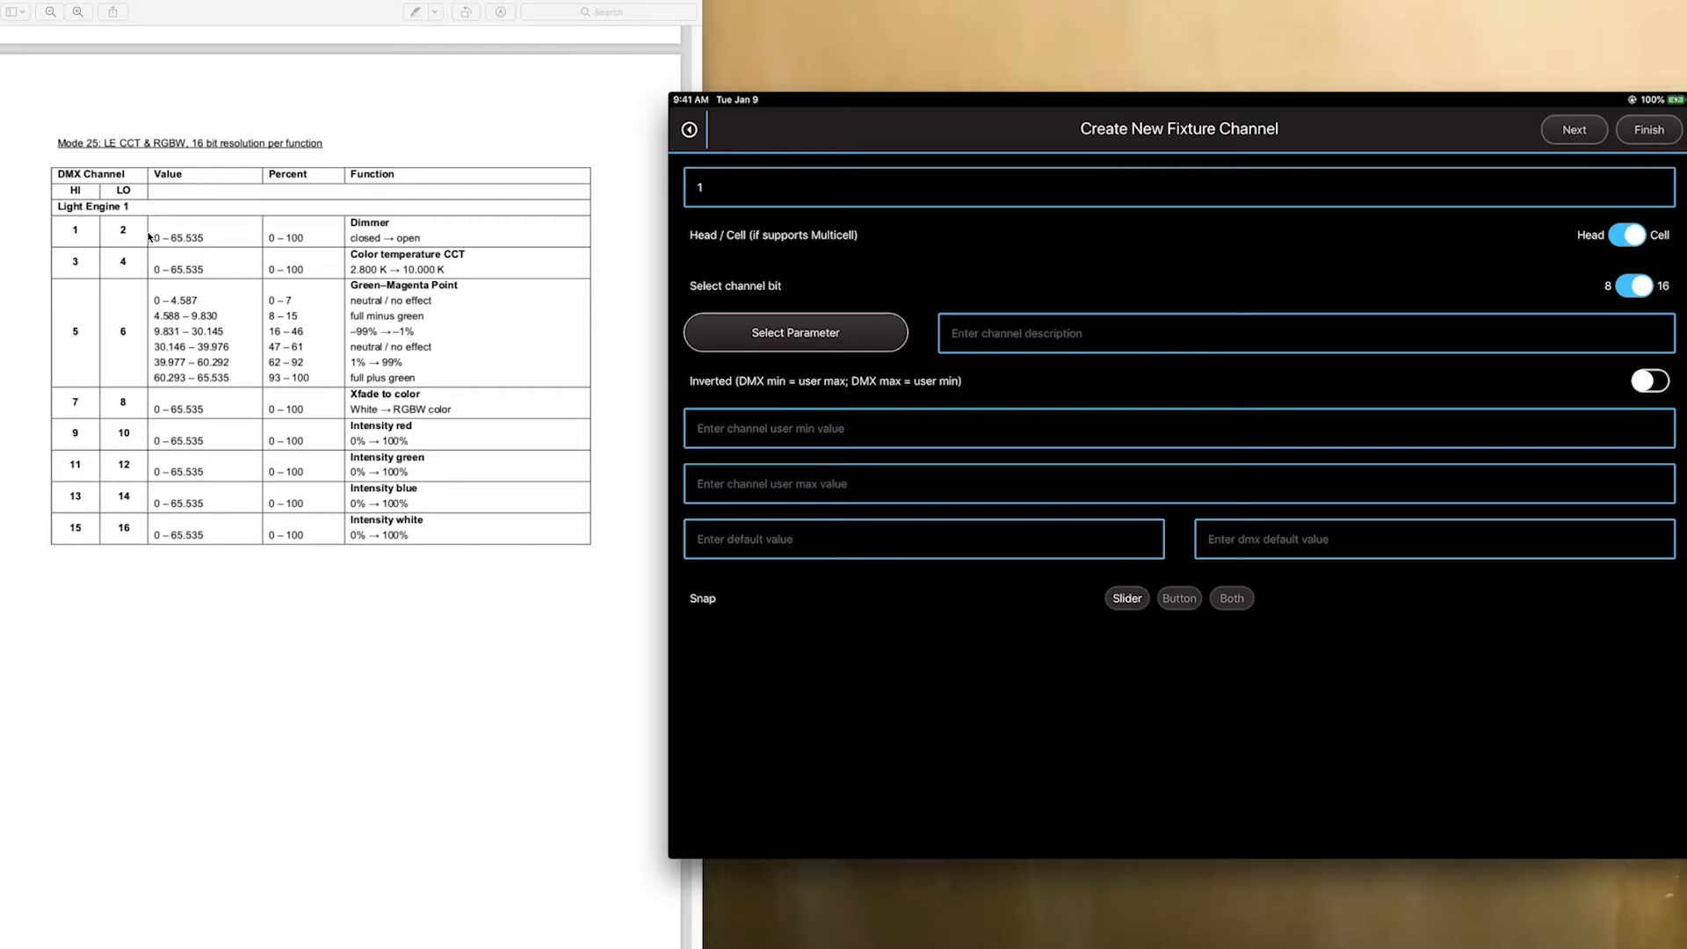
mouse_move(204, 248)
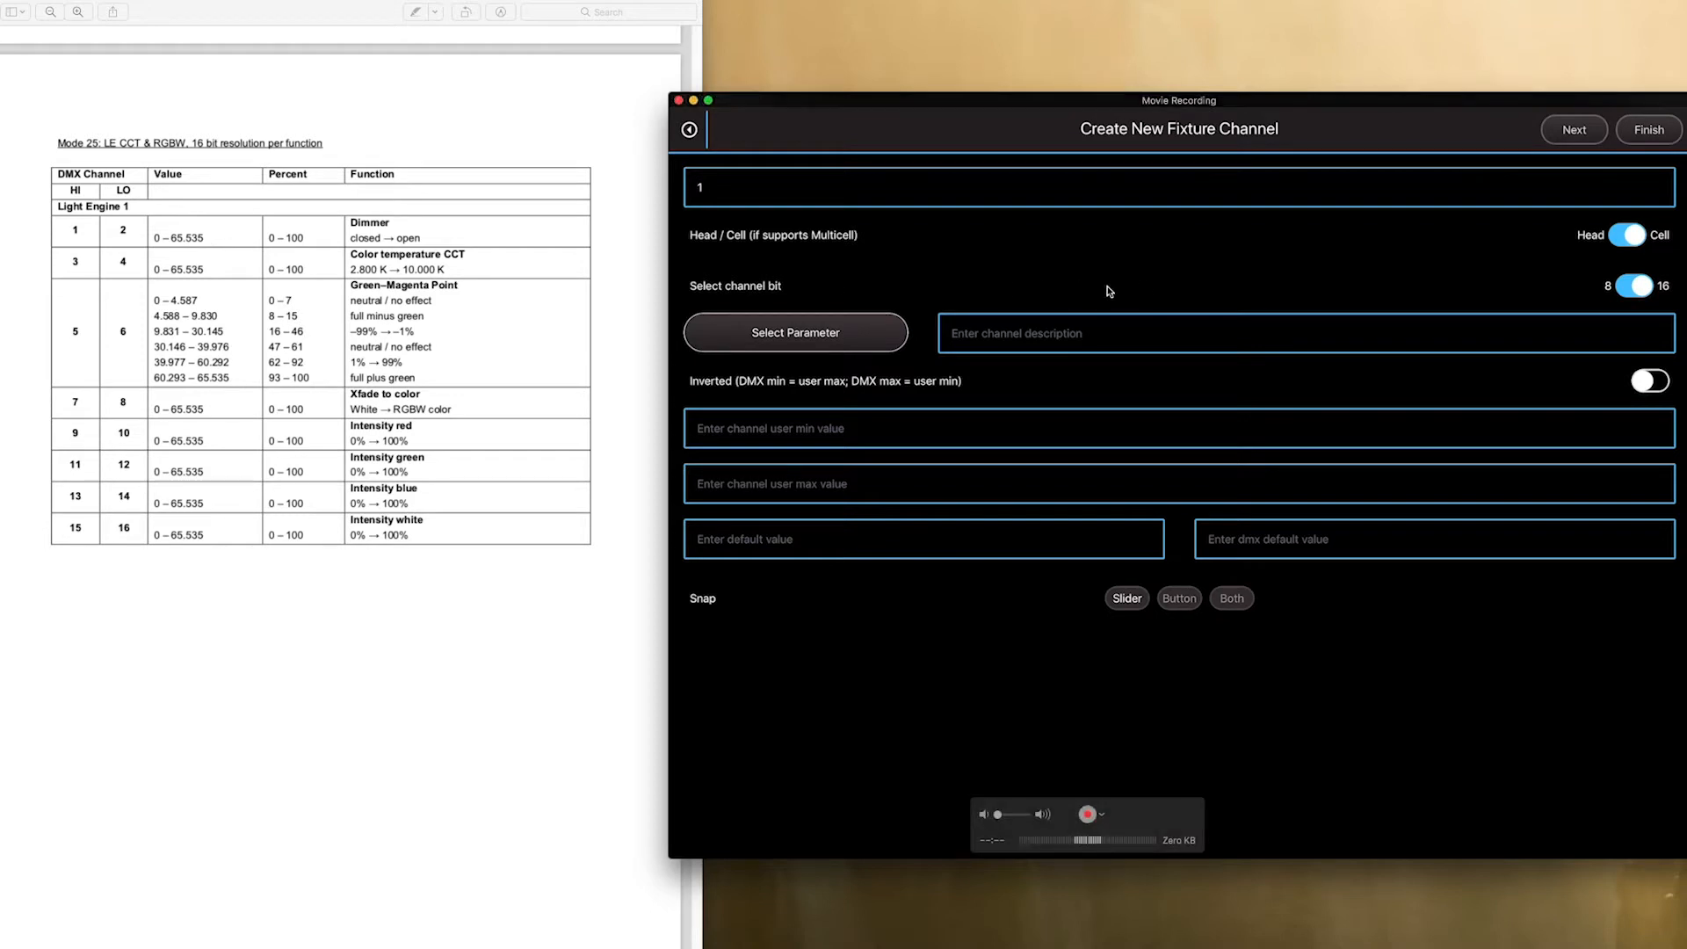
click(1632, 284)
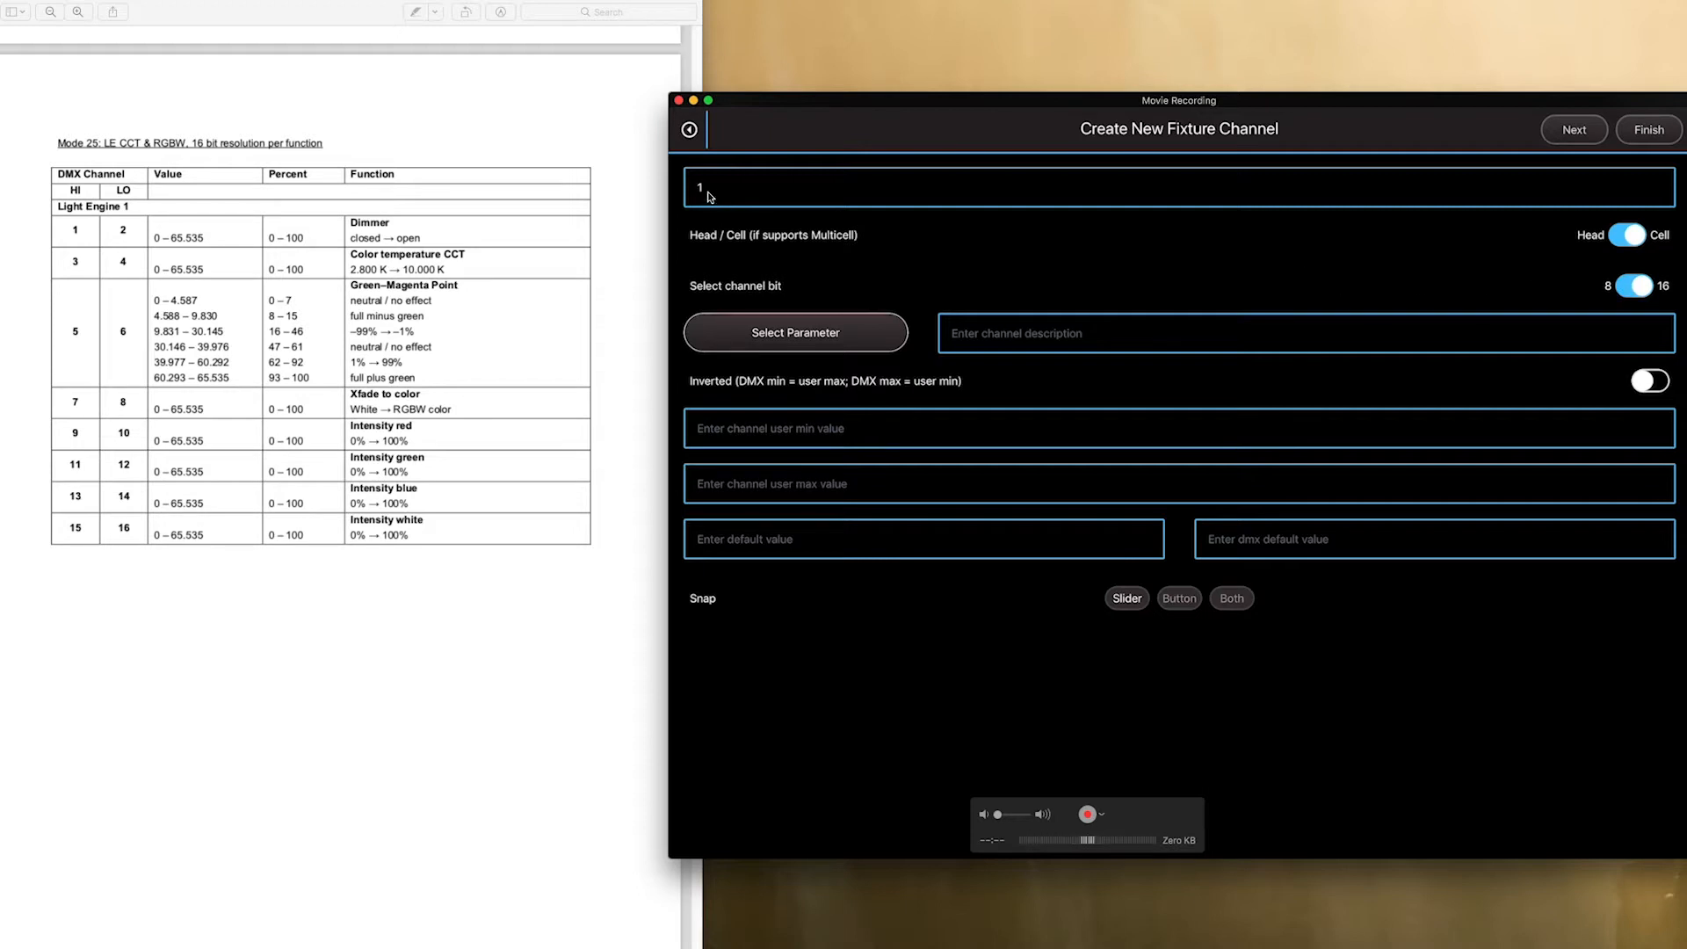
mouse_move(717, 189)
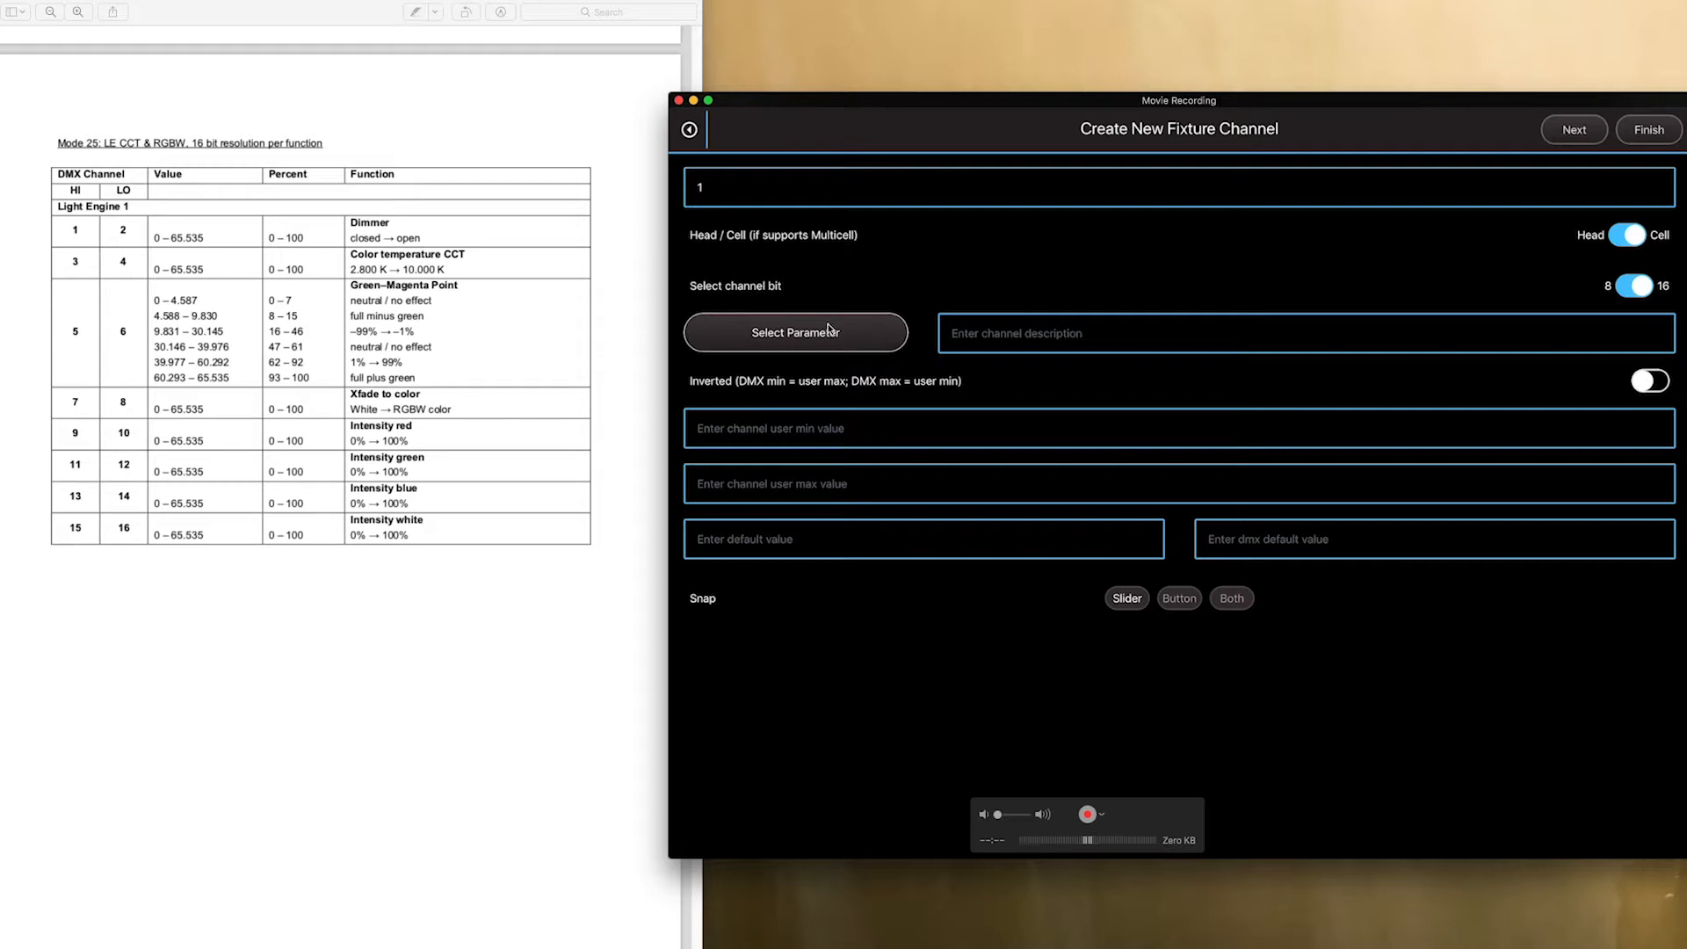
Assign Dimmer as channel 1's parameter and reopen the parameter list for channel 3
click(794, 332)
text(Dim)
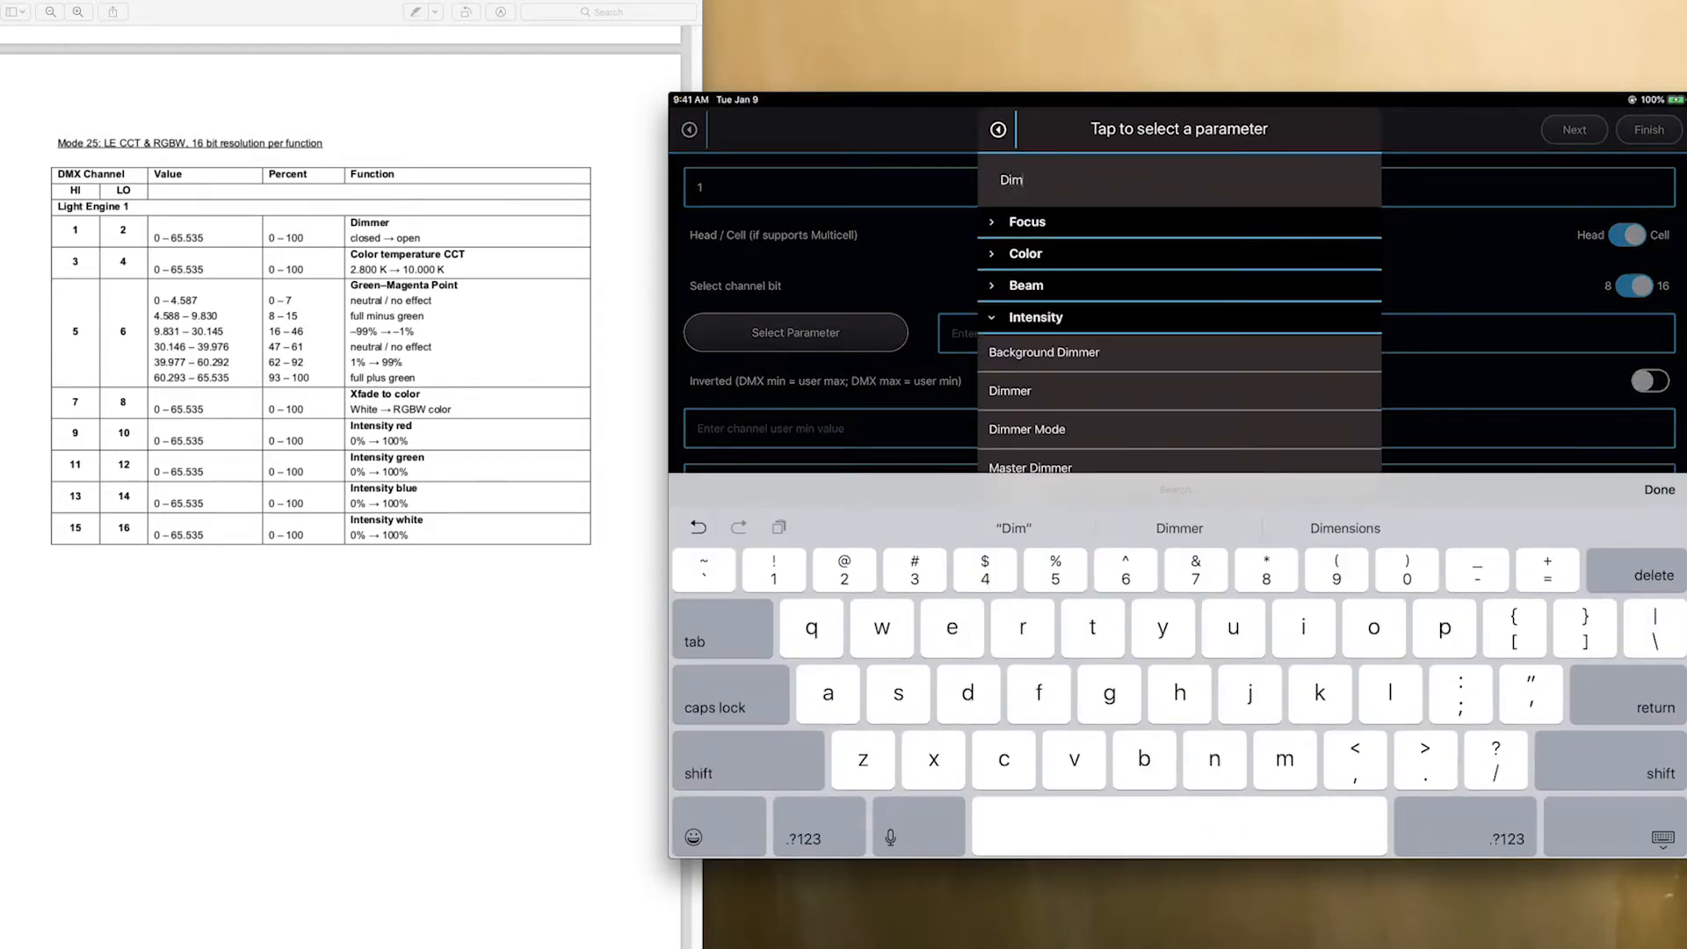
click(1008, 390)
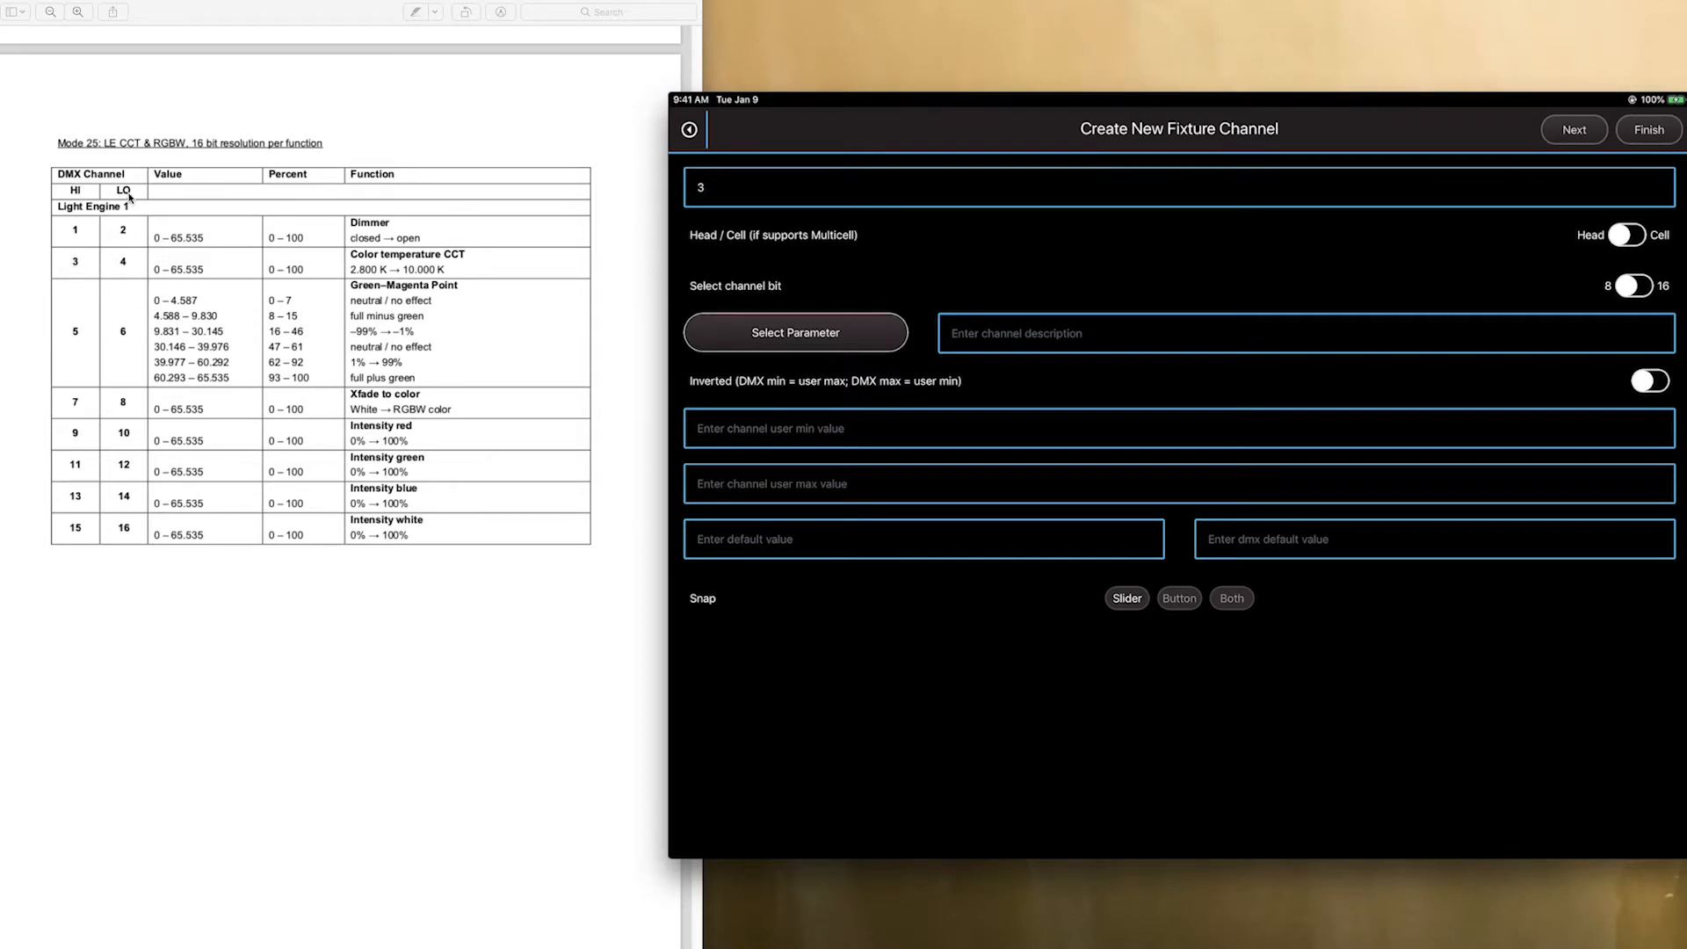
mouse_move(54, 189)
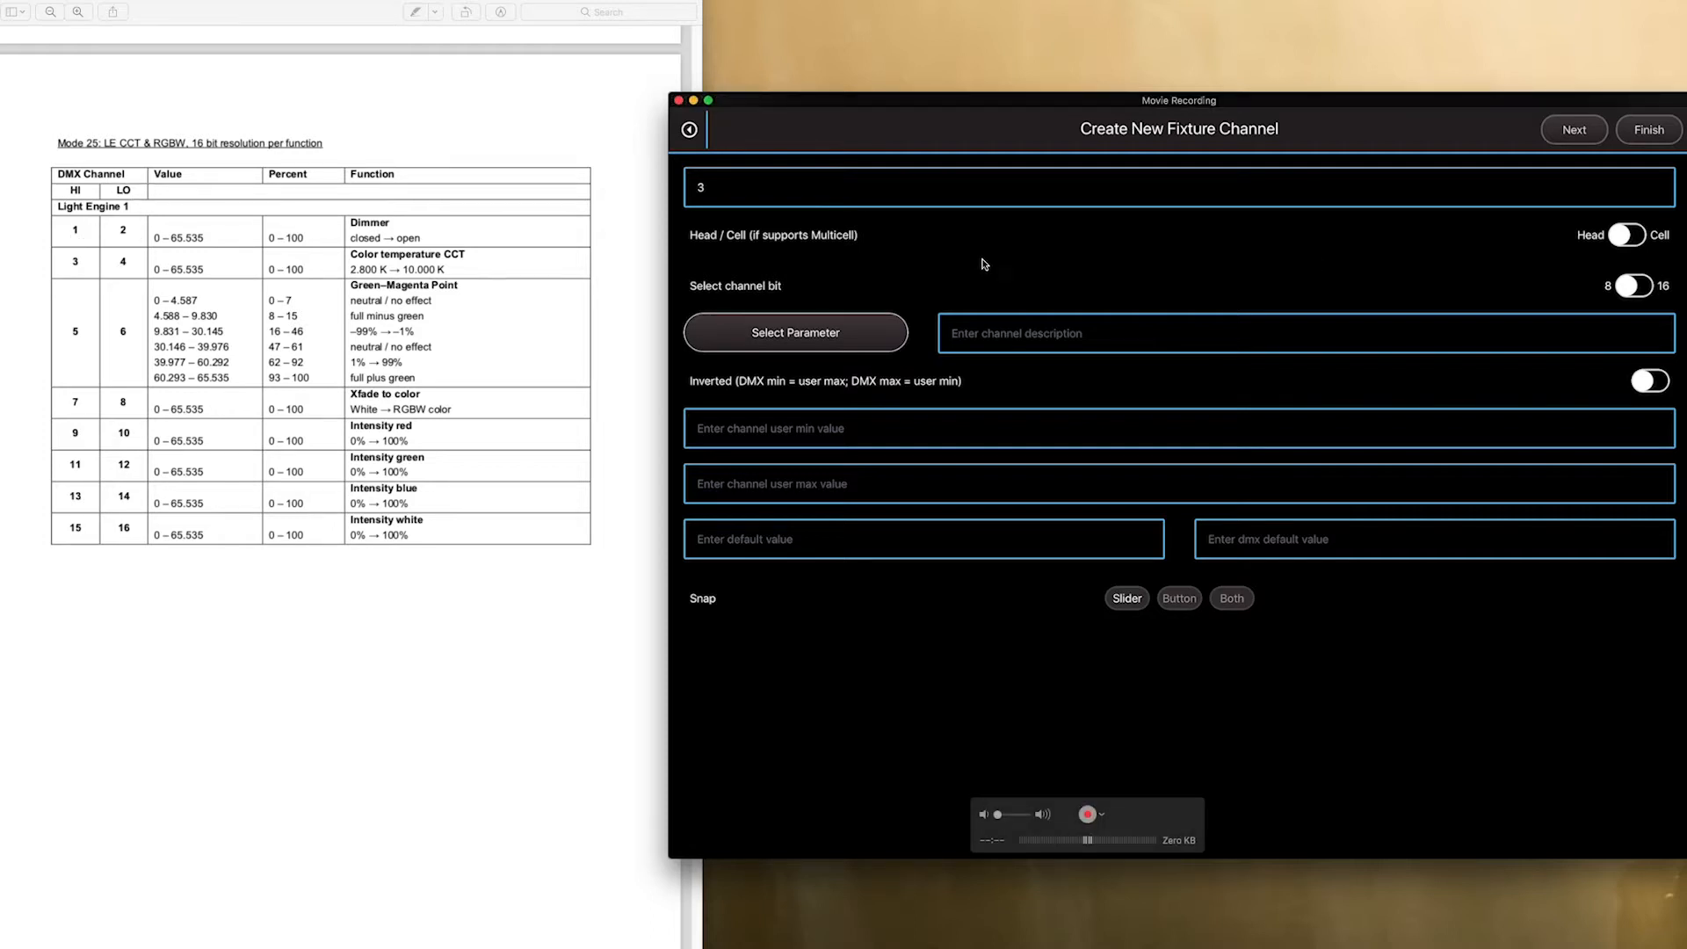
mouse_move(869, 261)
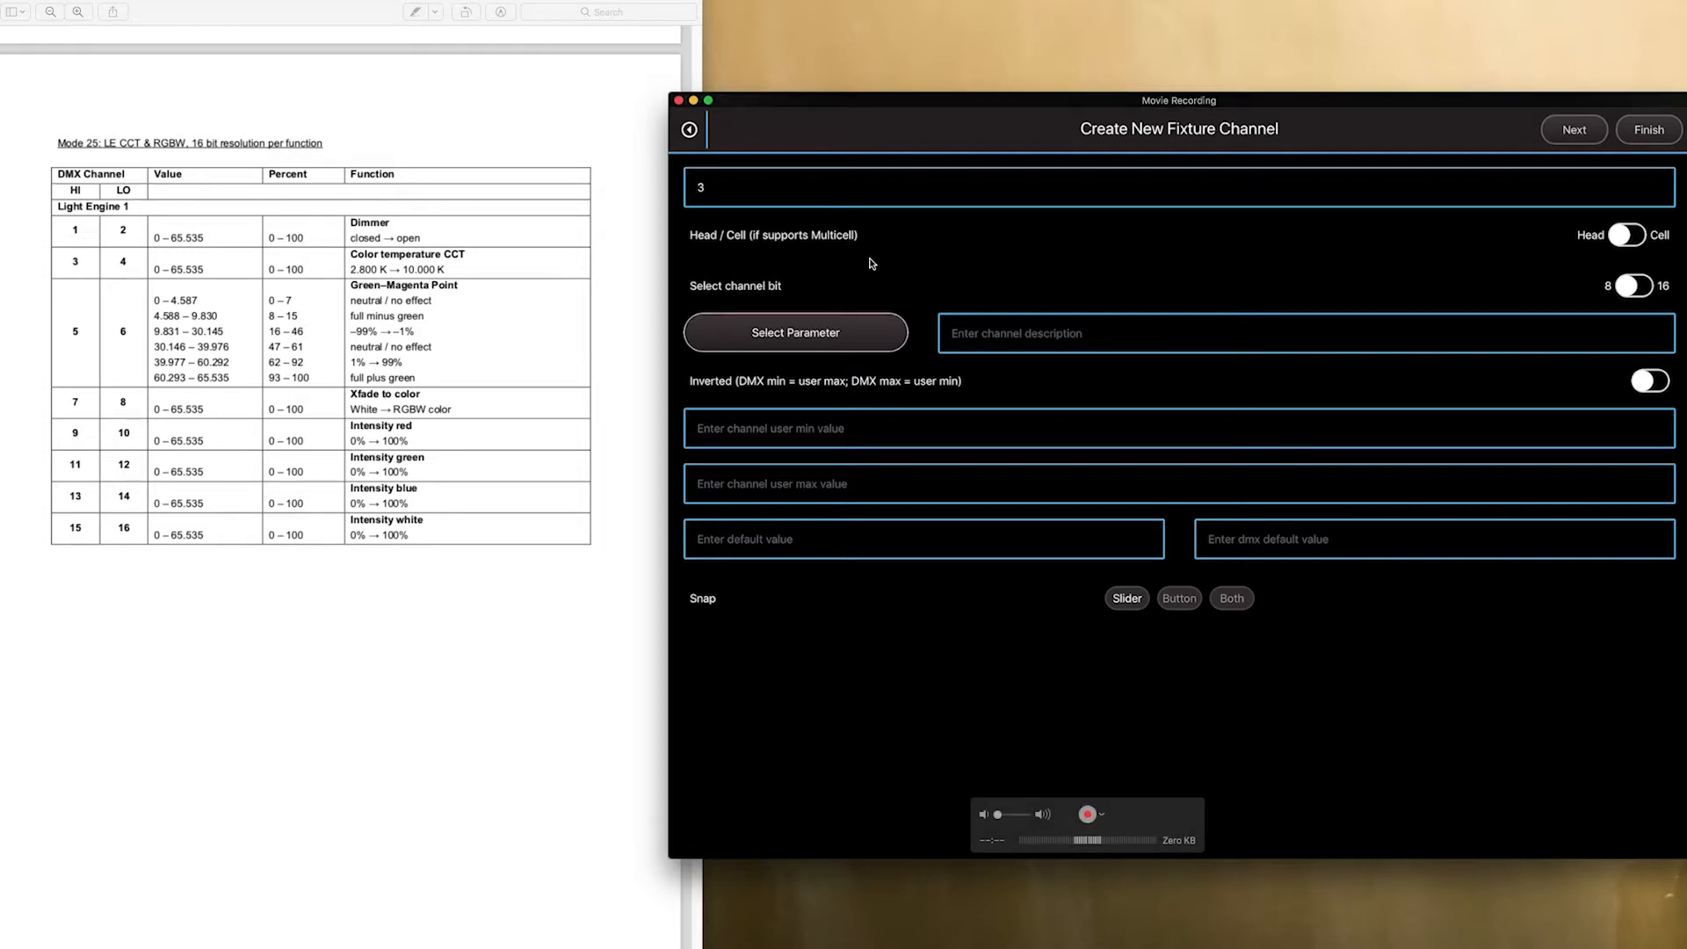
mouse_move(872, 244)
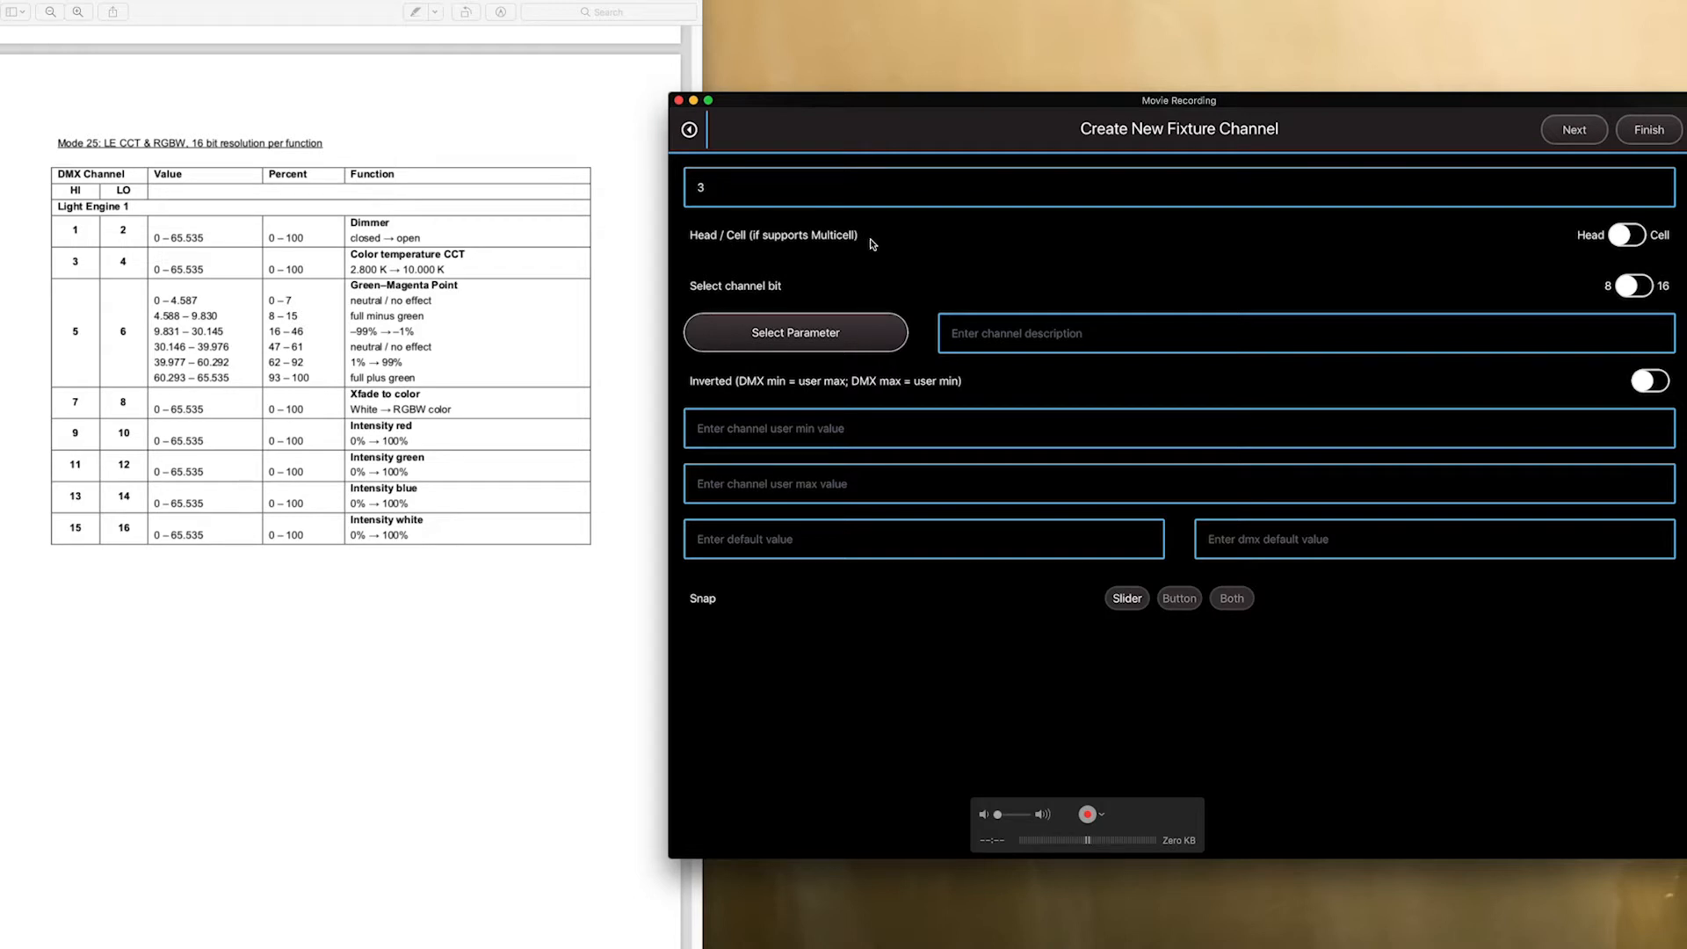
mouse_move(856, 261)
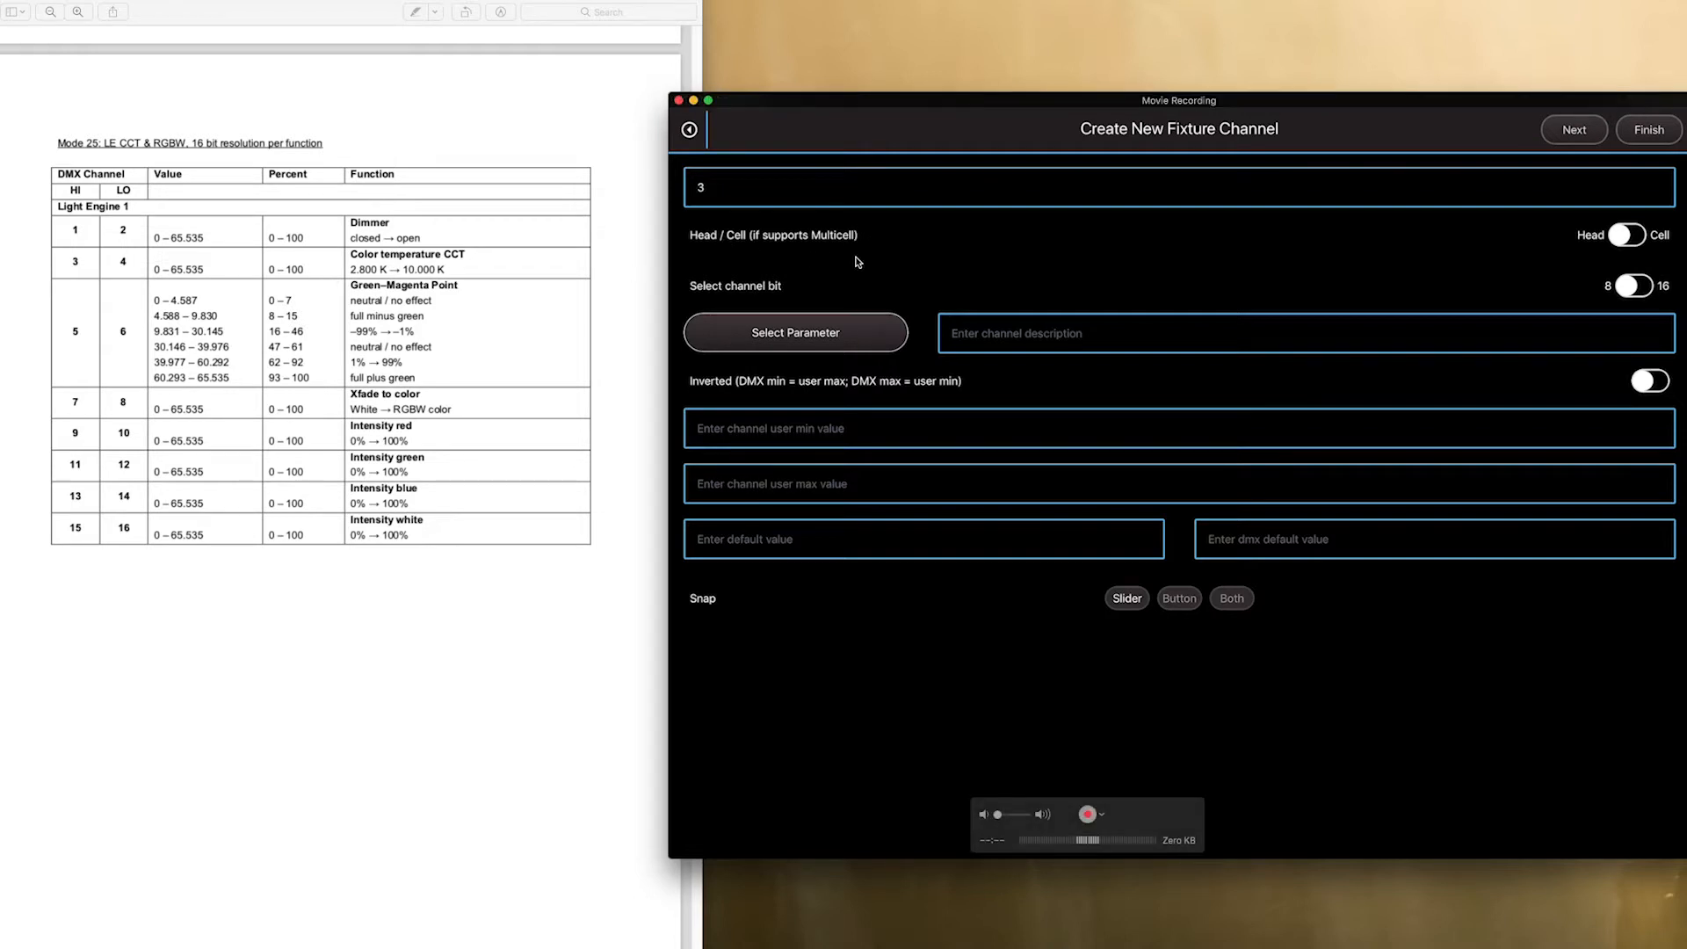
click(794, 332)
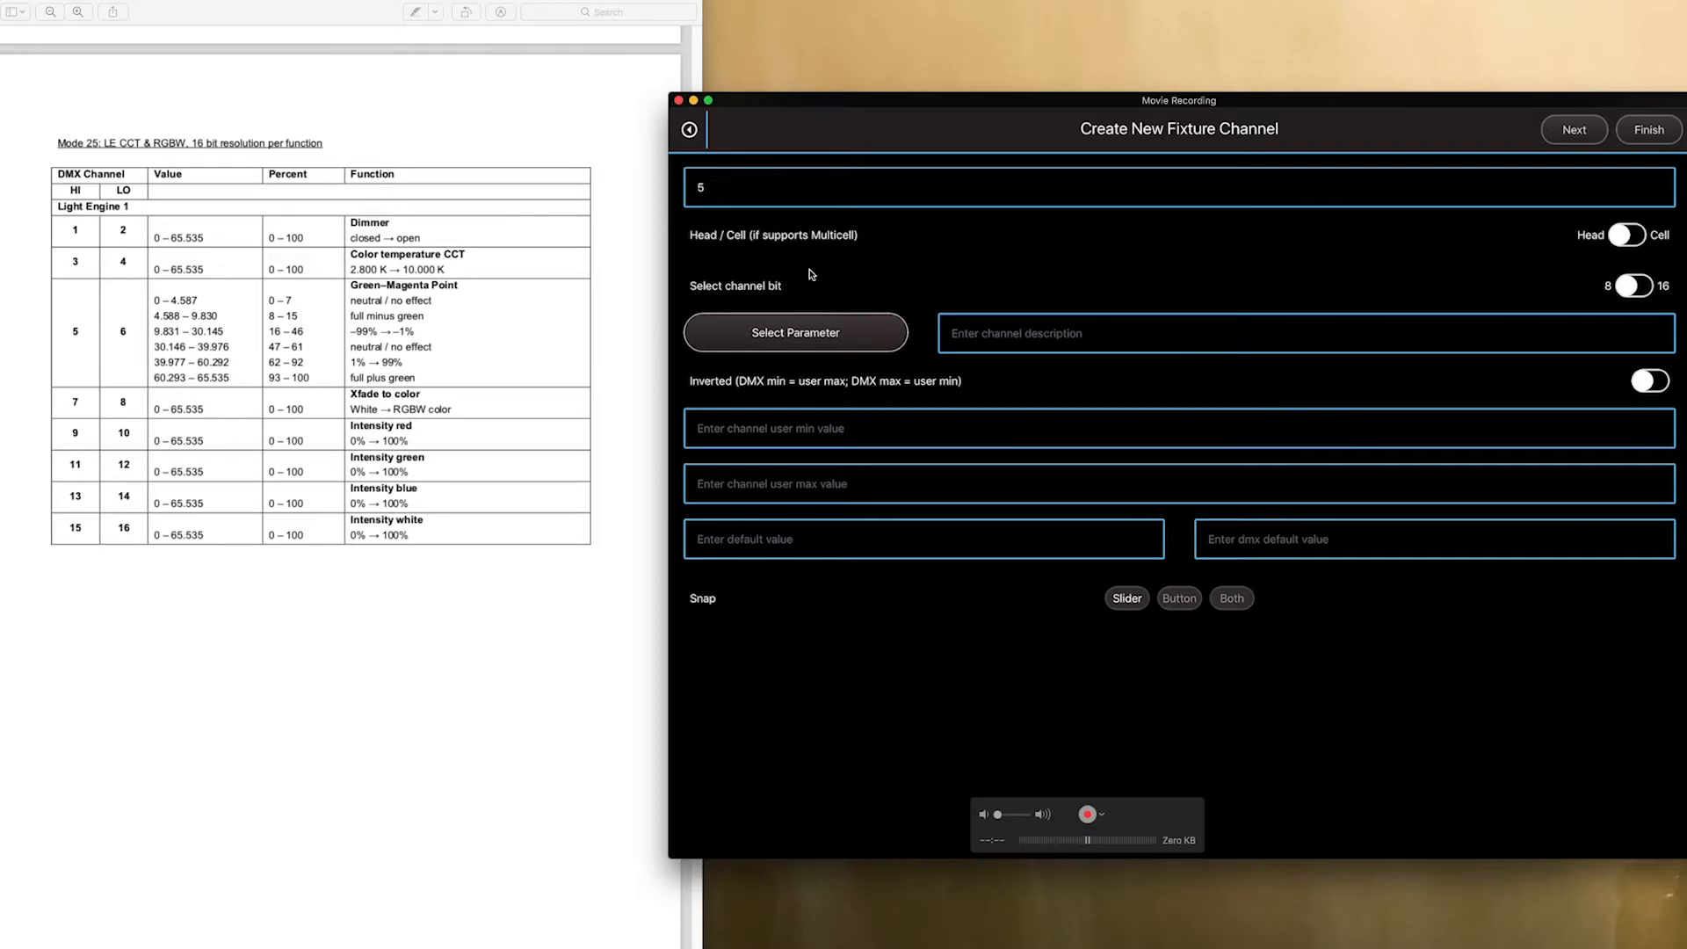
Make channel 5 a 16-bit Tint channel (-100 to 100) and move to the next channel
click(794, 332)
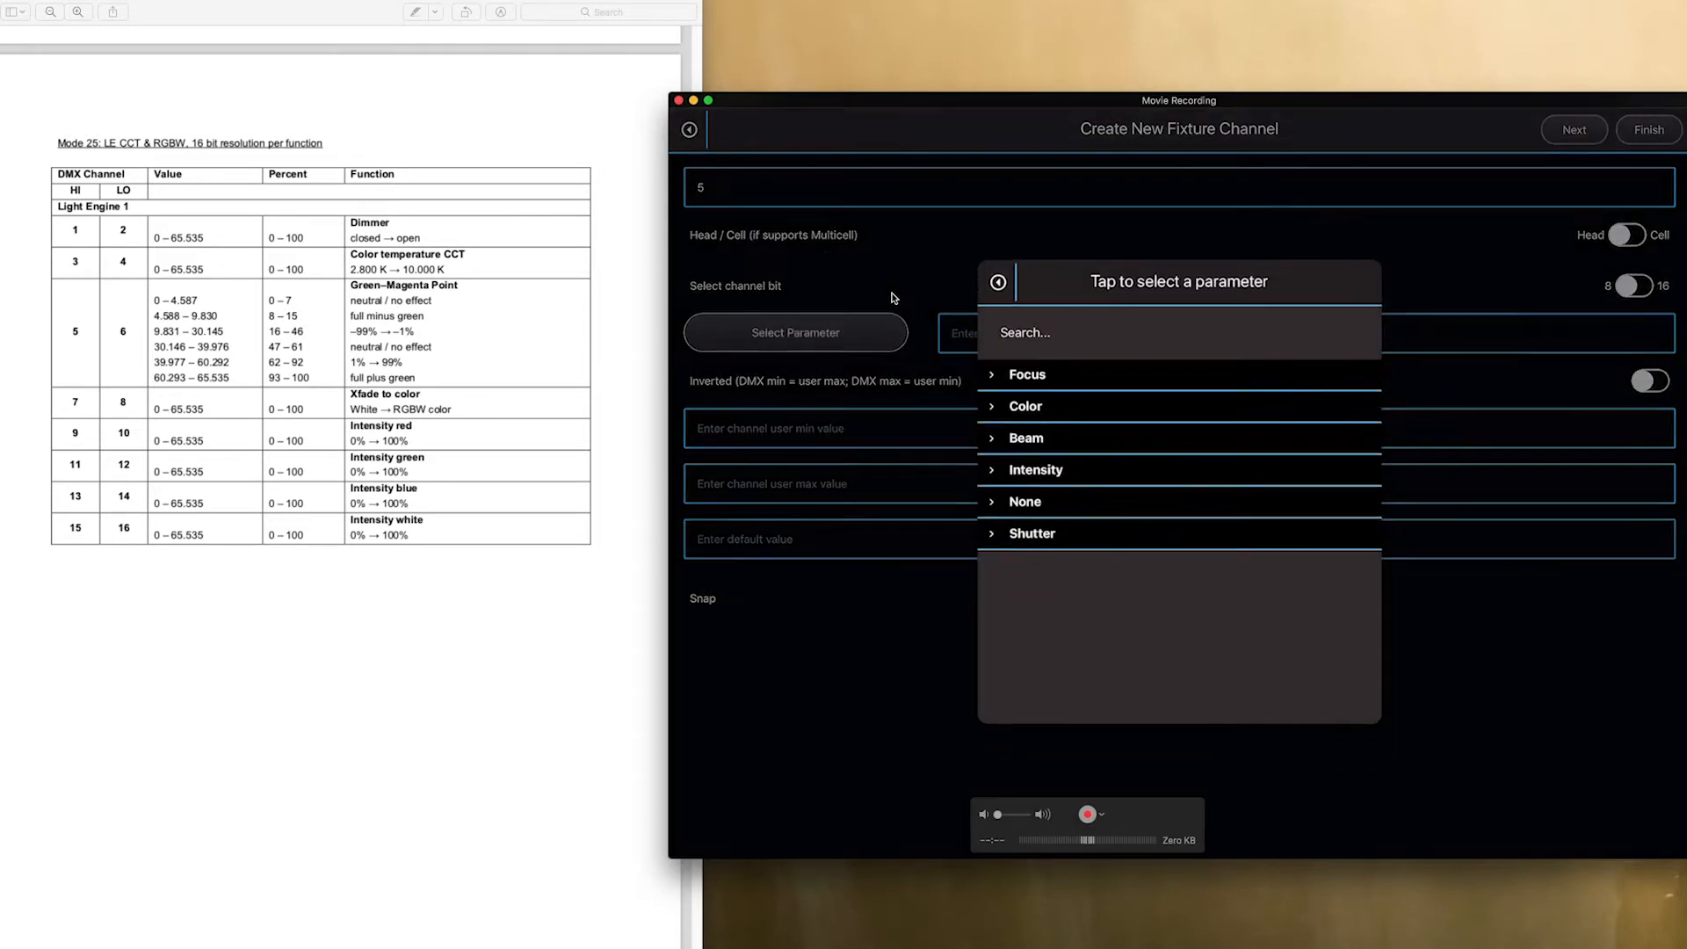
text(Tint)
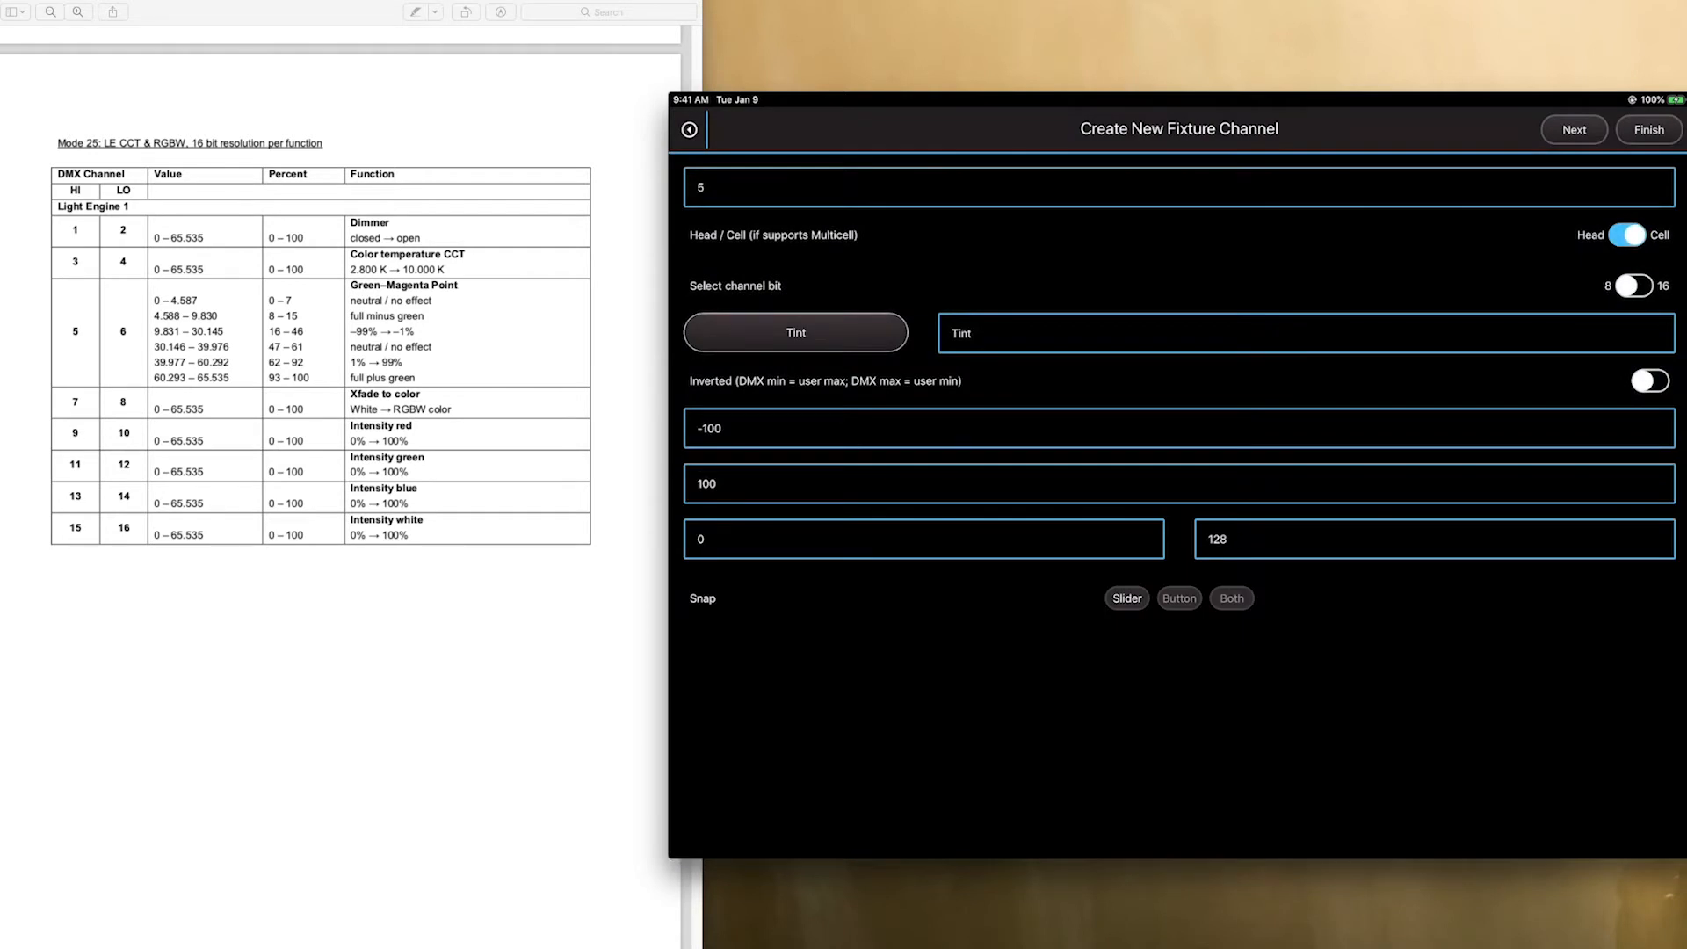
click(1630, 285)
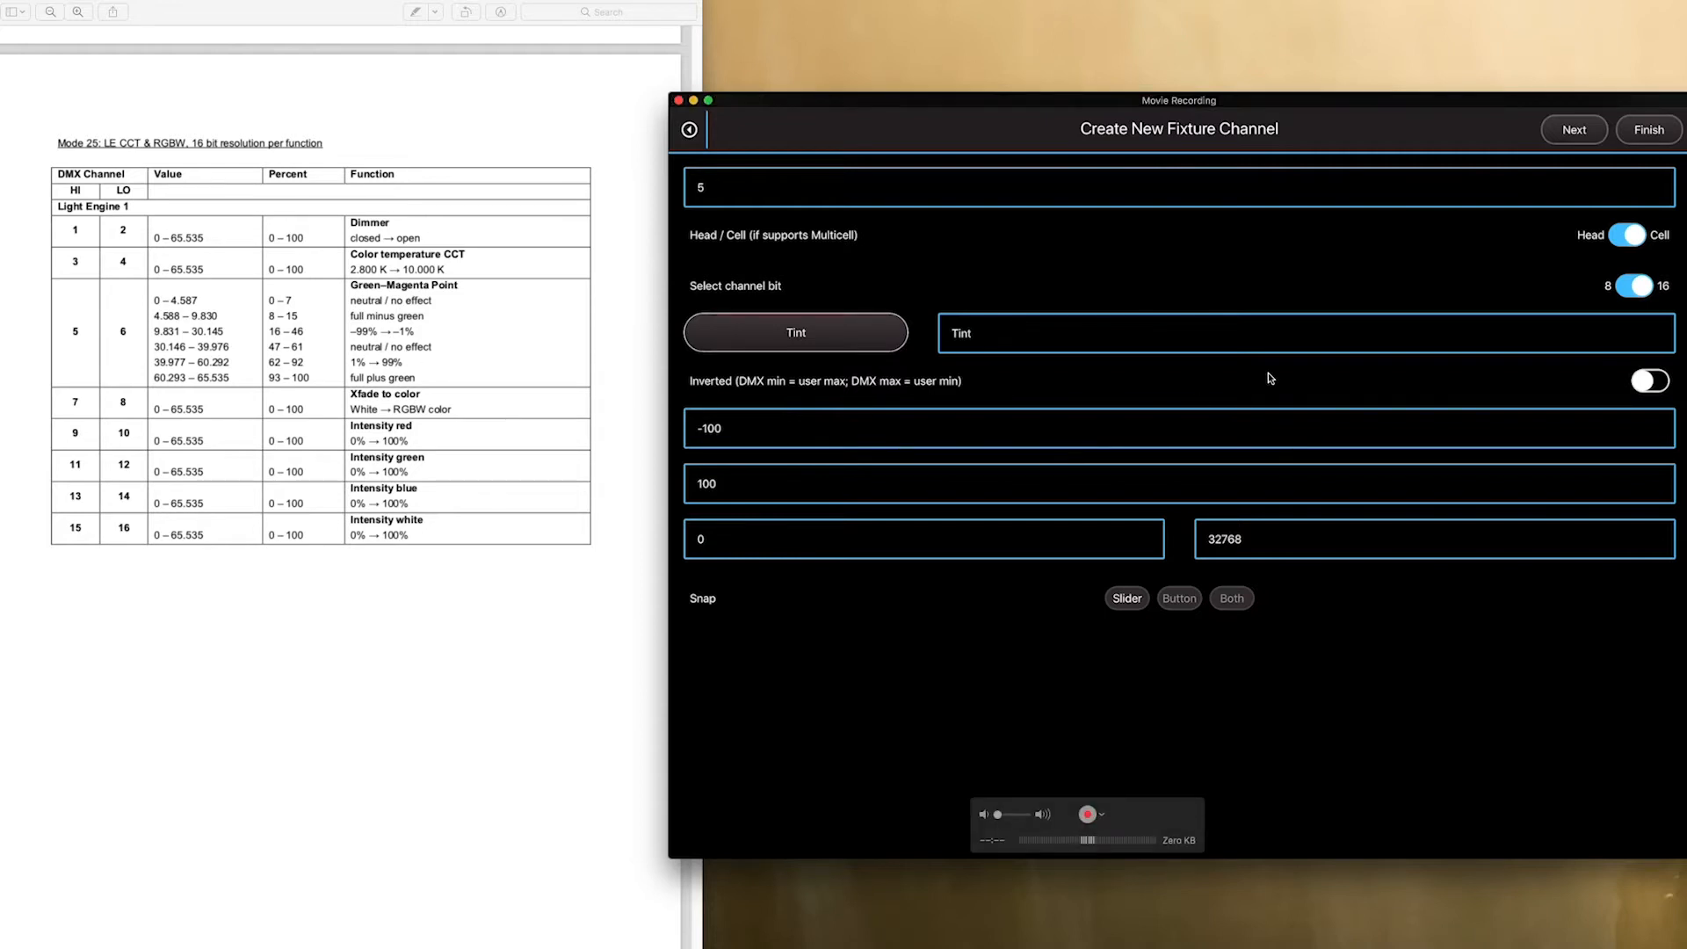
mouse_move(1425, 246)
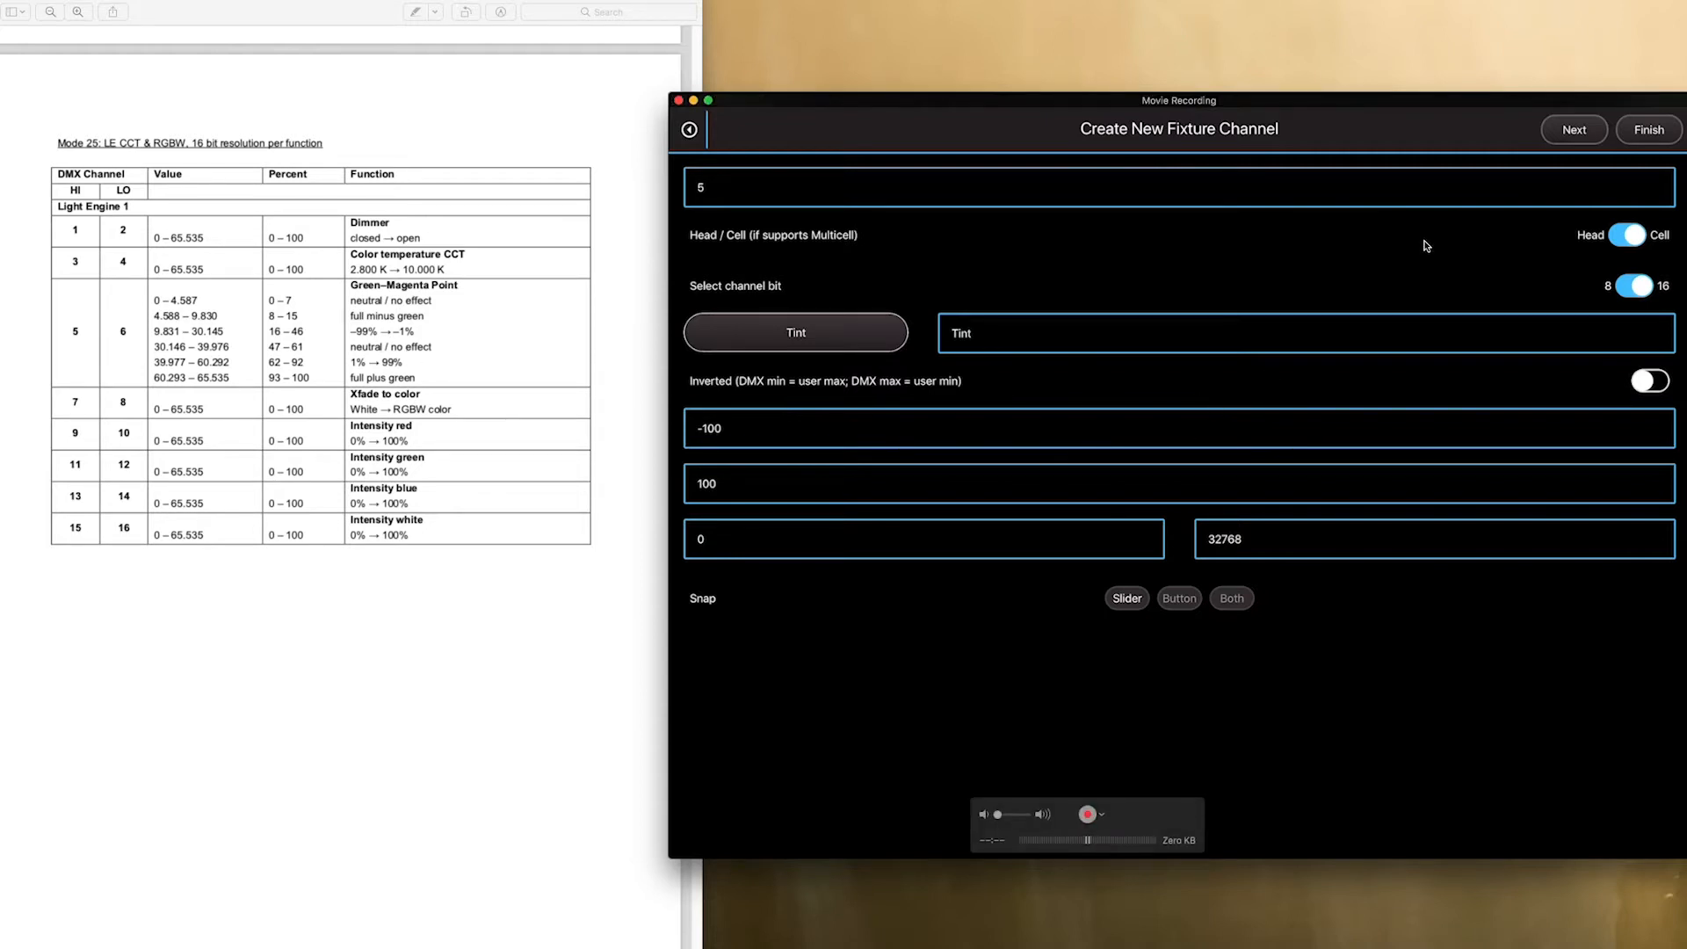
click(1570, 128)
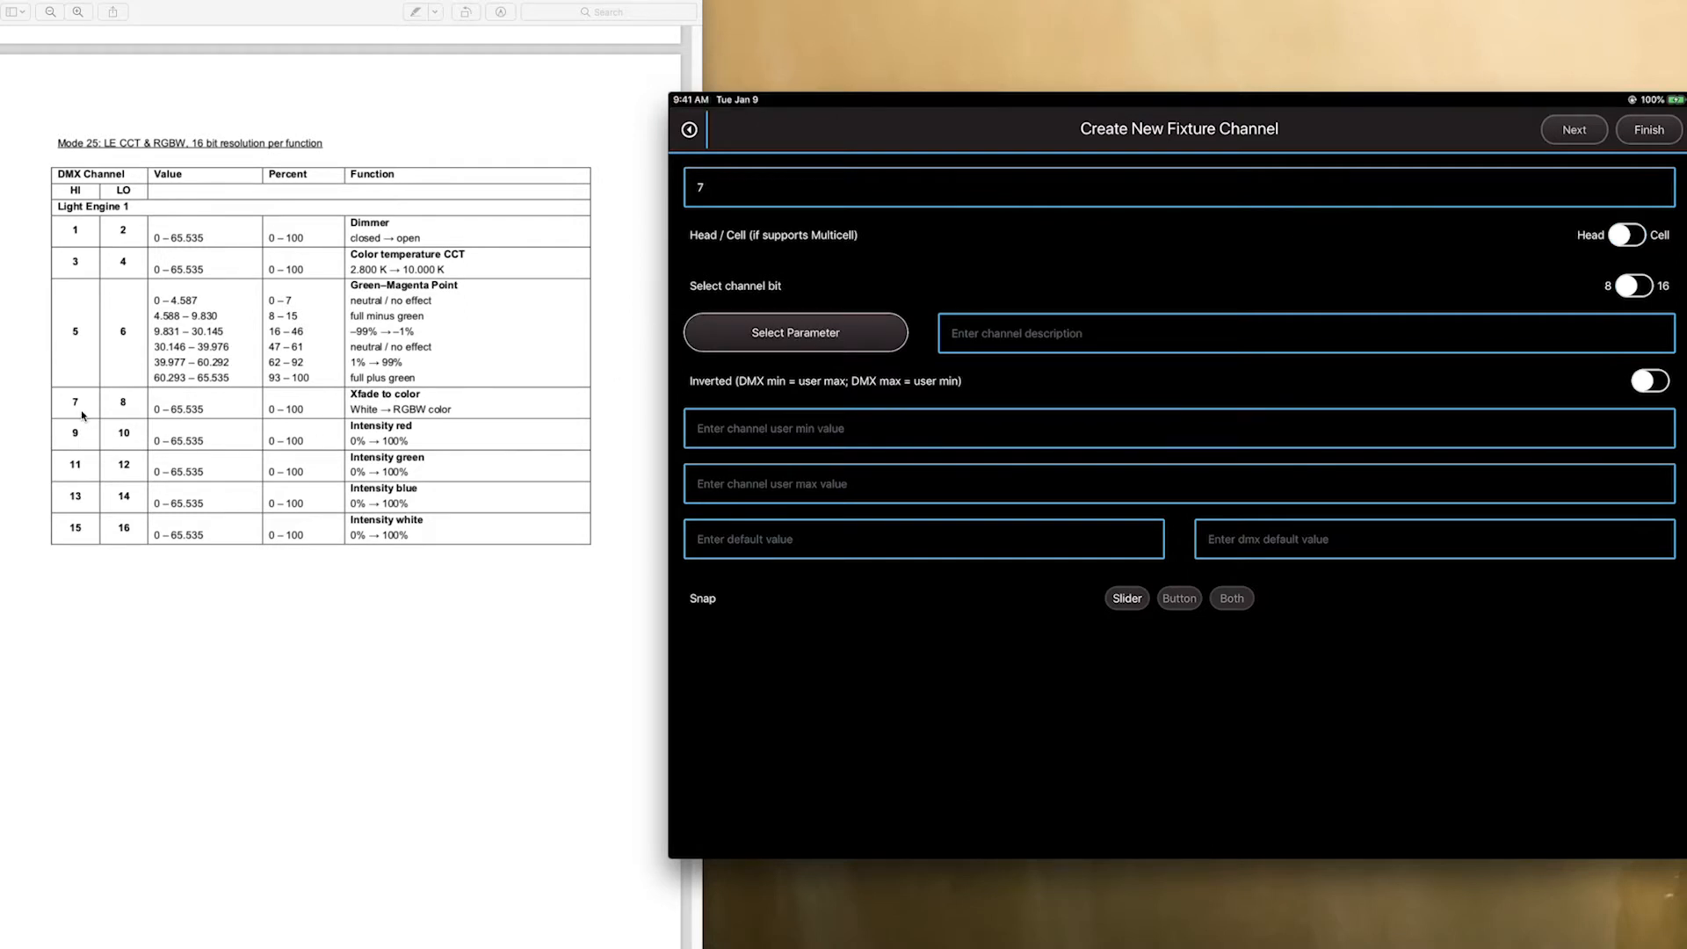
Save channels 7 and 9 with their colour parameters and advance
click(794, 332)
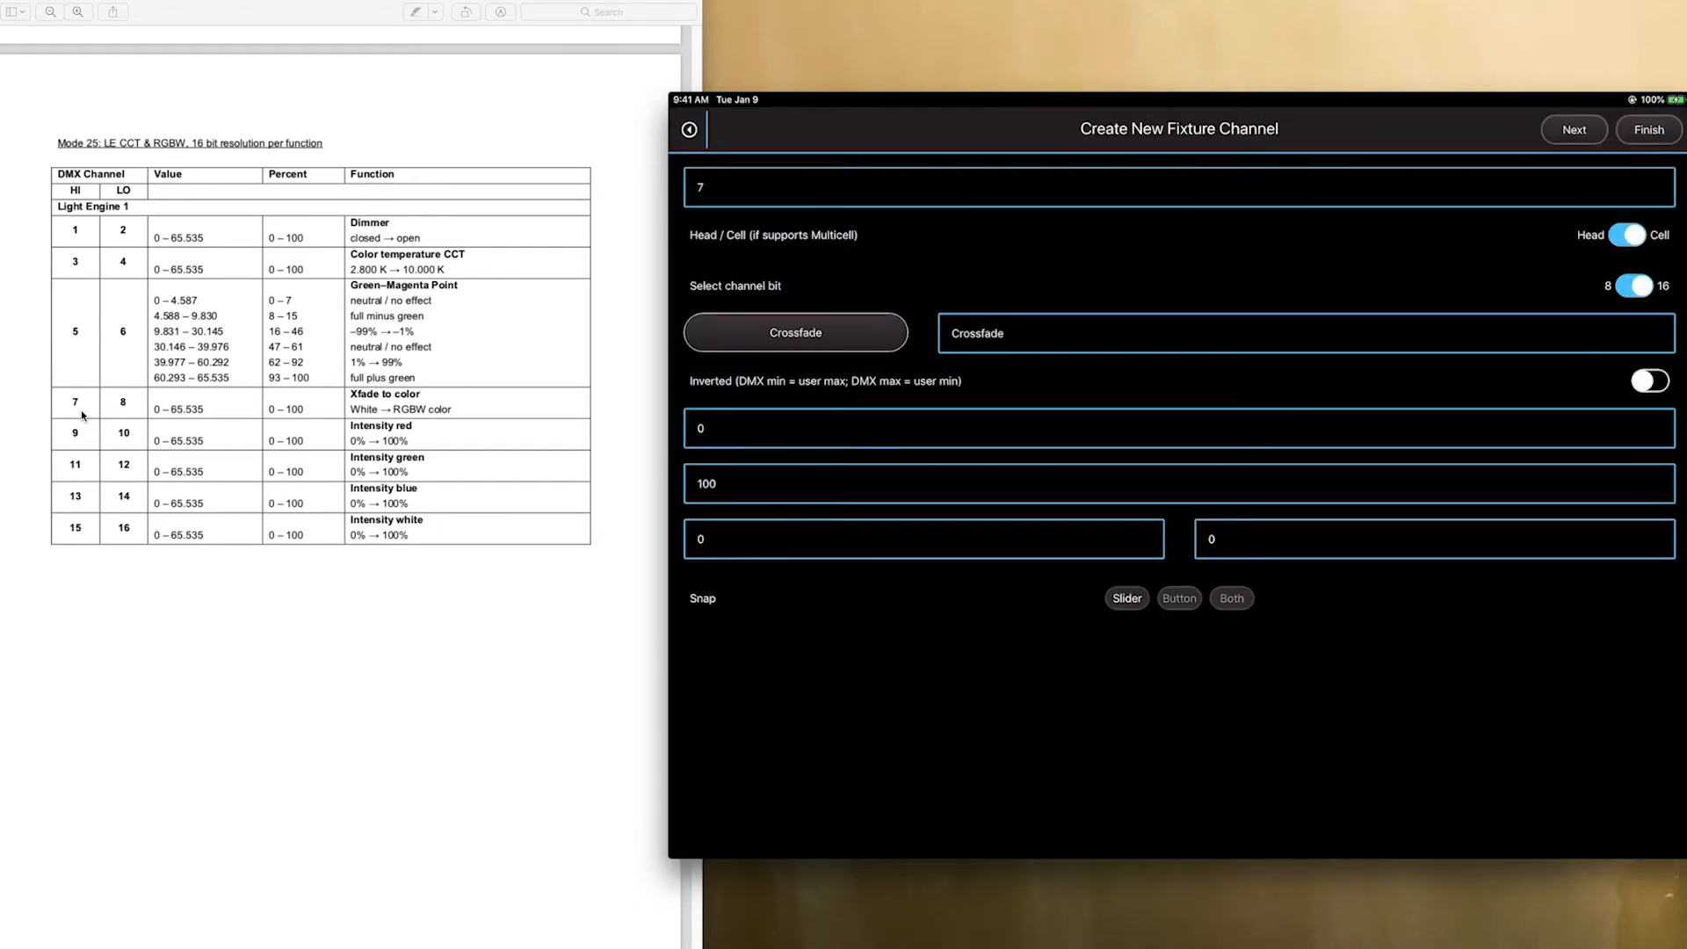
click(1572, 129)
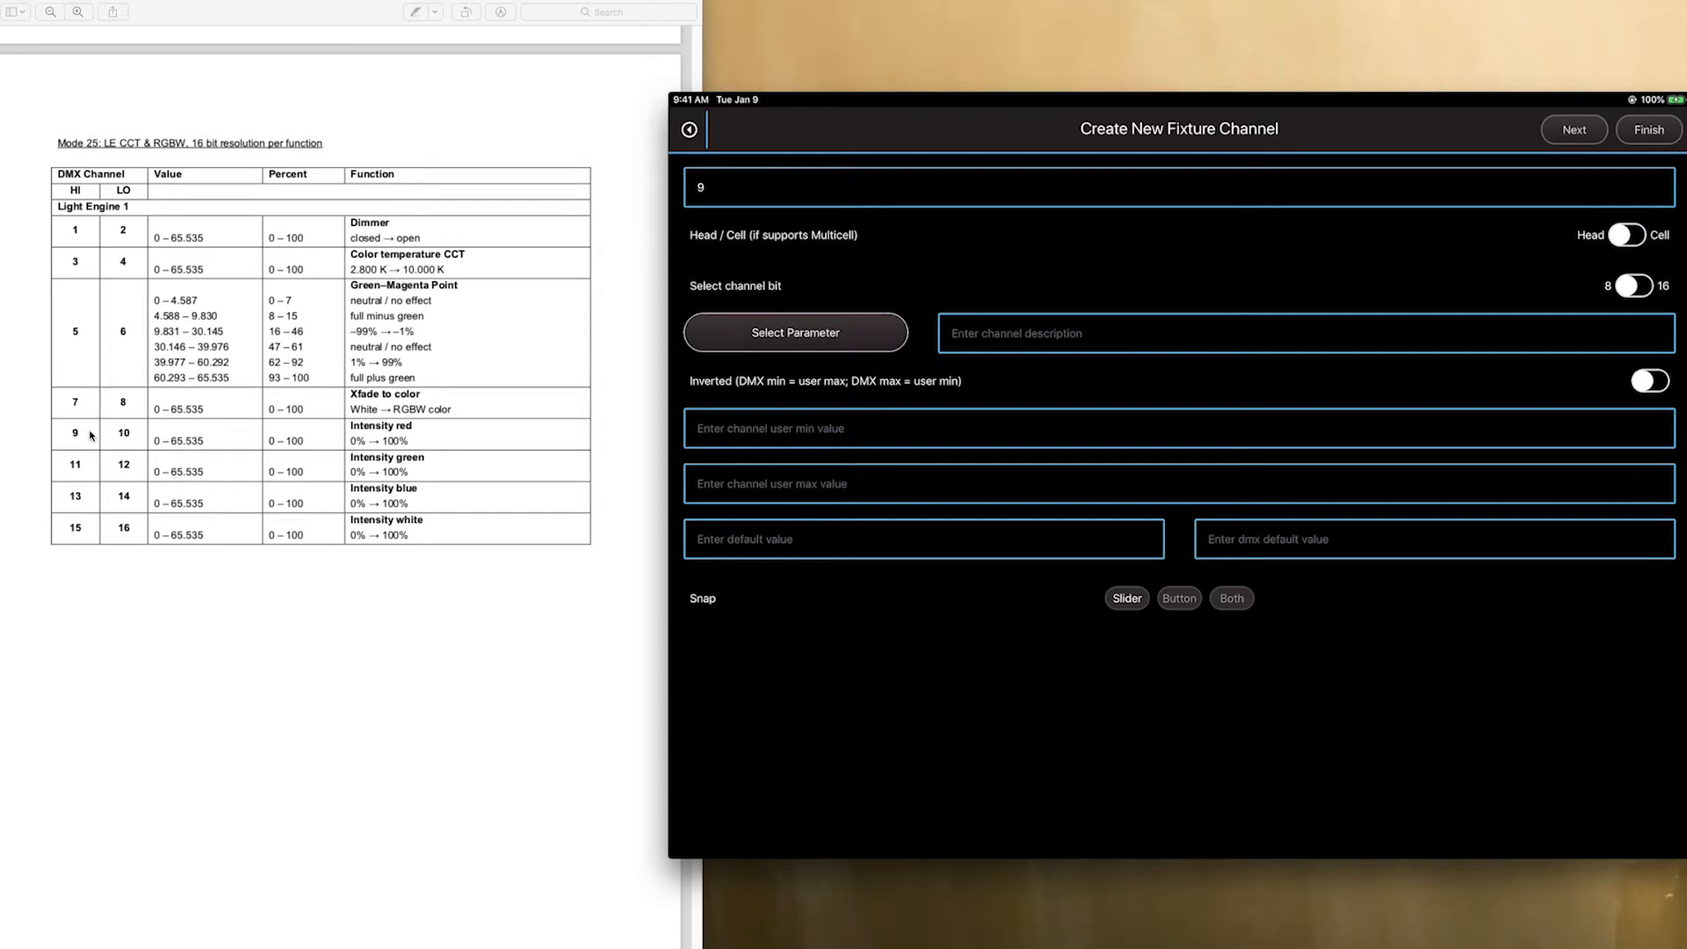
click(794, 332)
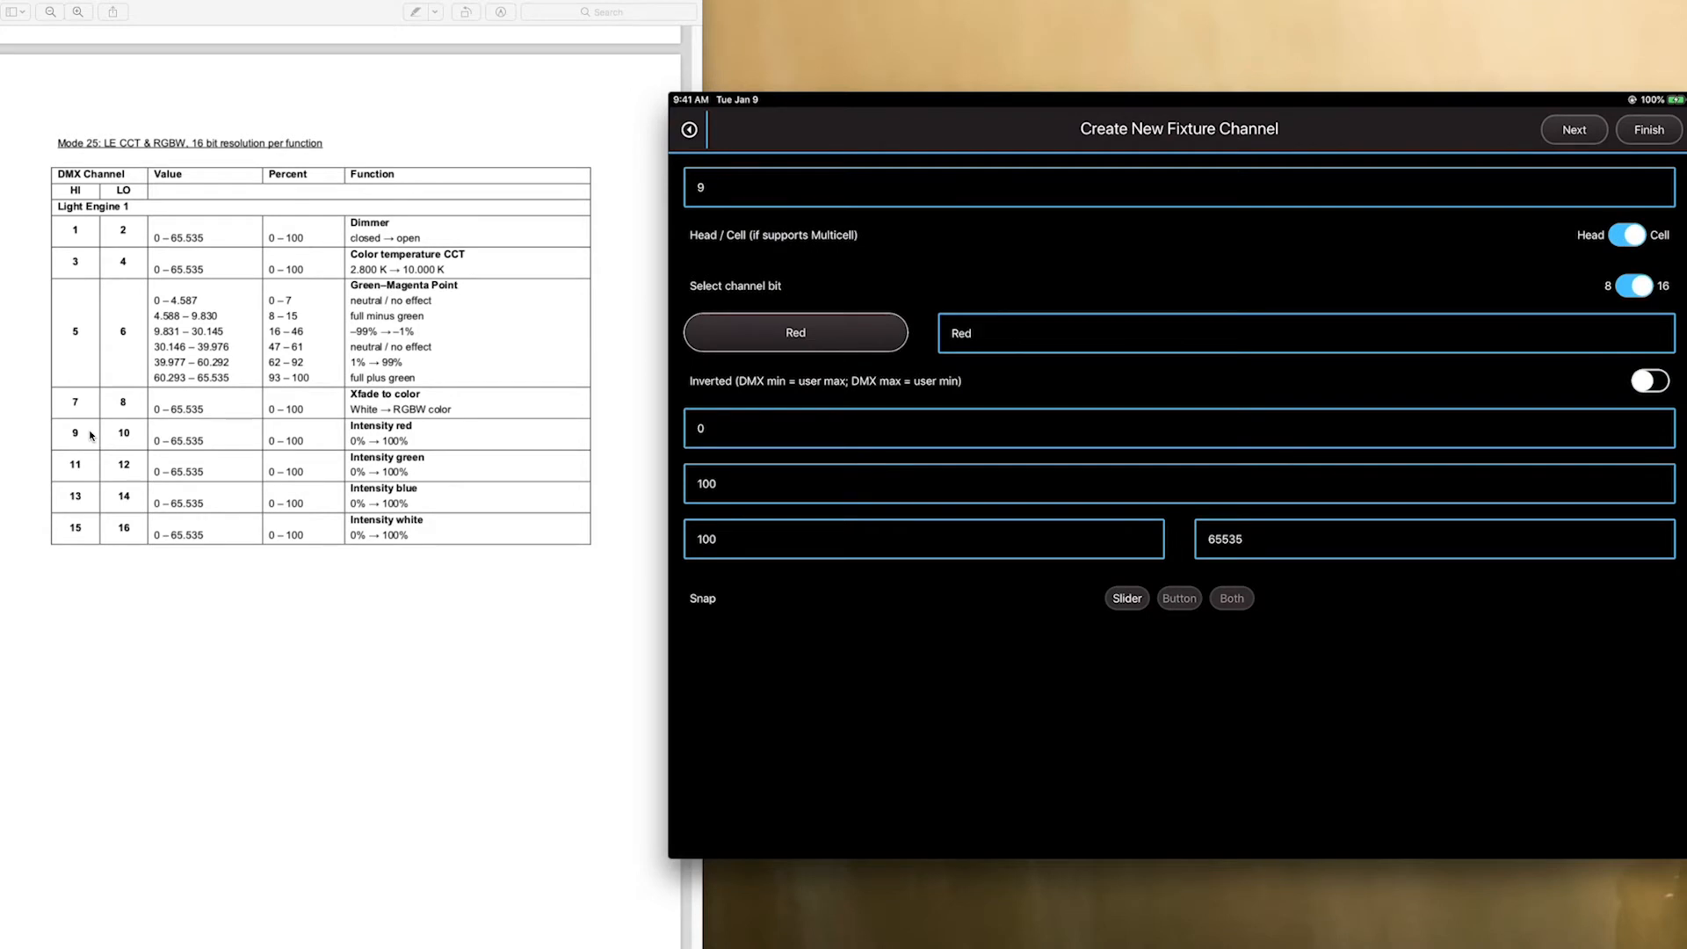
click(1573, 128)
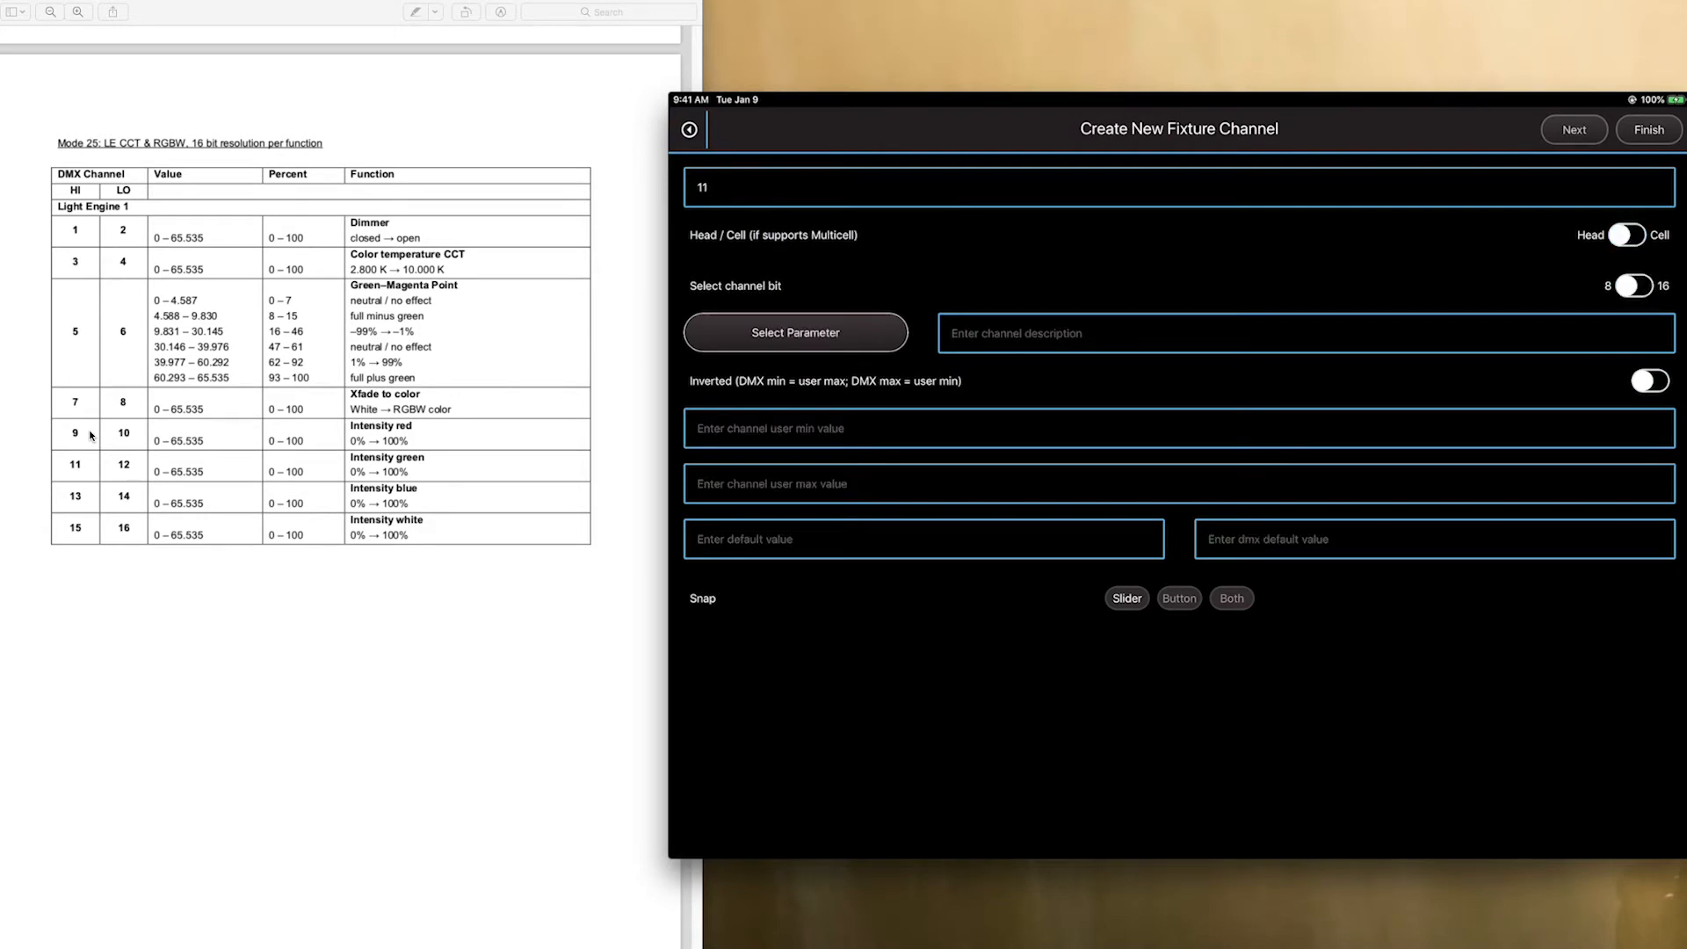
Assign Blue, then a 16-bit White channel found via 'Whit', and start channel 17
click(794, 332)
text(B)
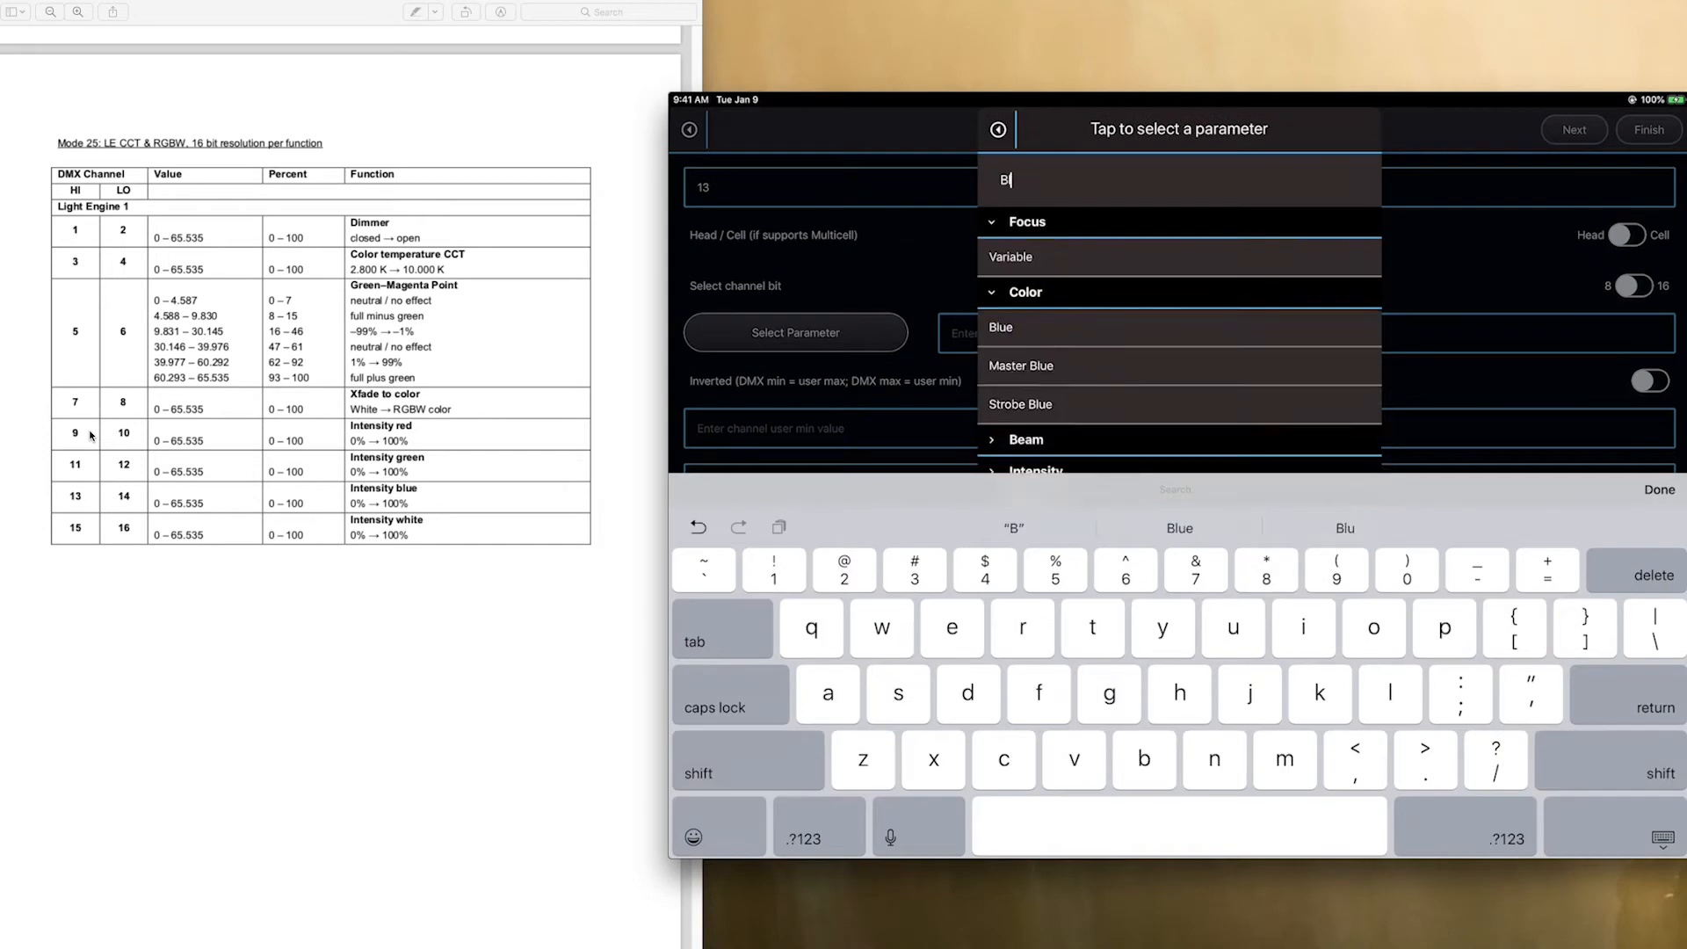
click(999, 327)
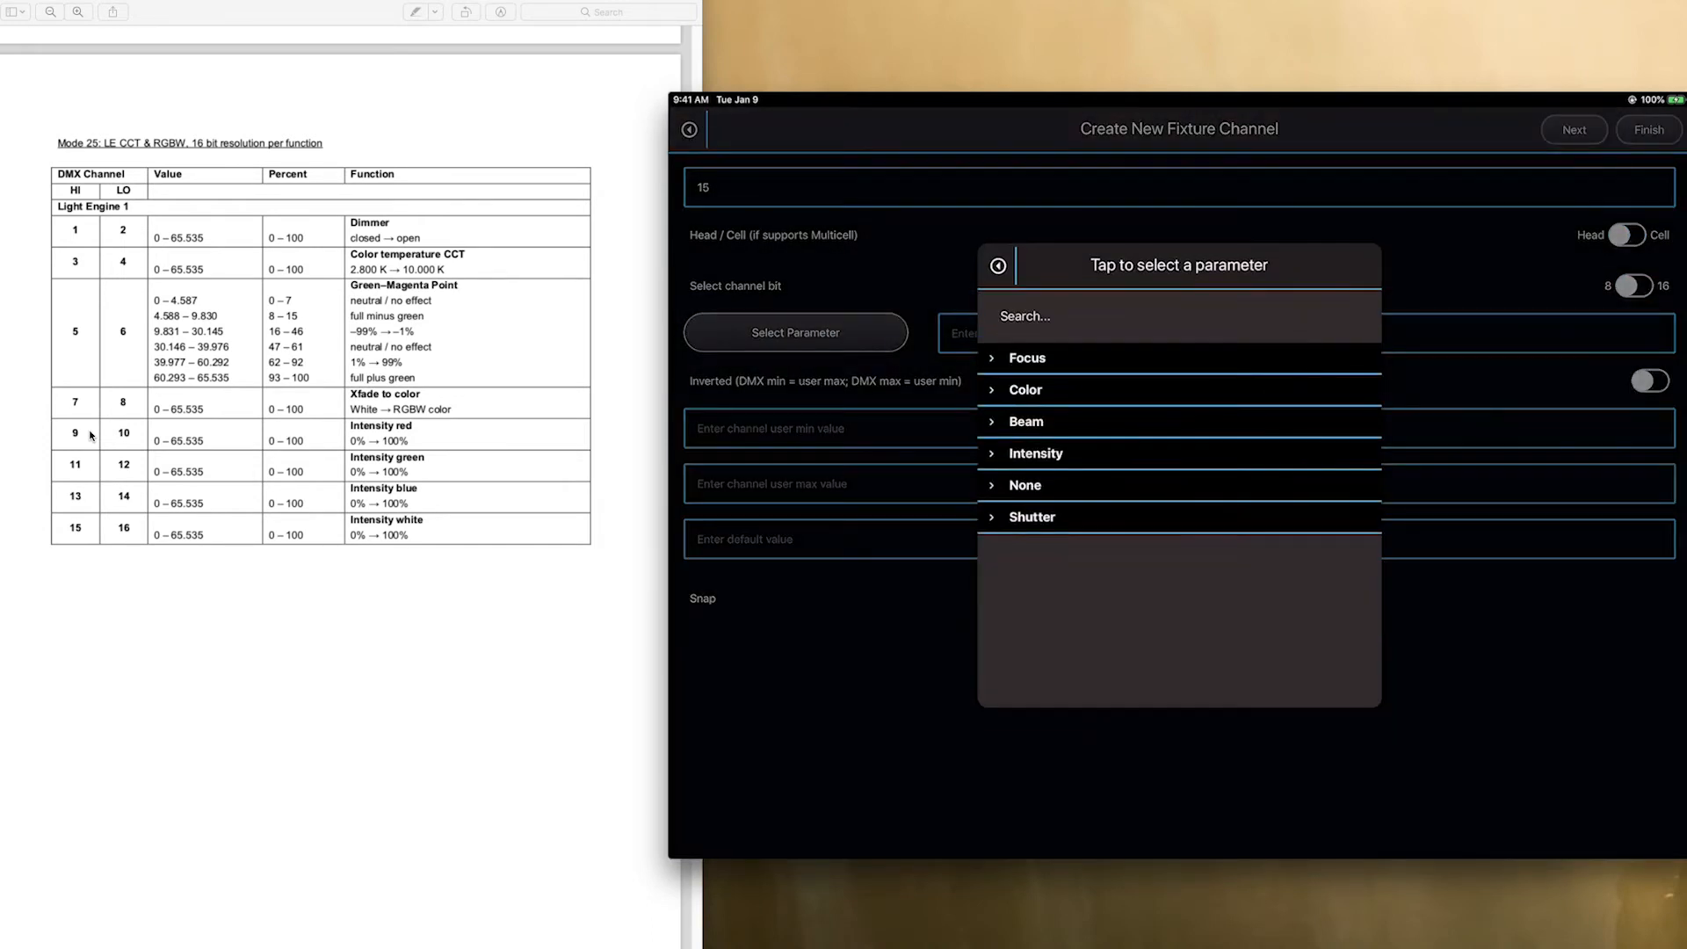
text(Whit)
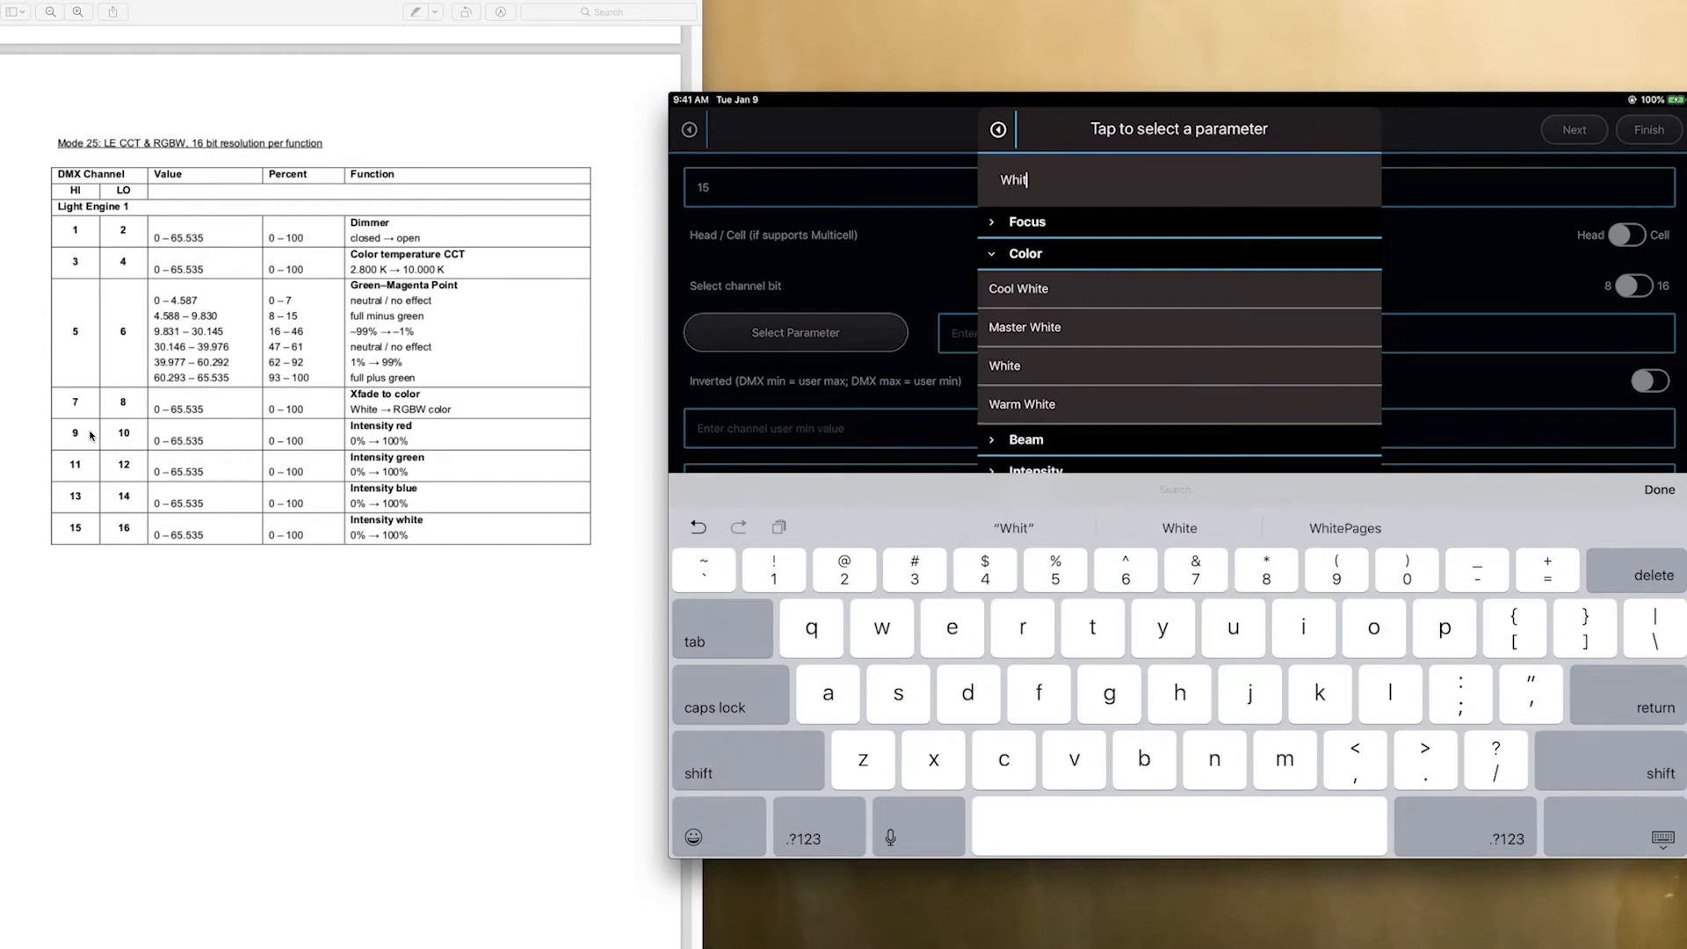
click(1003, 365)
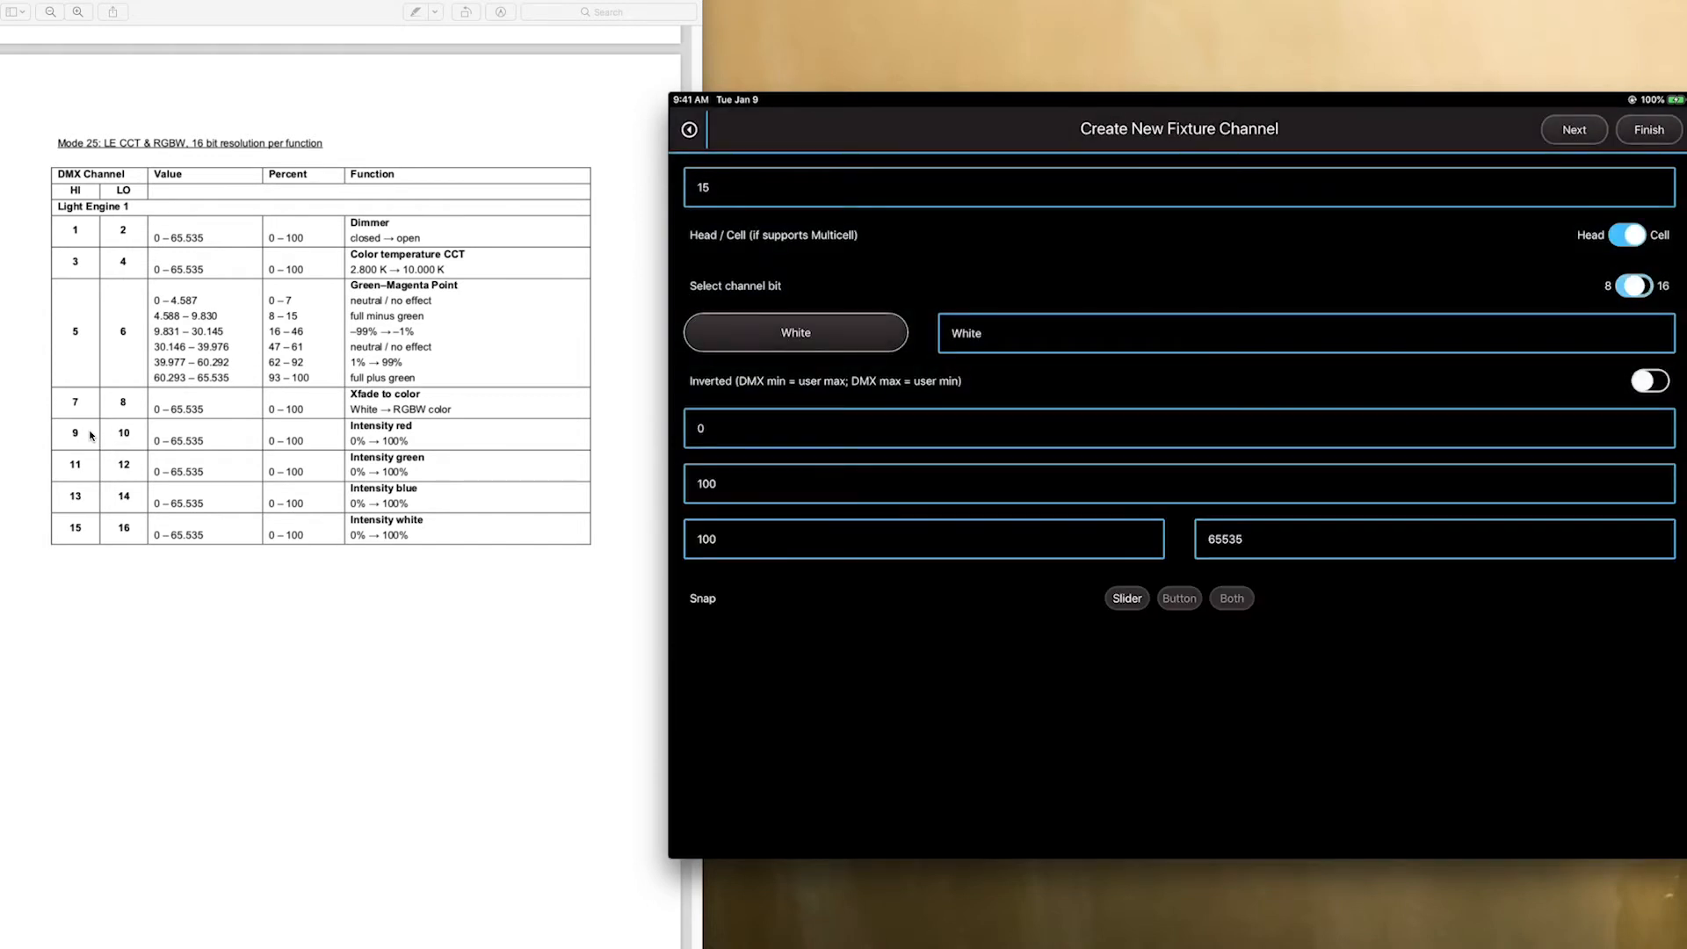
click(1572, 128)
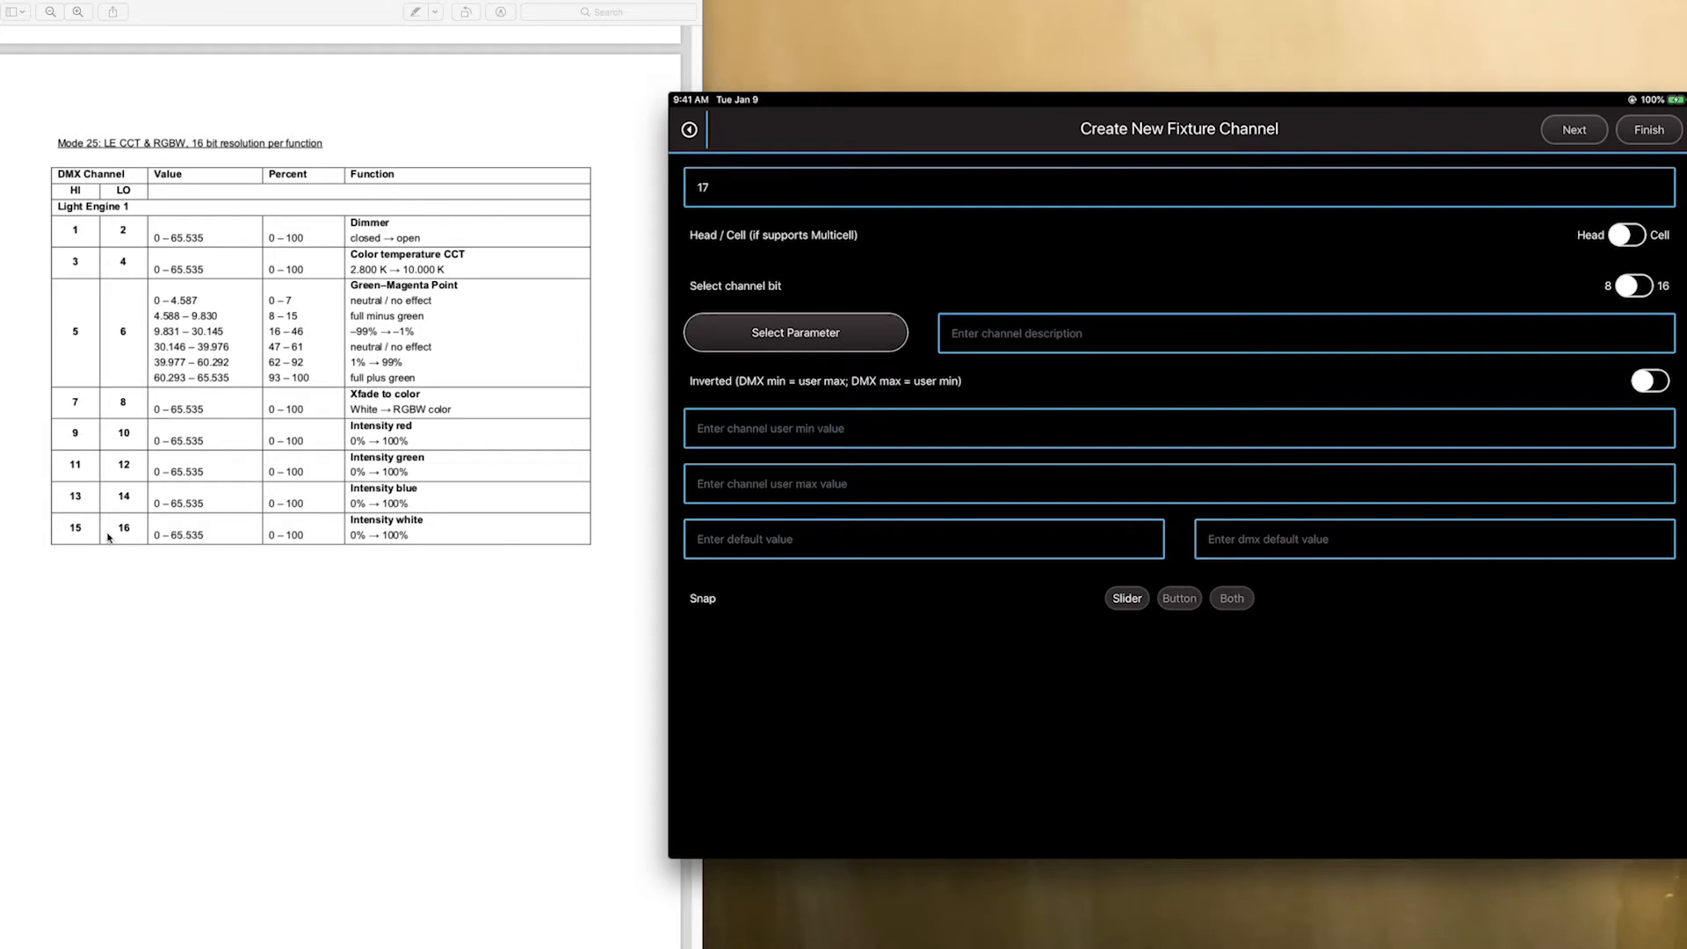
mouse_move(340, 357)
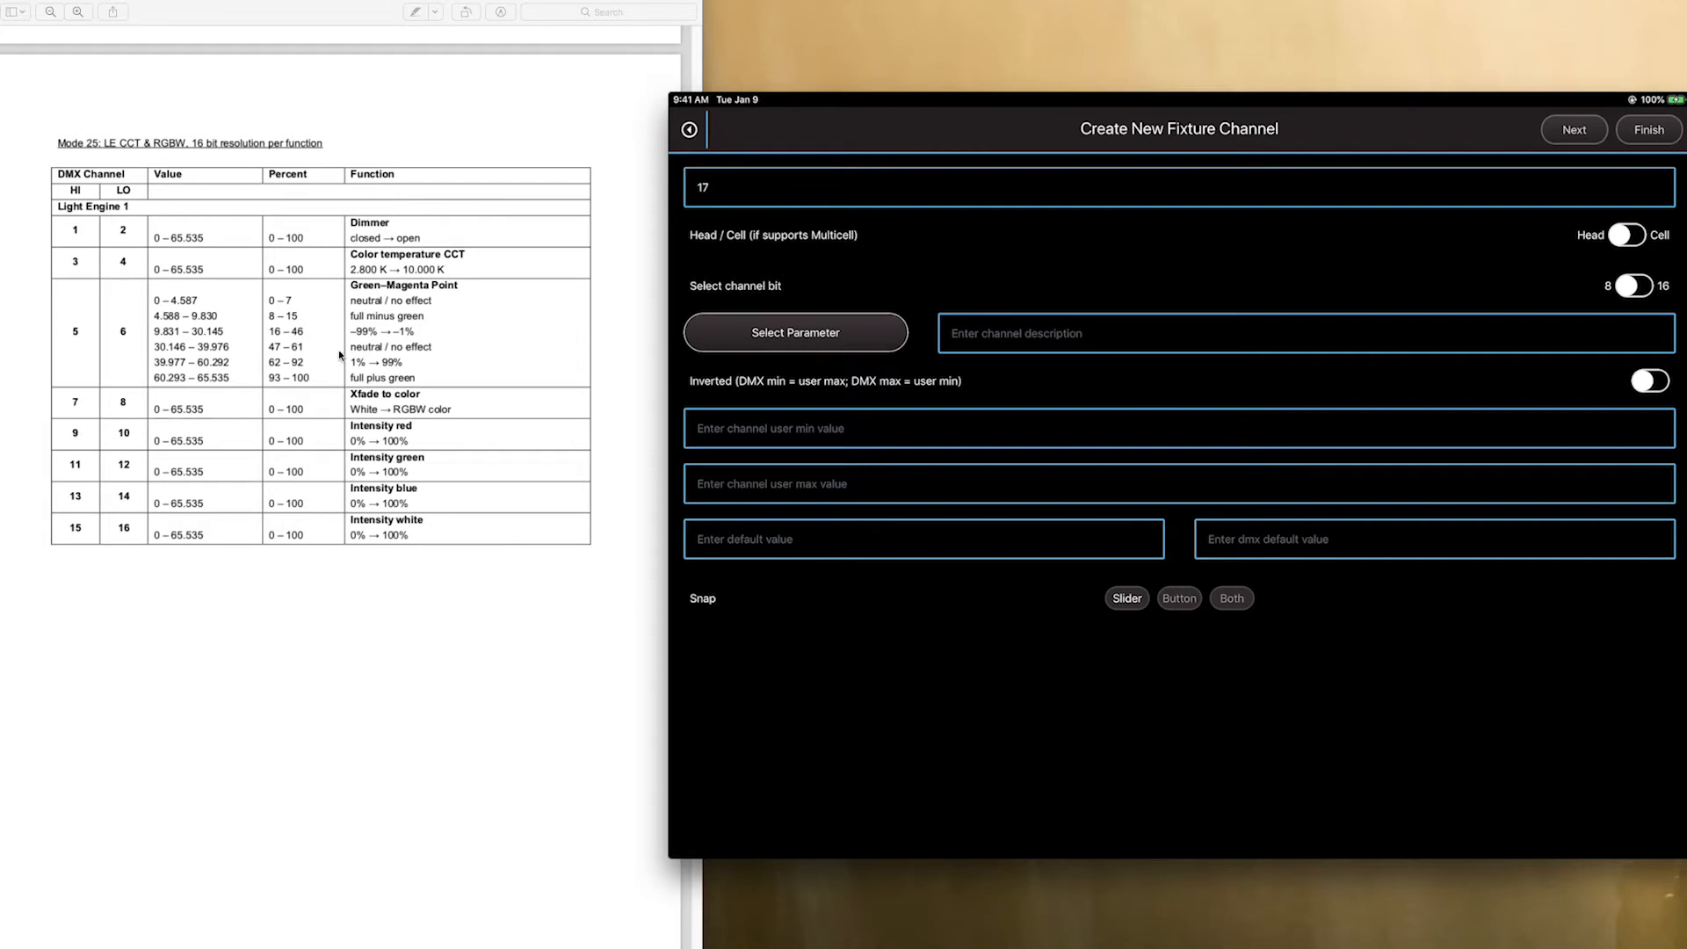
Scroll the manual down to the fan control table
scroll(down, 3)
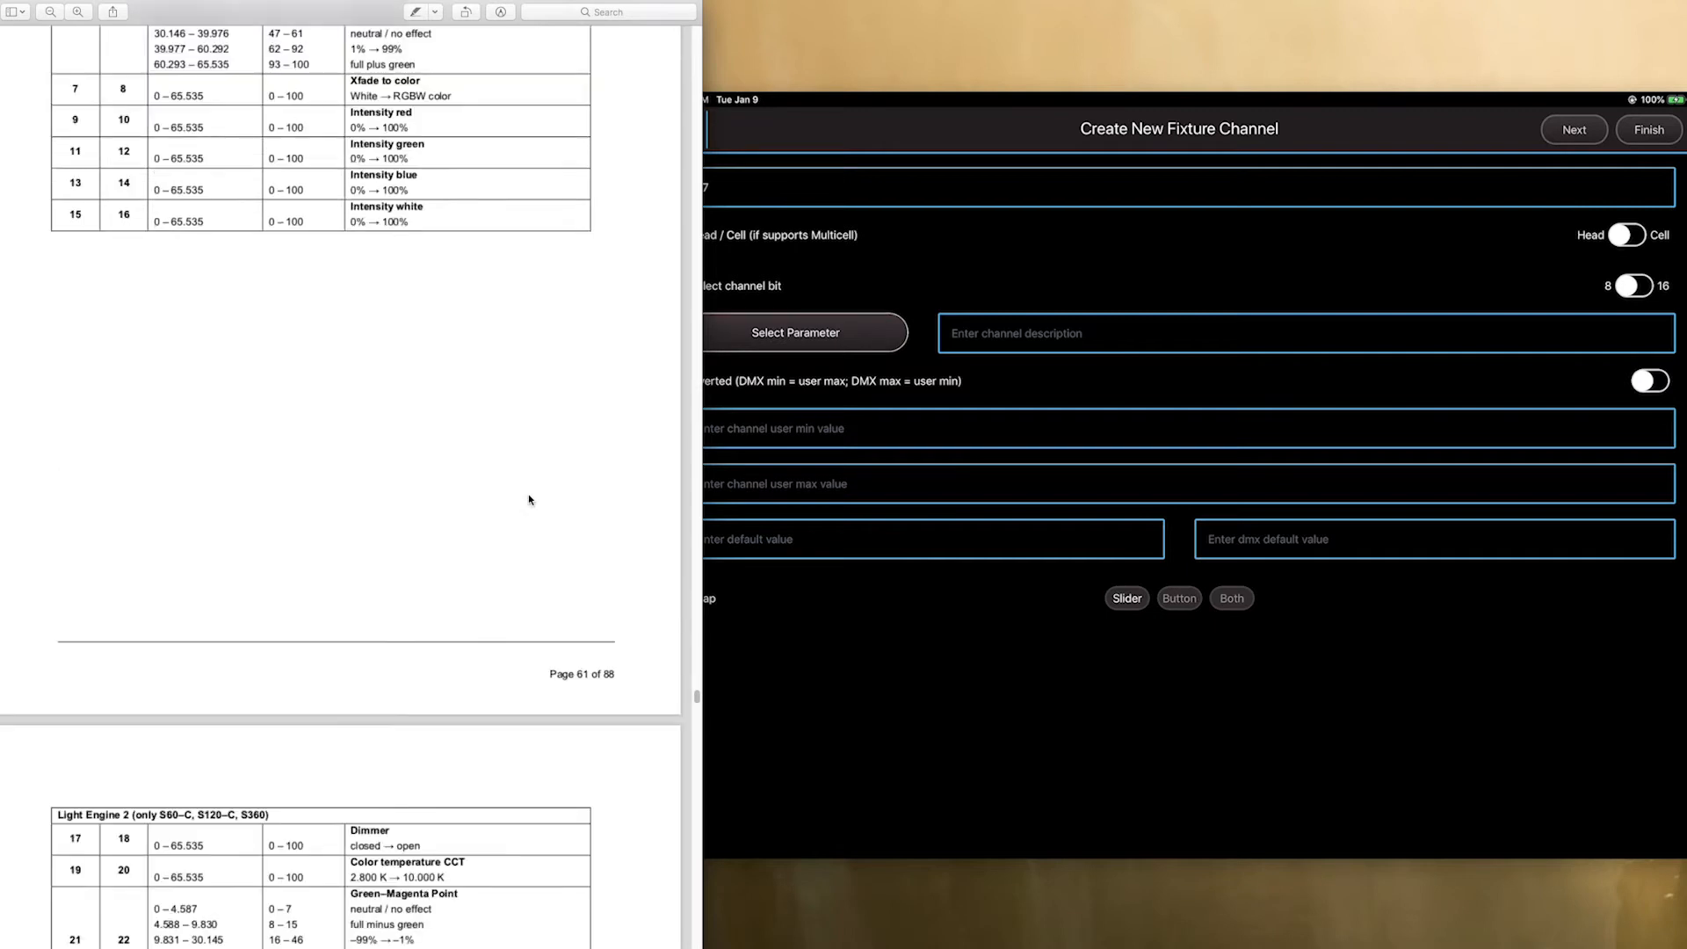
scroll(down, 3)
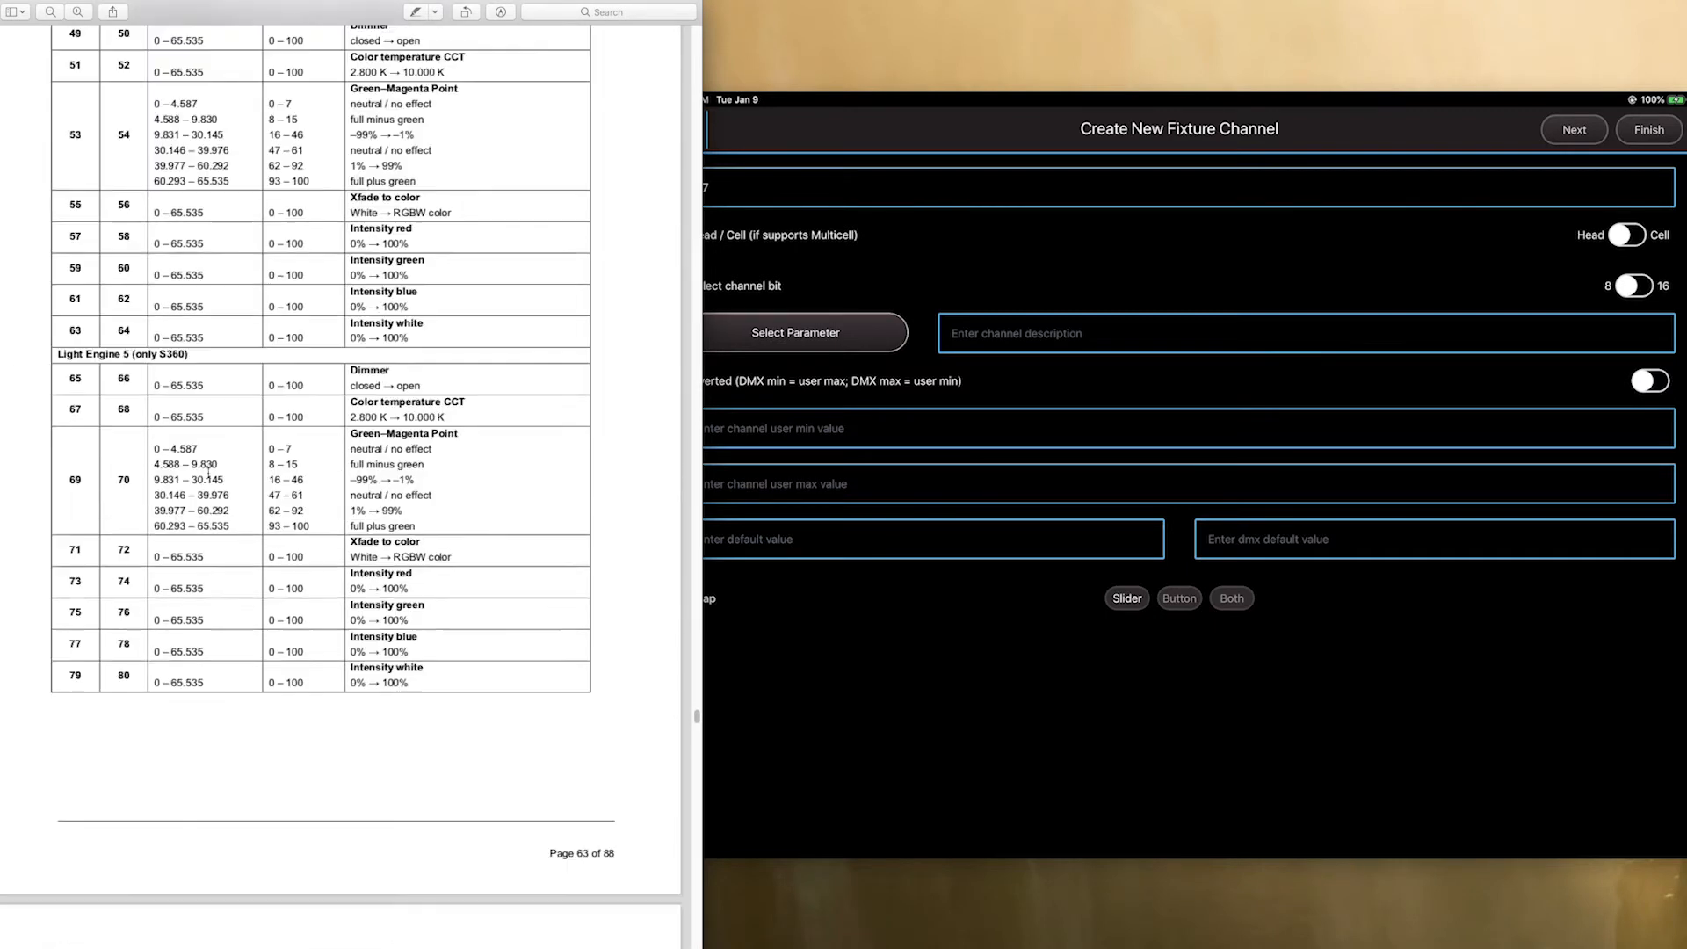
scroll(down, 3)
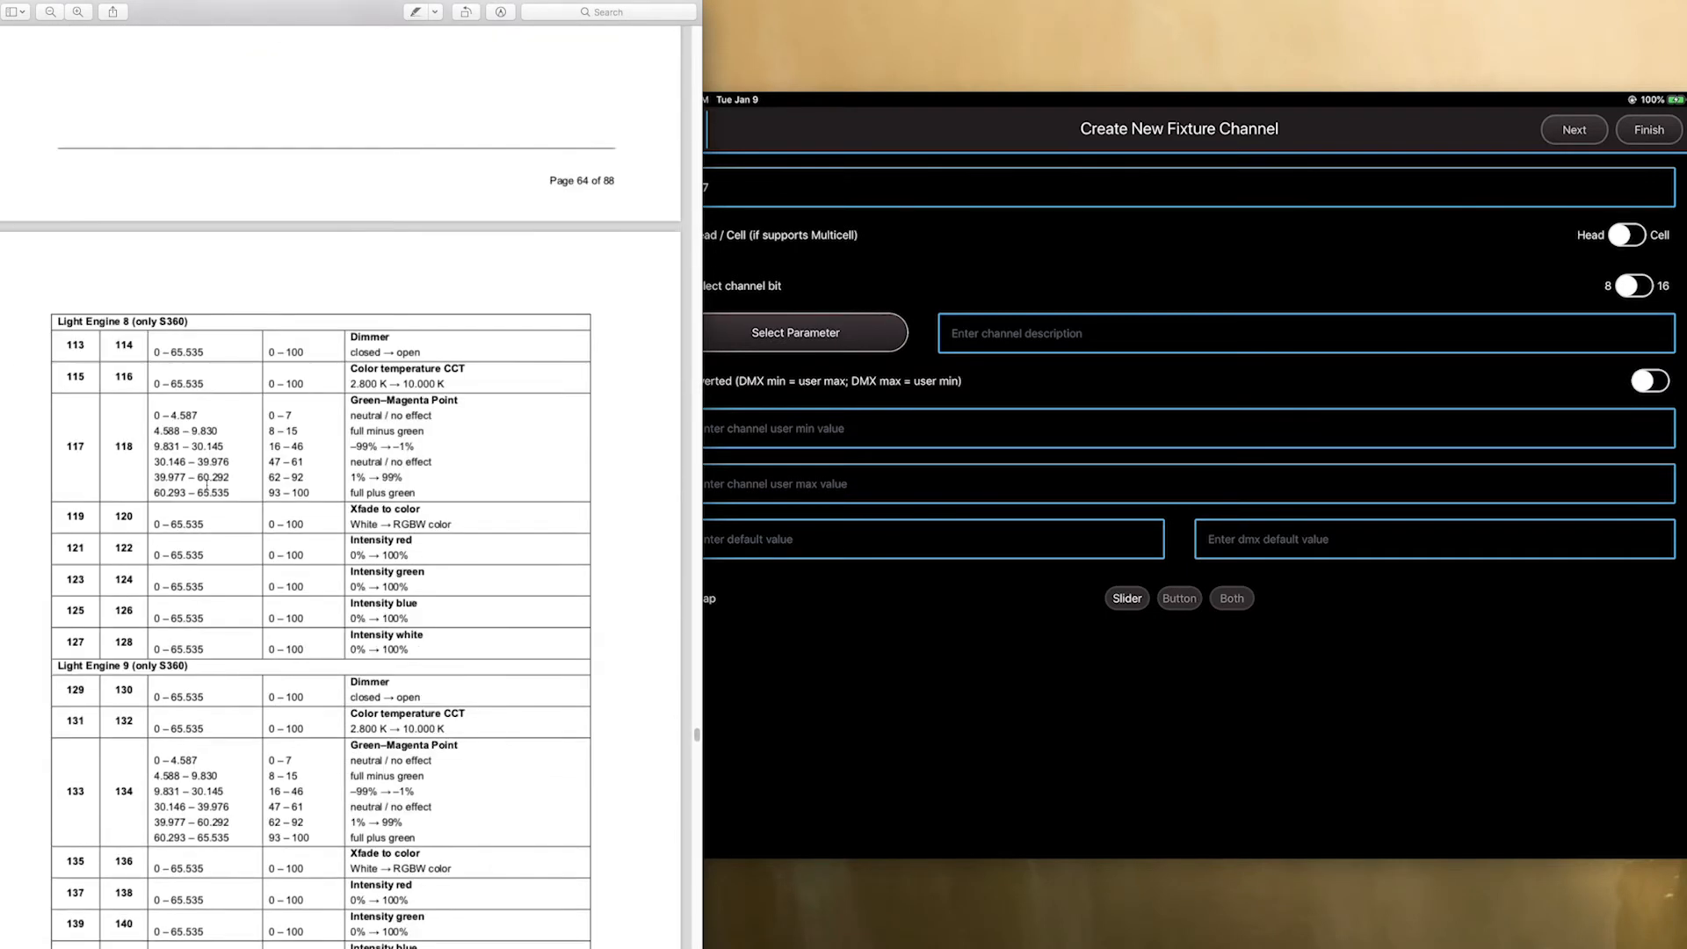
scroll(down, 3)
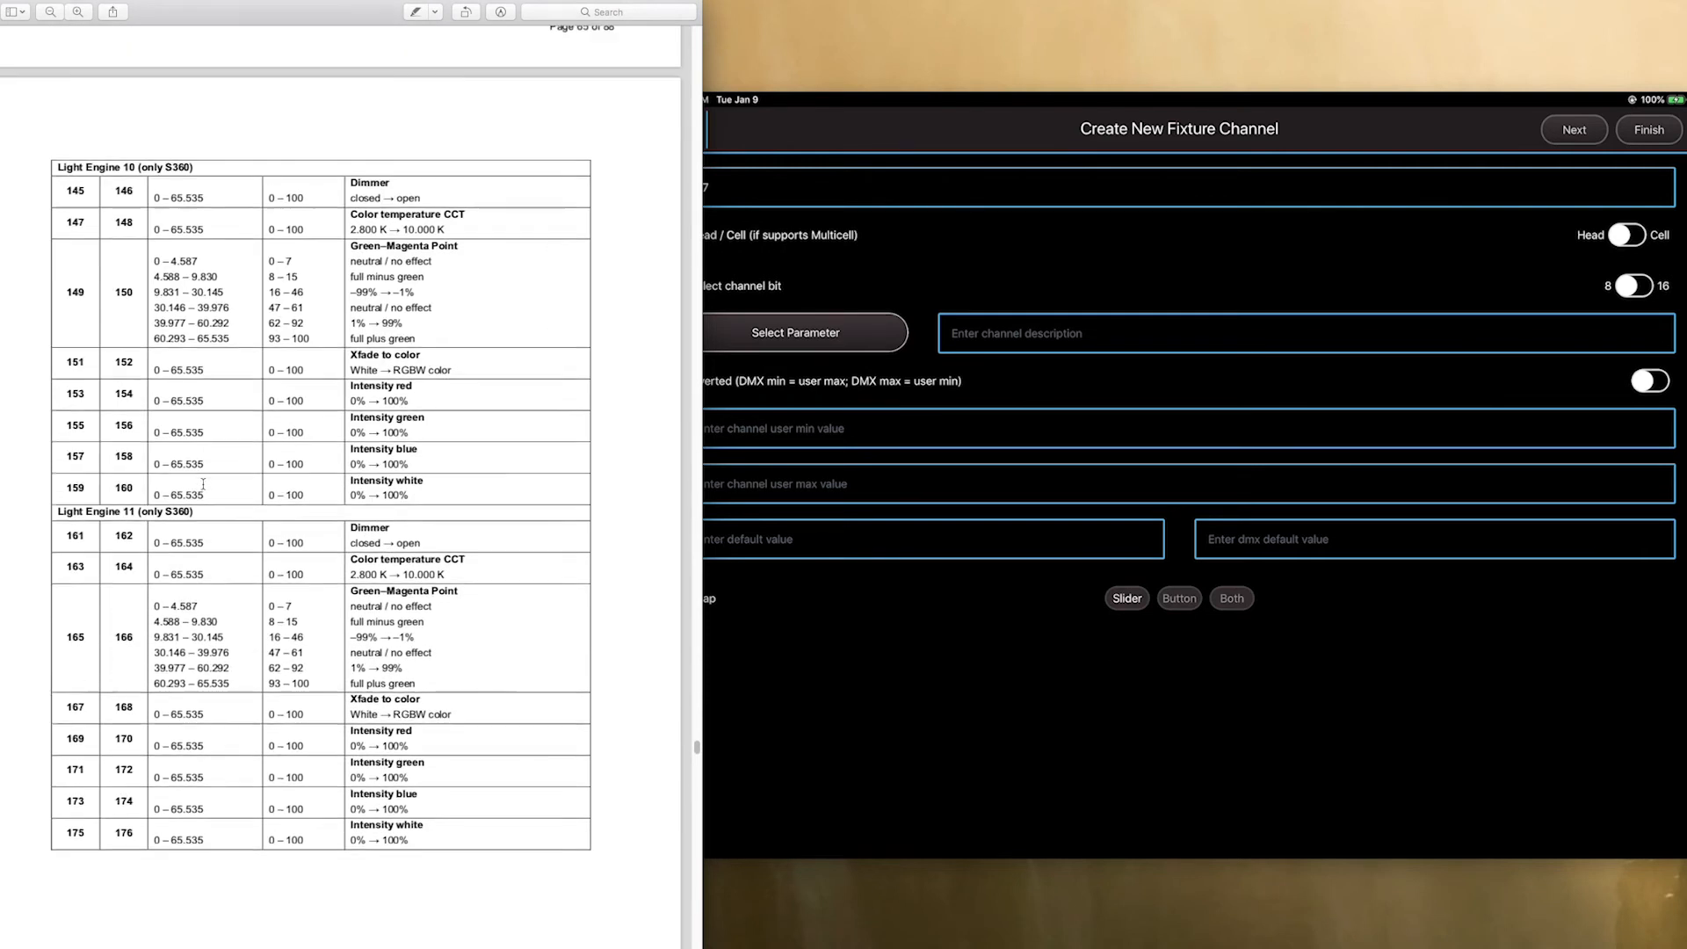
scroll(down, 3)
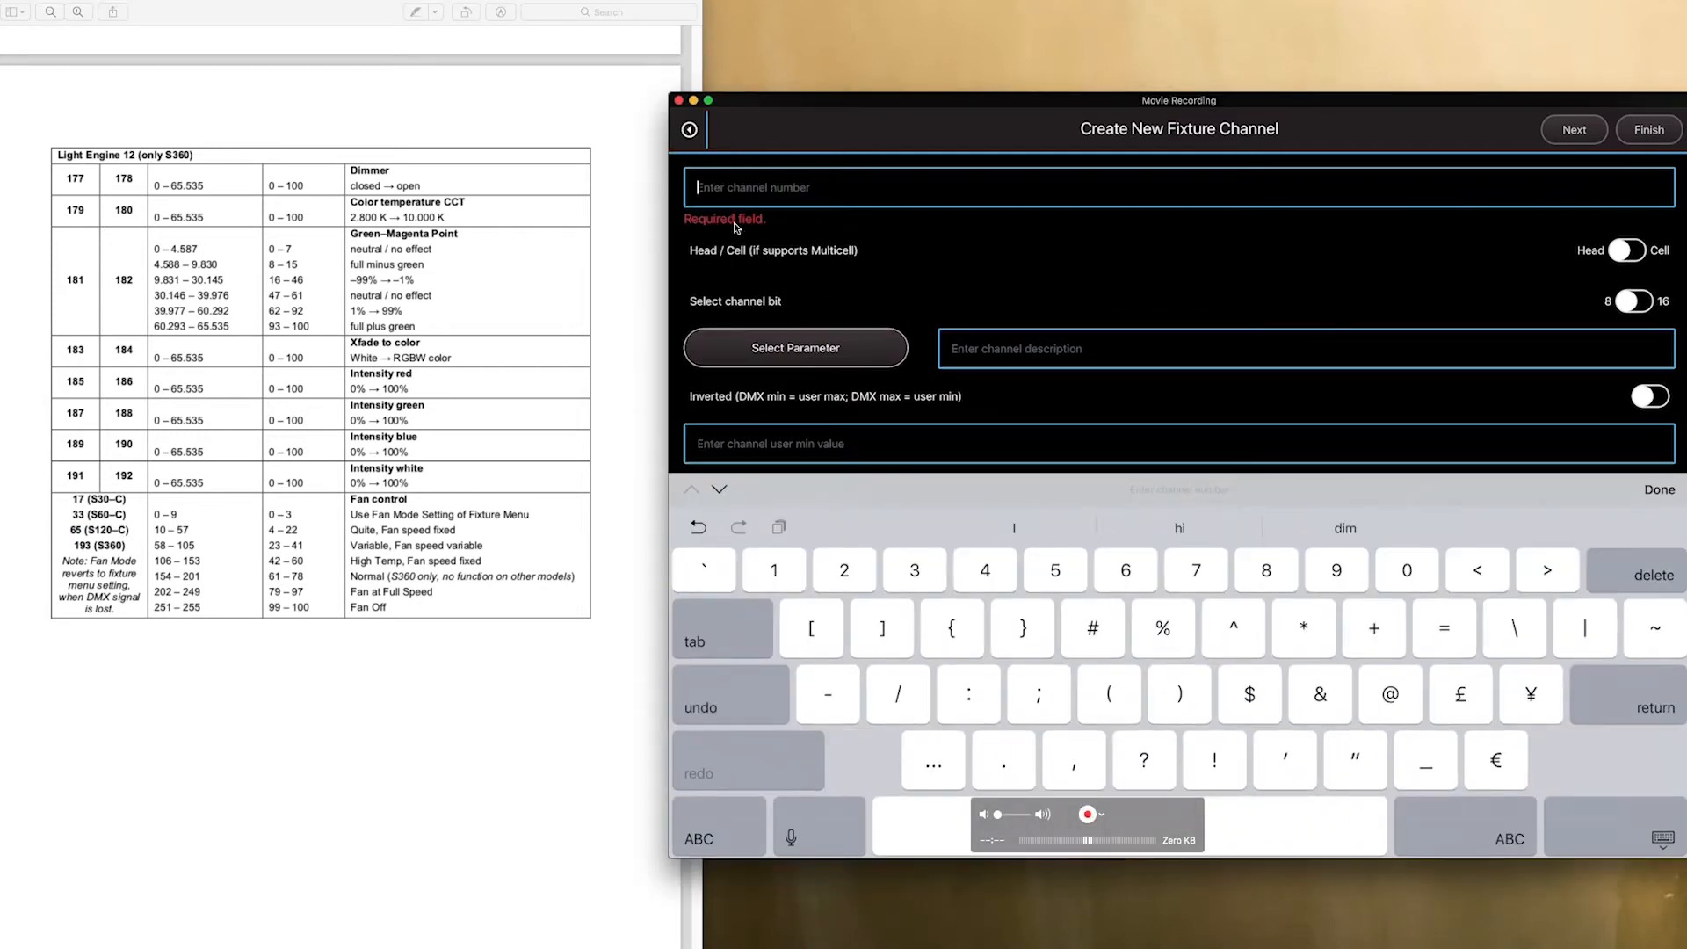
Number the channel 65, assign the Fan parameter and set its range and Button snap
text(65)
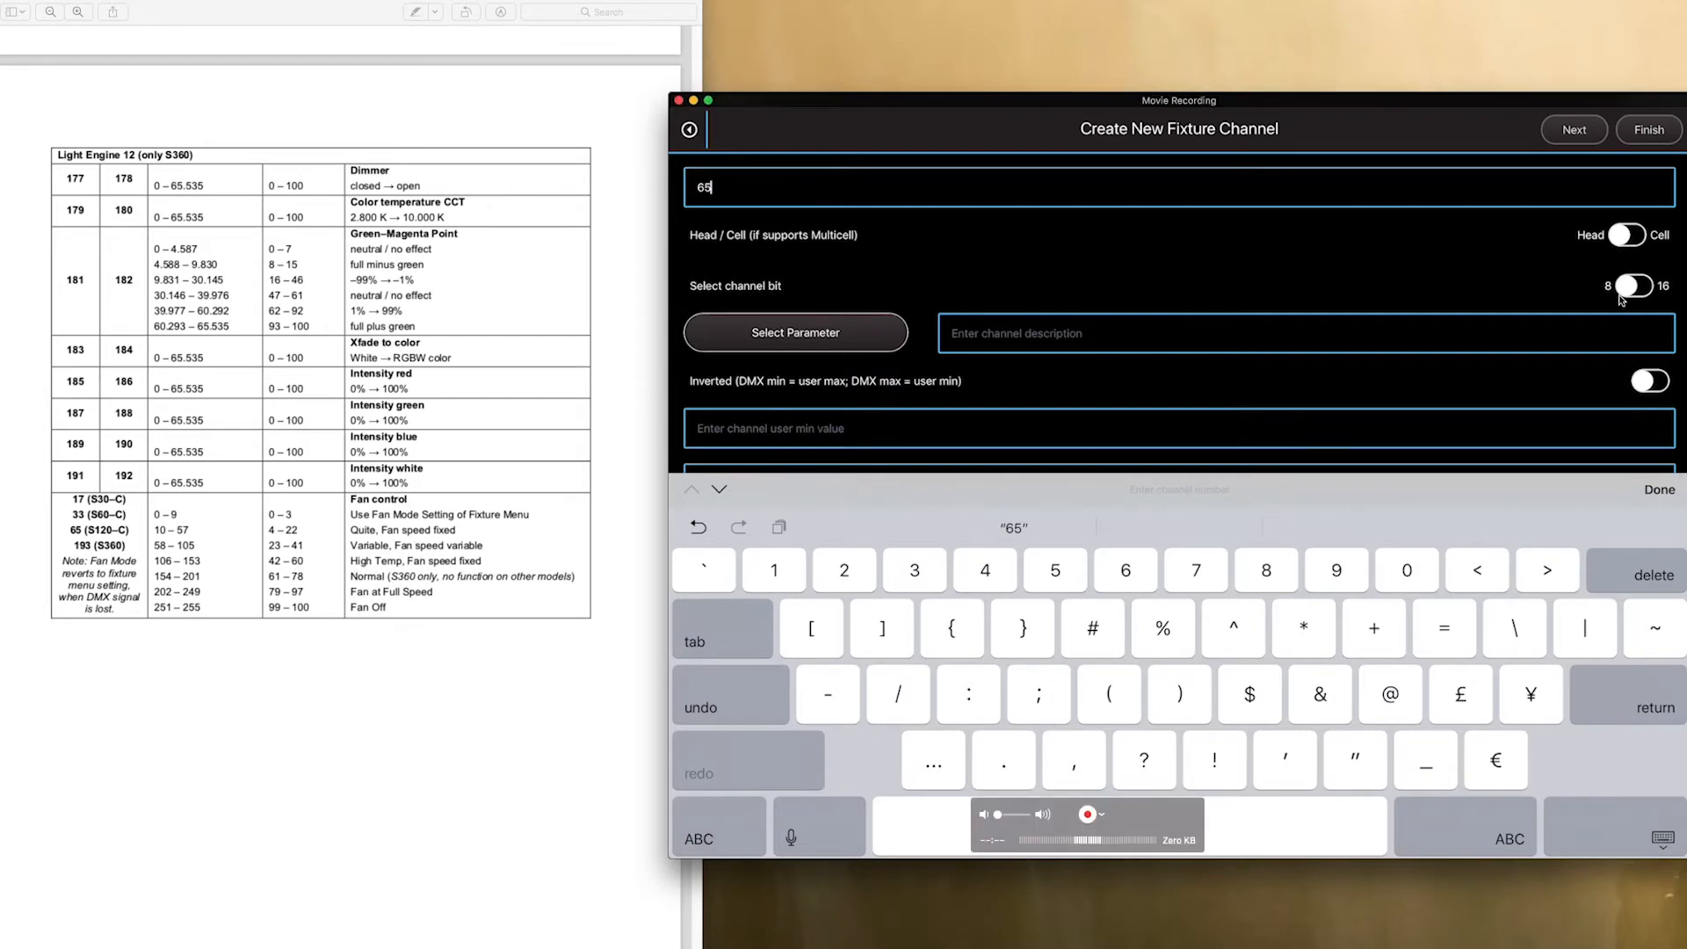
mouse_move(859, 332)
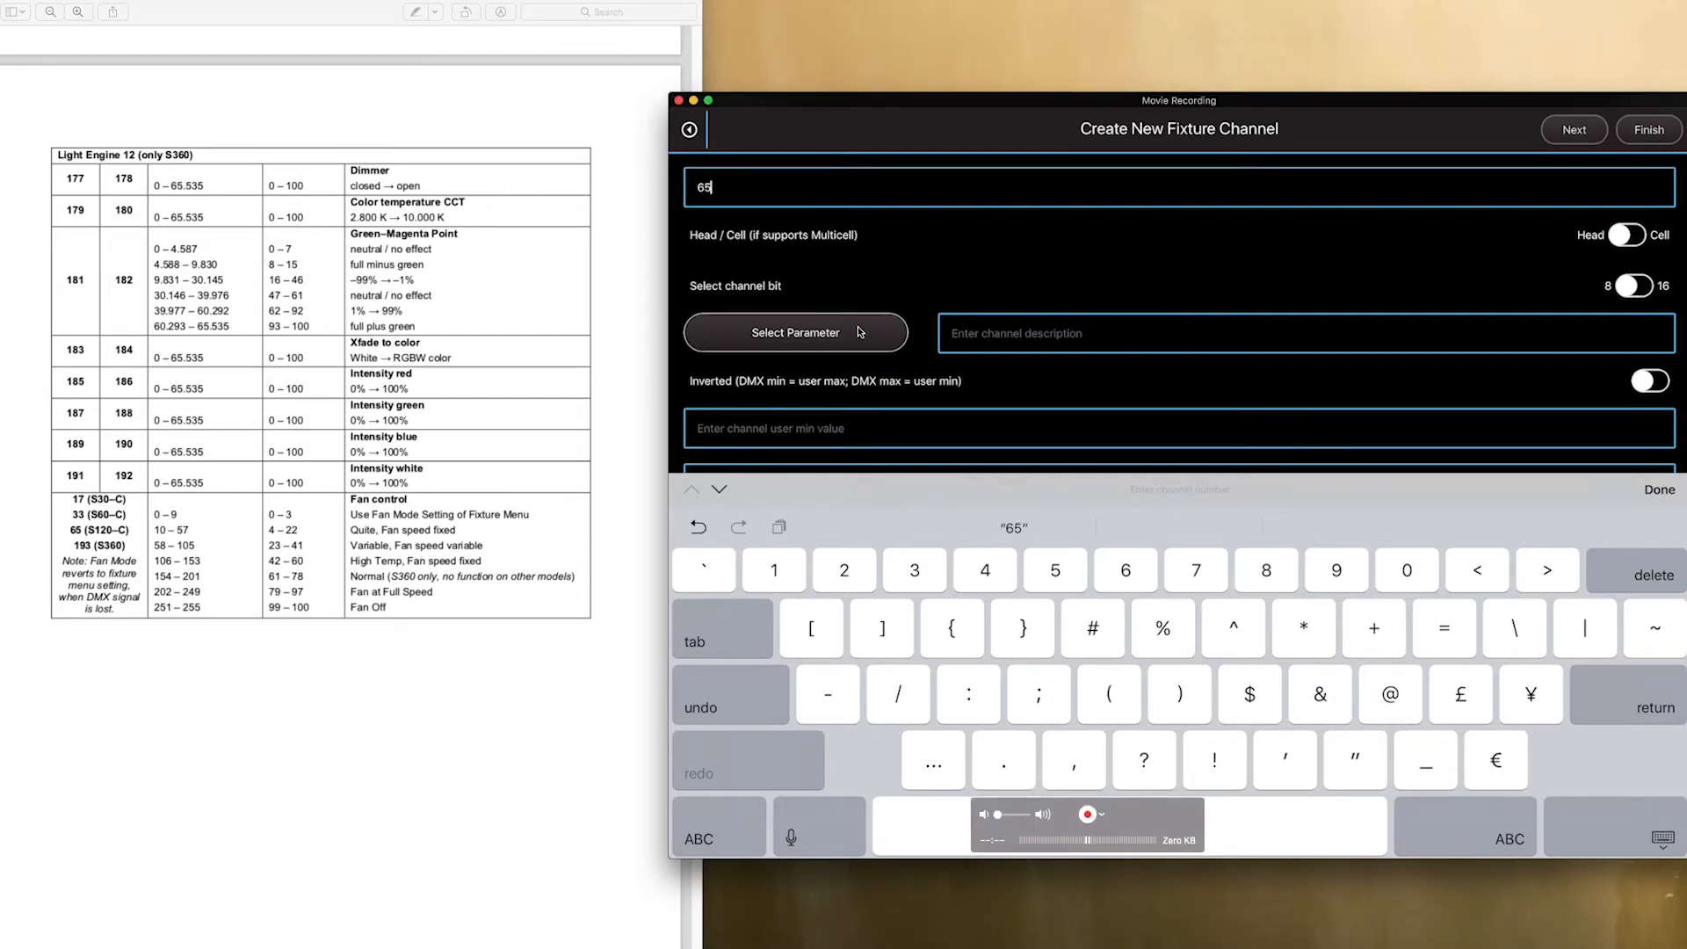
click(794, 332)
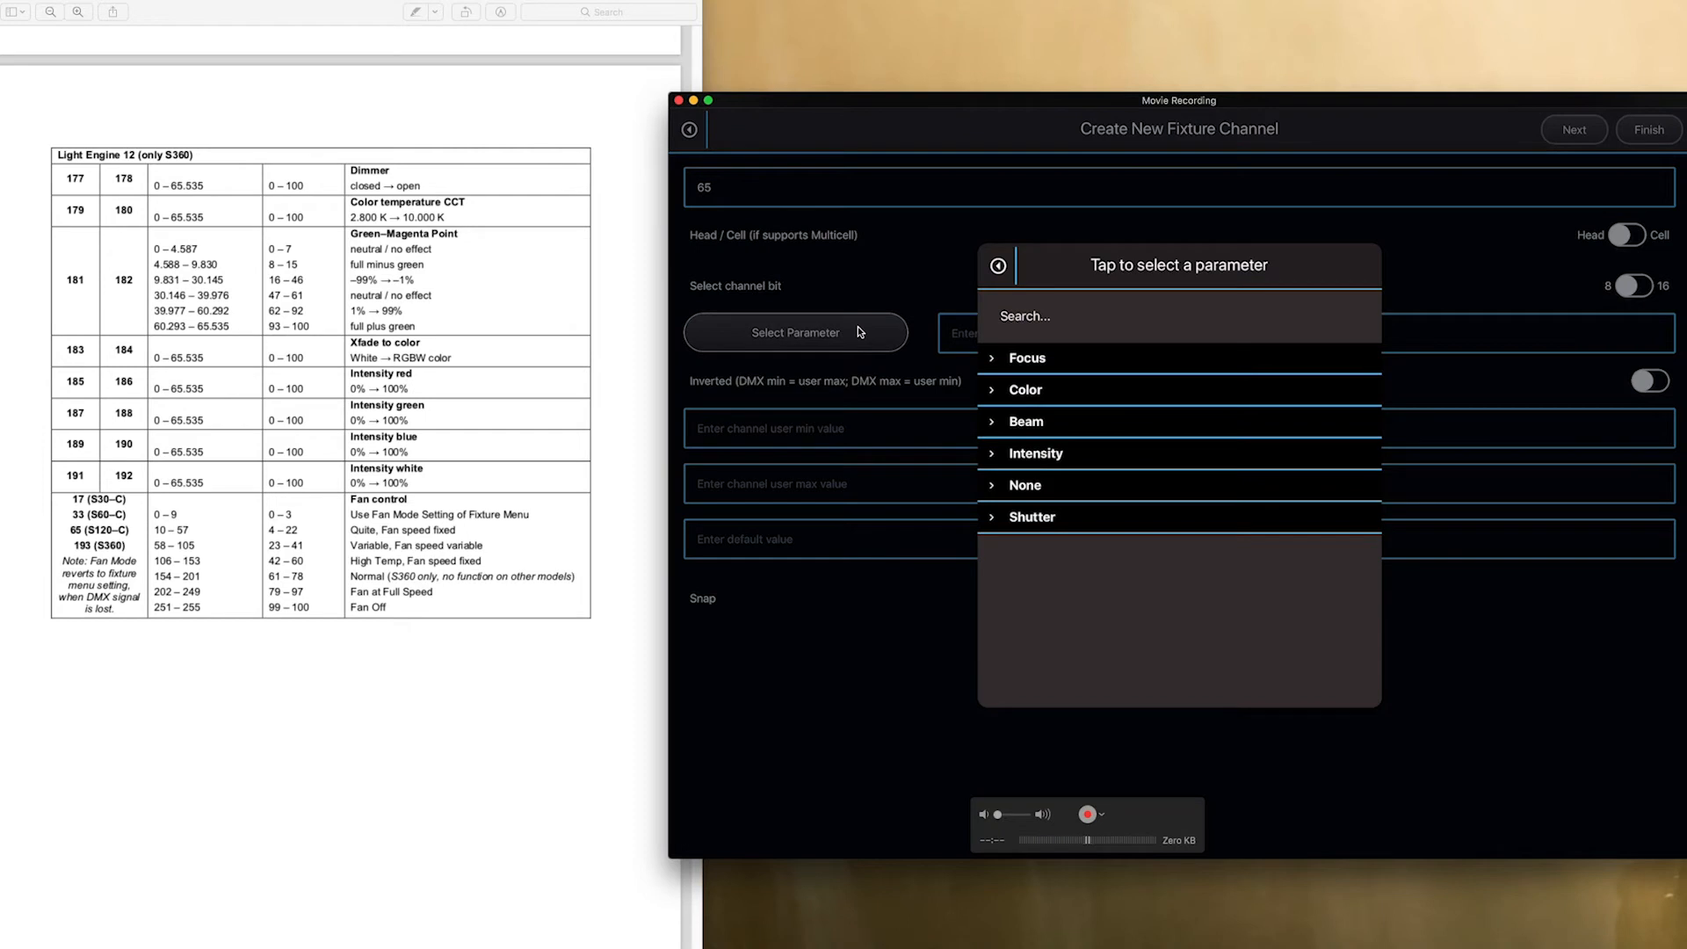
text(Fan)
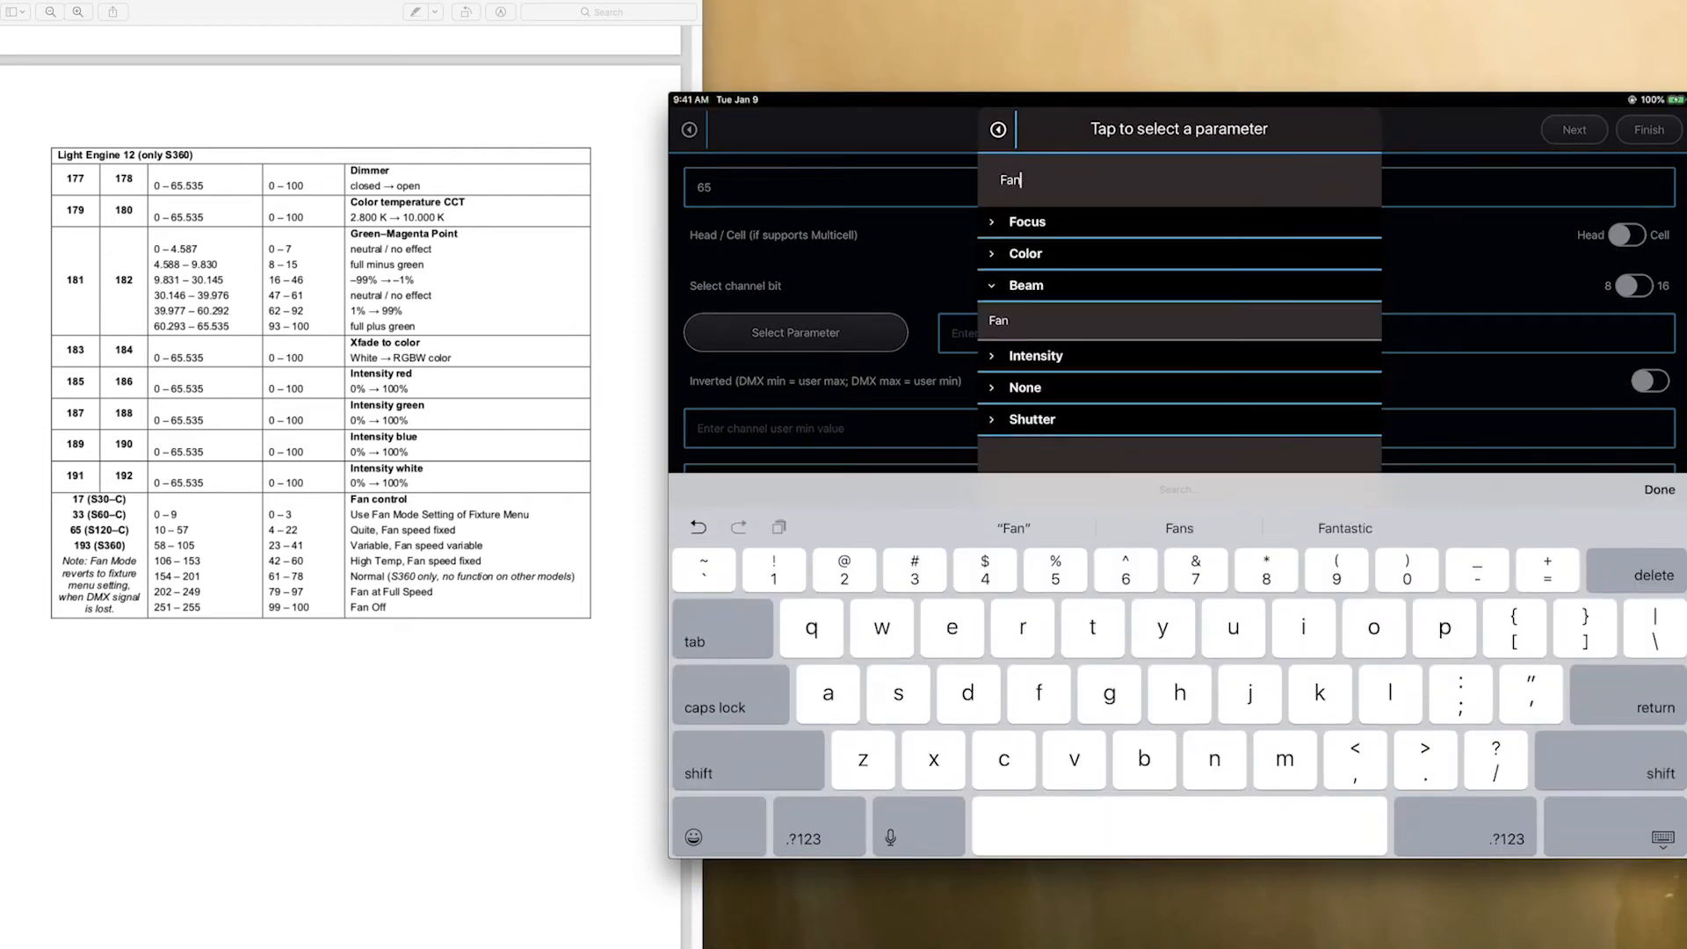
click(998, 320)
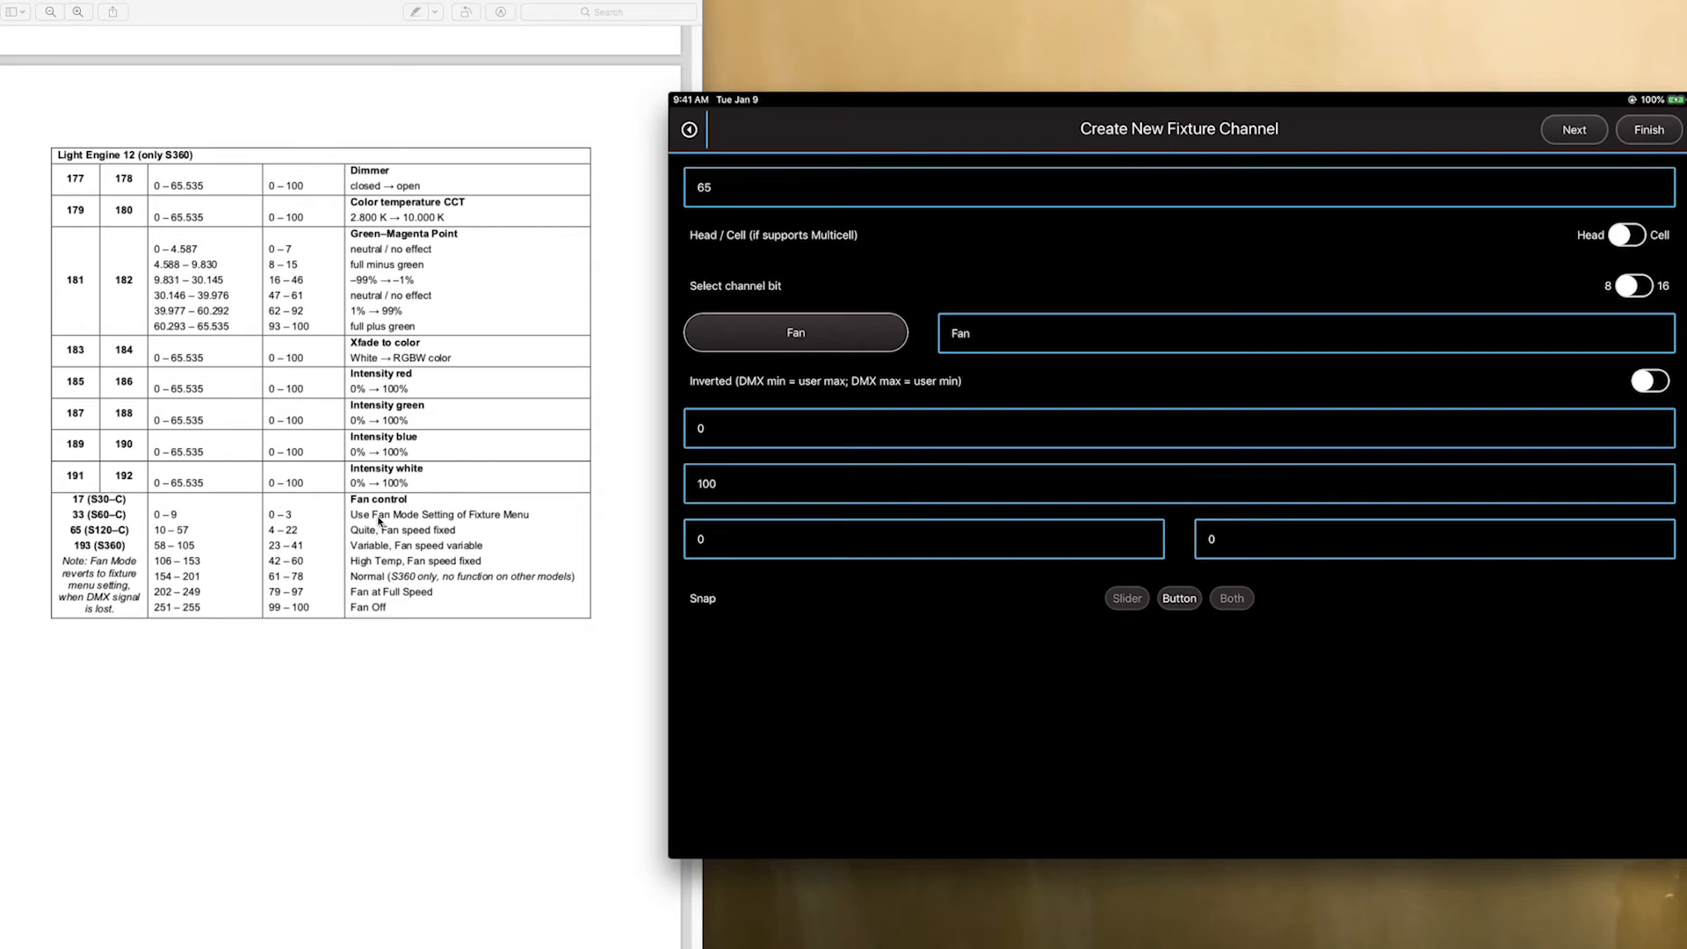
mouse_move(386, 608)
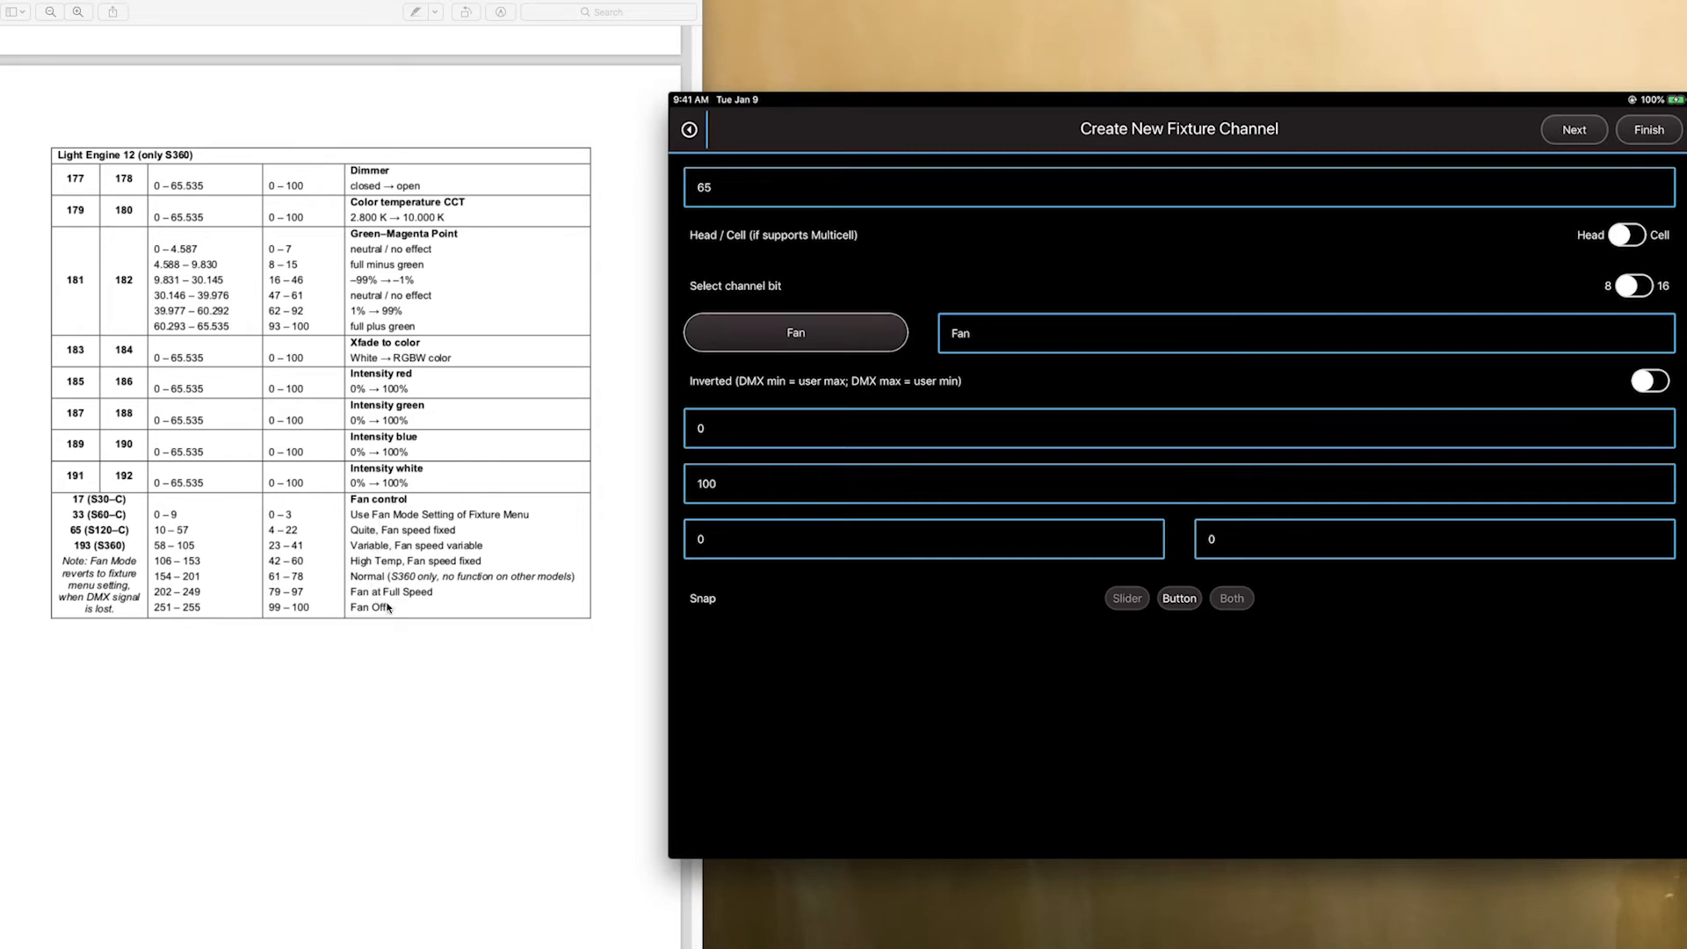
mouse_move(604, 571)
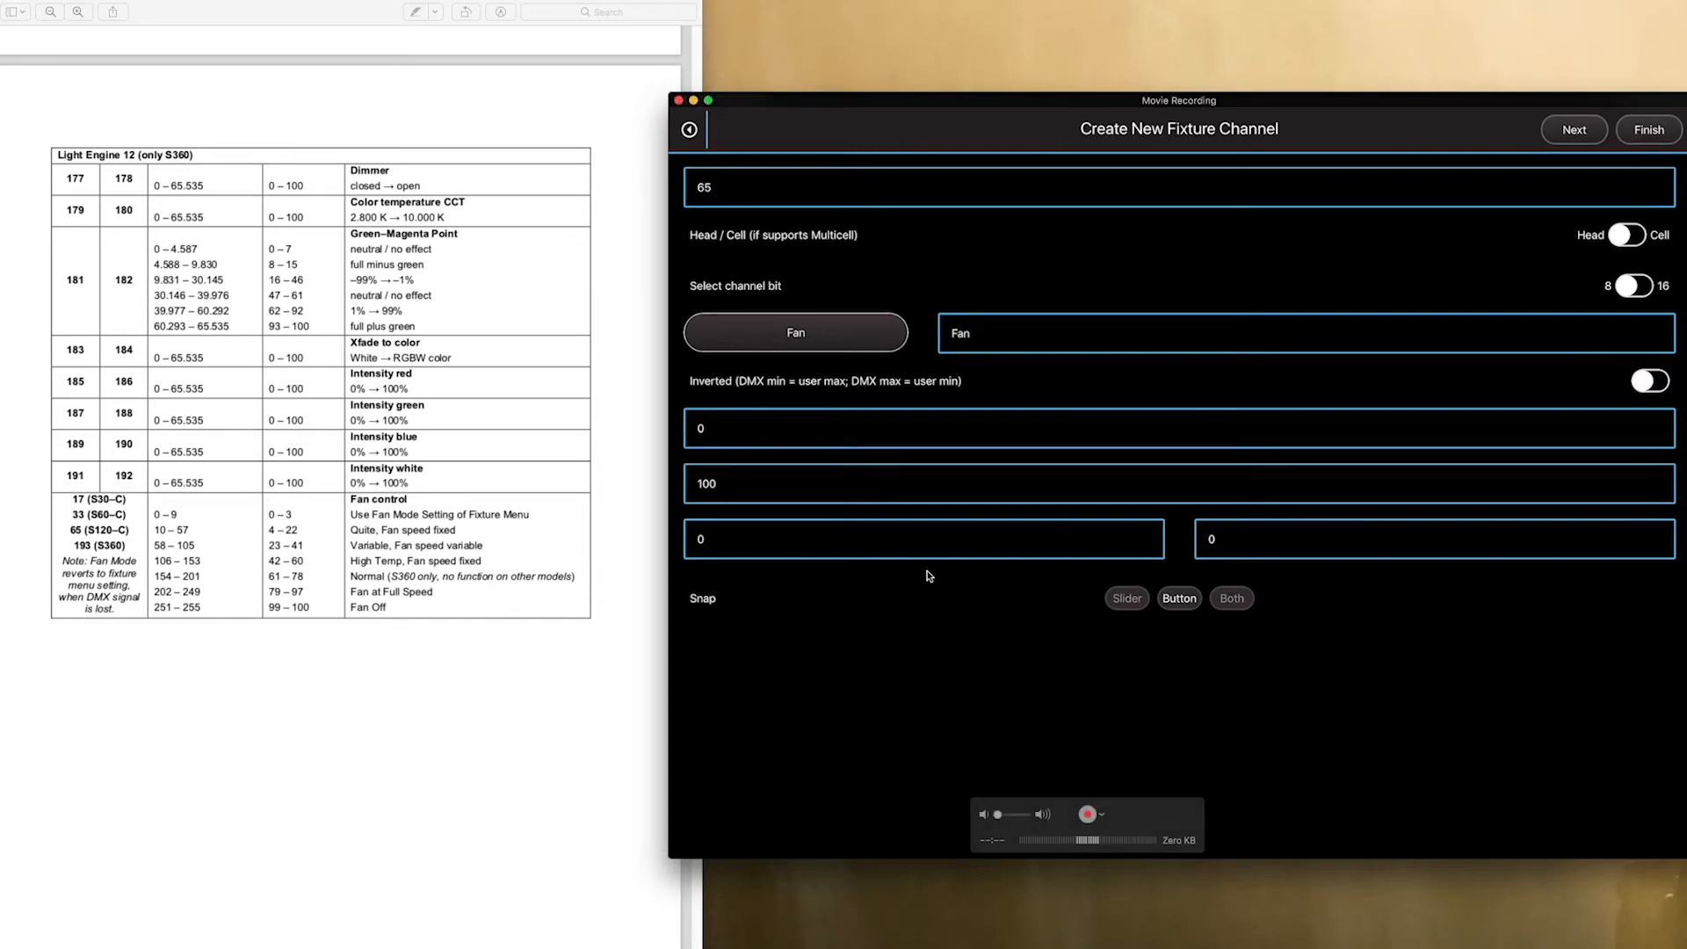
mouse_move(782, 517)
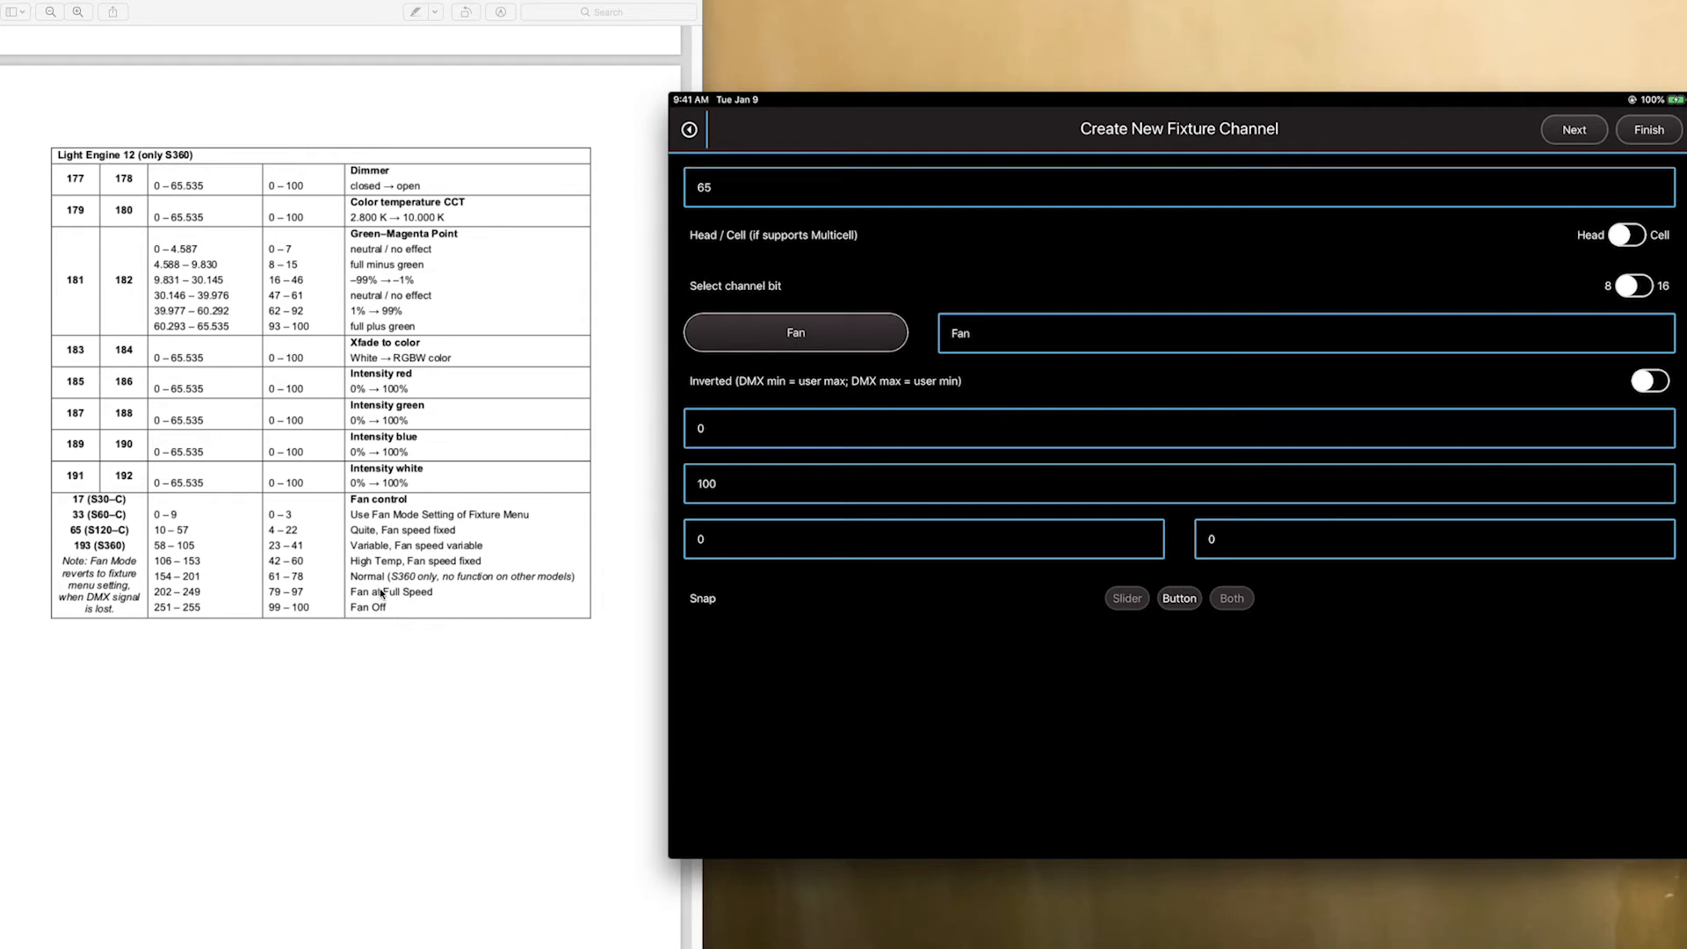
double_click(390, 592)
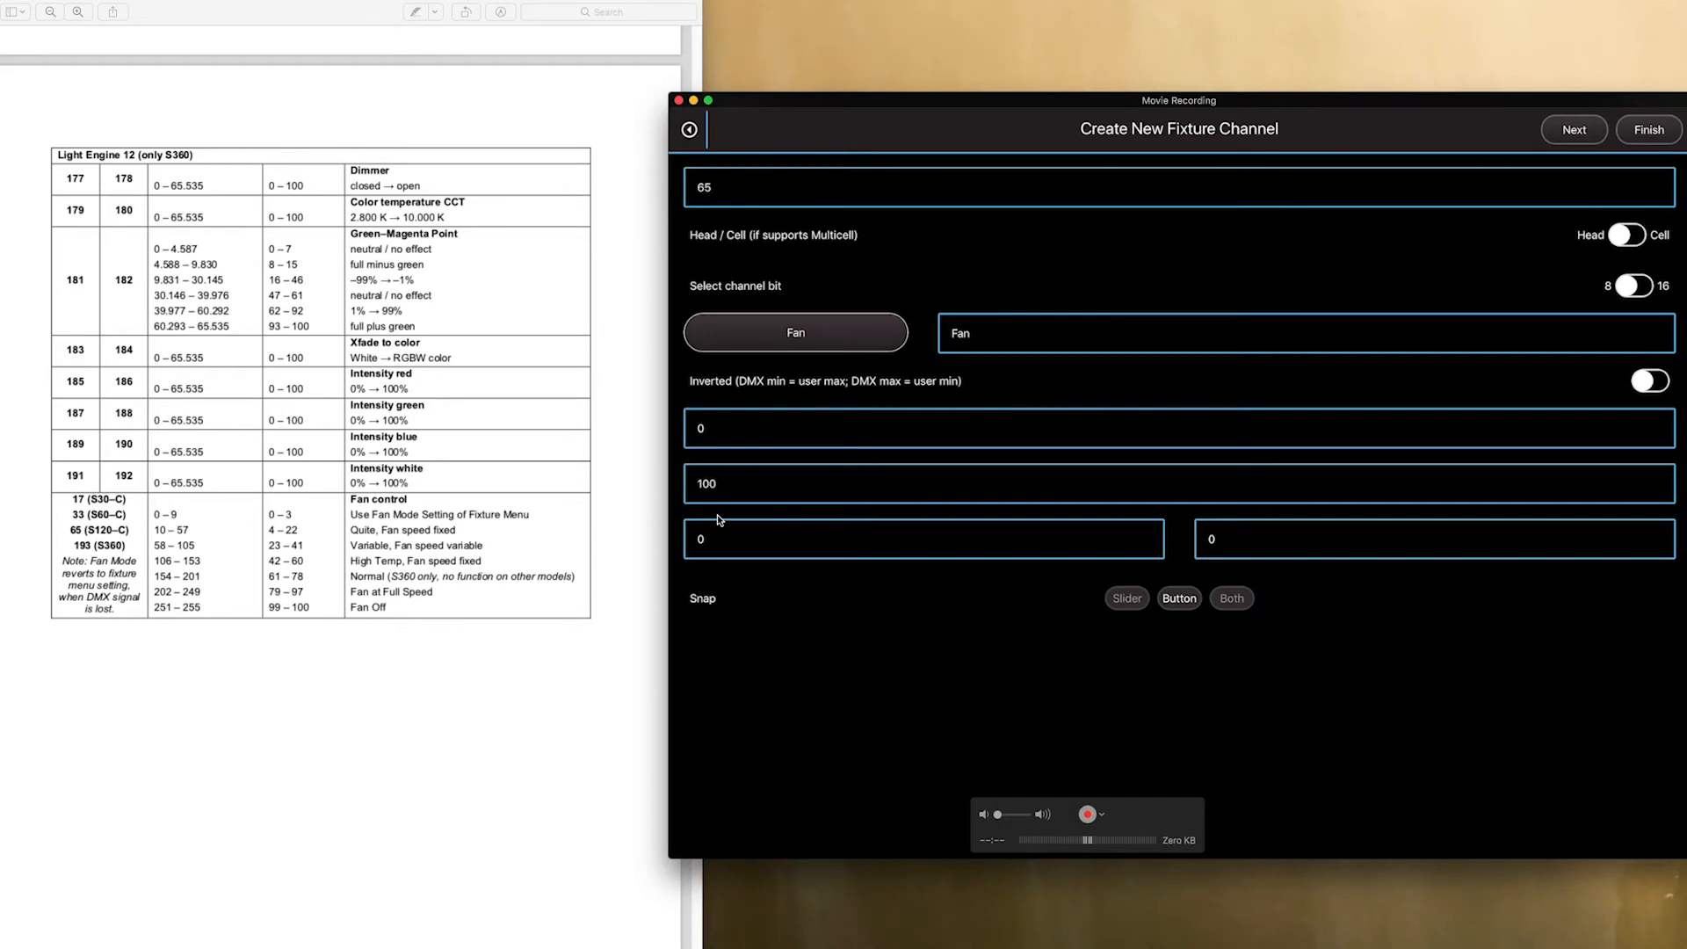
mouse_move(1234, 622)
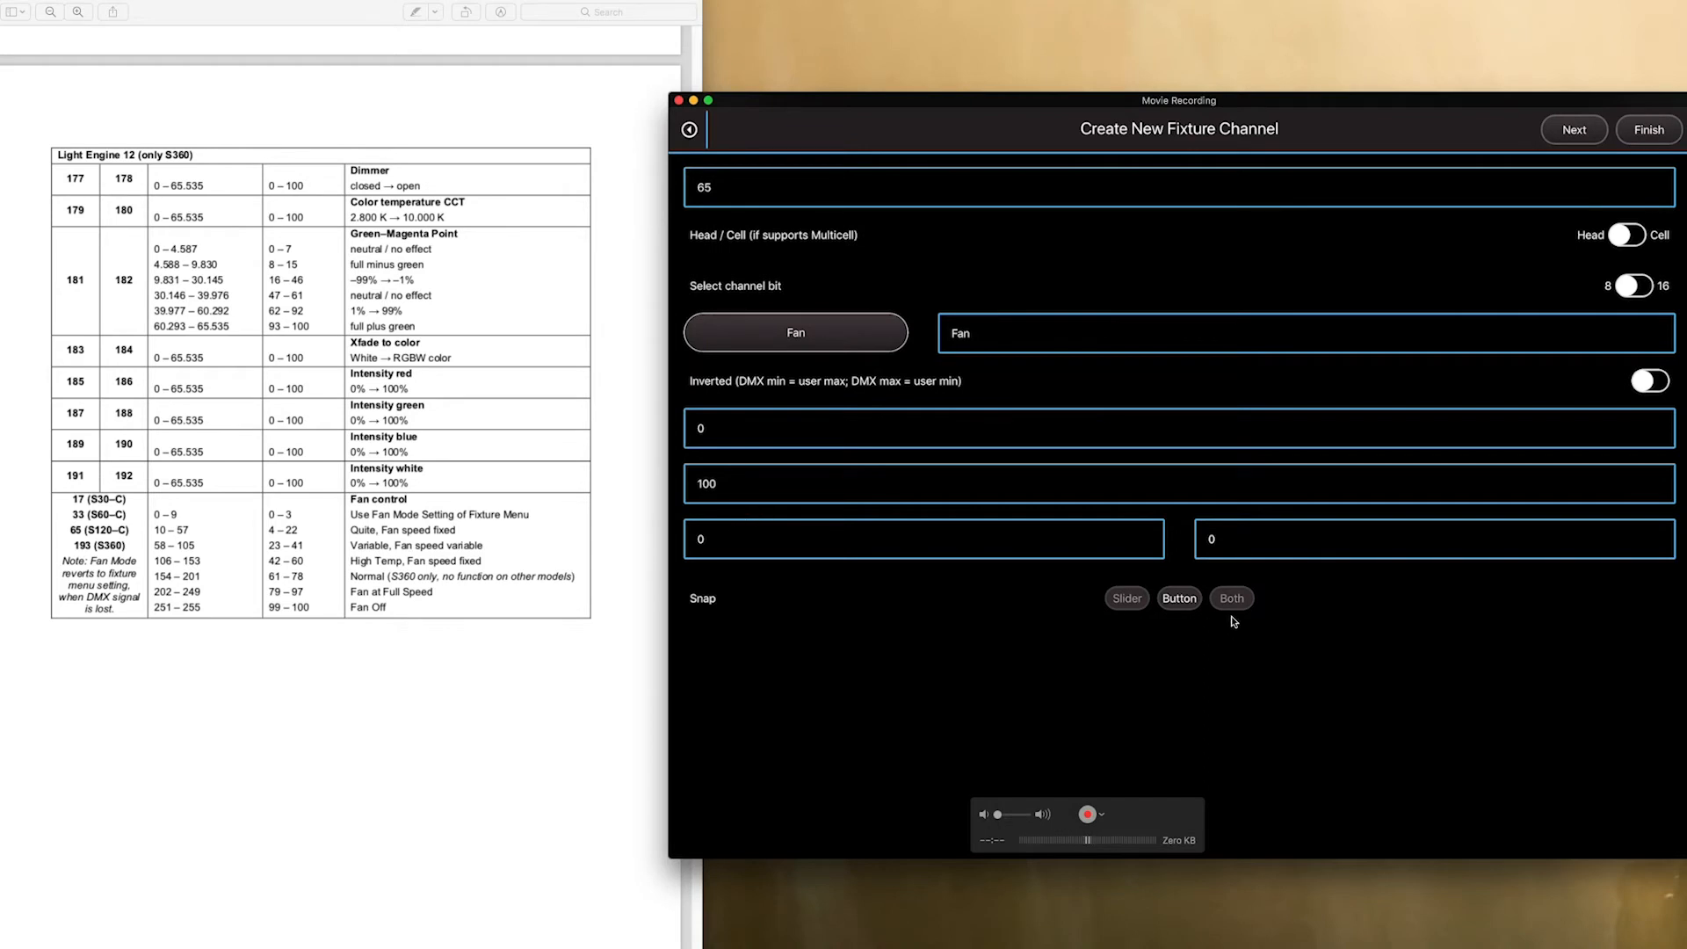
mouse_move(777, 462)
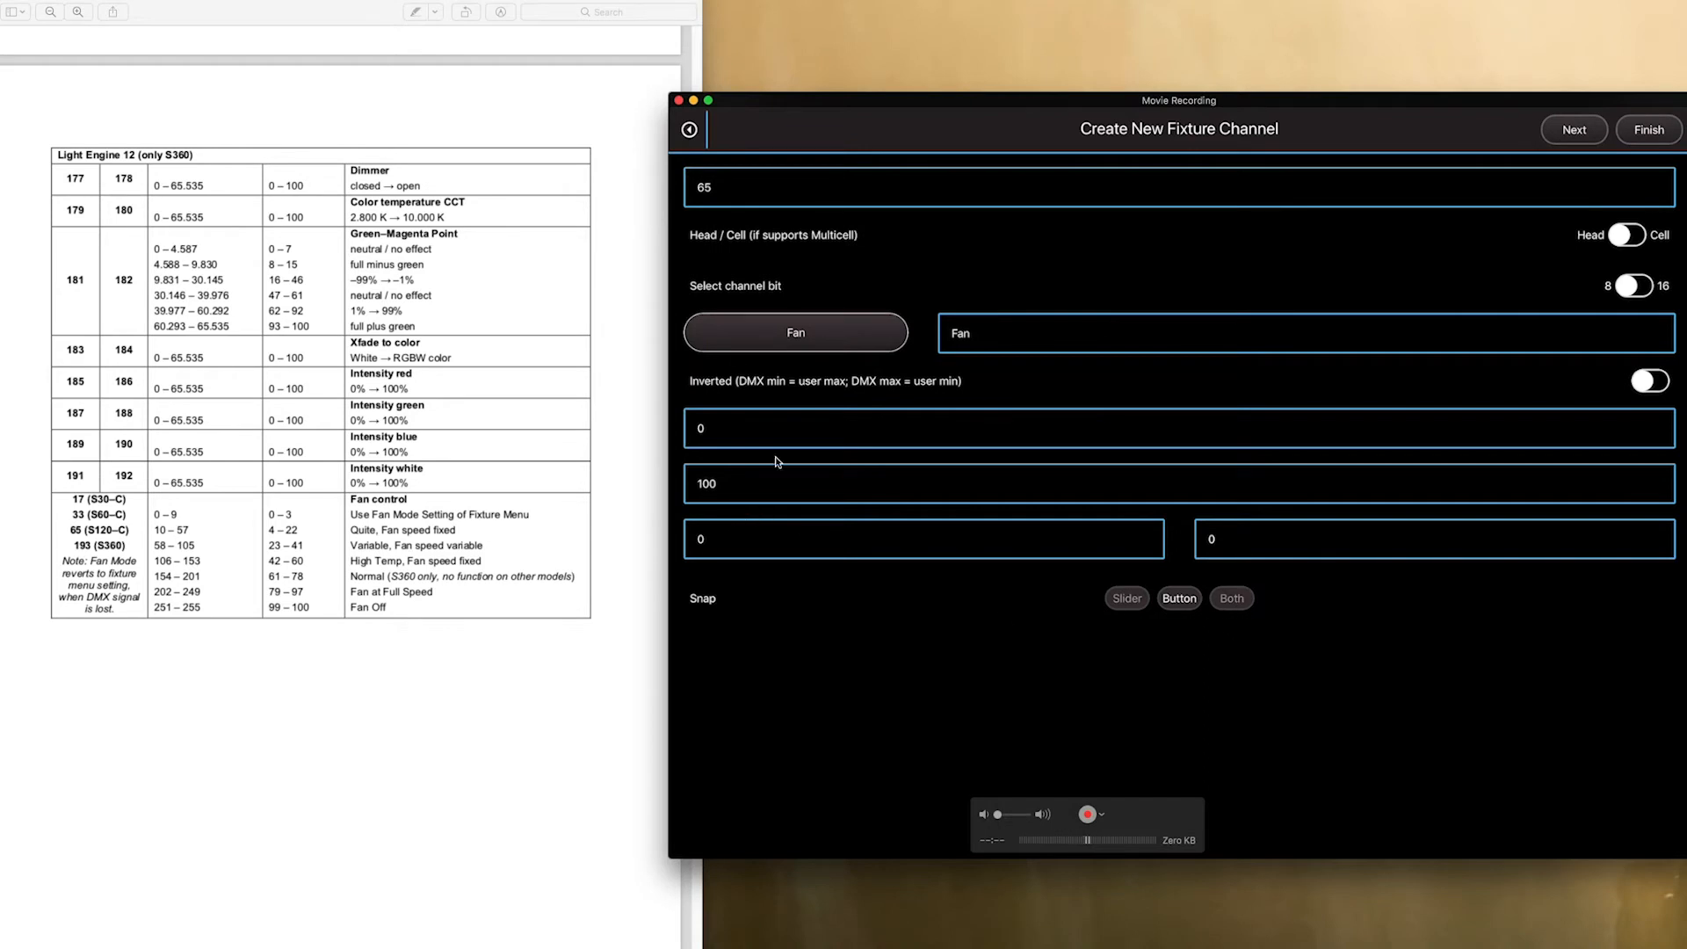
mouse_move(1372, 288)
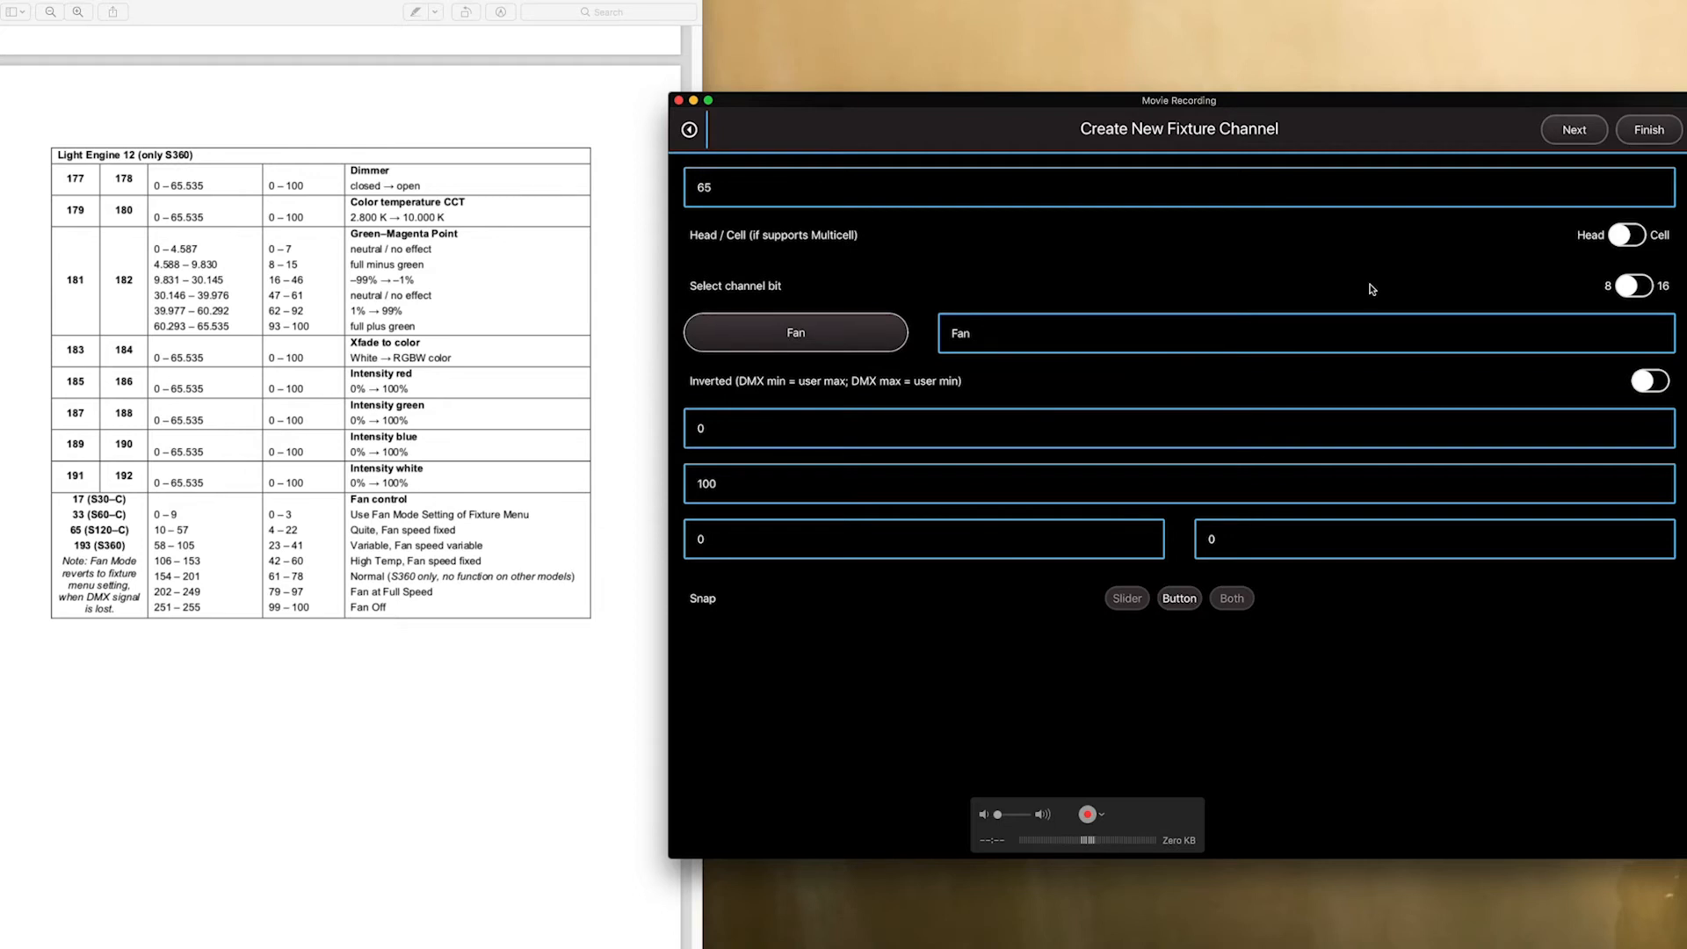
Finish the profile to list its nine channels from Dimmer through Fan
click(1646, 128)
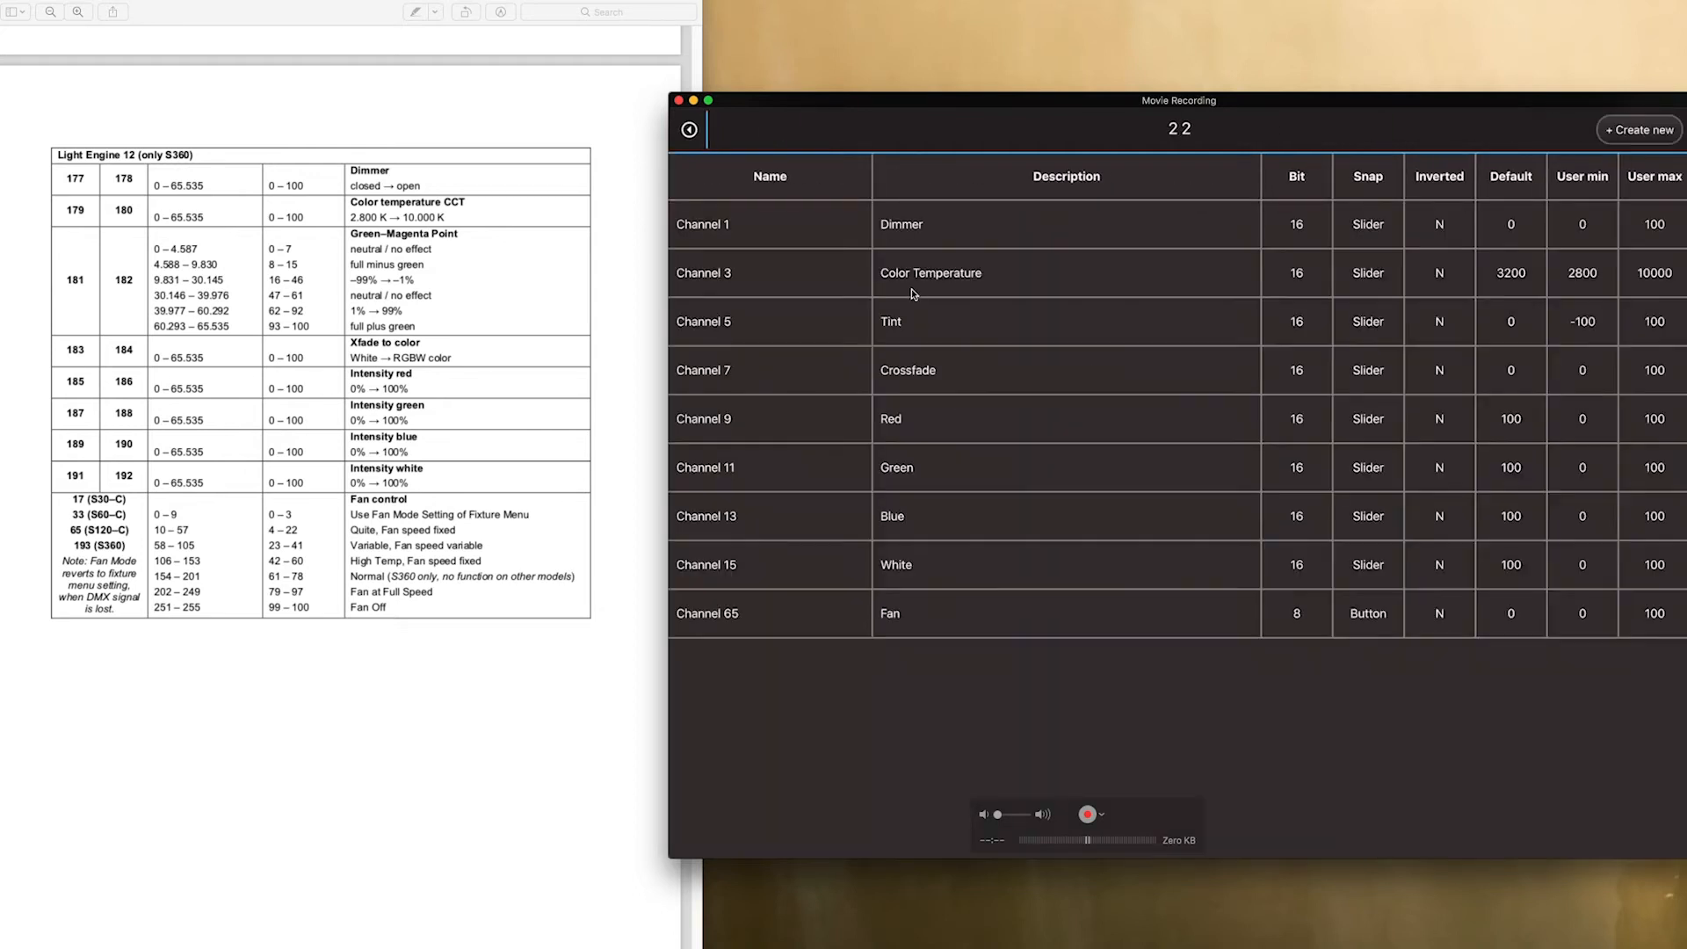
mouse_move(966, 450)
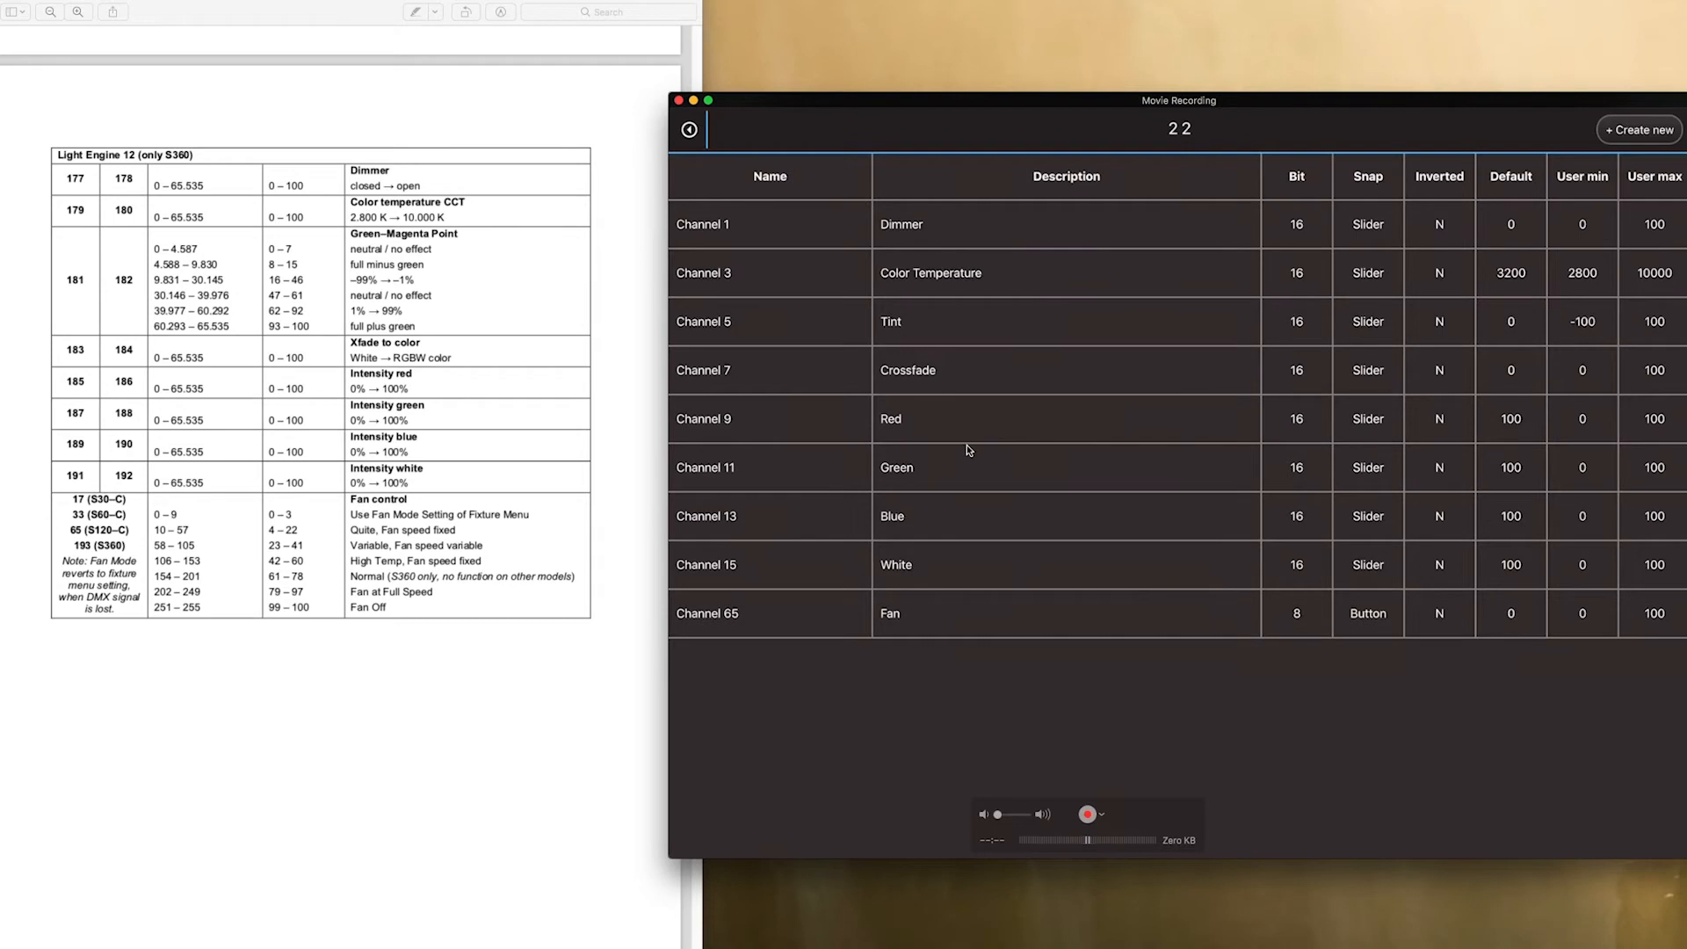
mouse_move(1024, 348)
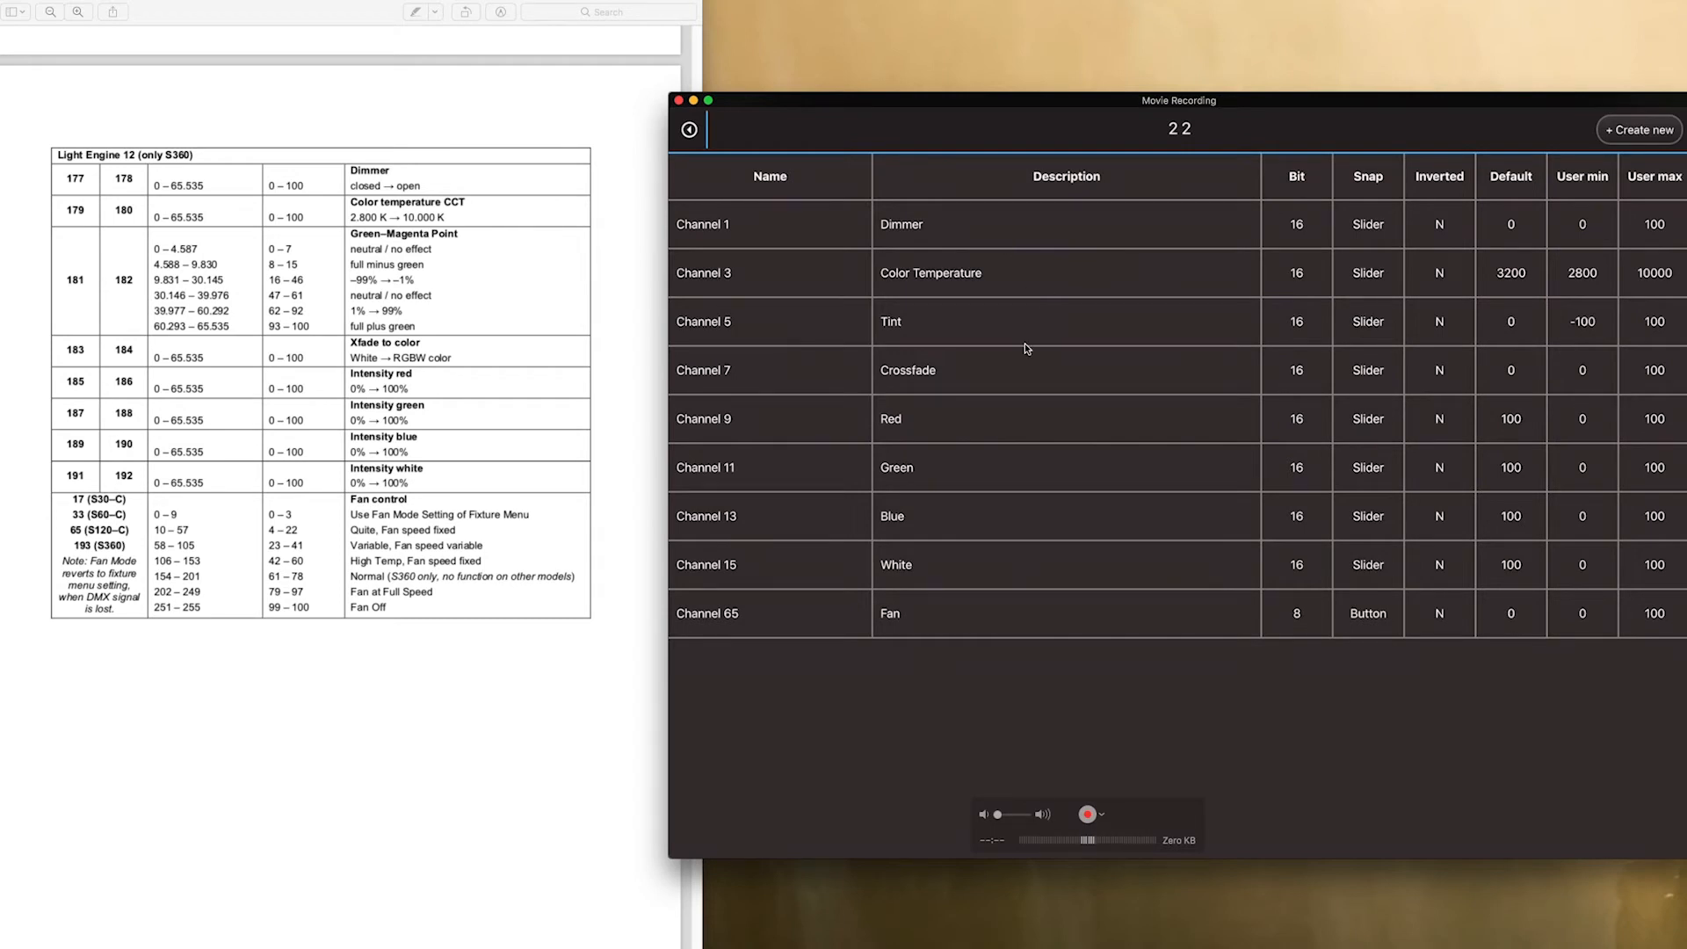
mouse_move(1151, 415)
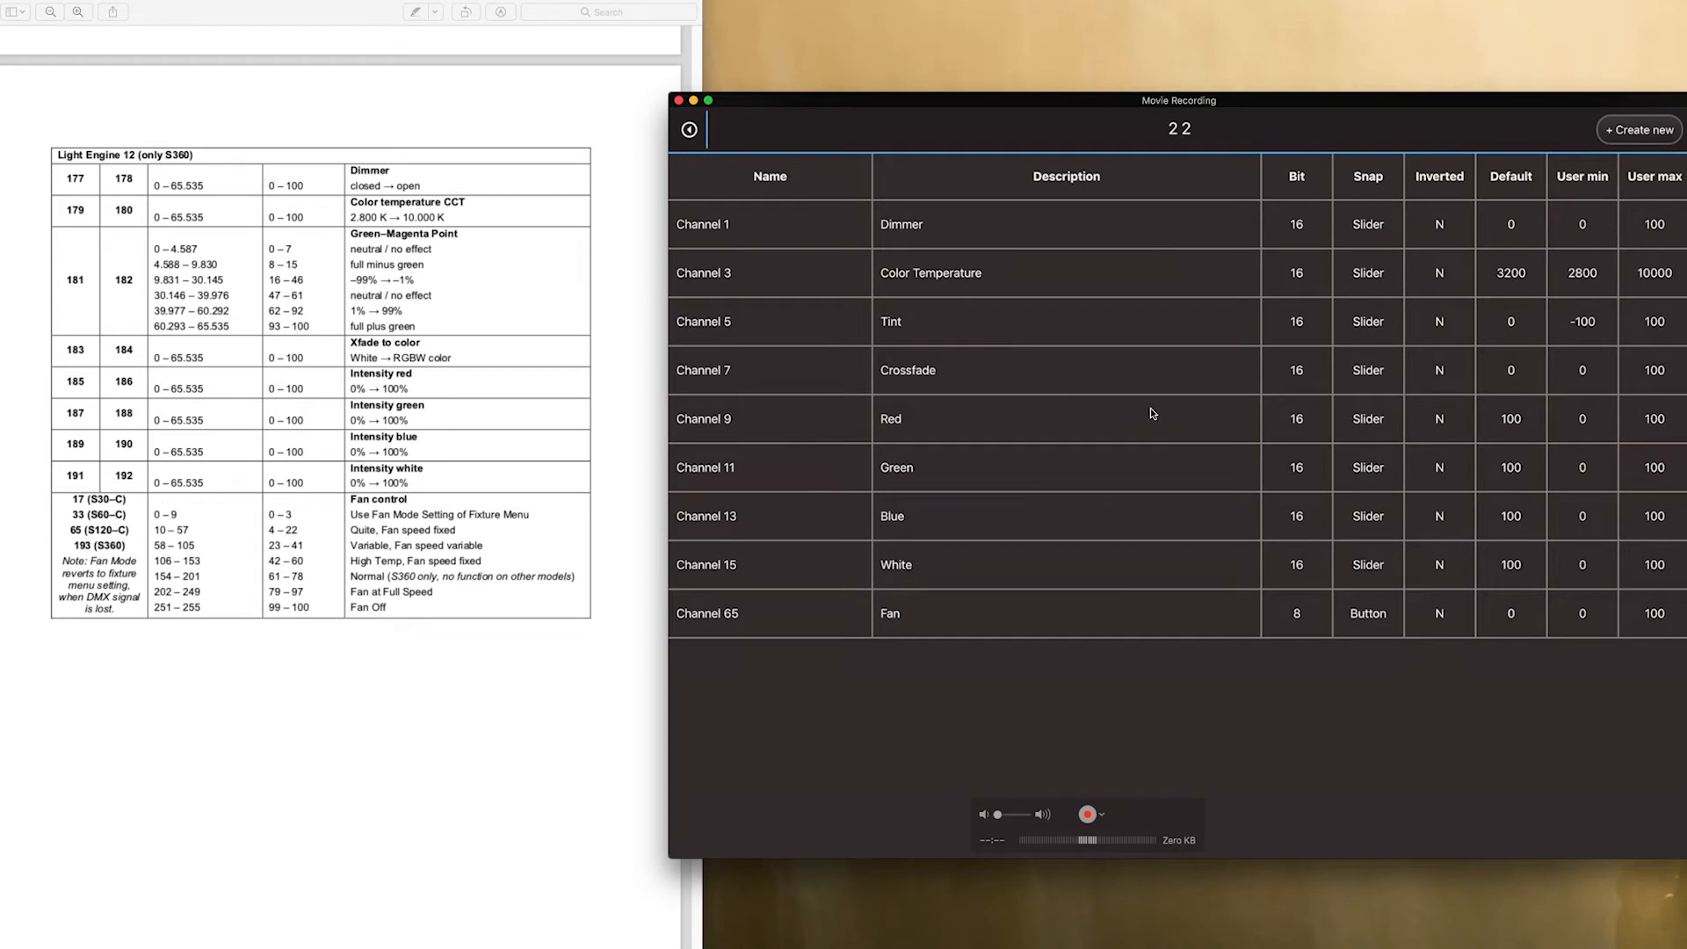
Patch the 65-channel 2 2 fixture from the custom test manufacturer at channel 1, addresses 1-65
click(687, 128)
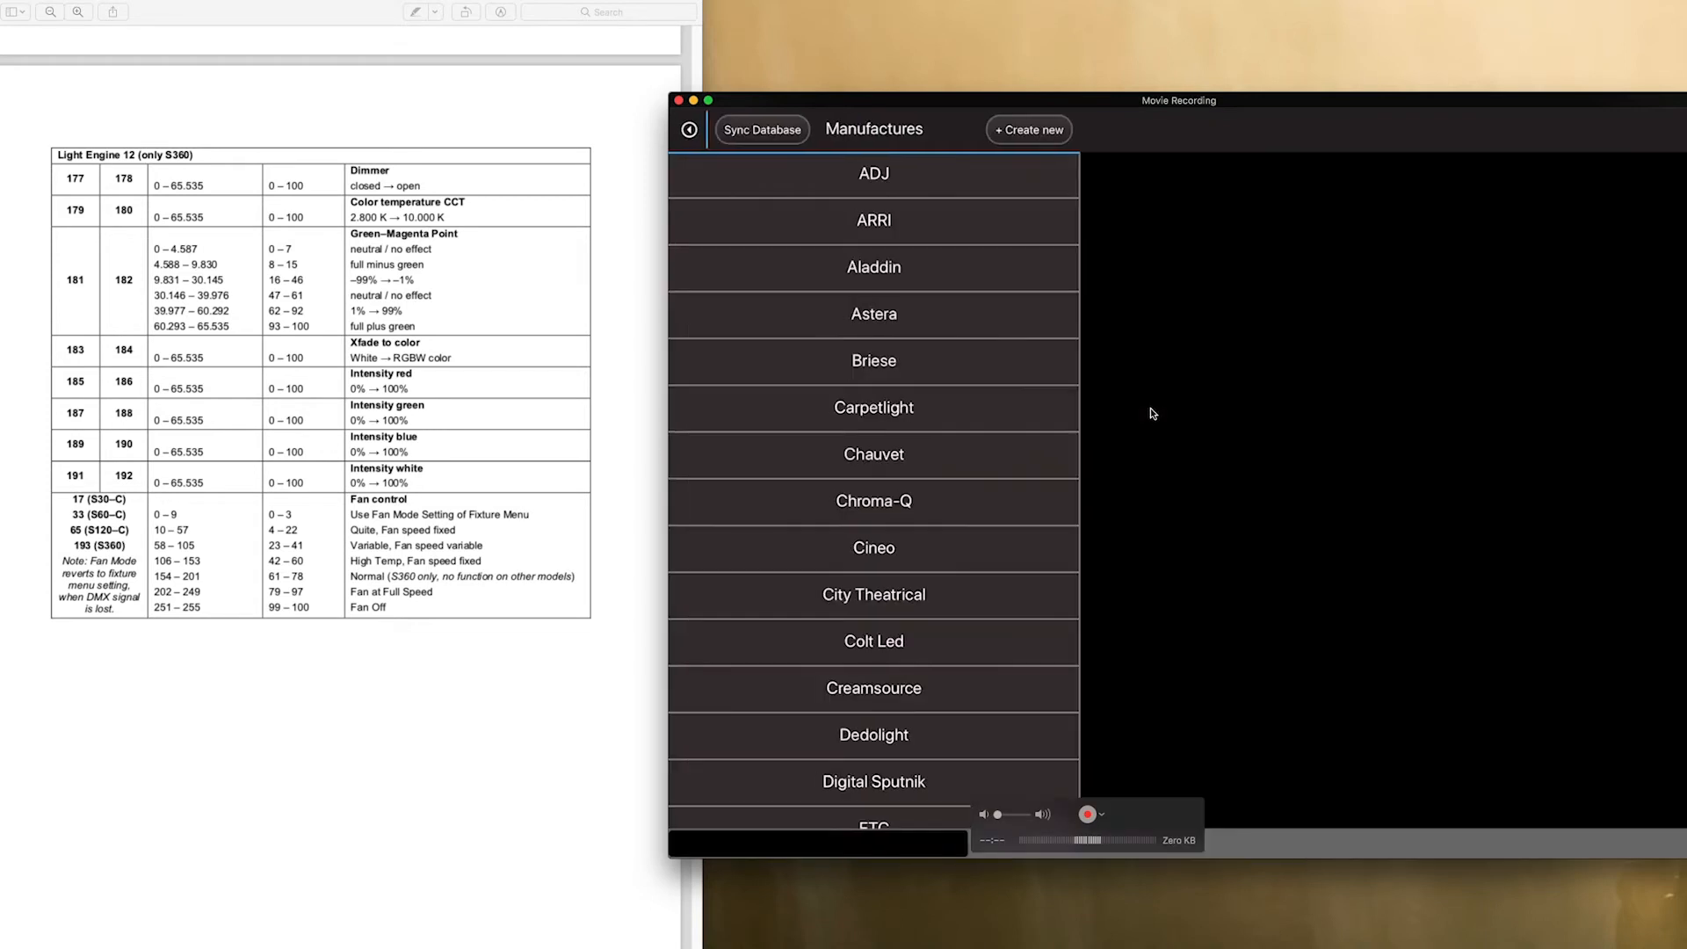
click(1088, 813)
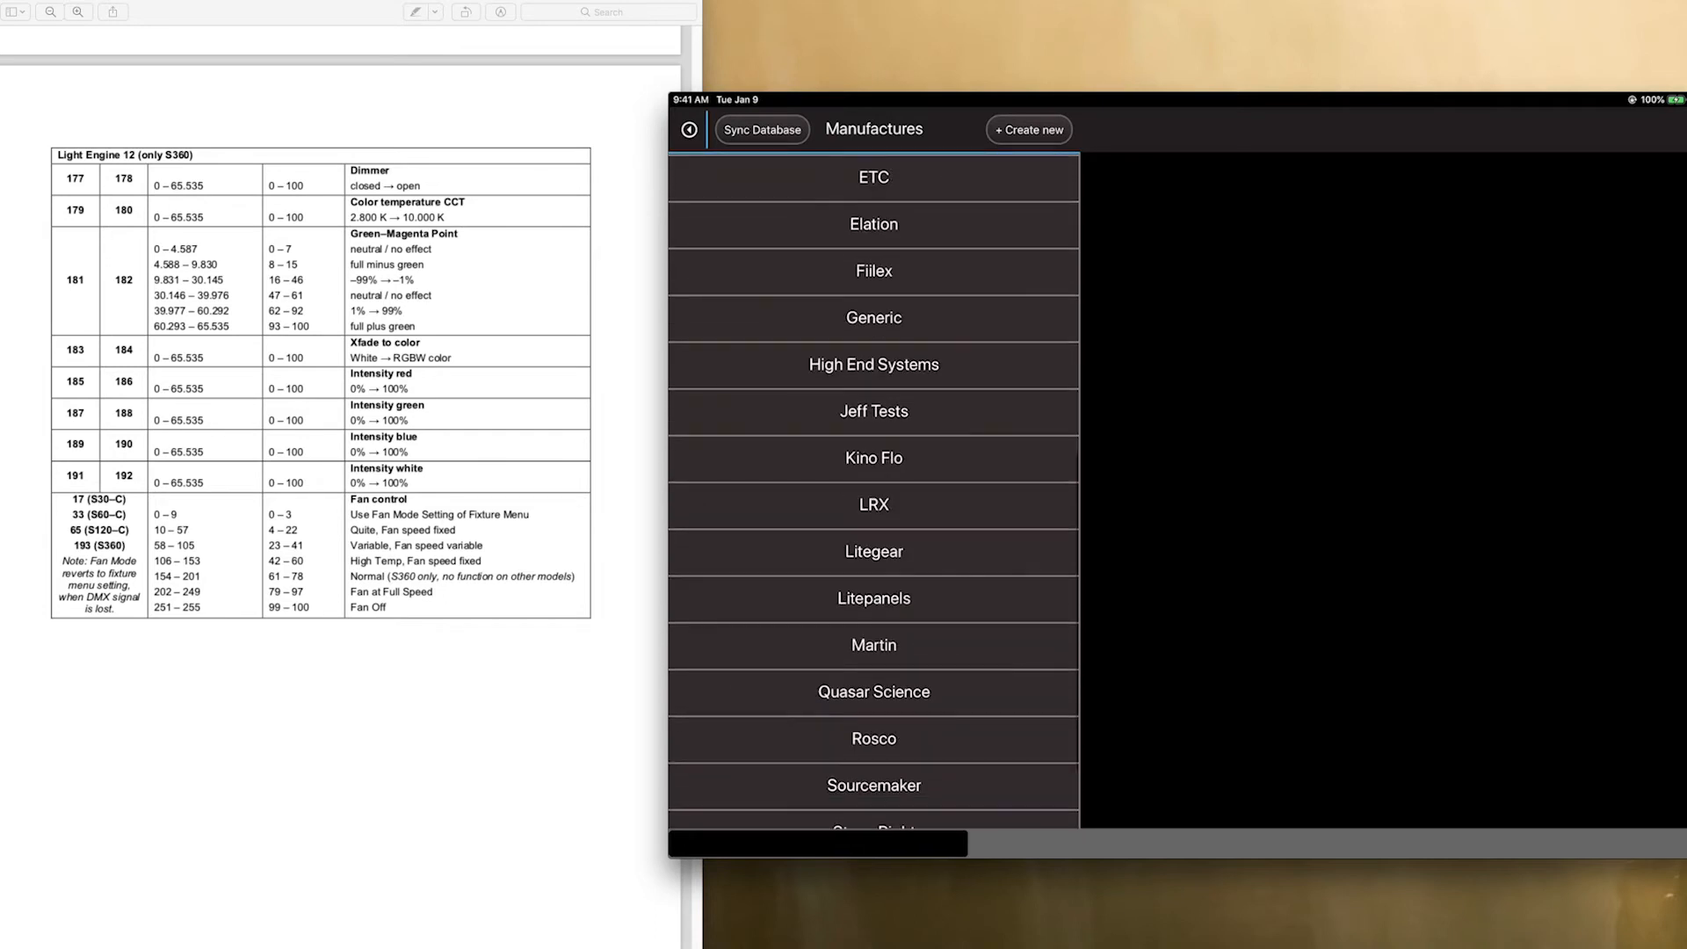
click(873, 411)
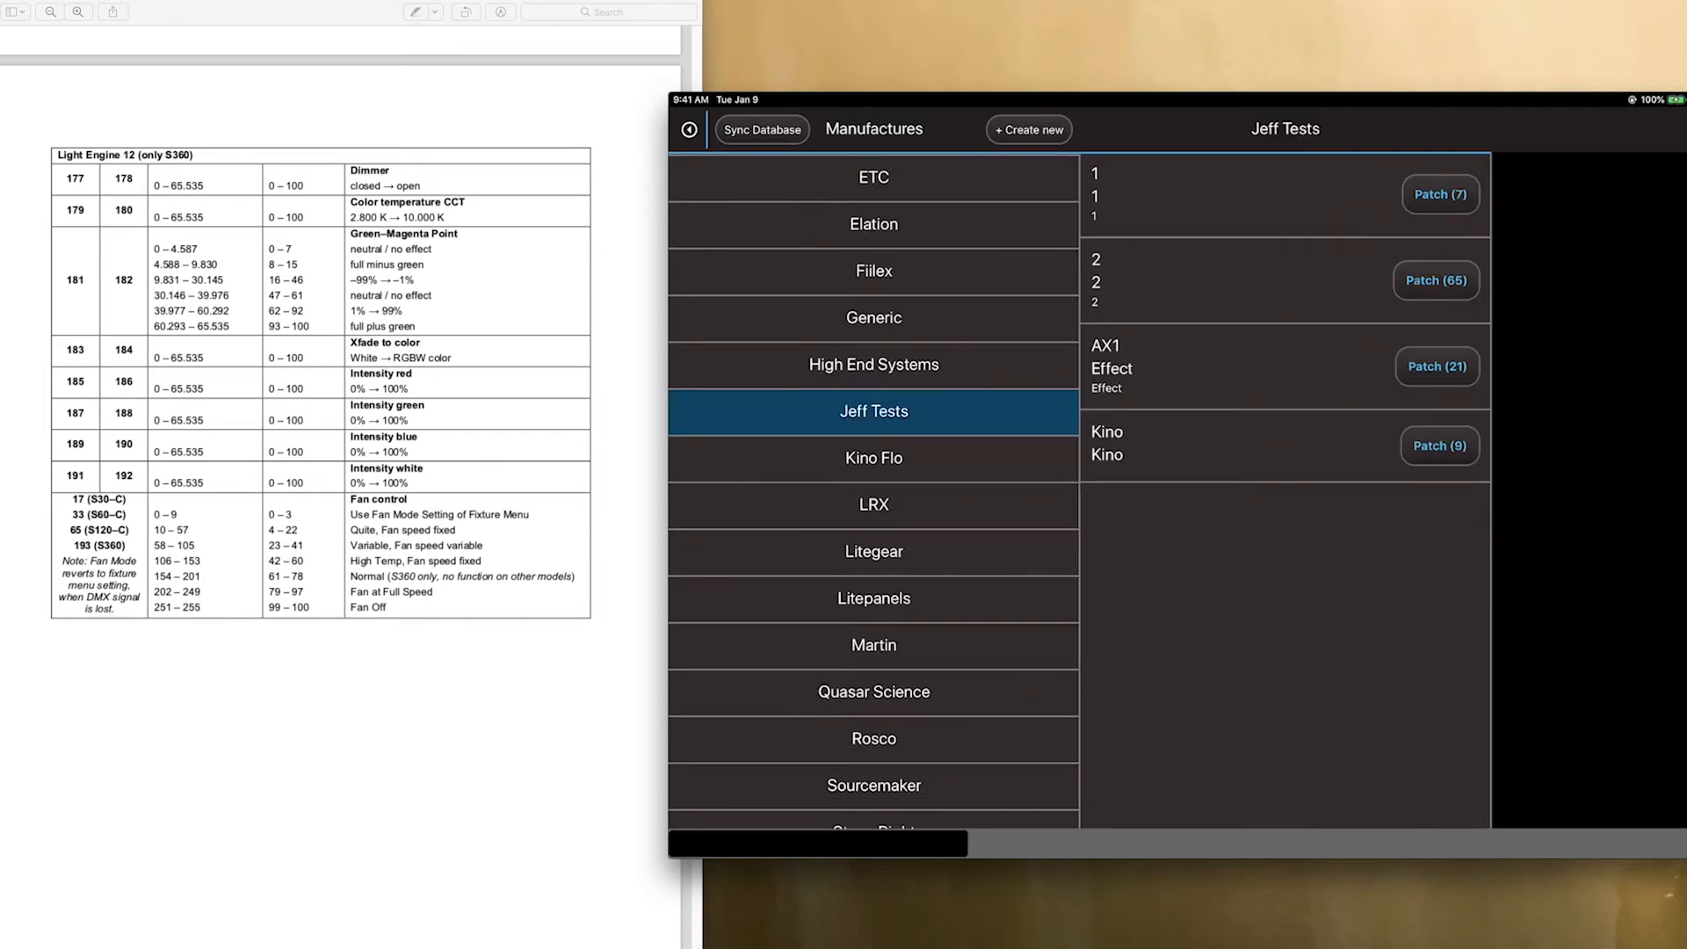
click(1435, 281)
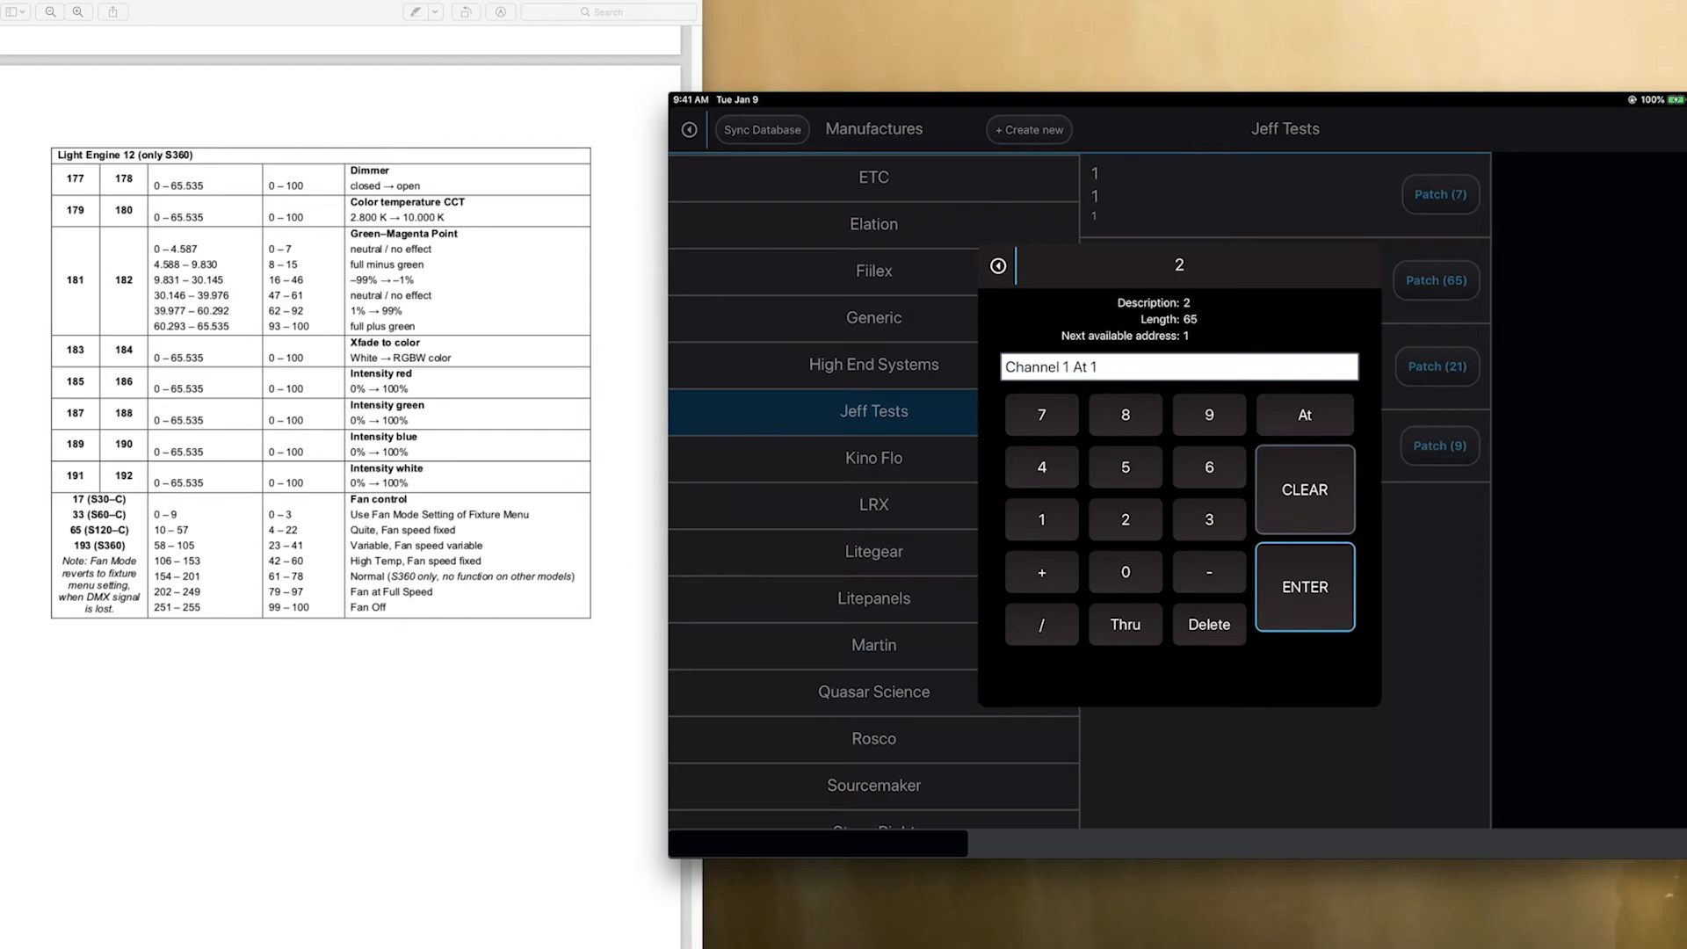
click(1302, 587)
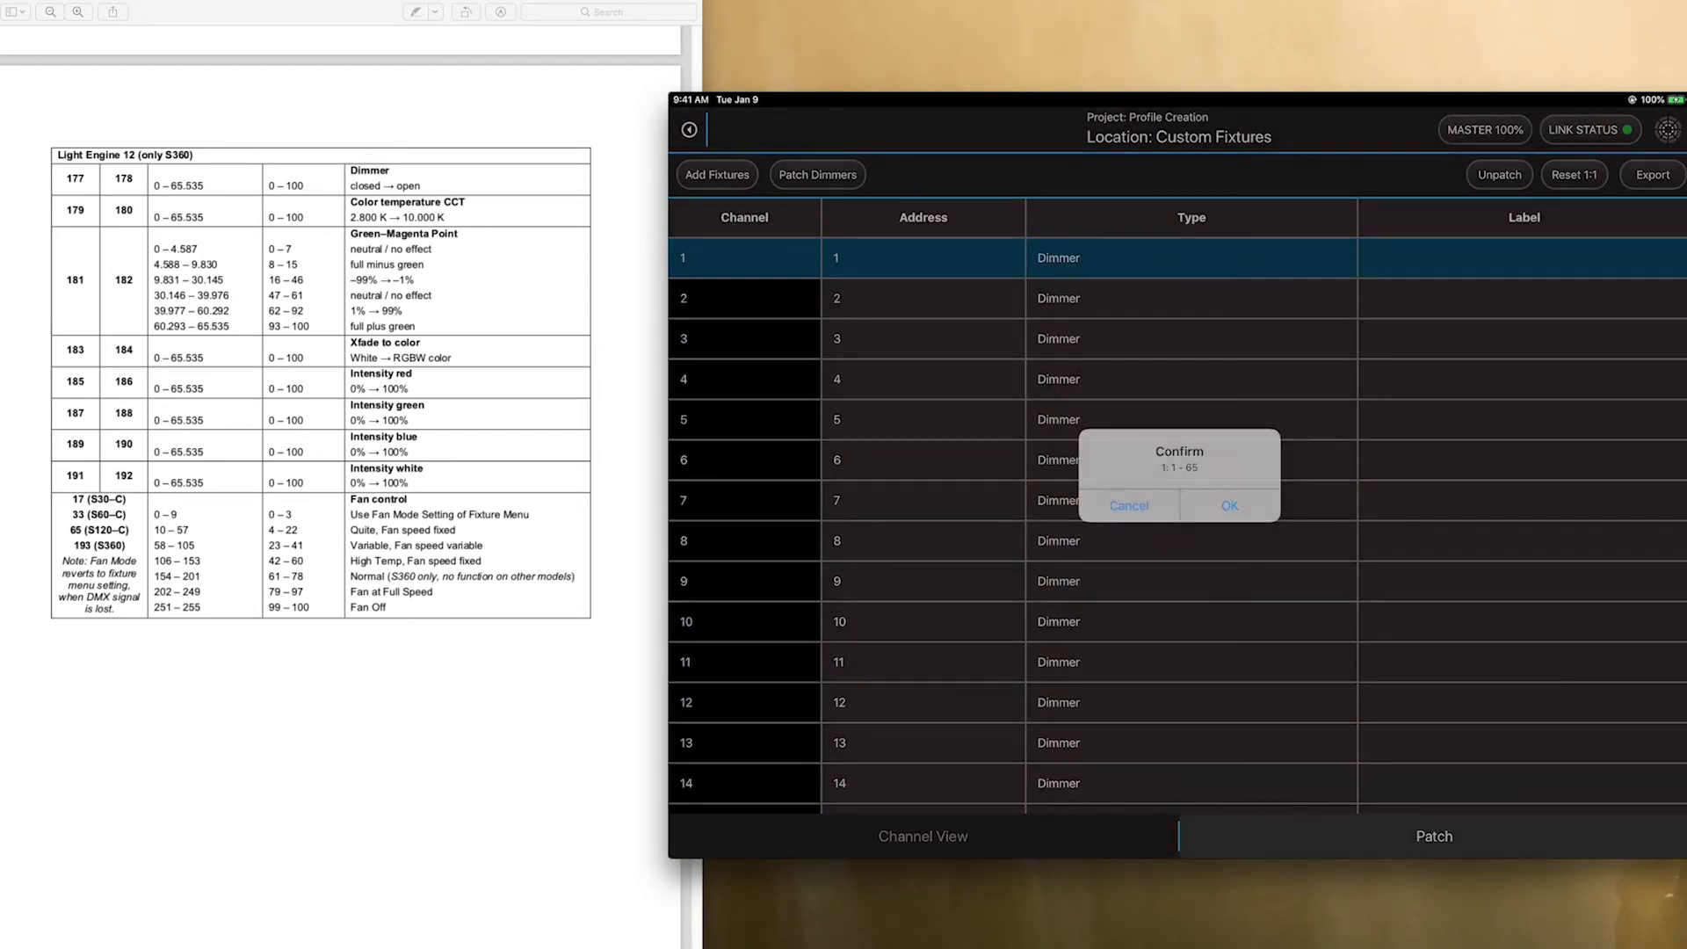
click(1230, 506)
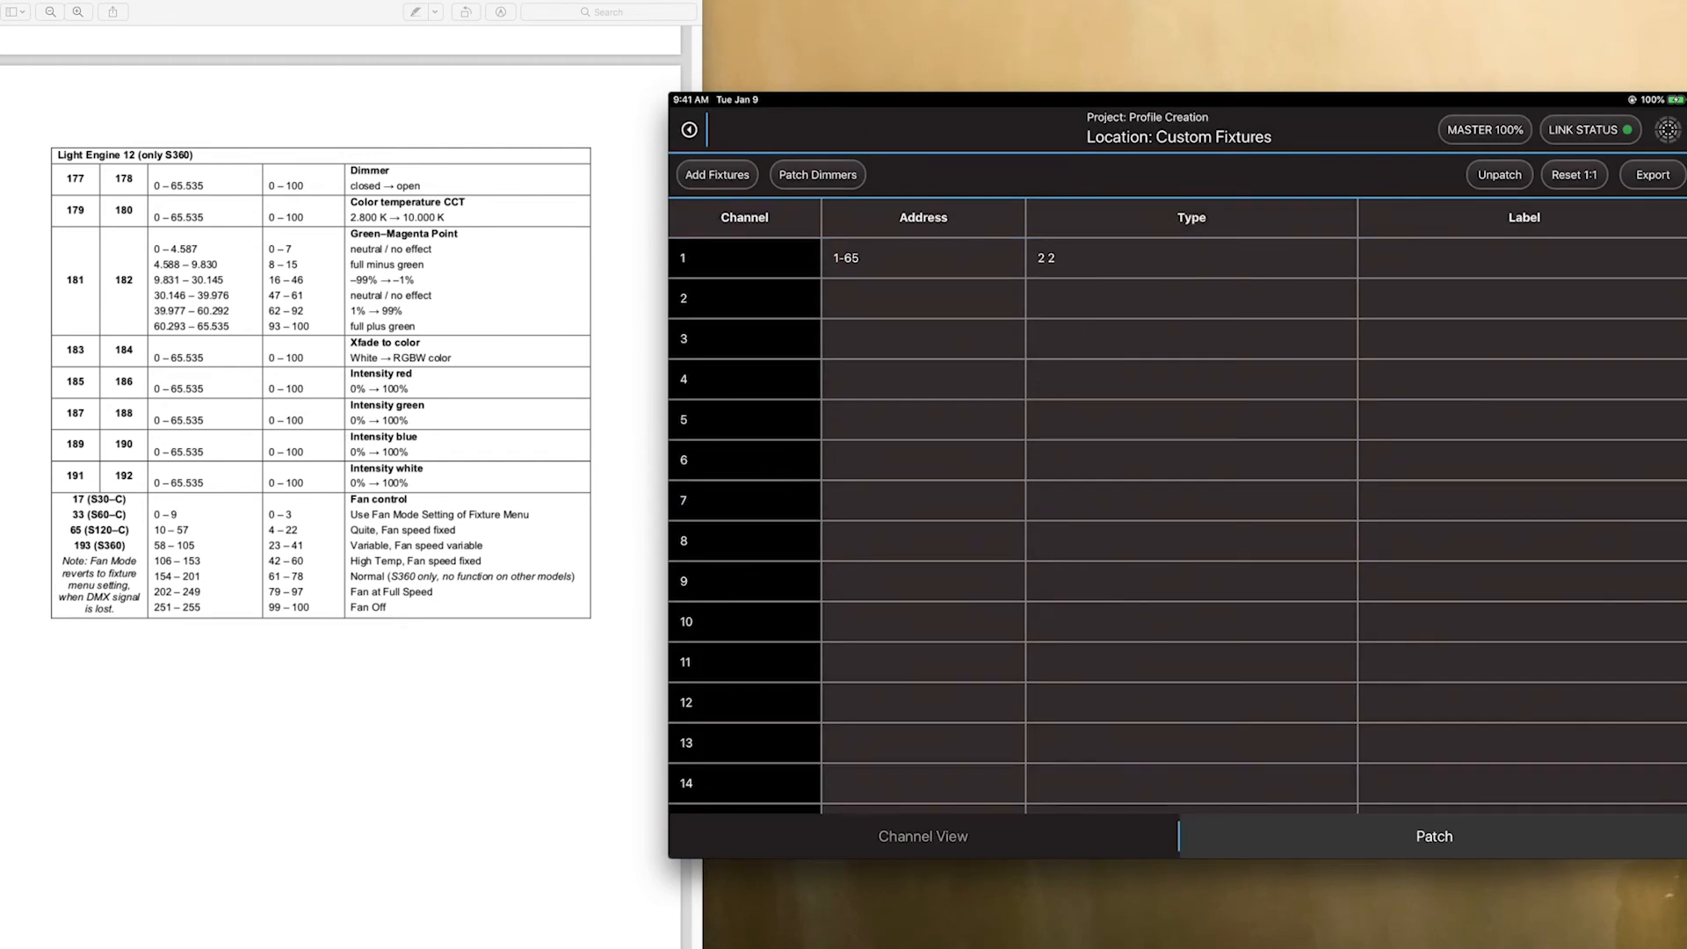
In Channel View, check cell 1.01 and master channel 1, then reveal the Fan control in Fixture Controls
click(923, 836)
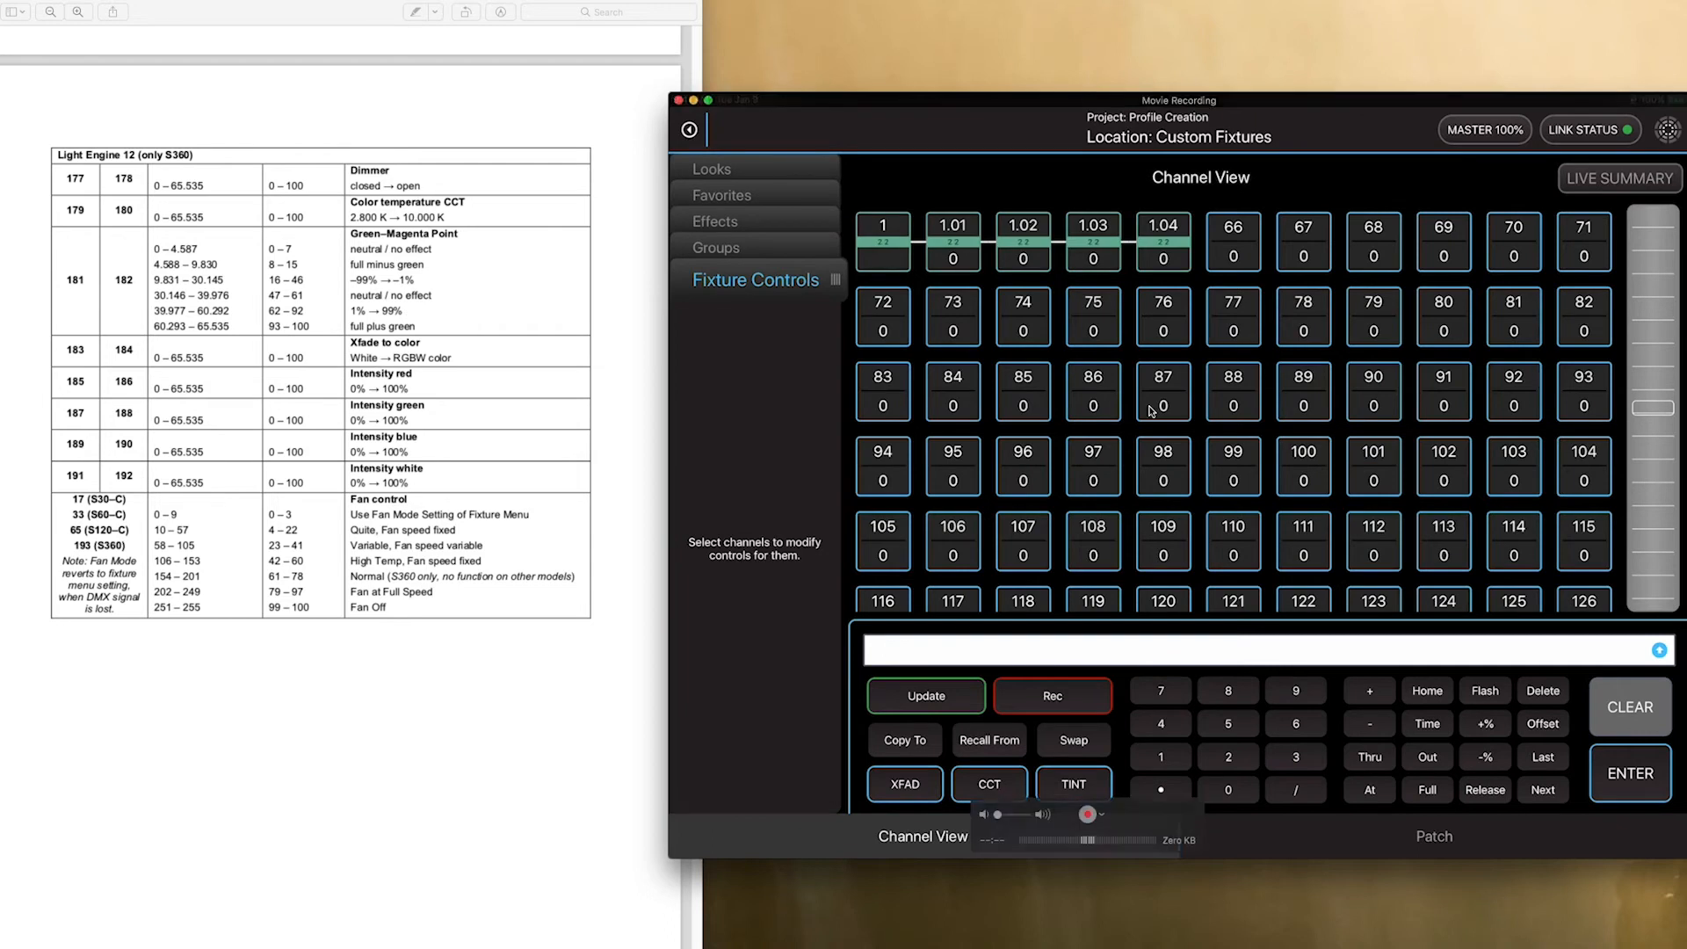
mouse_move(1102, 274)
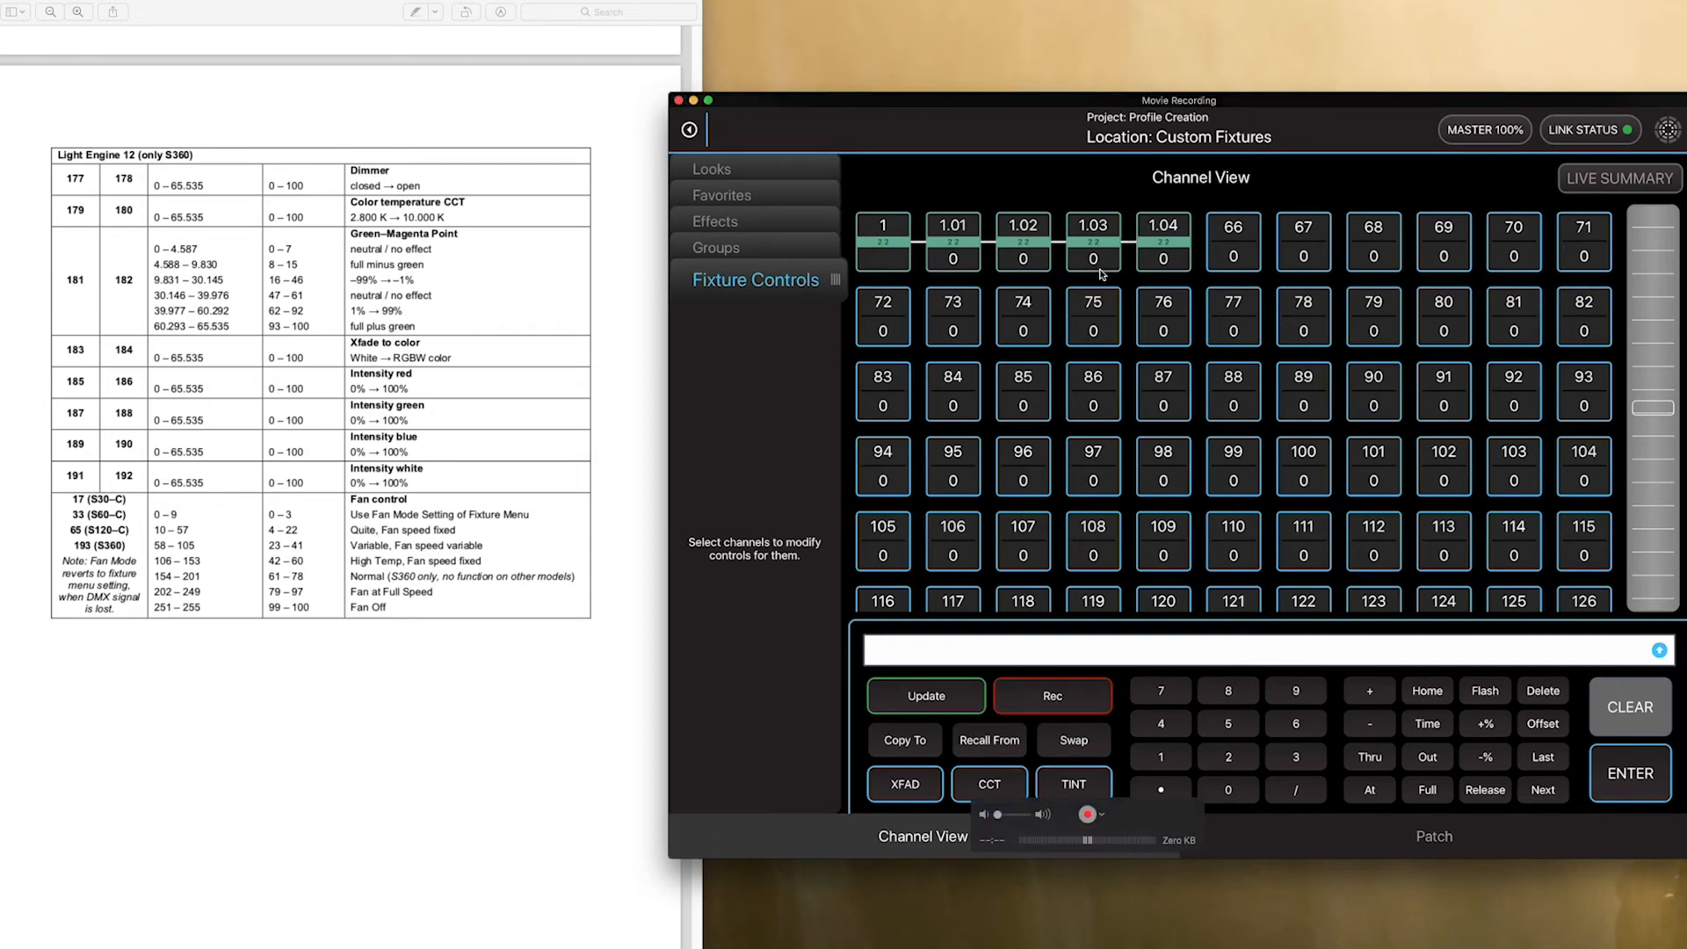
click(950, 241)
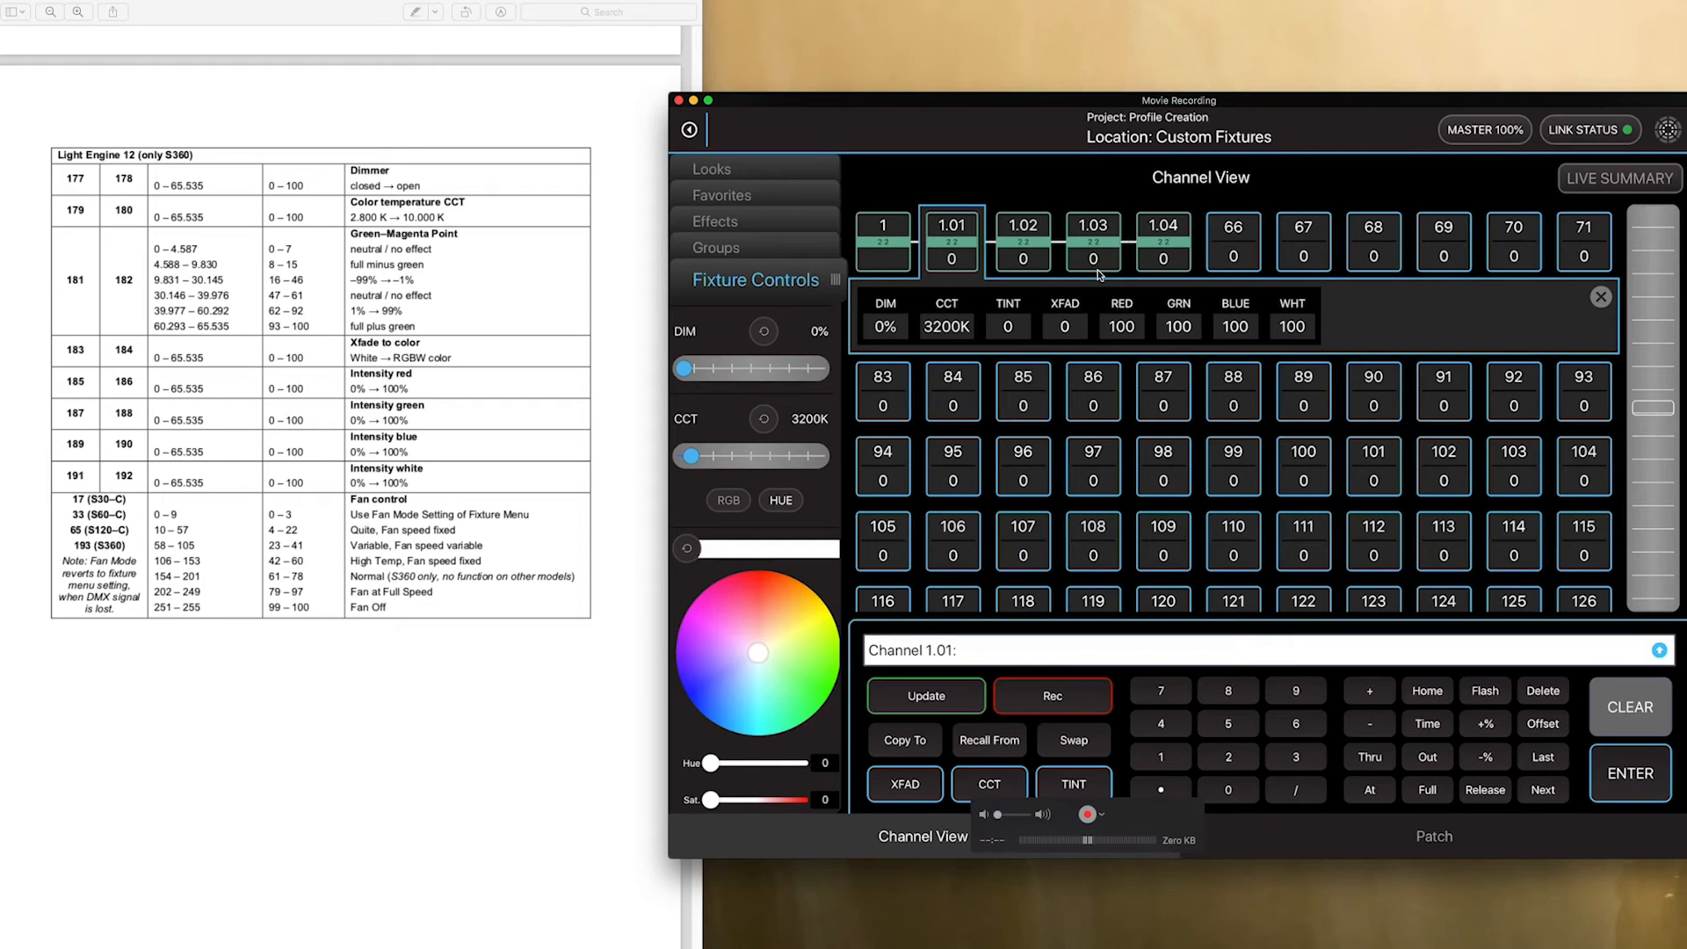
mouse_move(1166, 320)
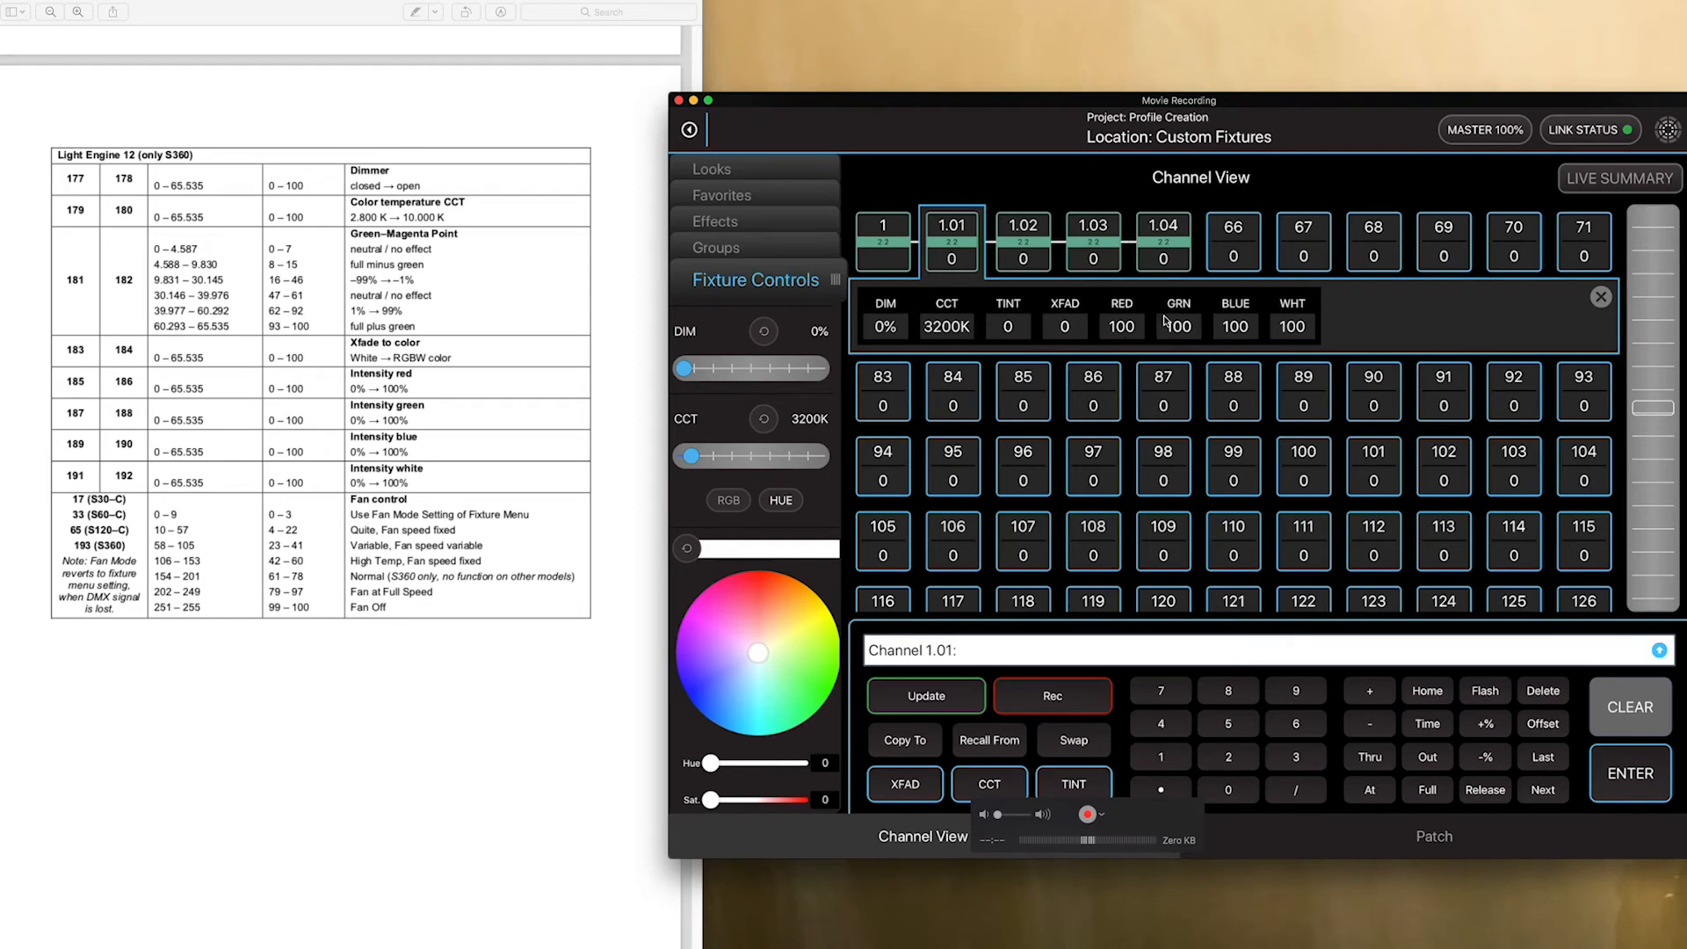
mouse_move(938, 334)
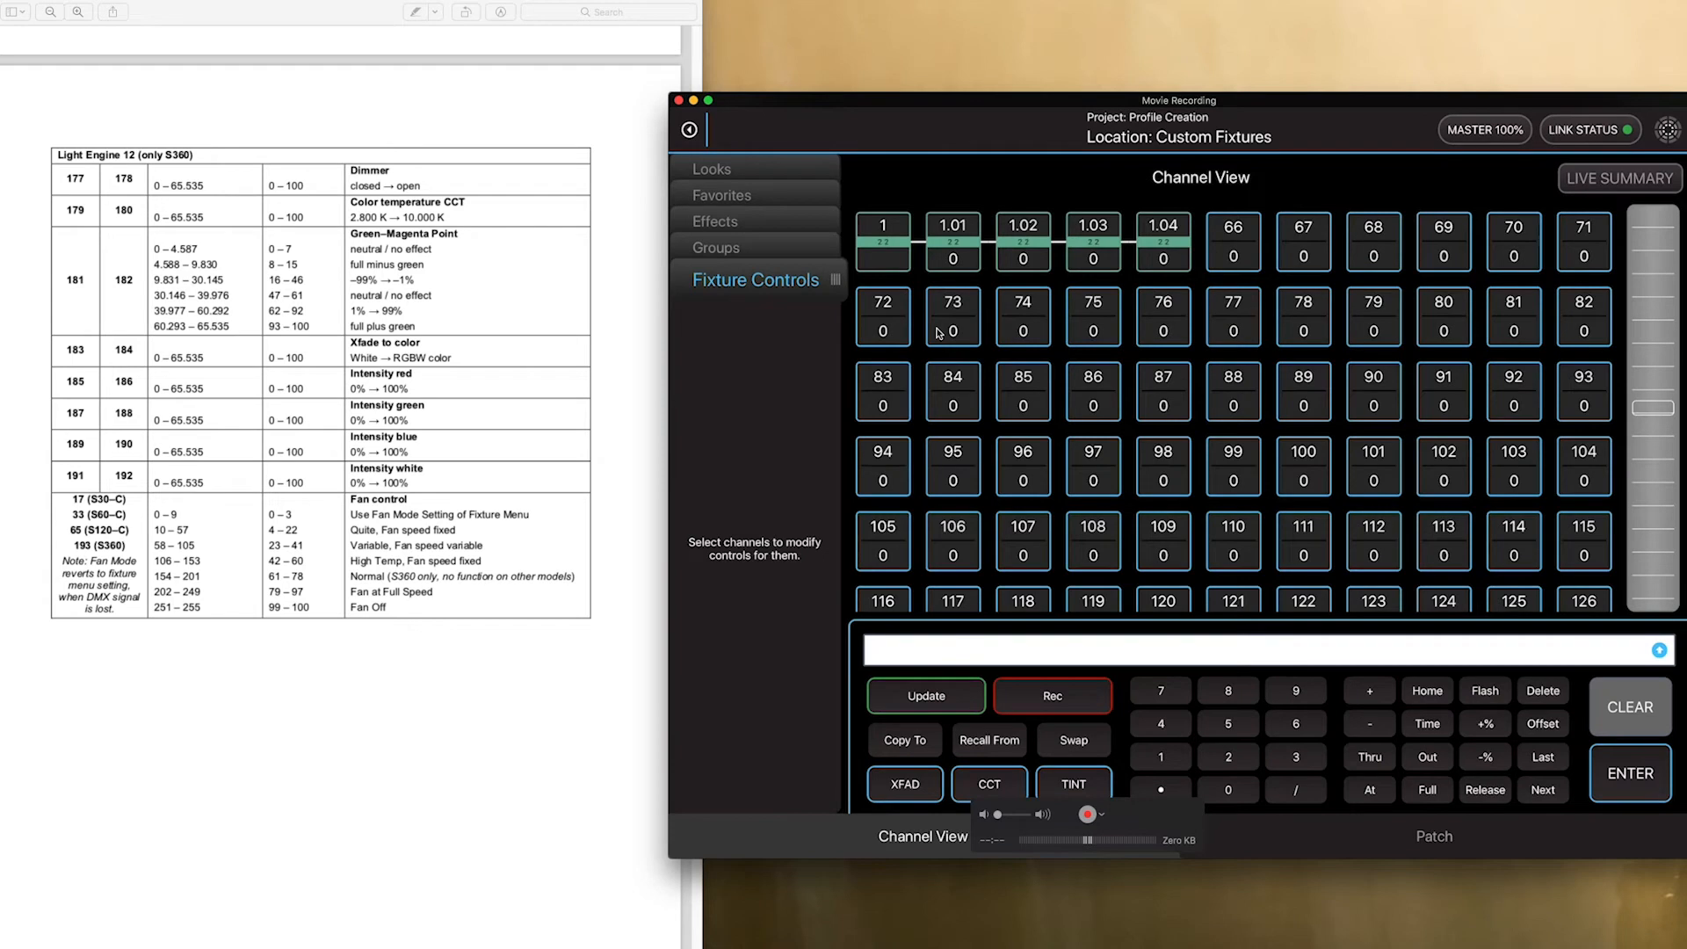
click(882, 232)
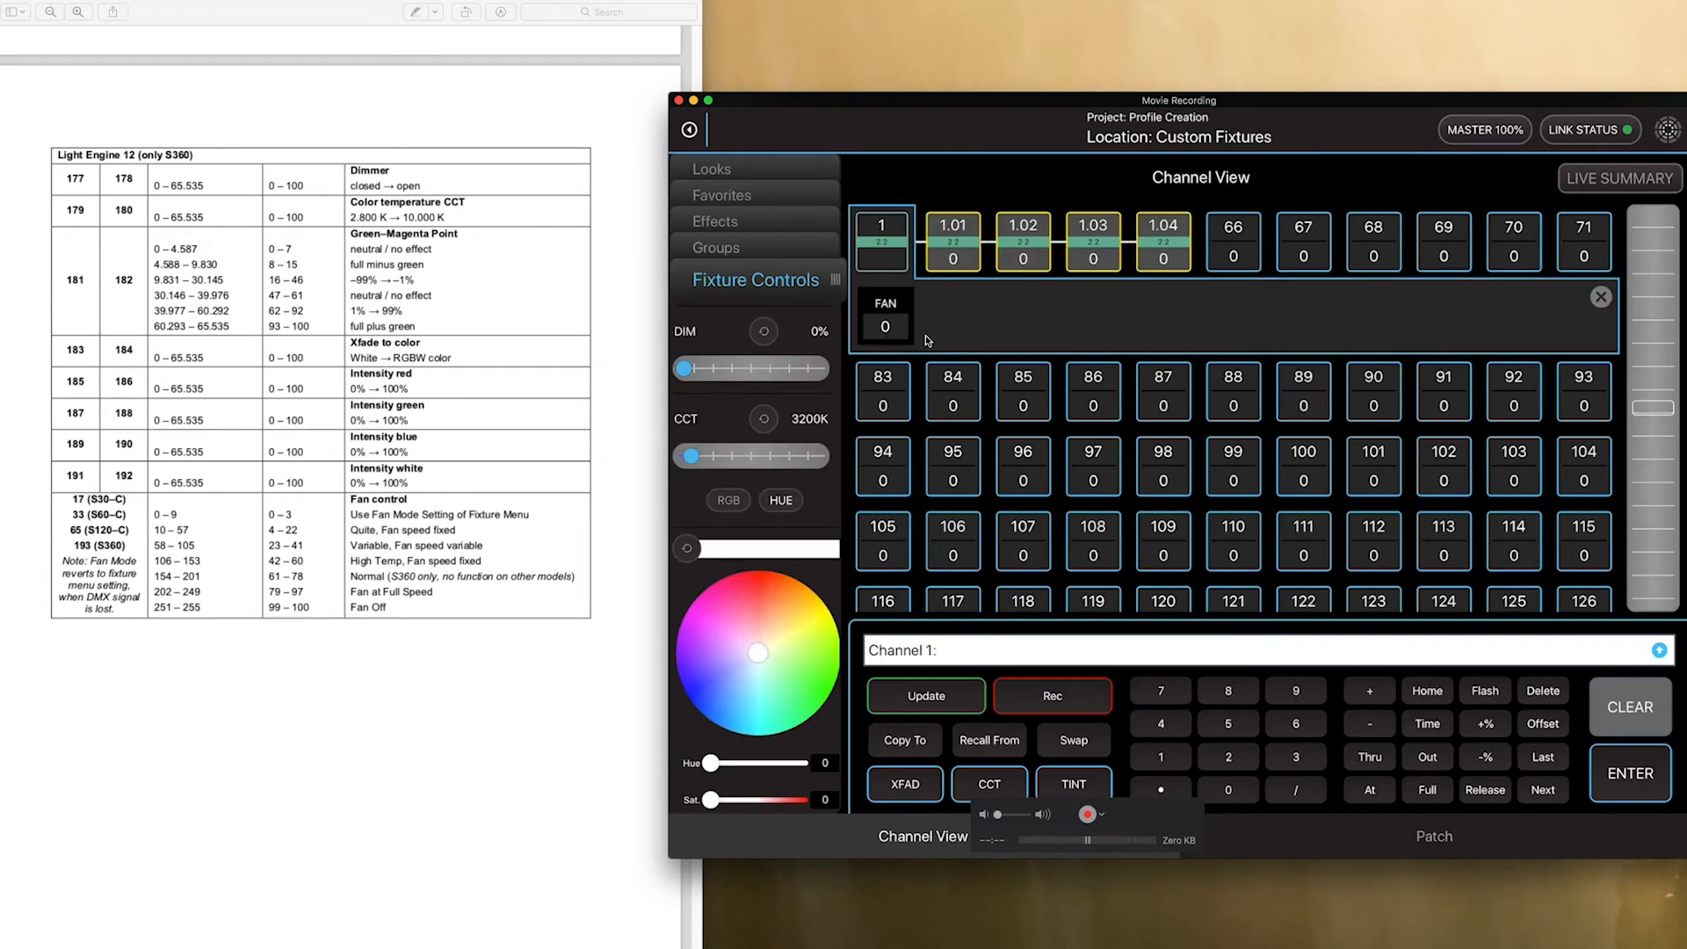
click(1600, 297)
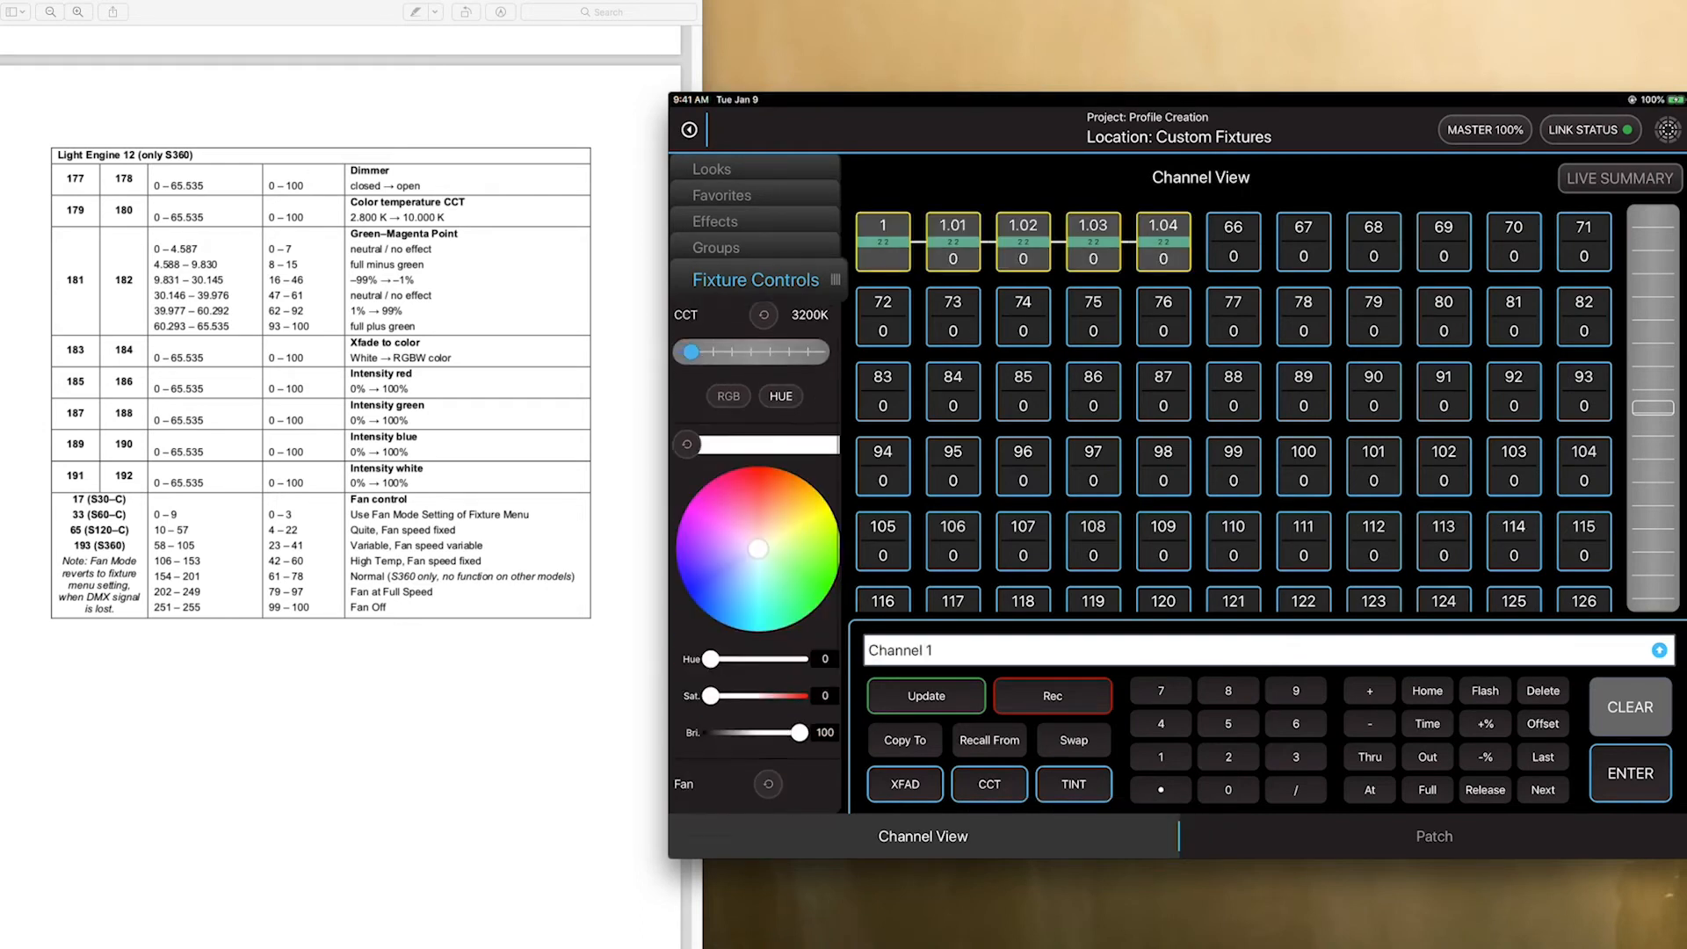
scroll(down, 3)
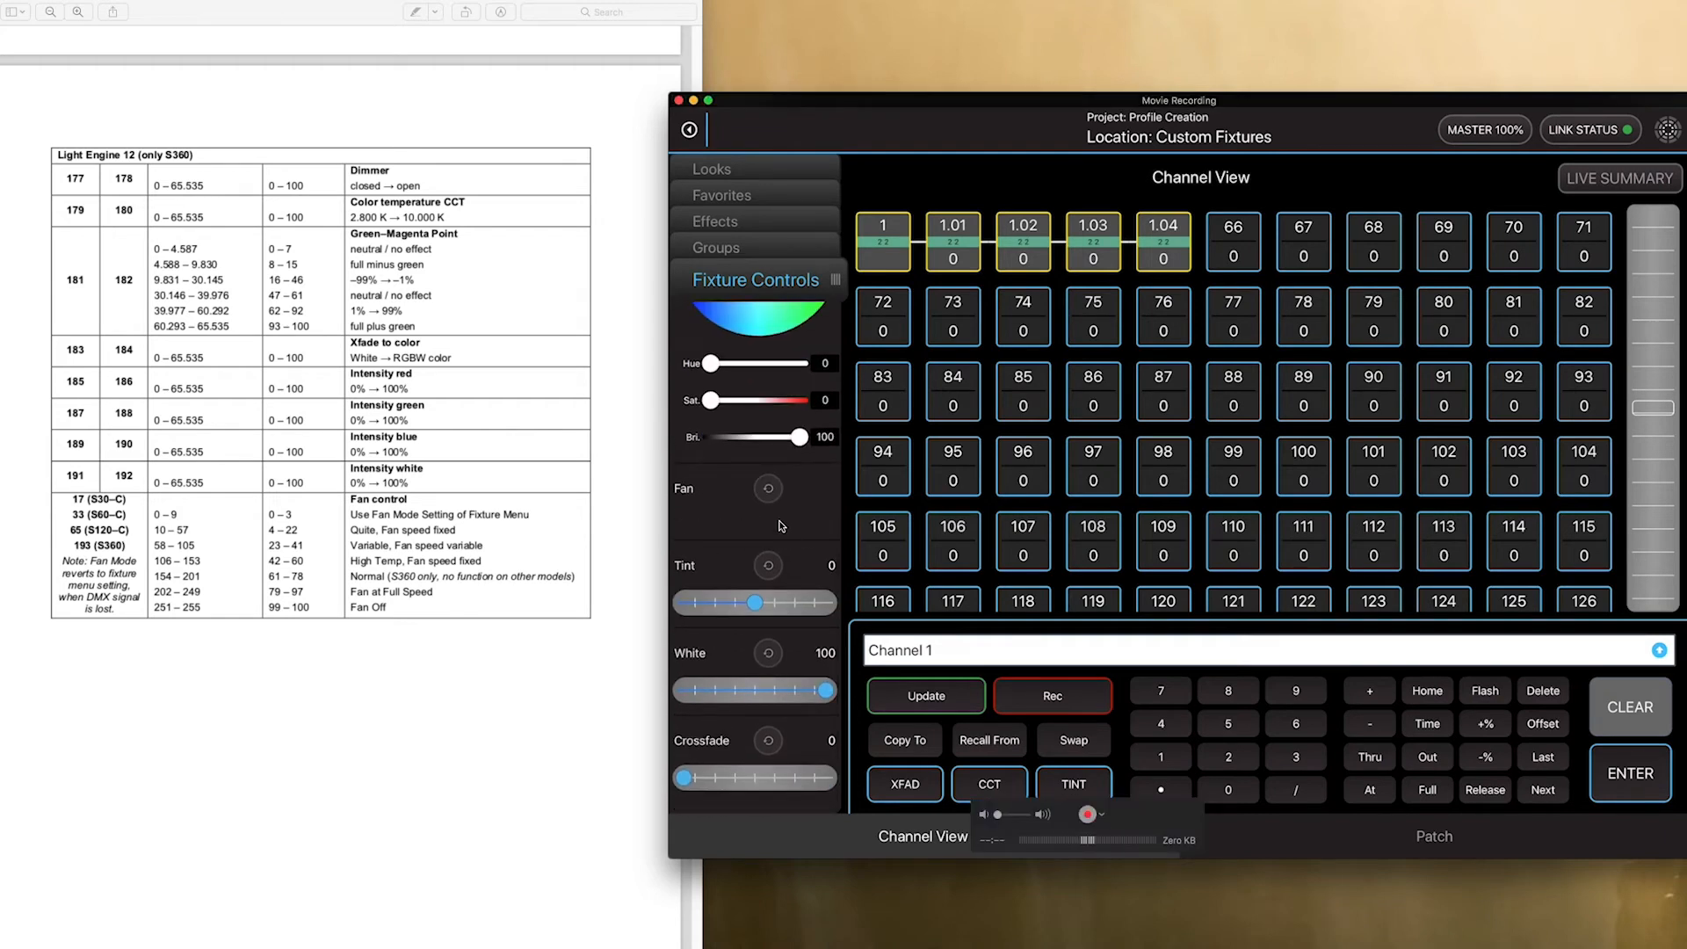
mouse_move(731, 518)
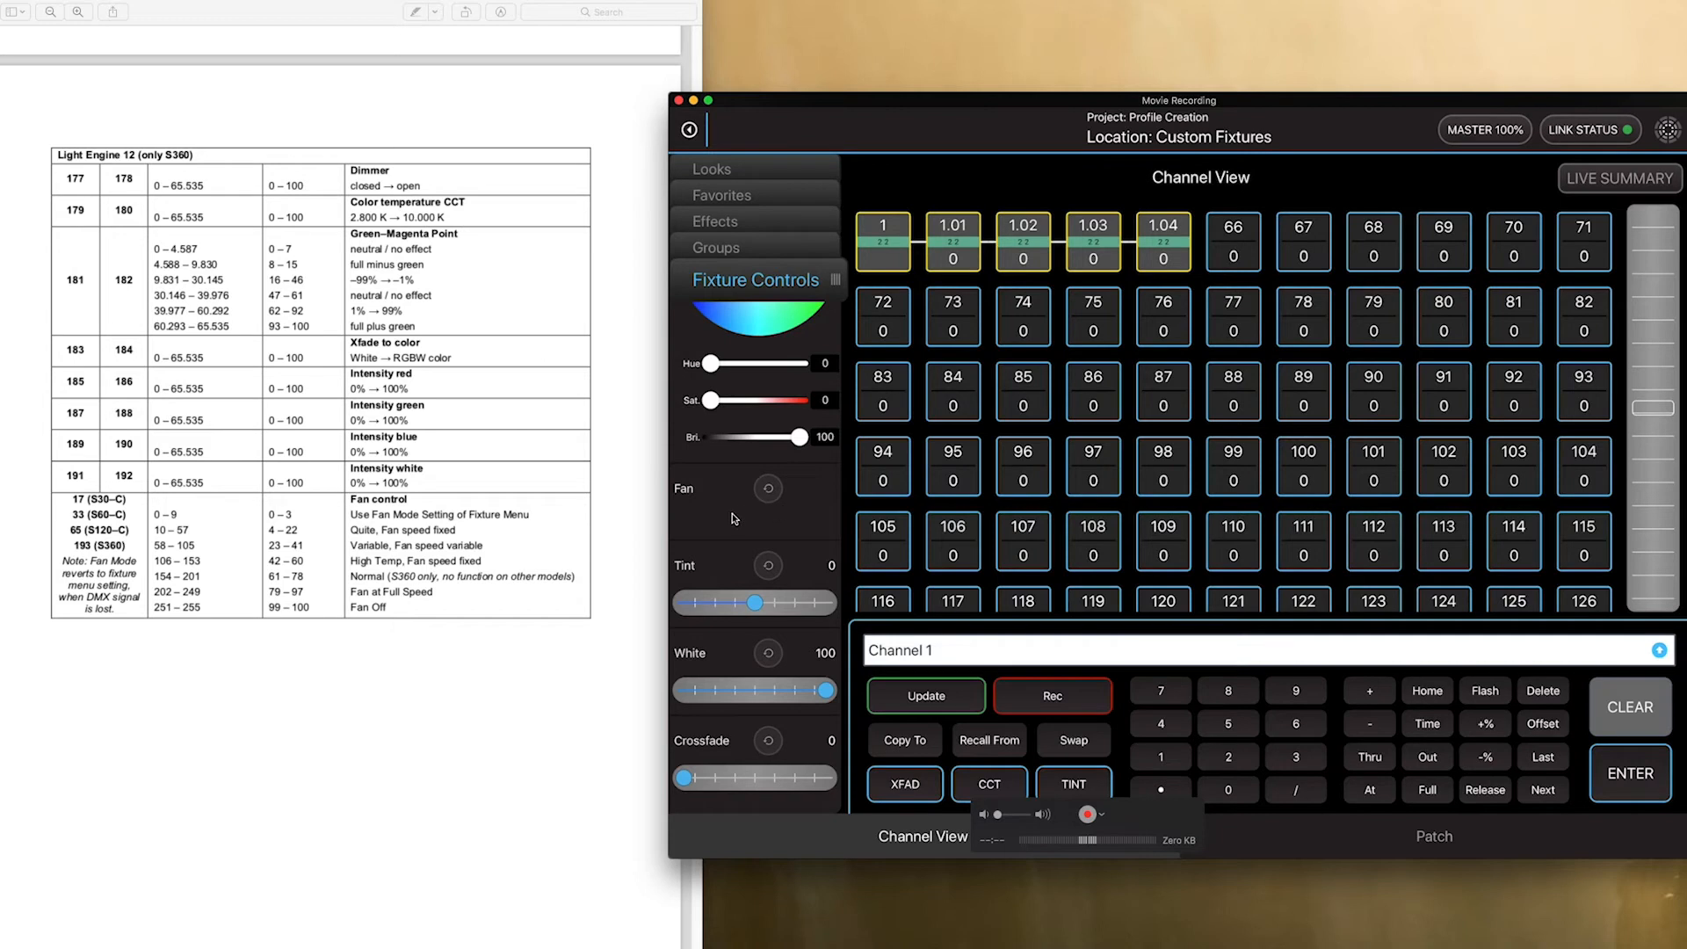
mouse_move(780, 514)
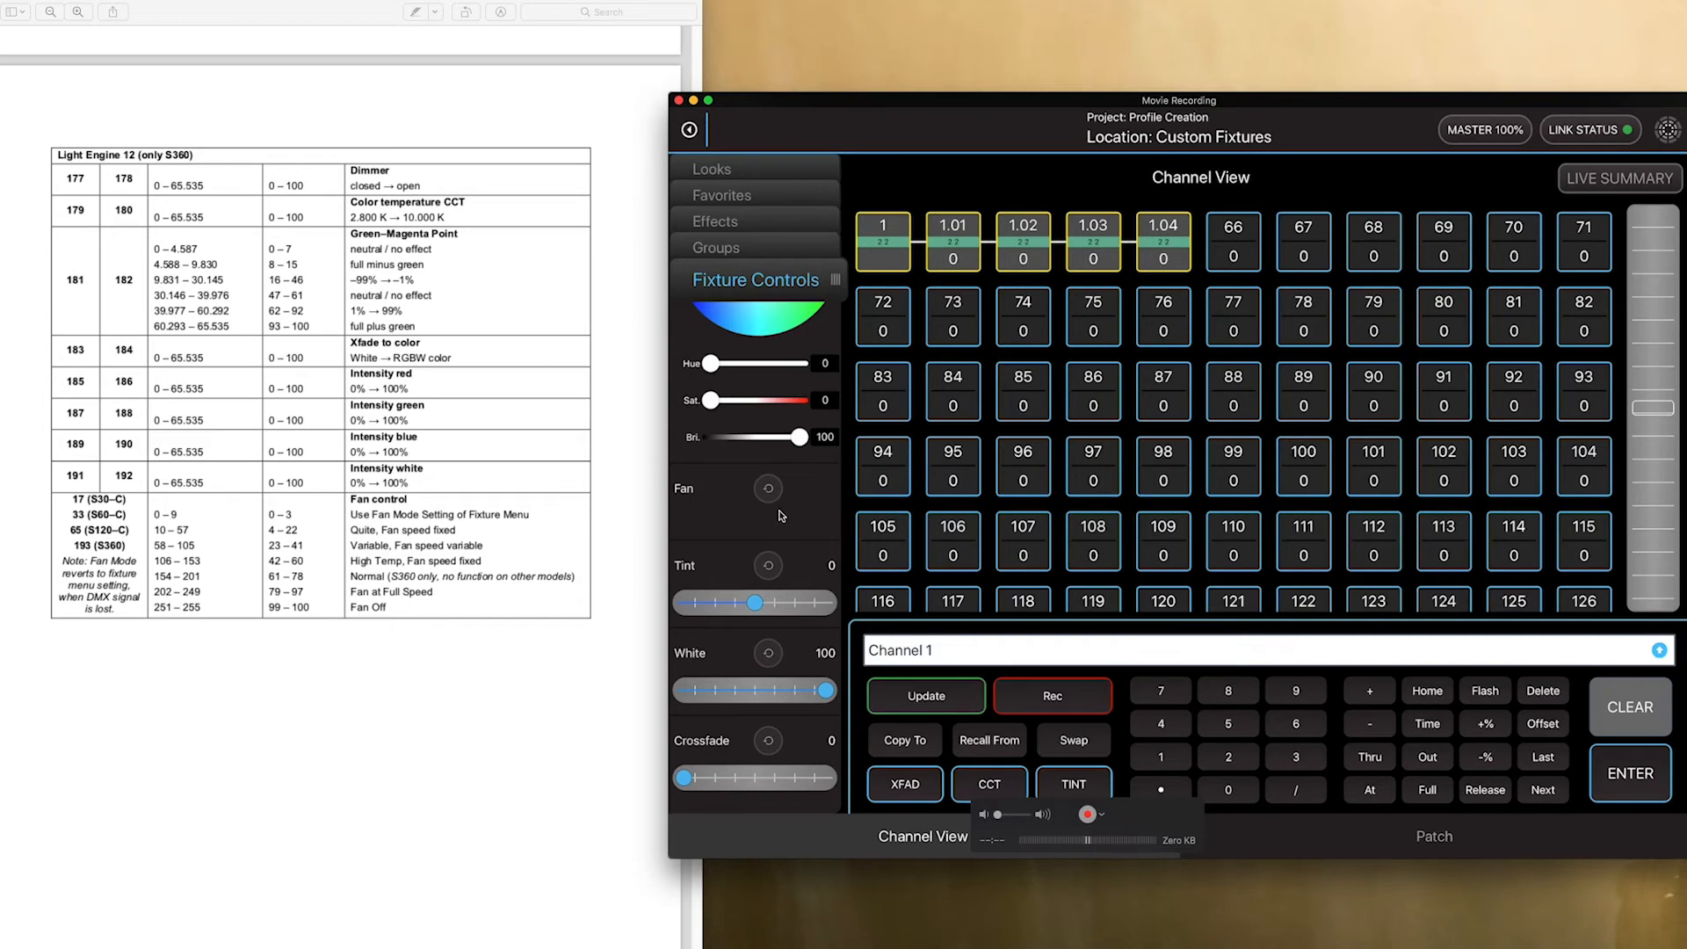
Unpatch the 2 2 fixture from channel 1 and reopen the custom fixture profiles
click(1433, 836)
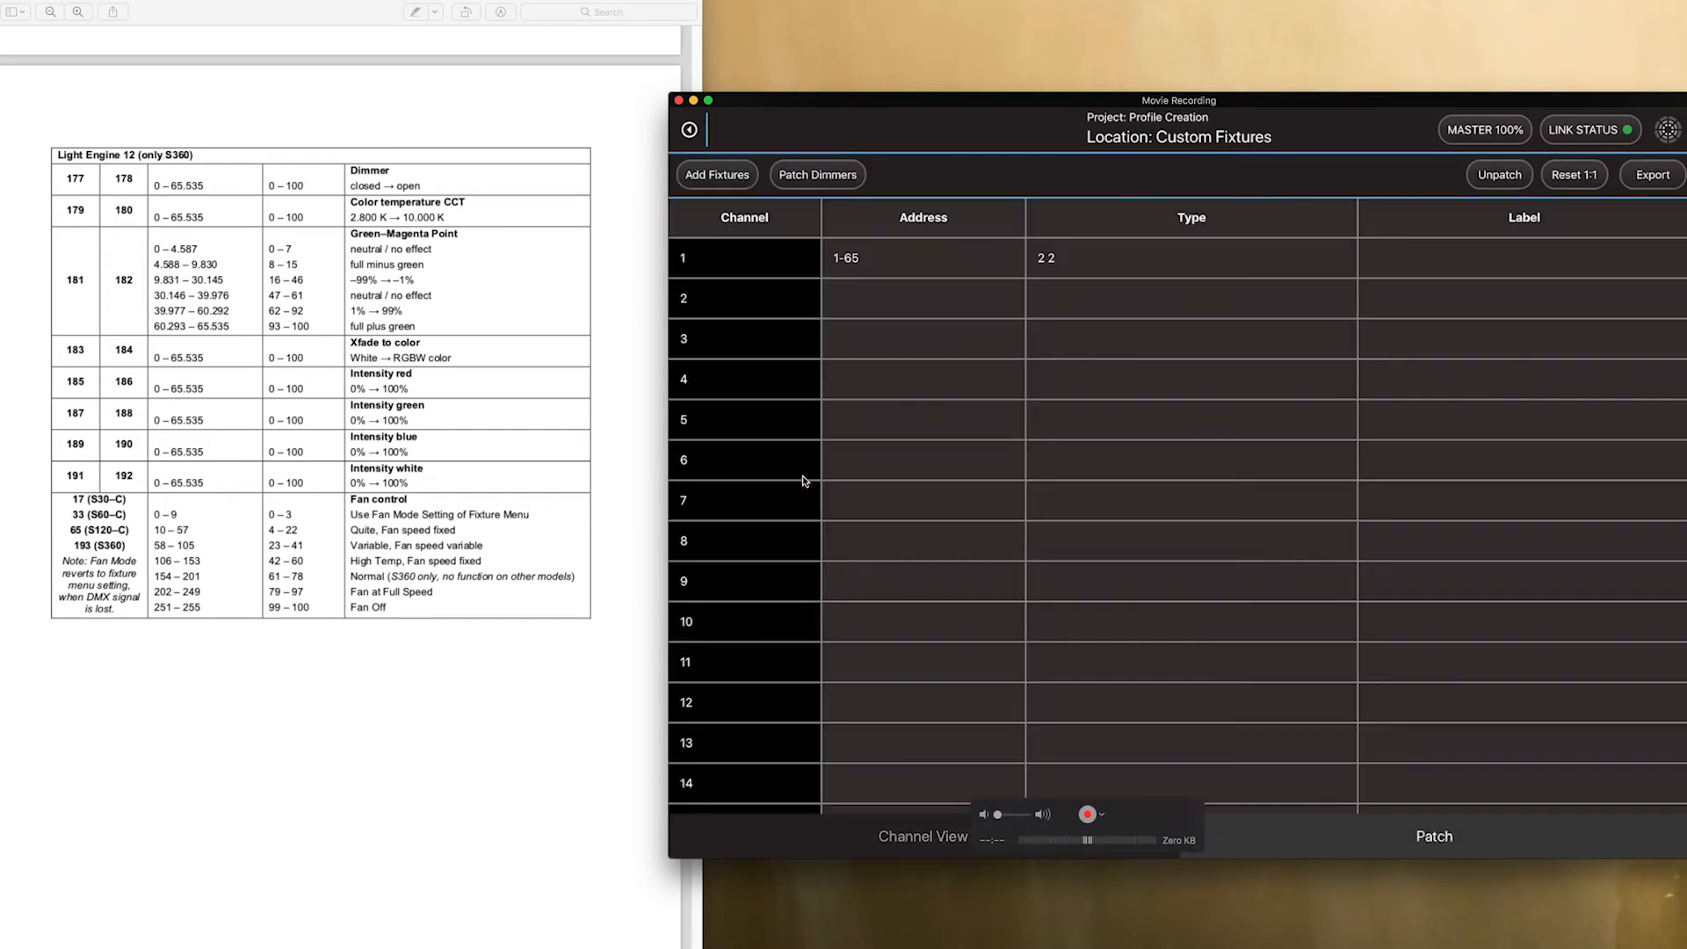
click(717, 174)
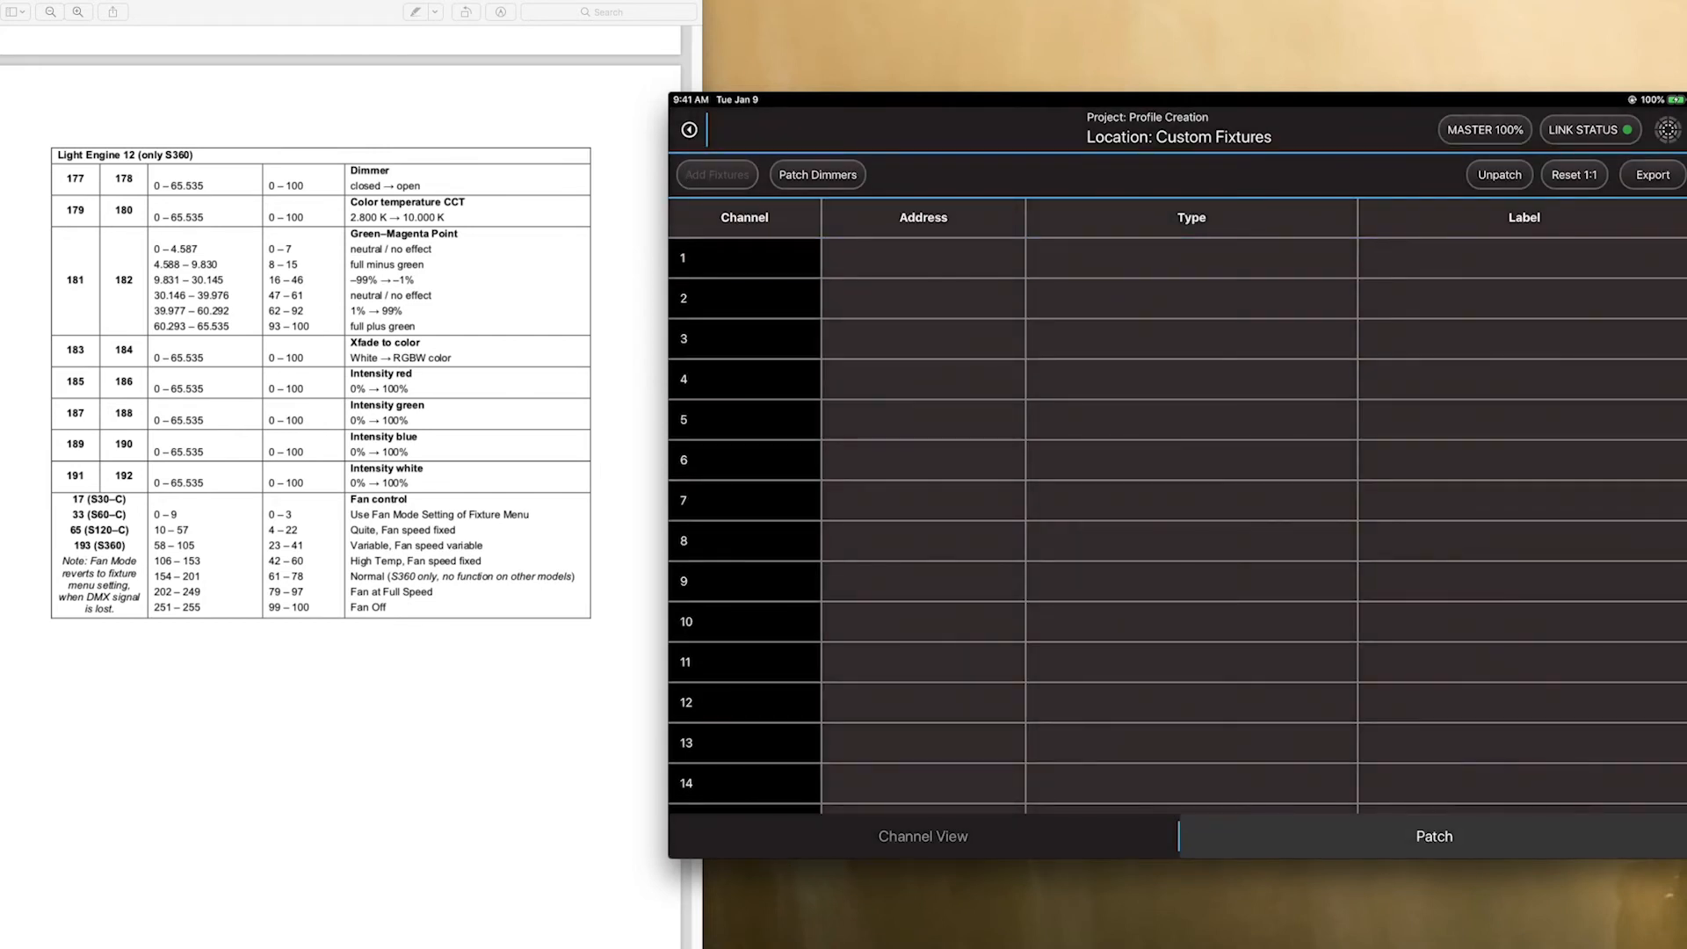
click(717, 174)
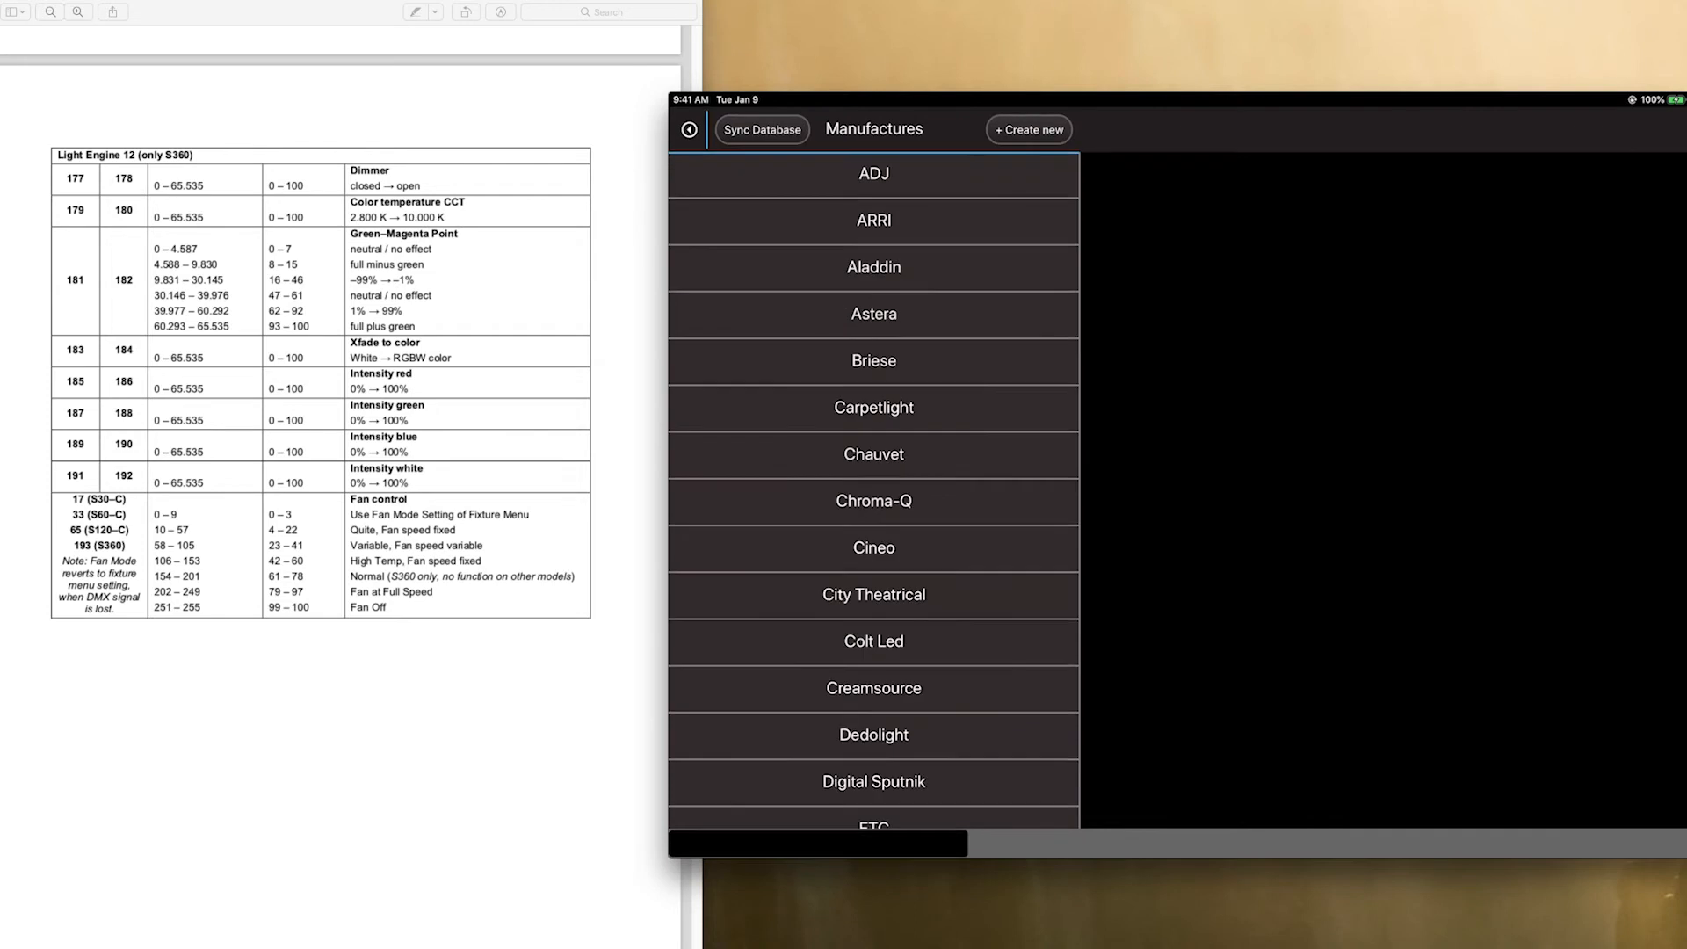
click(874, 506)
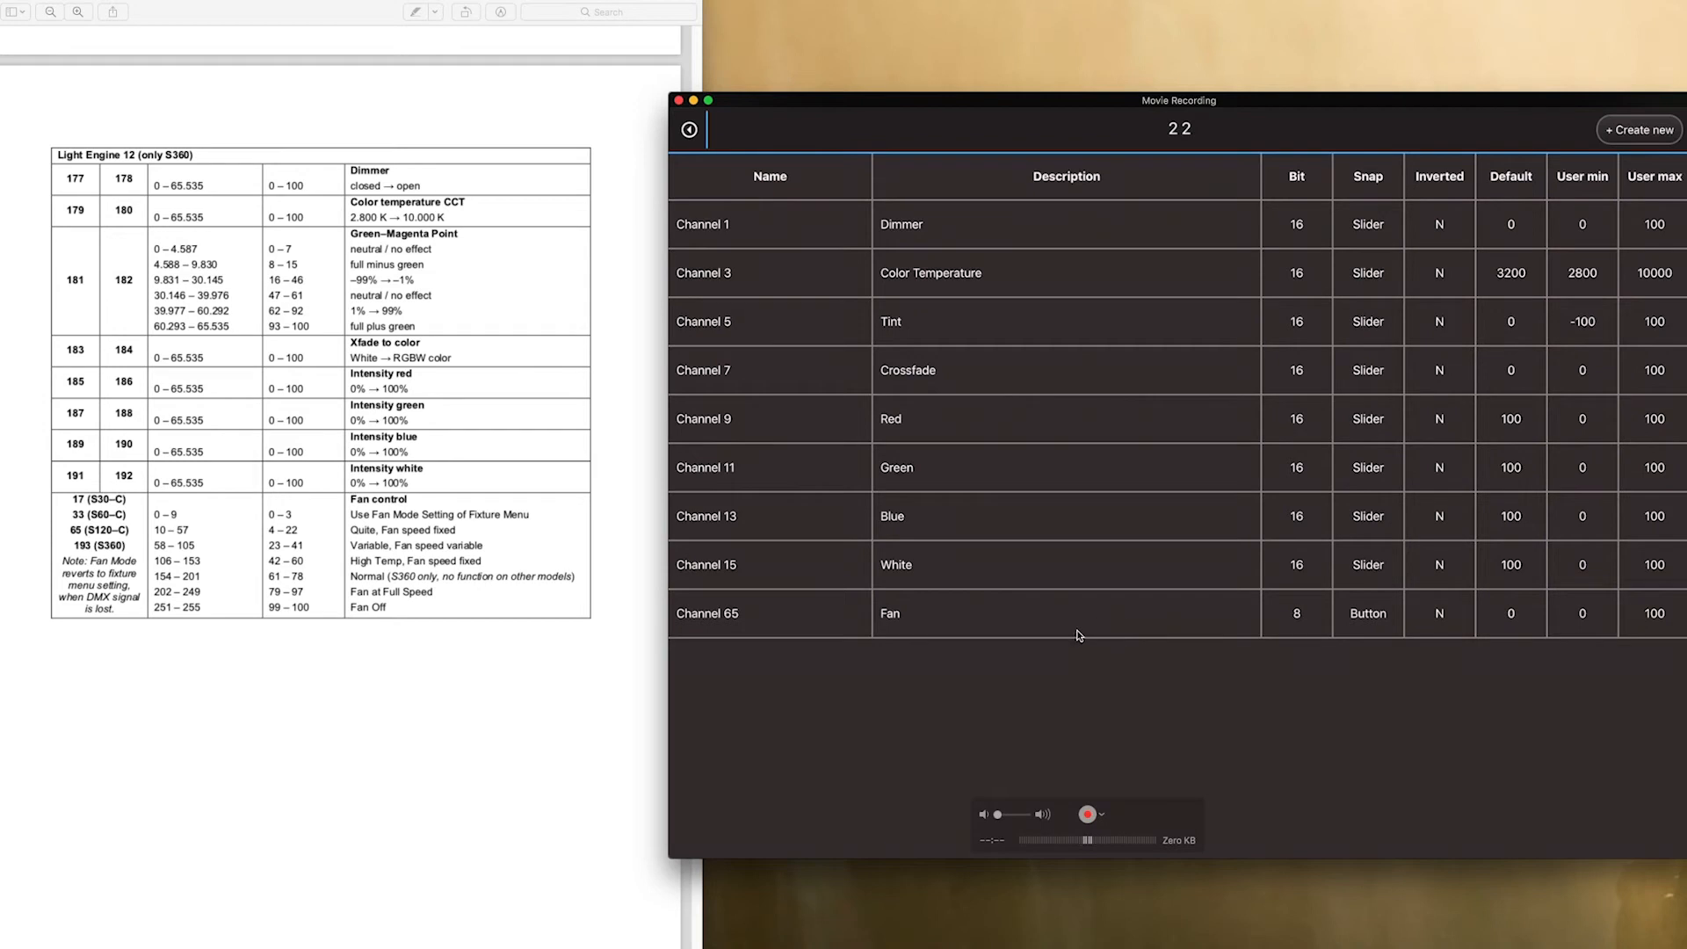
mouse_move(1297, 701)
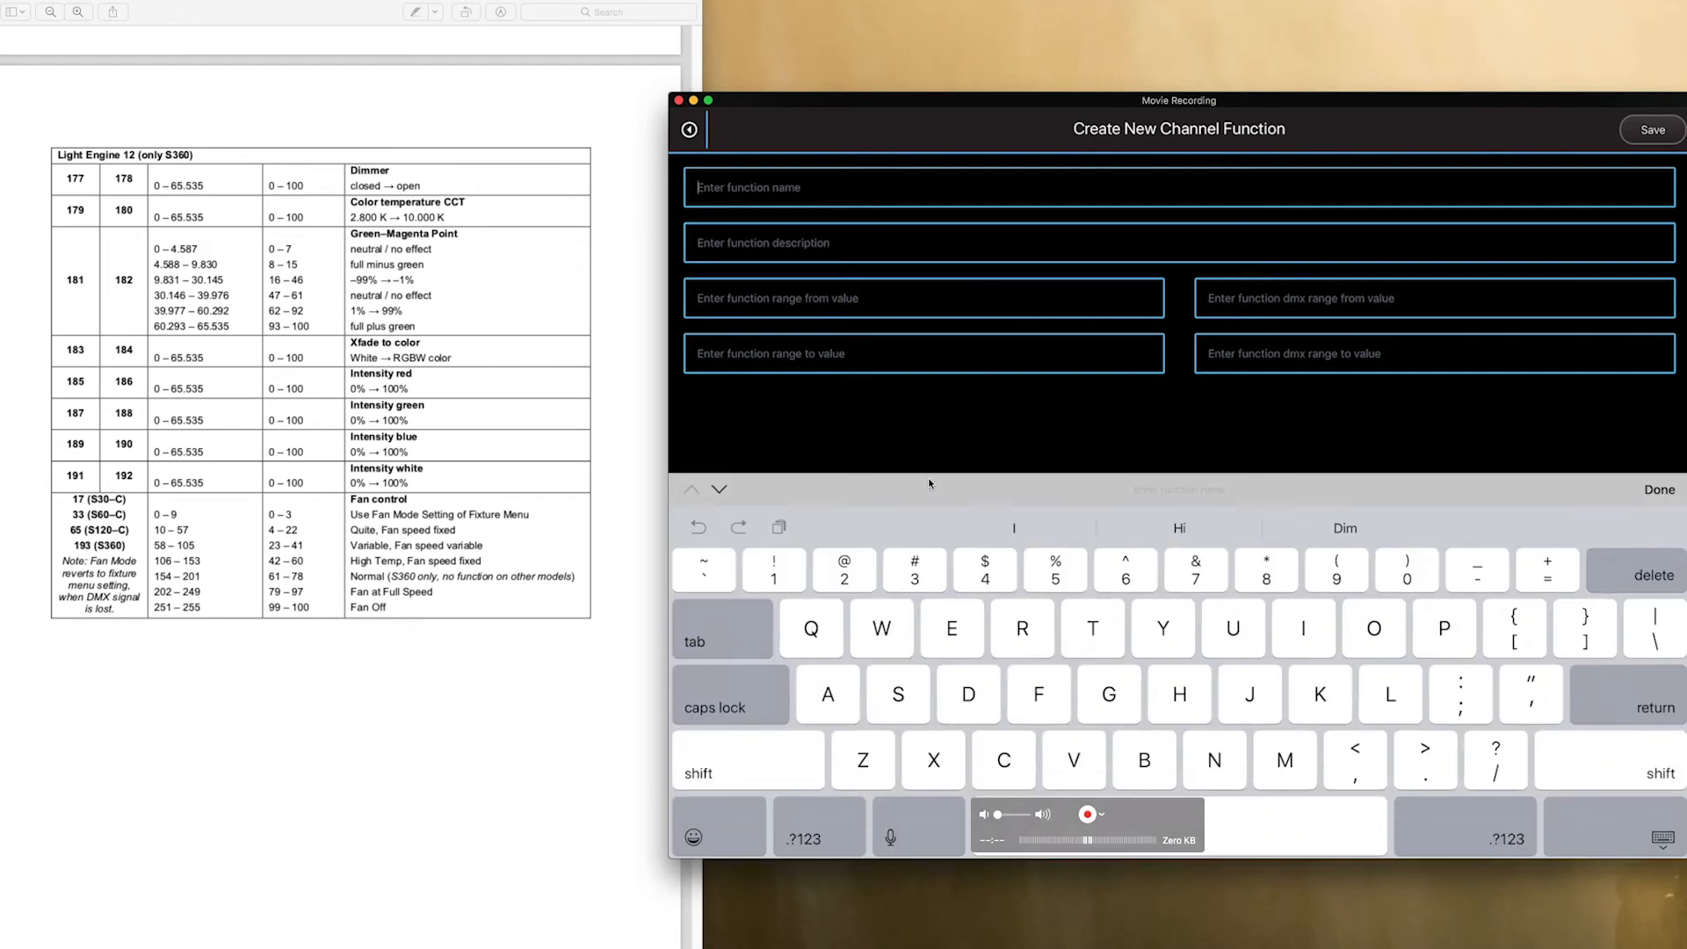
mouse_move(785, 246)
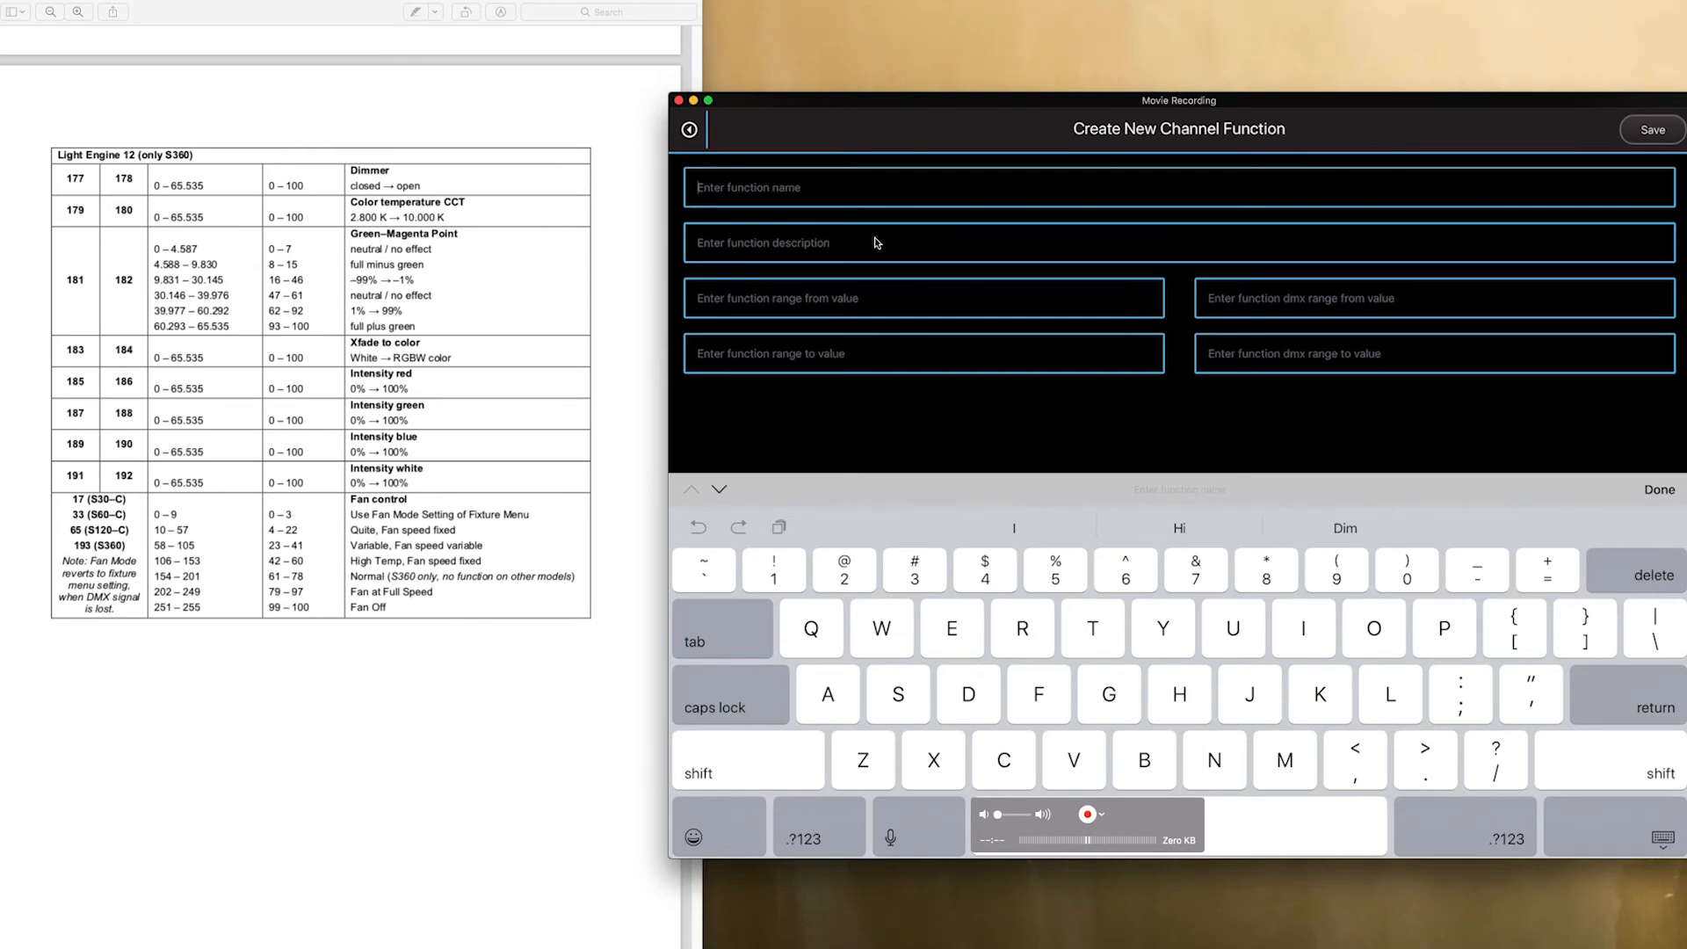
Name the new function Fixture Setting and begin entering its 0 to 3 range
text(Fixrute)
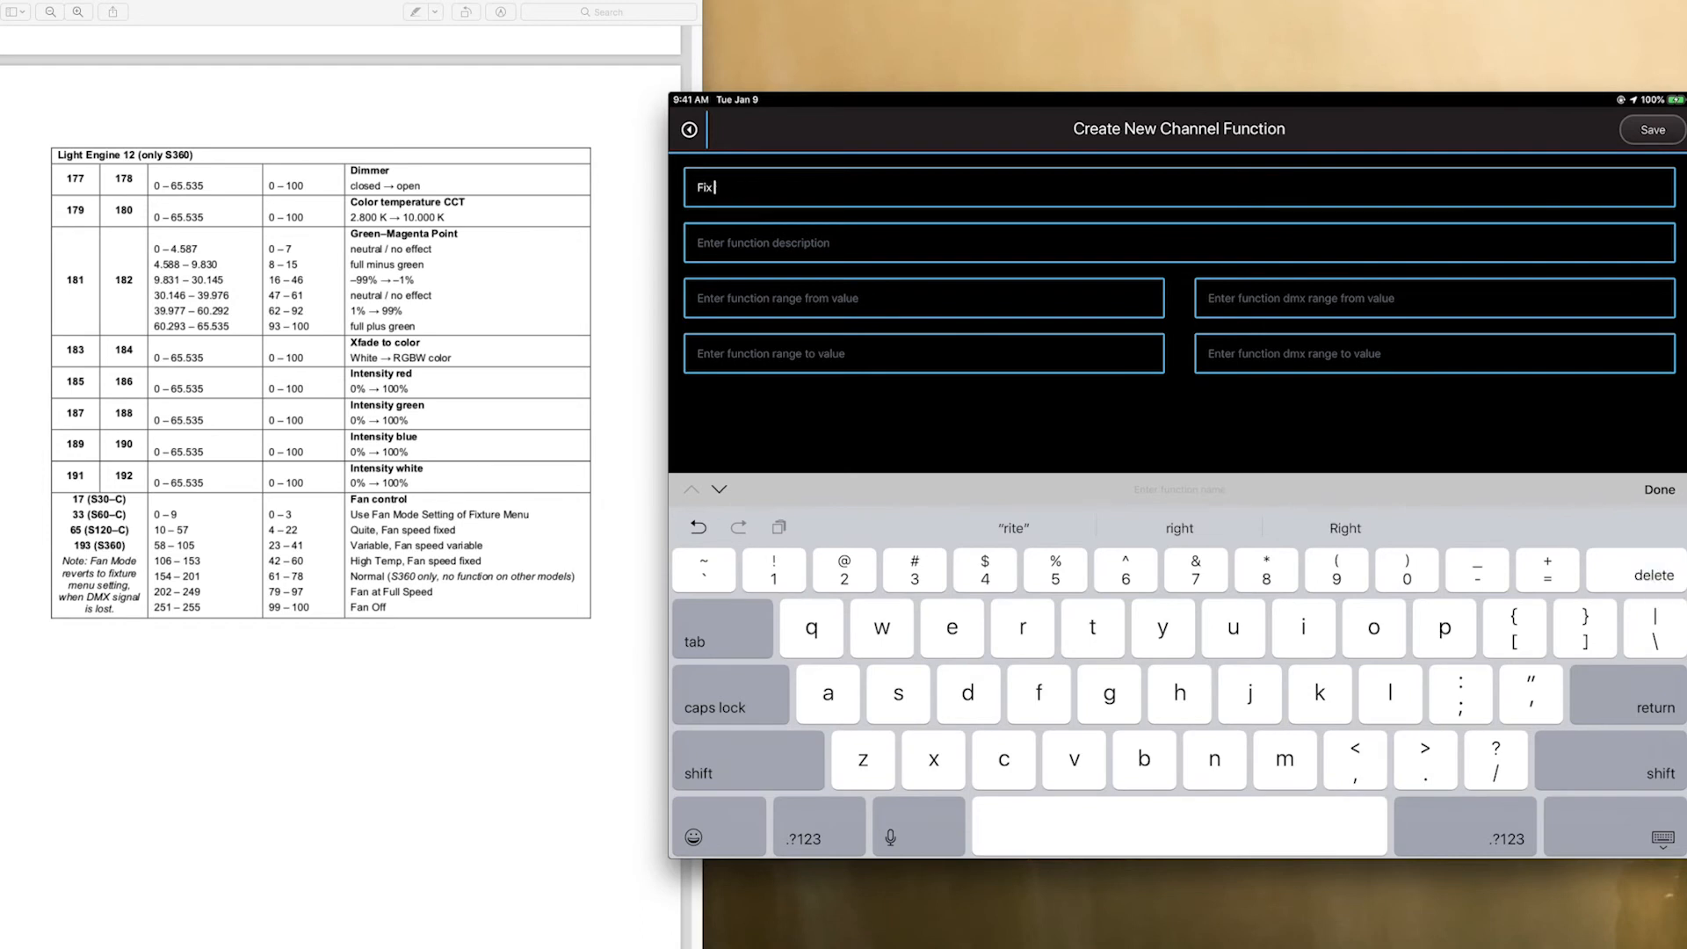
text(ture)
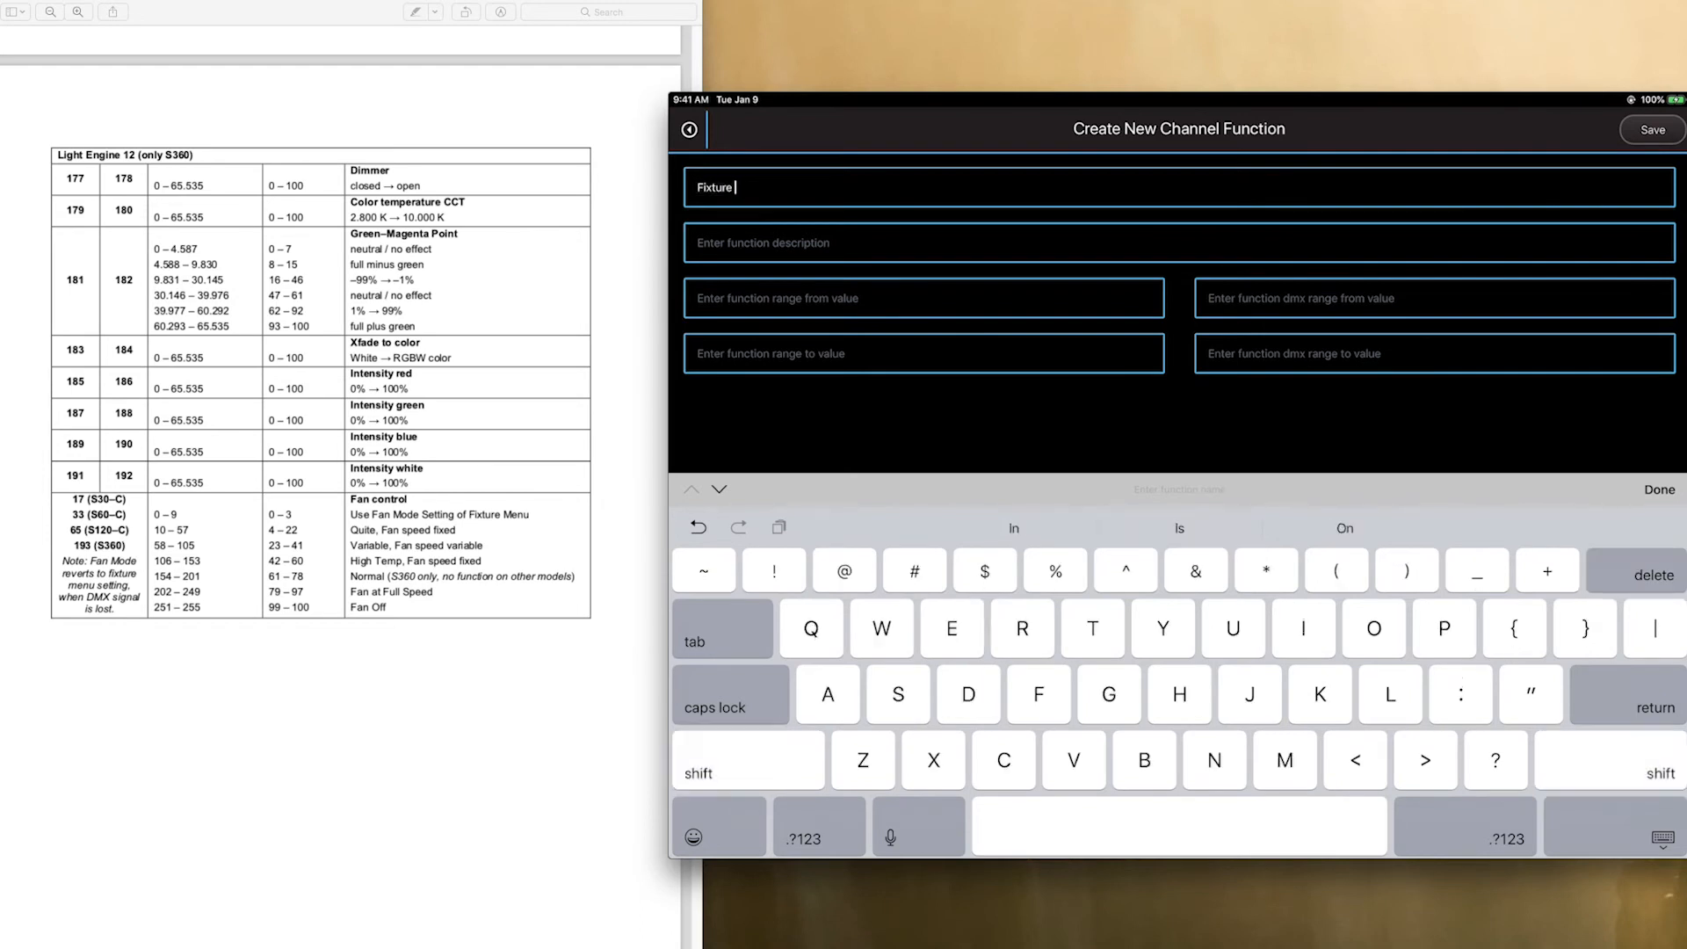
text(Setting)
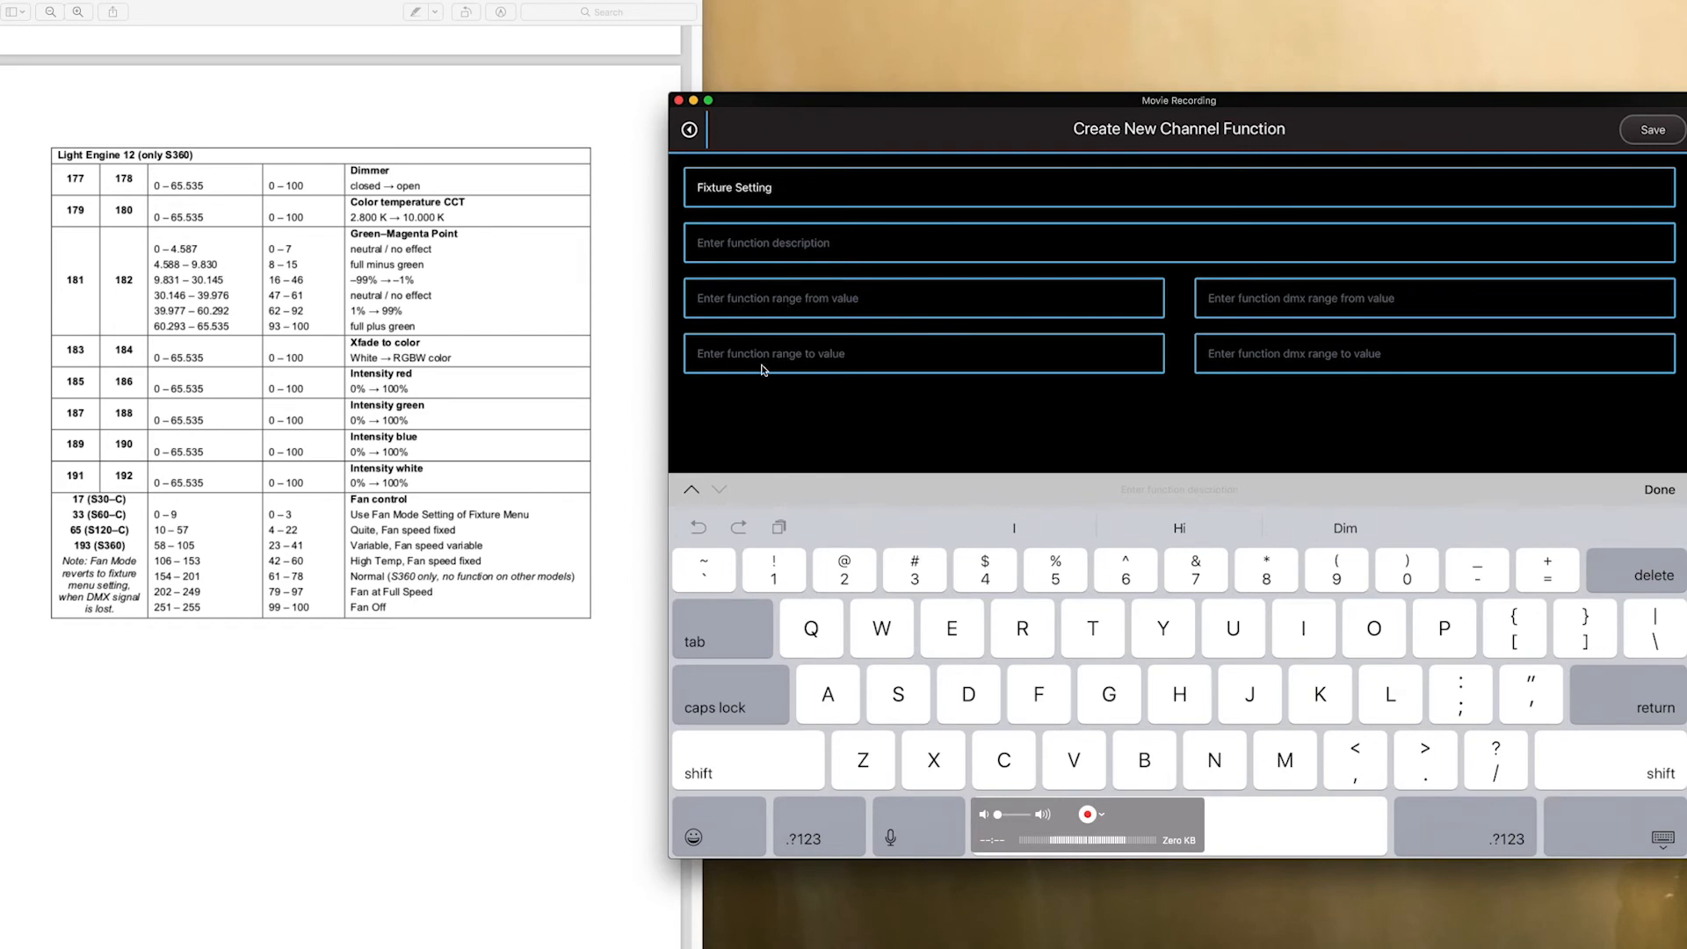
mouse_move(764, 353)
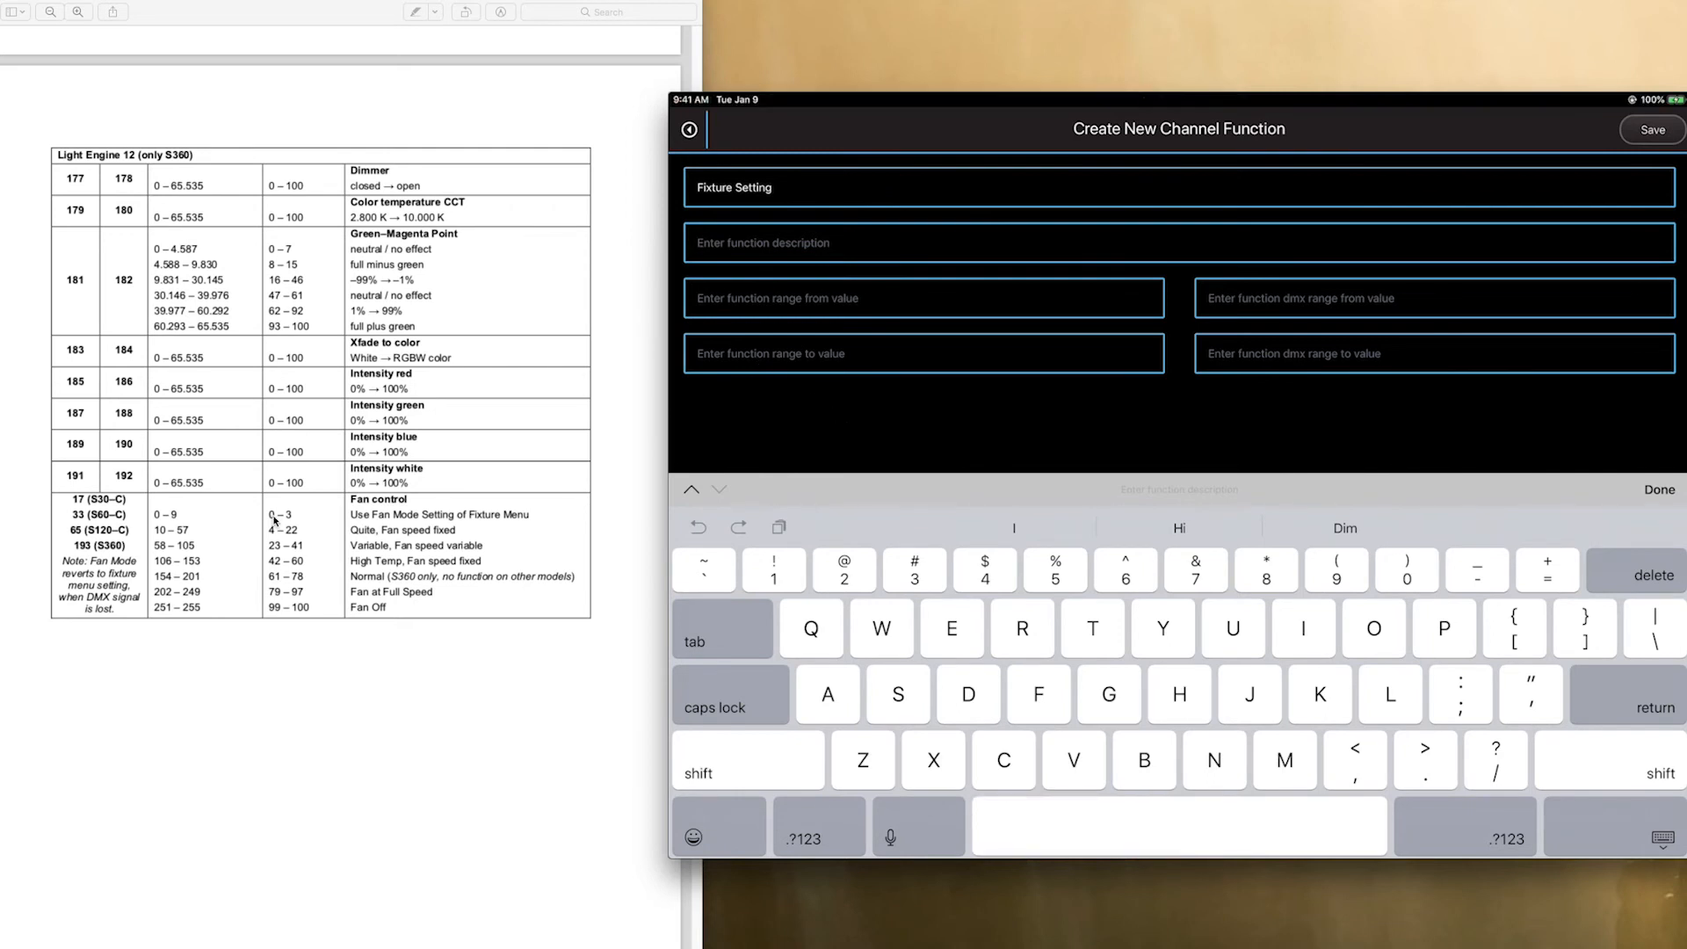
mouse_move(314, 520)
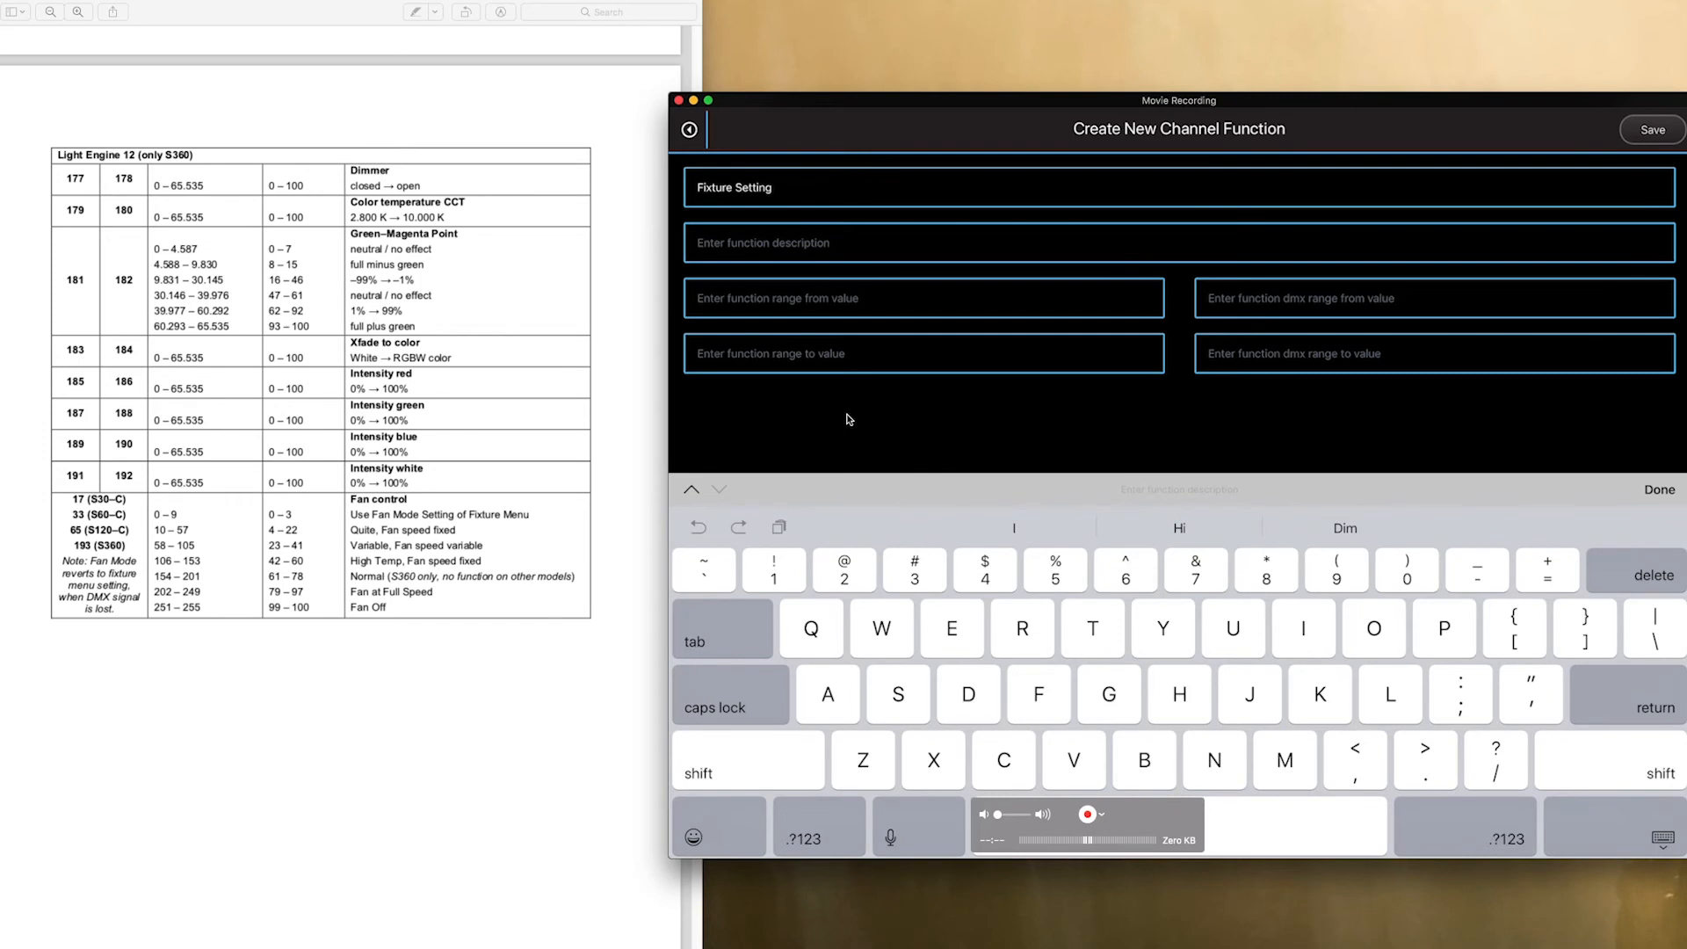
click(817, 838)
text(3)
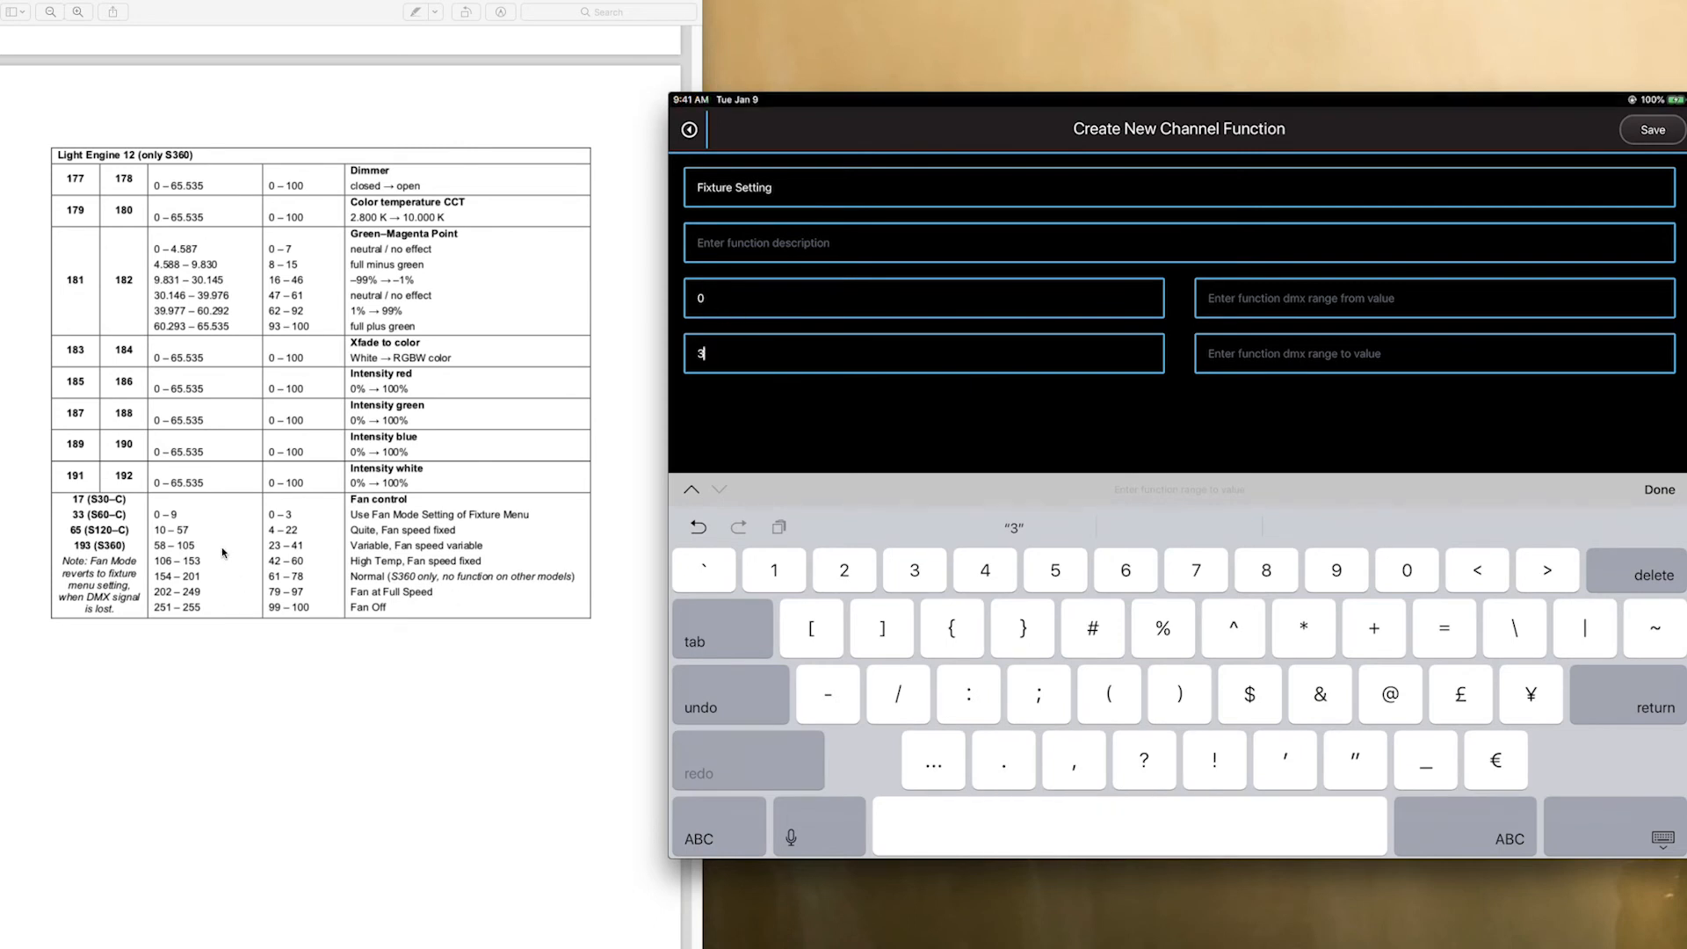
mouse_move(216, 596)
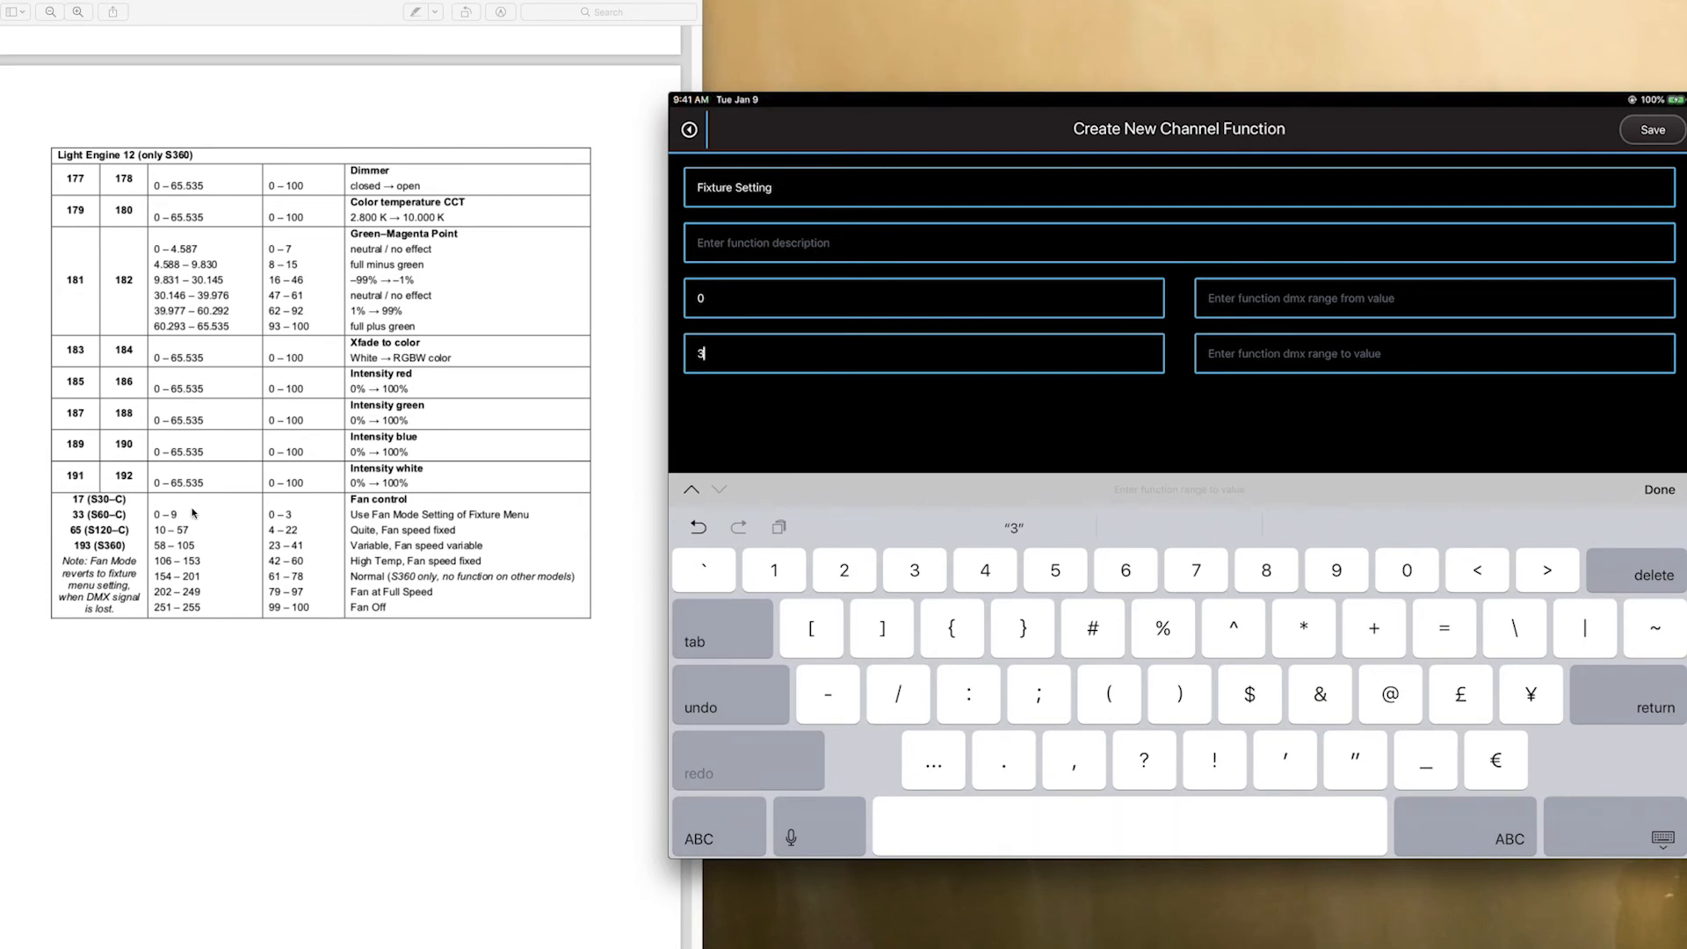
mouse_move(170, 515)
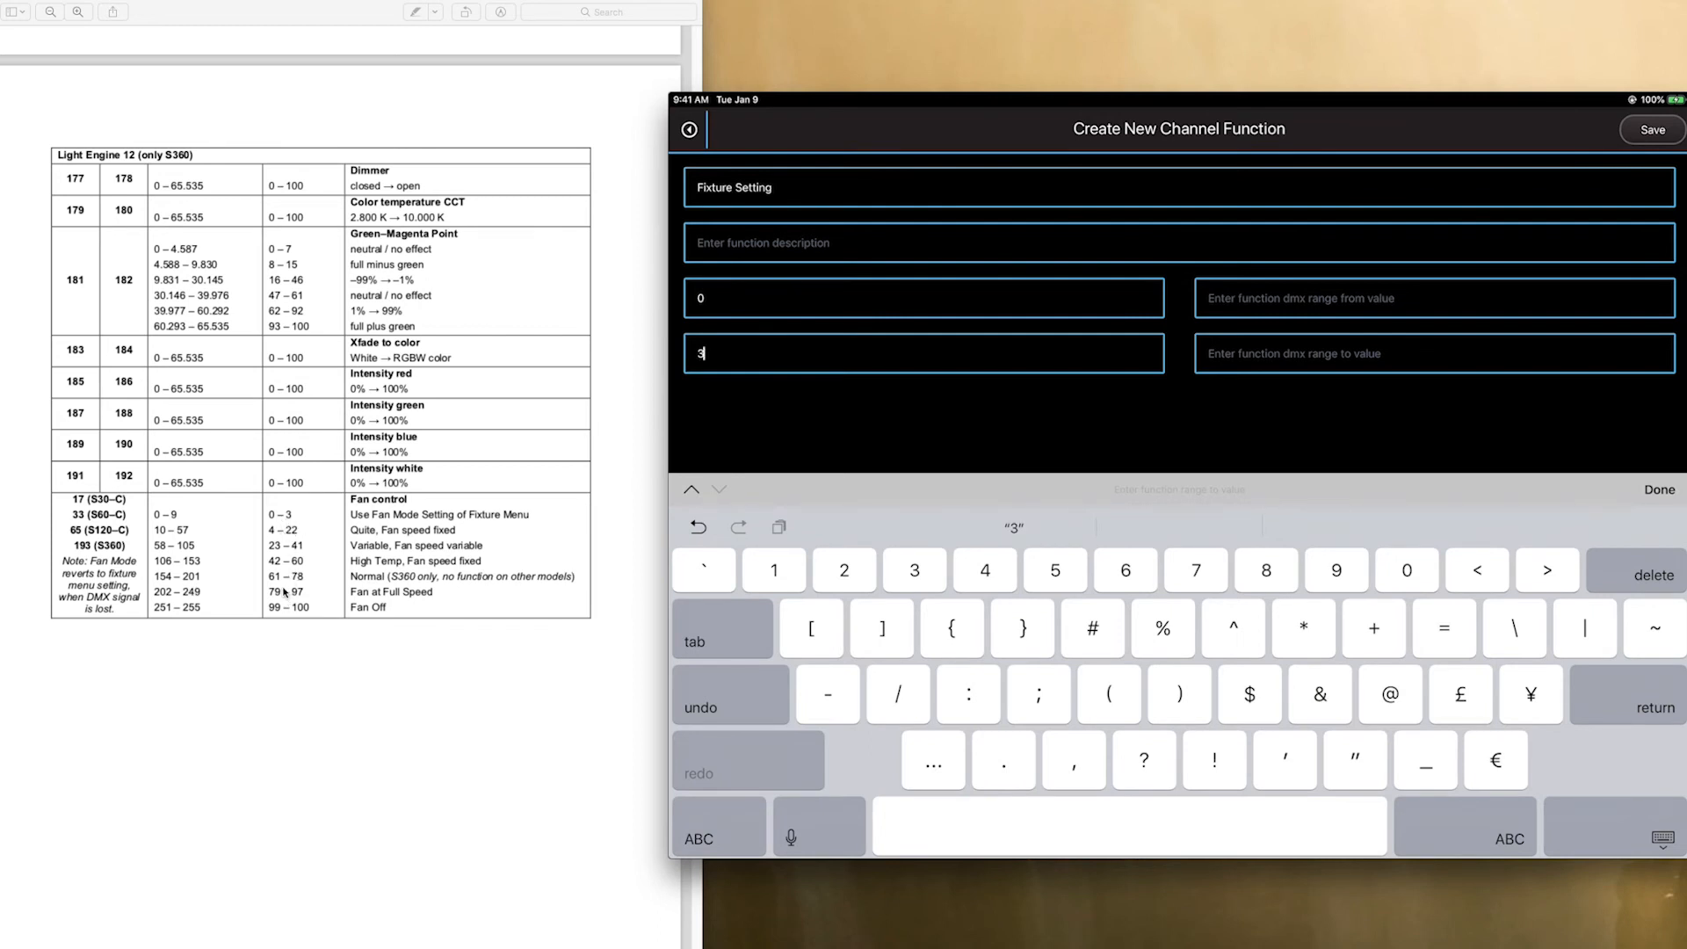
mouse_move(213, 557)
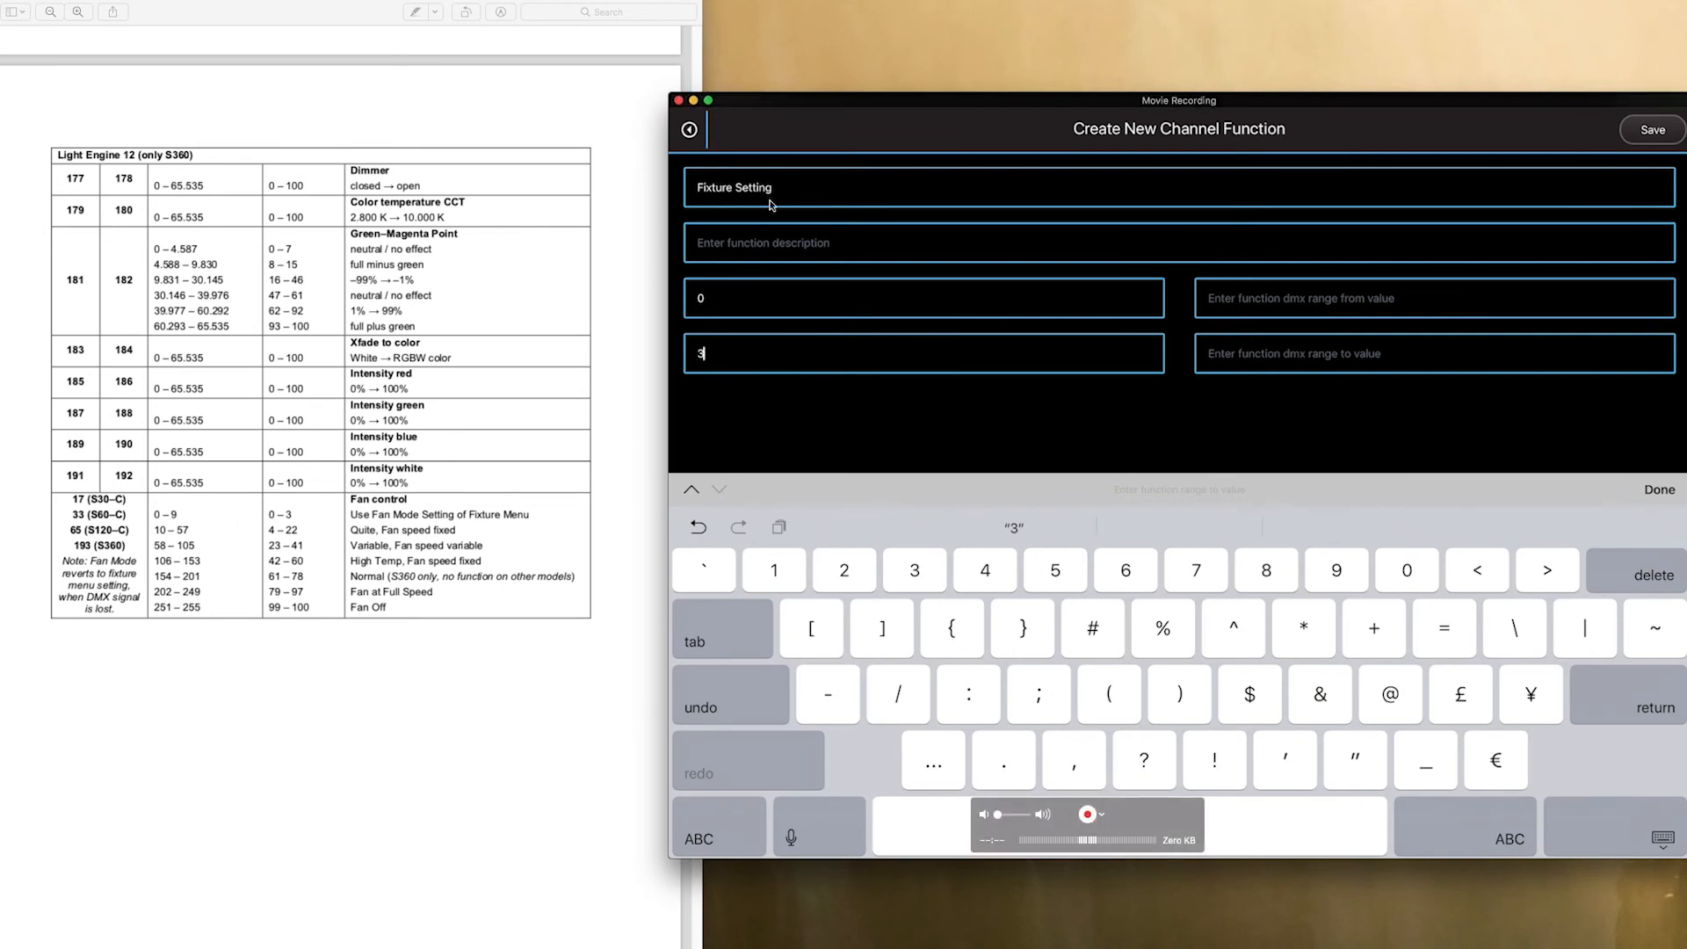
mouse_move(857, 279)
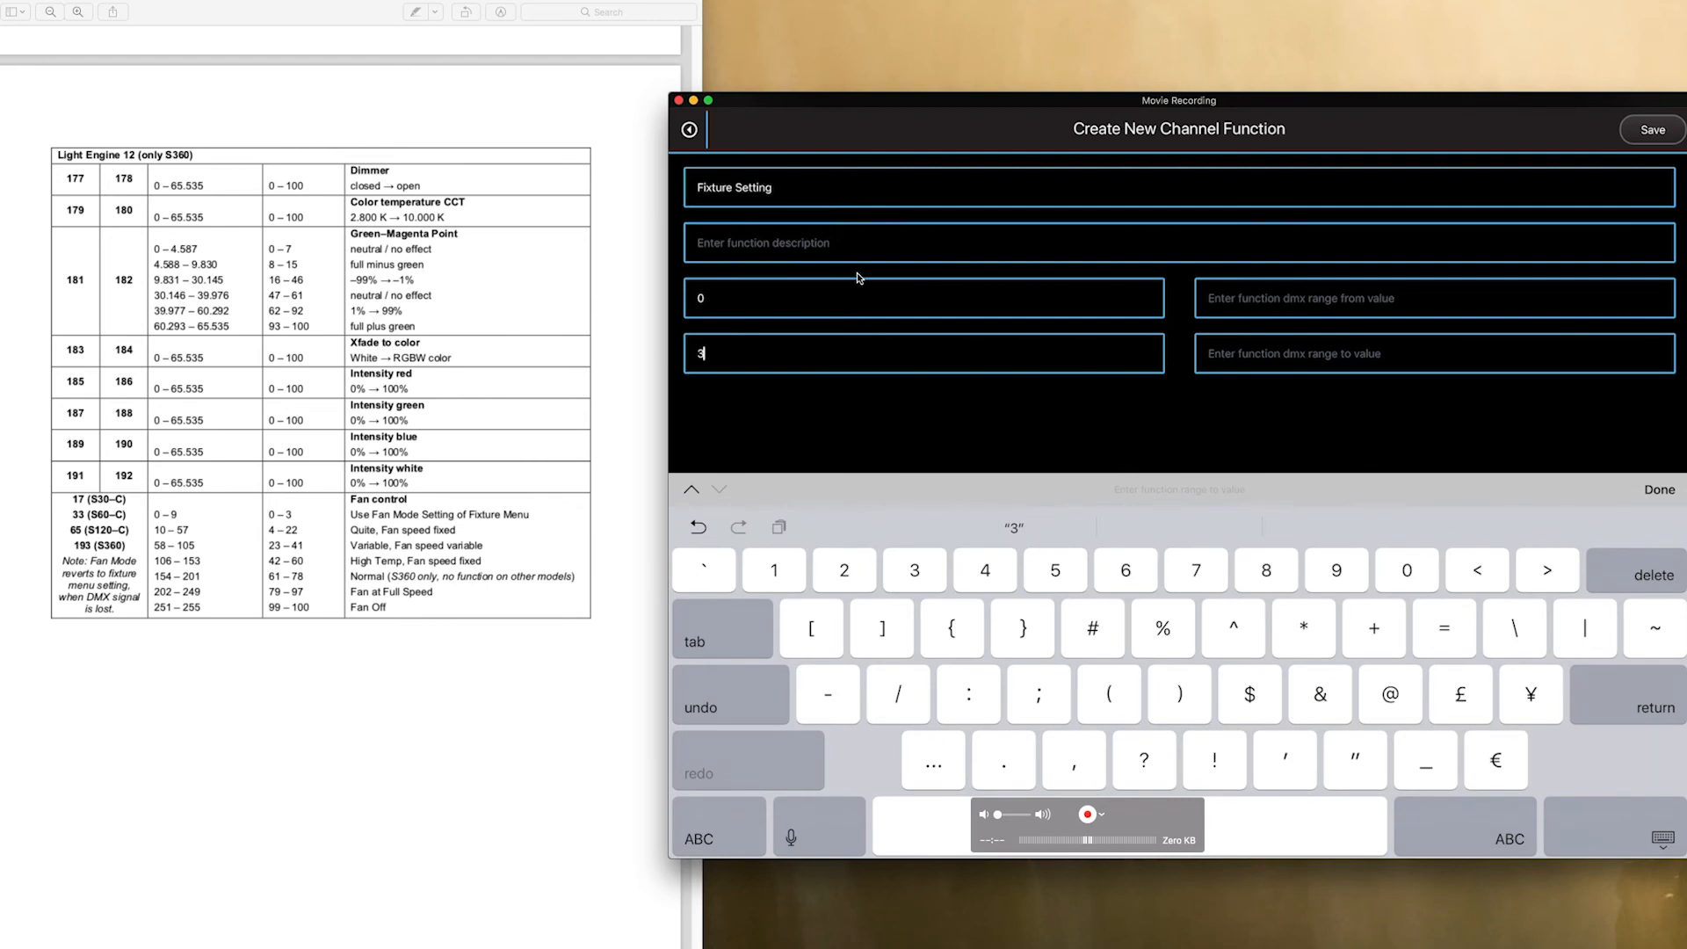
mouse_move(798, 330)
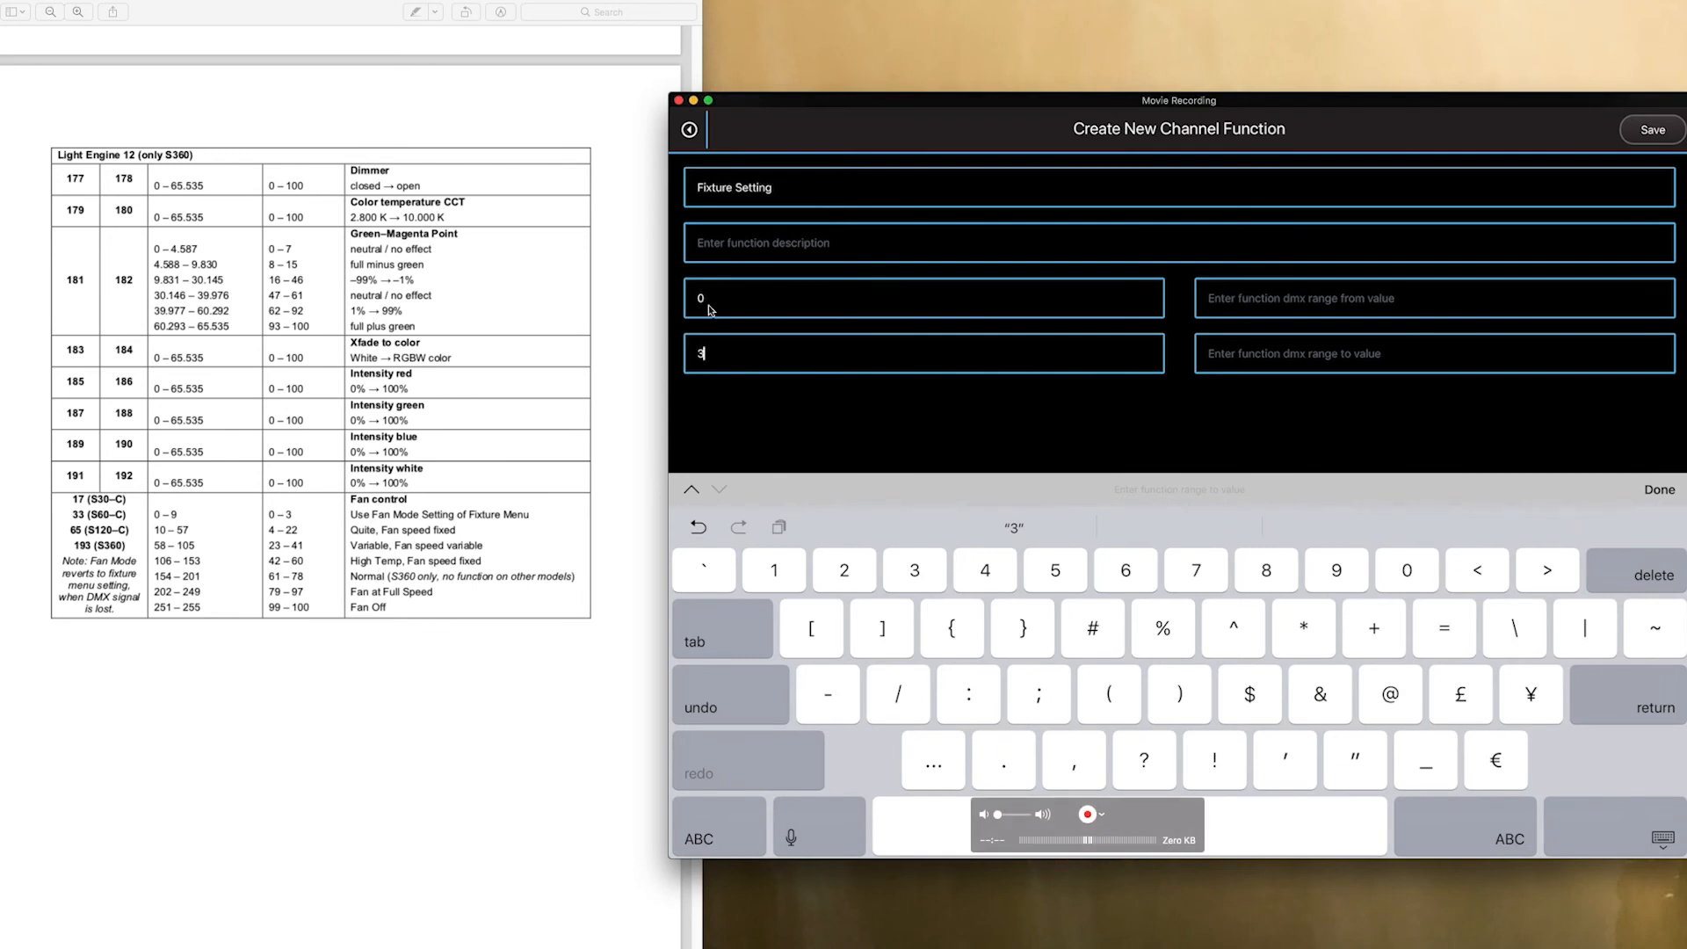
mouse_move(821, 344)
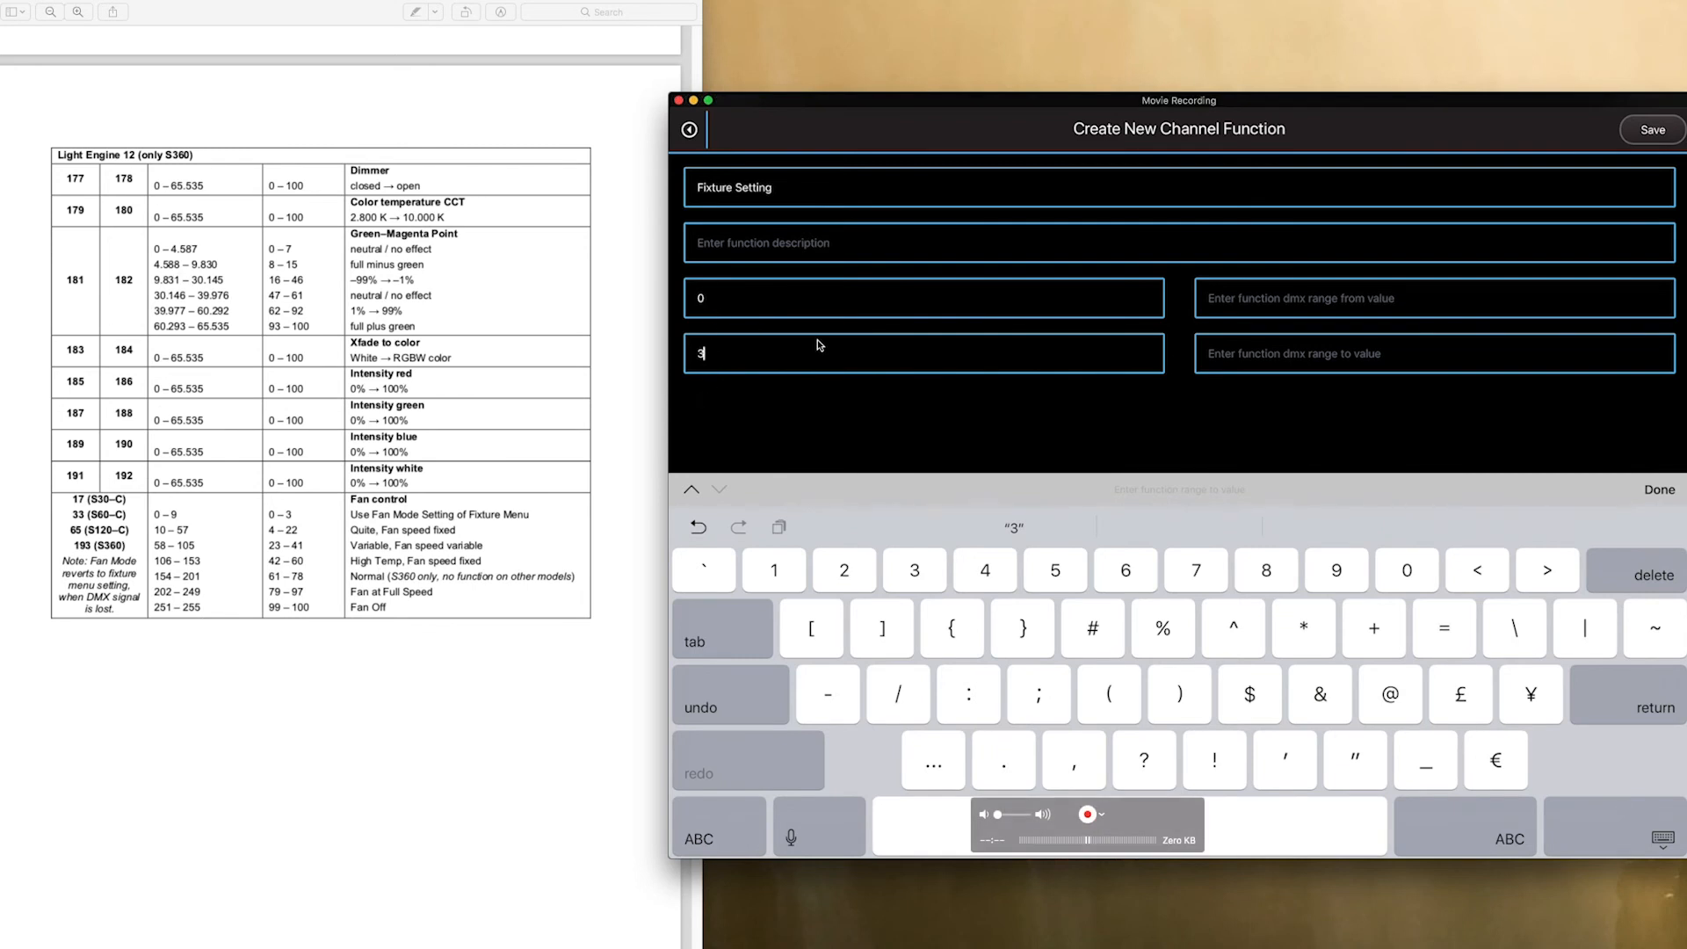
mouse_move(776, 320)
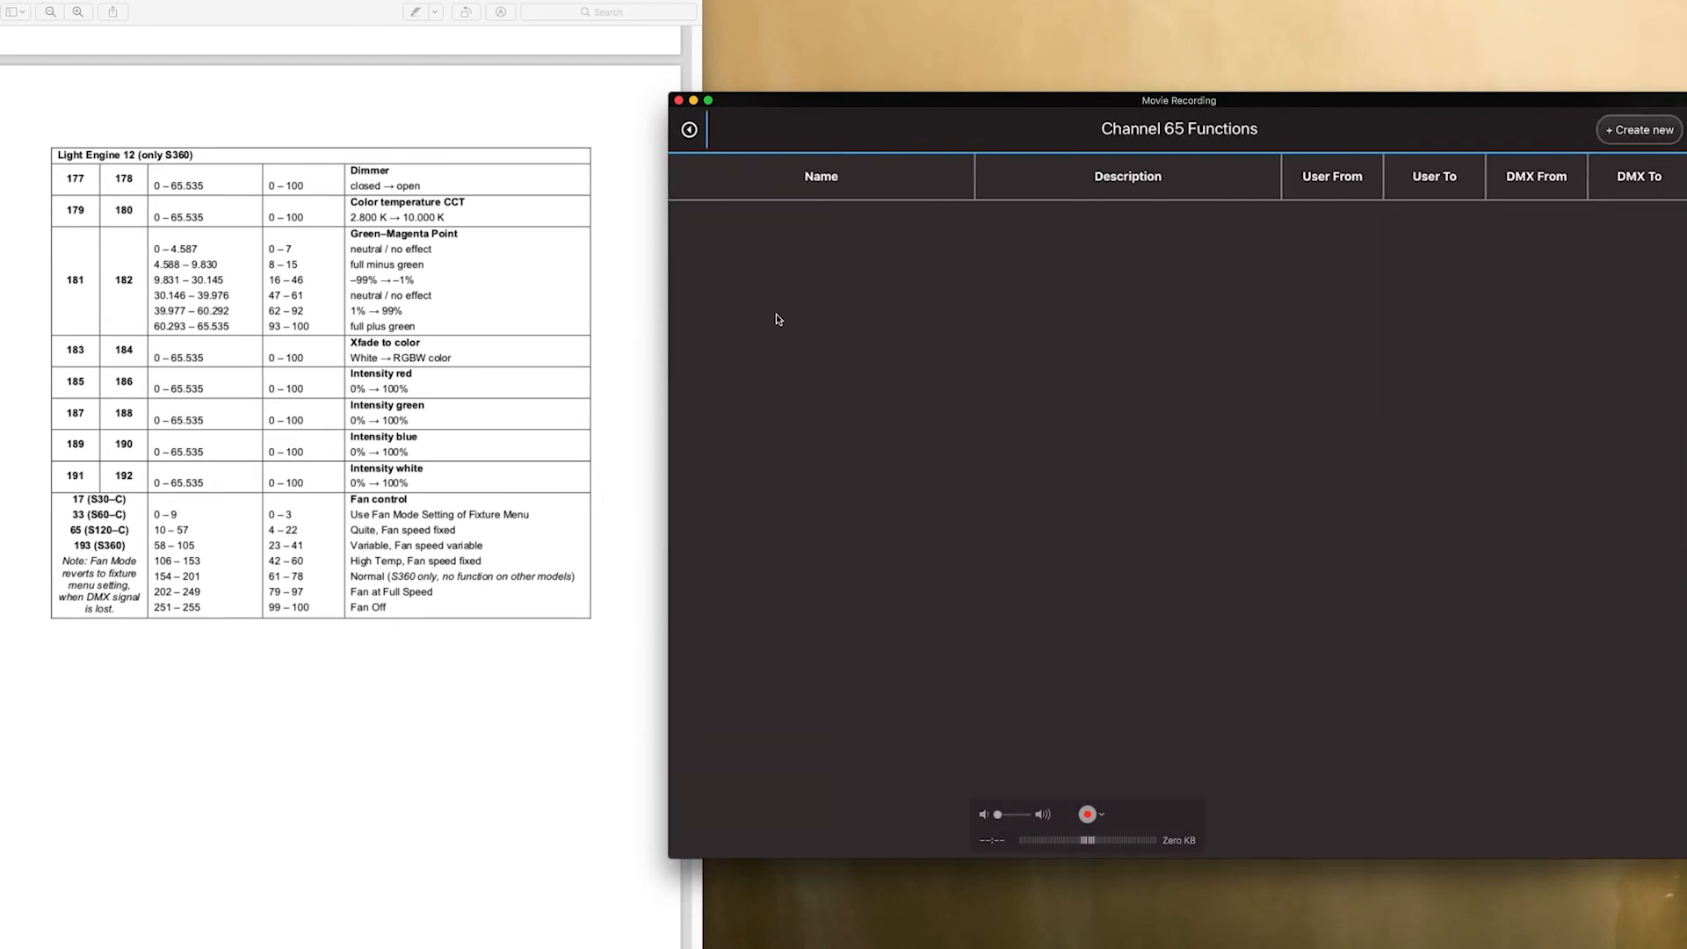
Return to the 2 2 profile and open the Fan channel's (Channel 65) function list
click(688, 128)
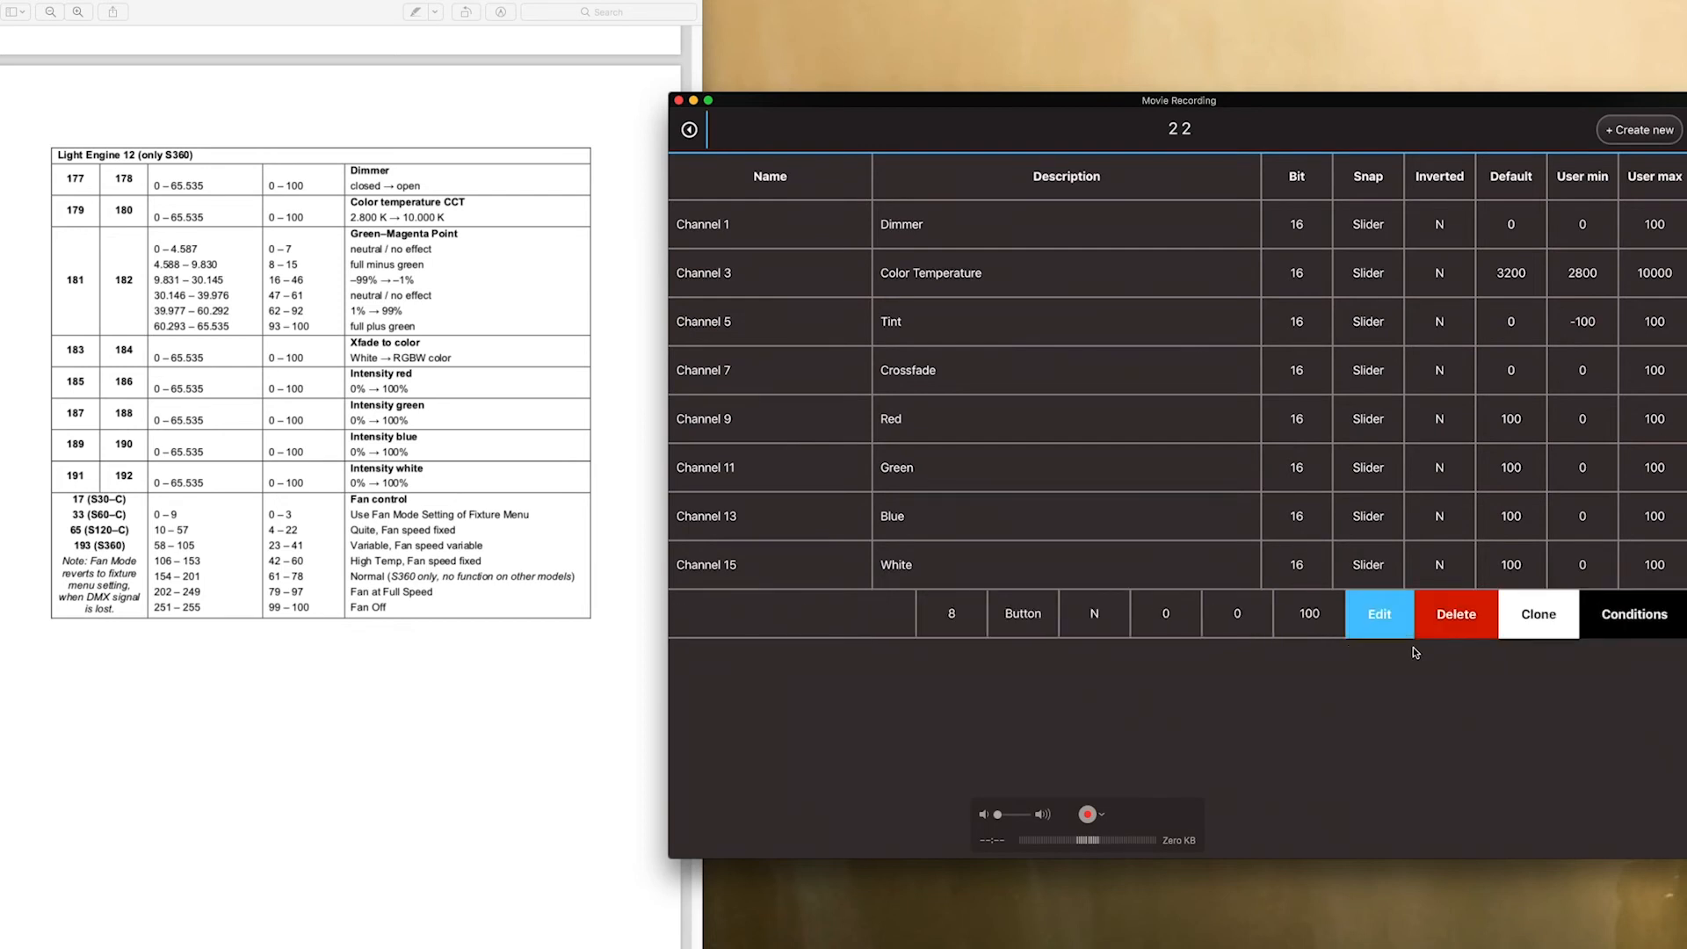
click(1377, 614)
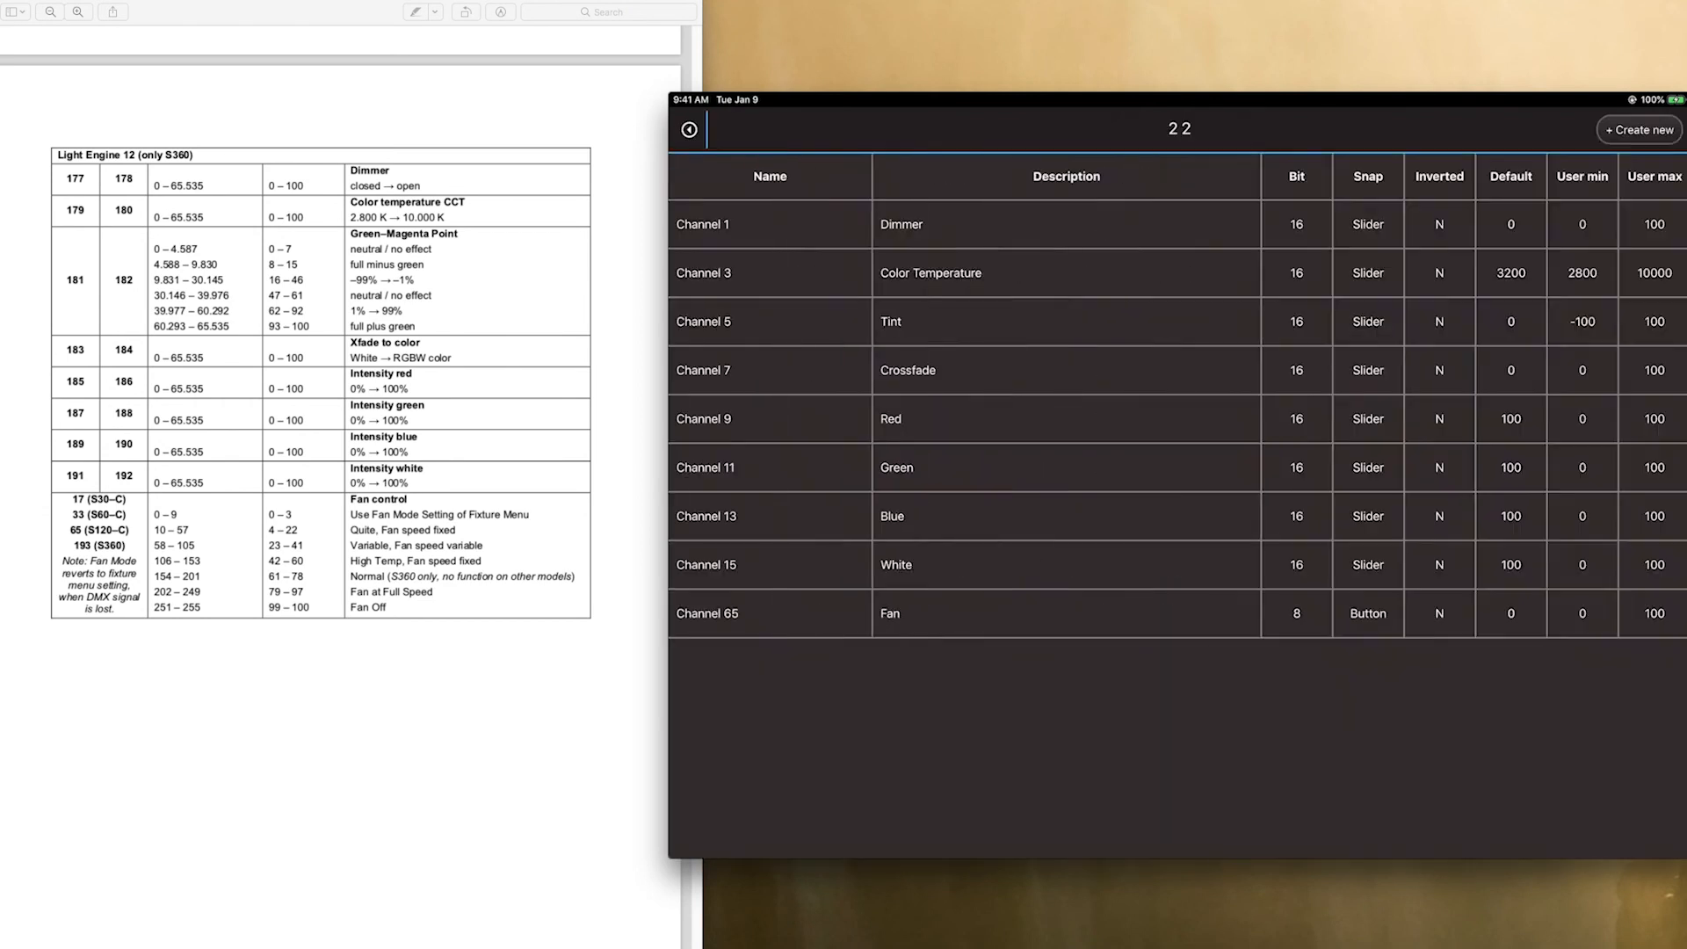
click(769, 613)
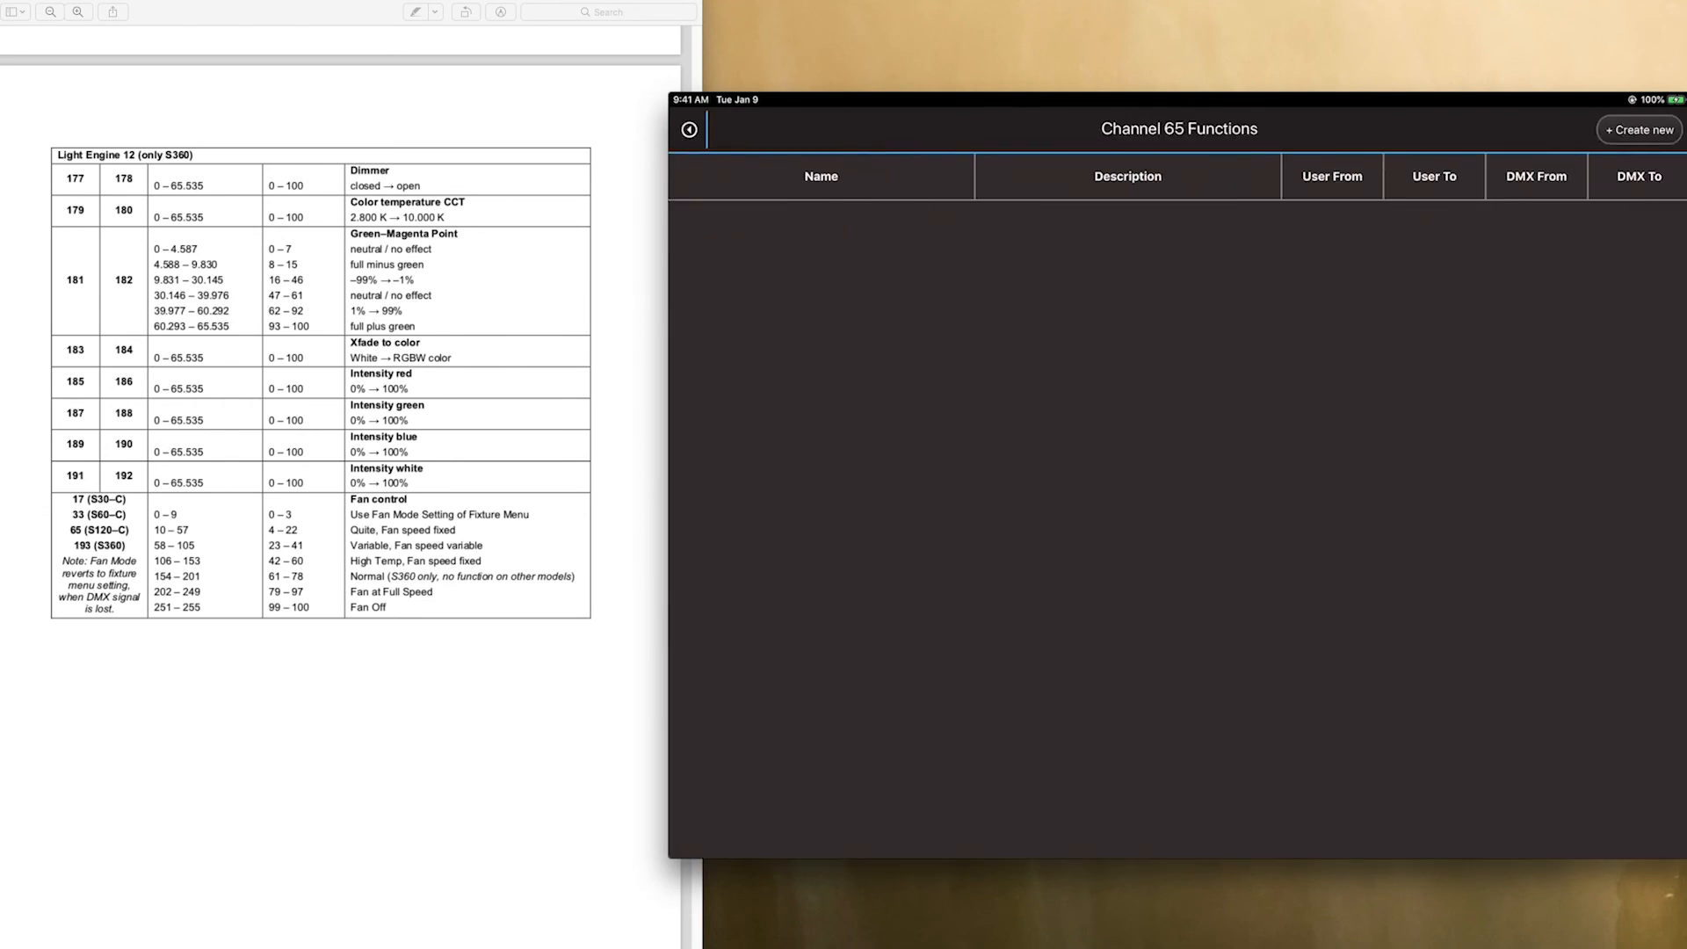
Create a fan function named Fix Set covering values 0 to 9 and save it
click(1635, 128)
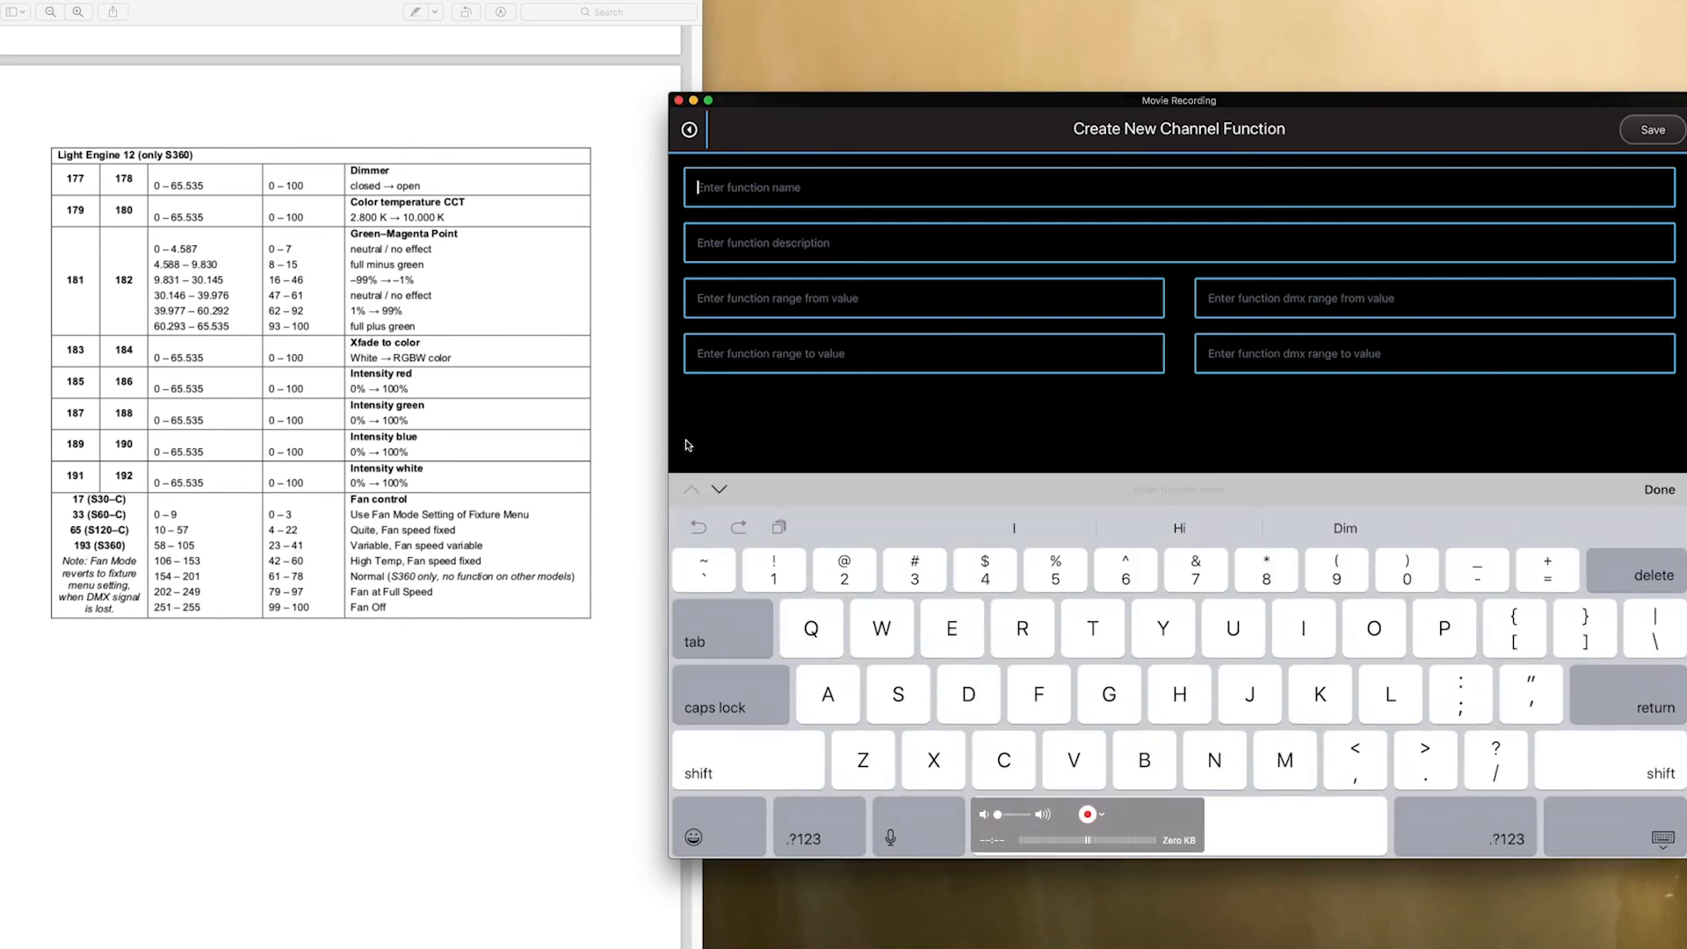
text(Fix)
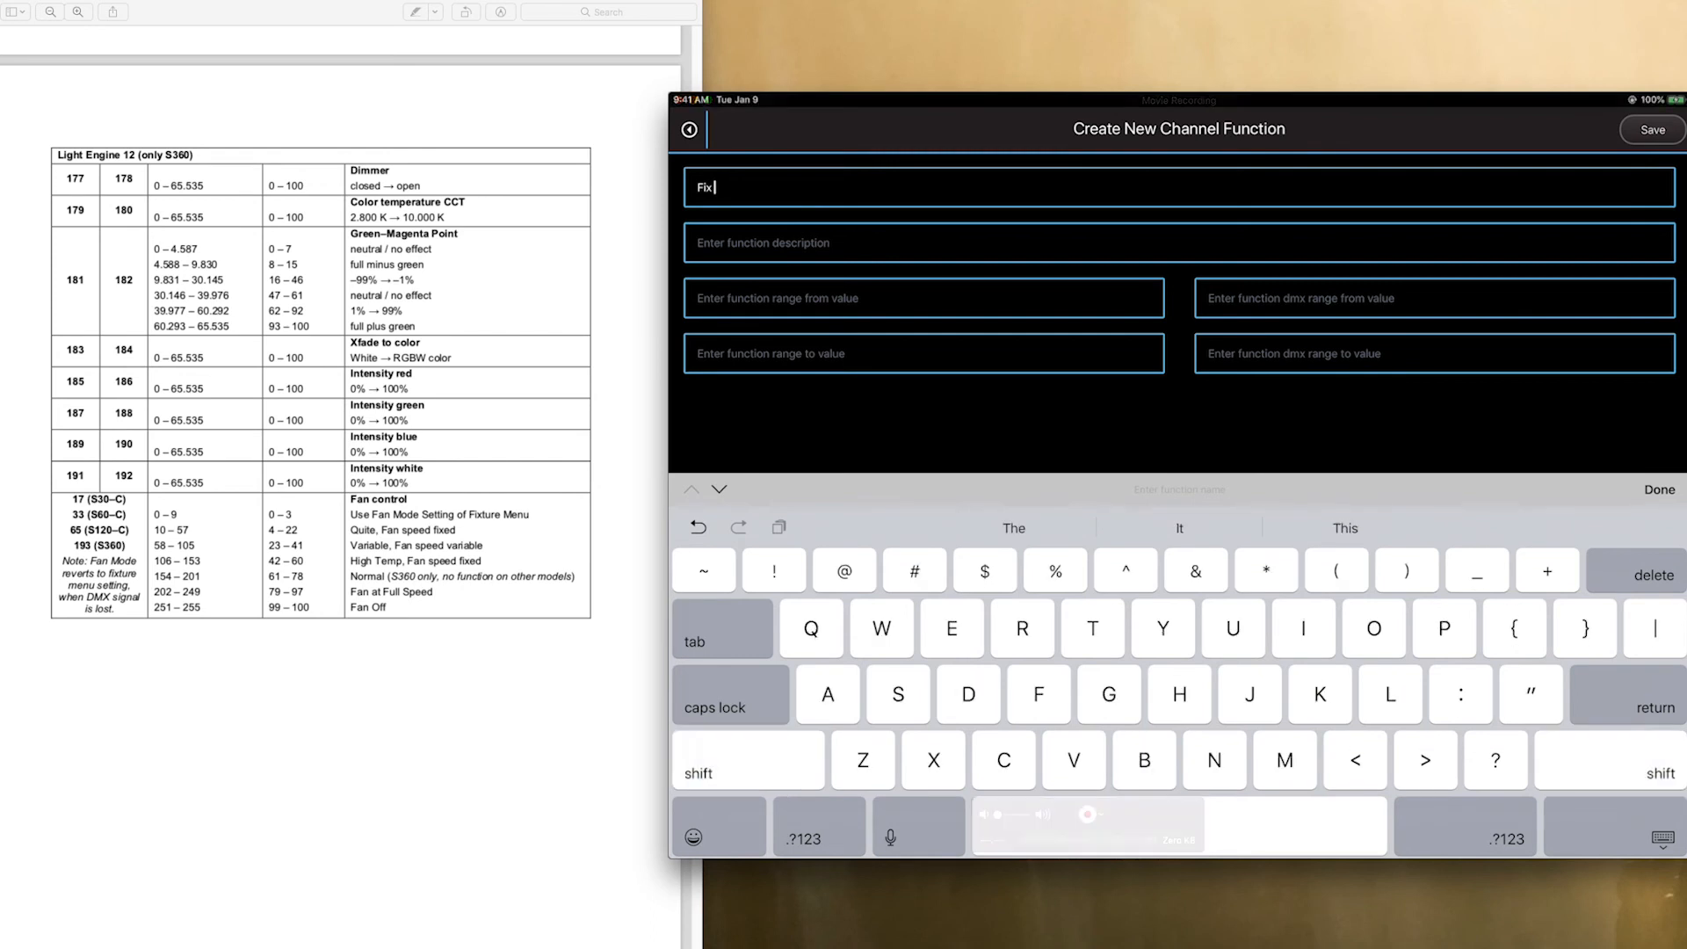
text(Set)
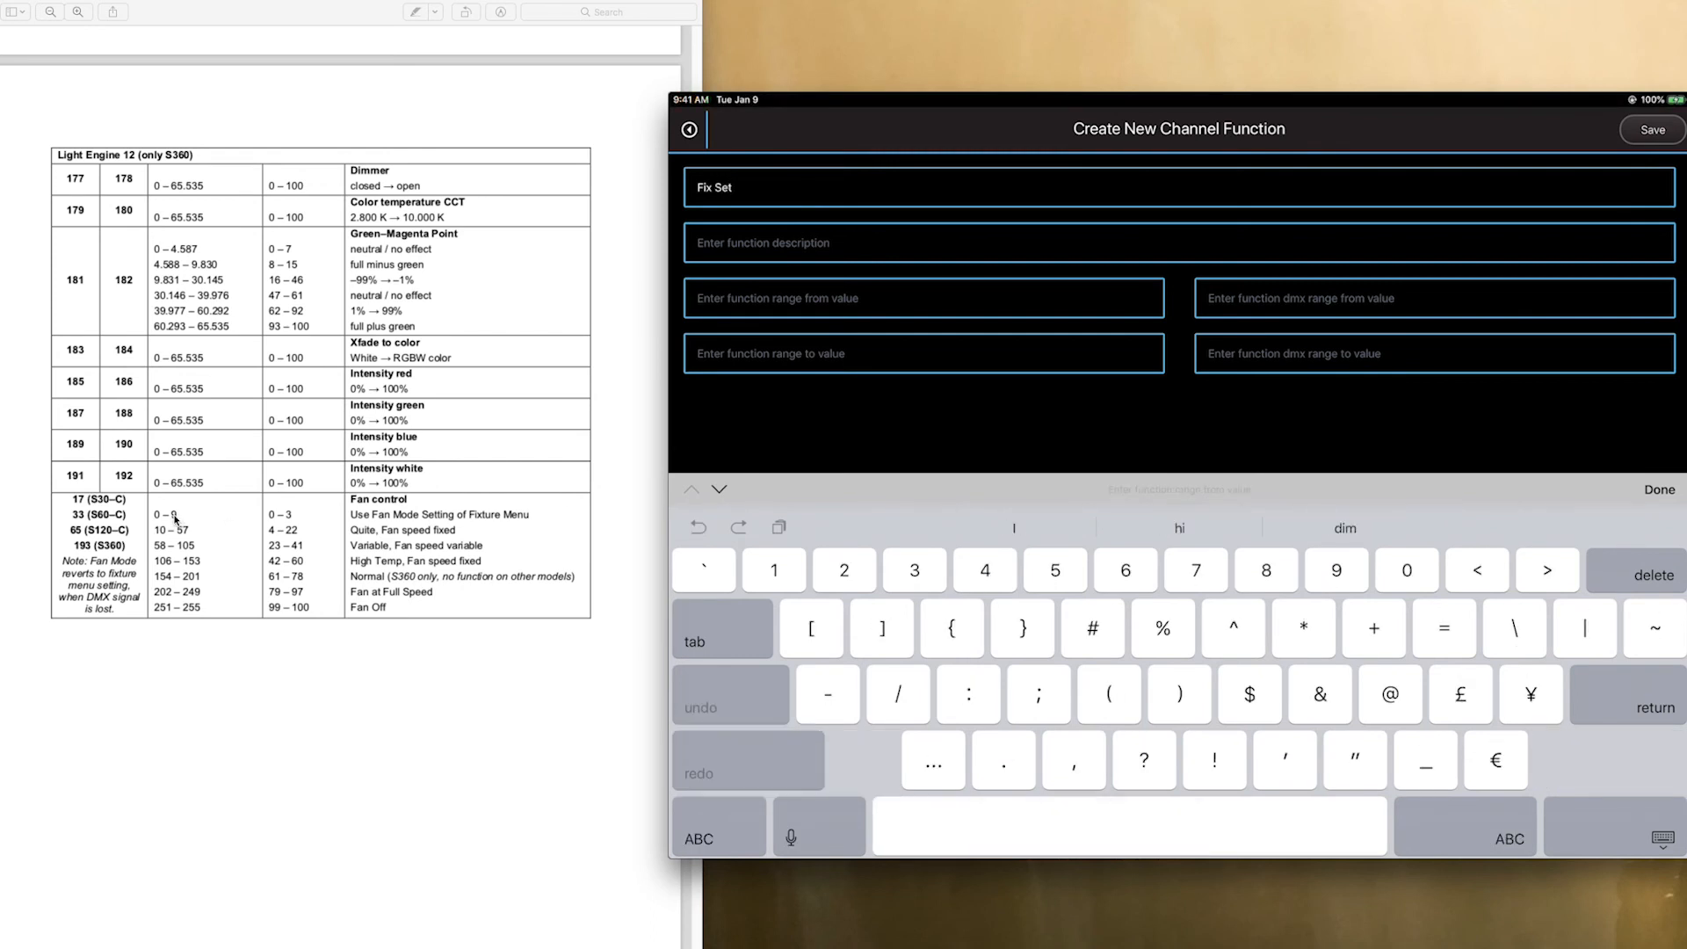
text(d)
click(922, 353)
text(9)
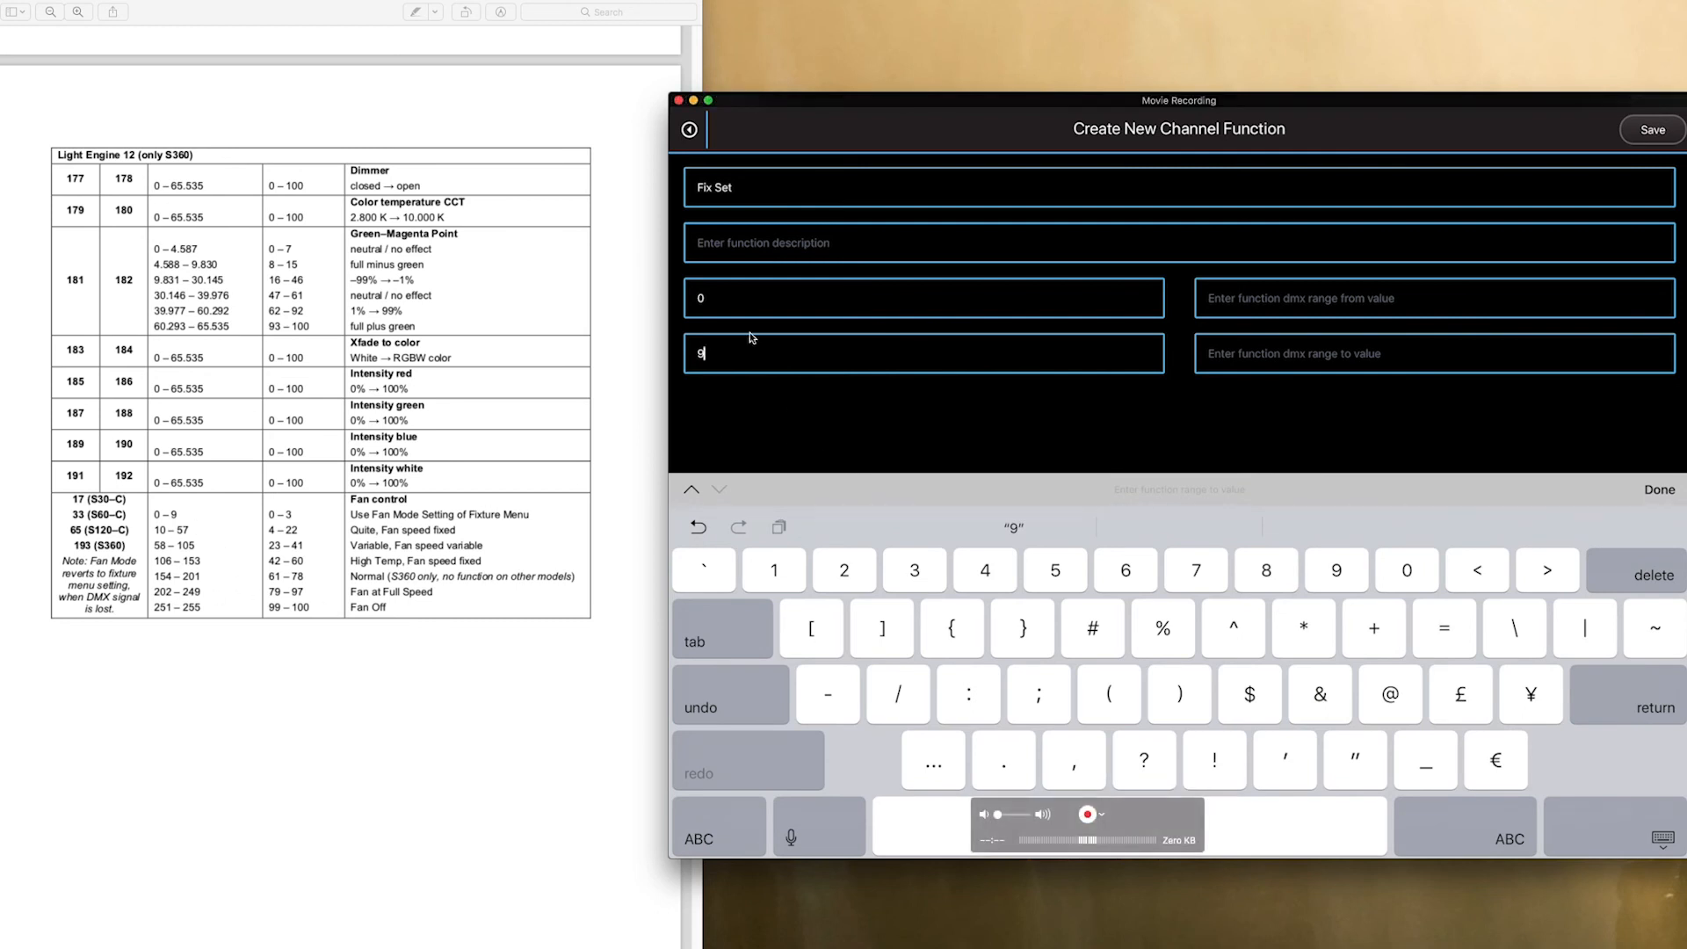
mouse_move(728, 375)
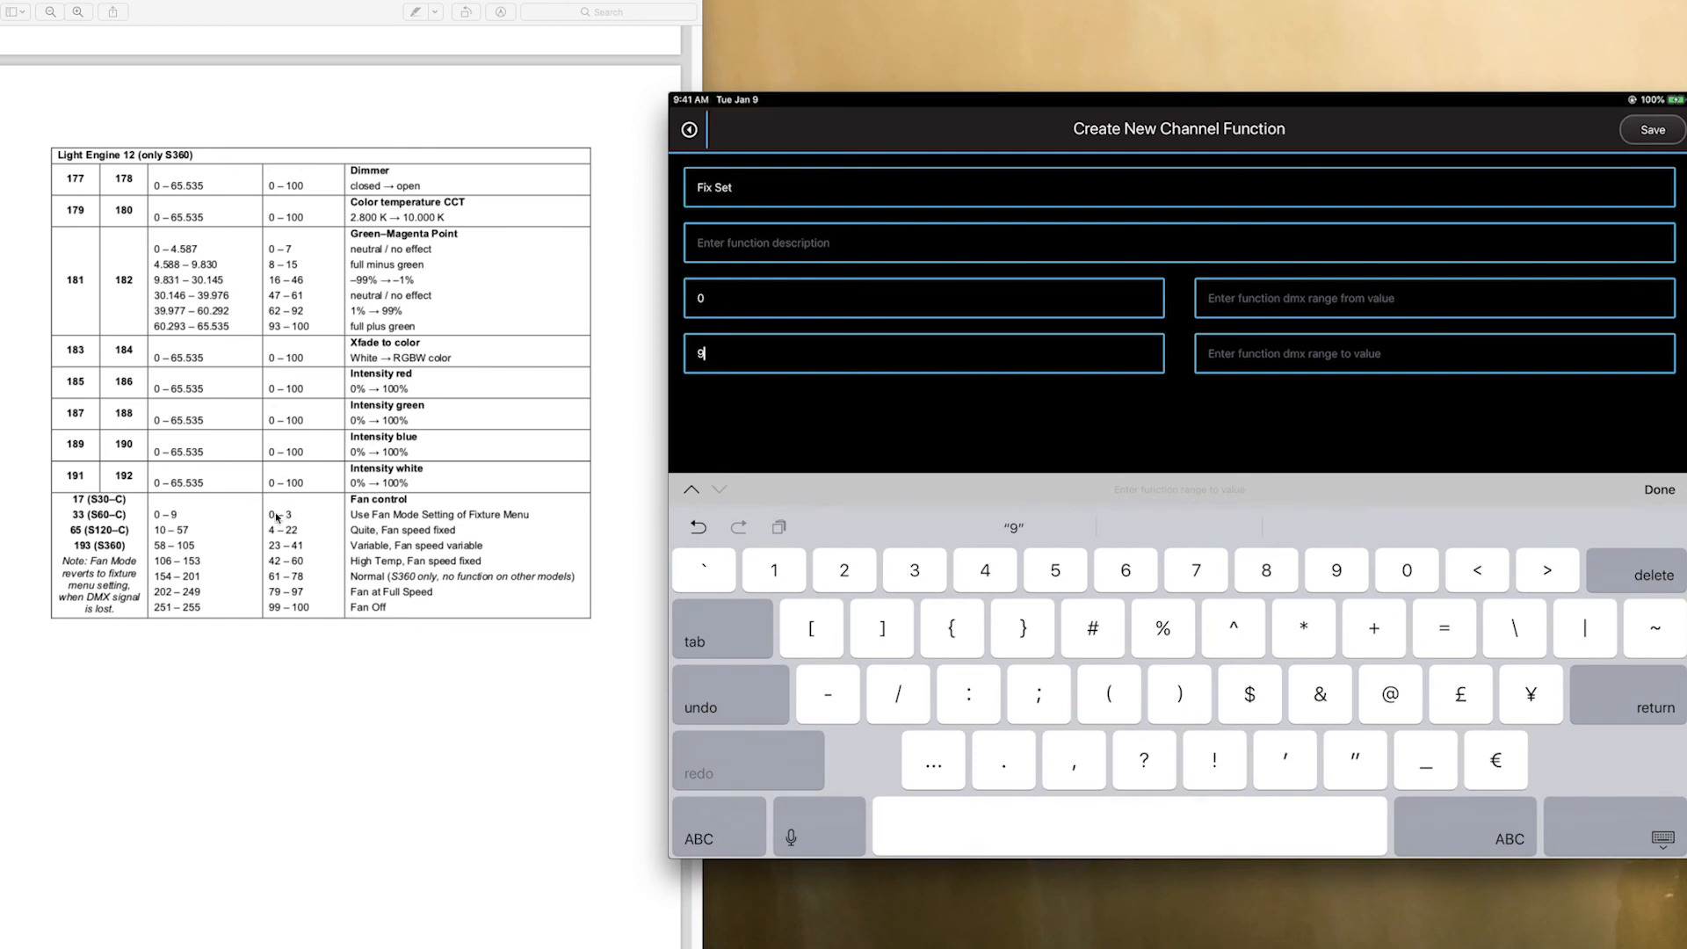
mouse_move(196, 592)
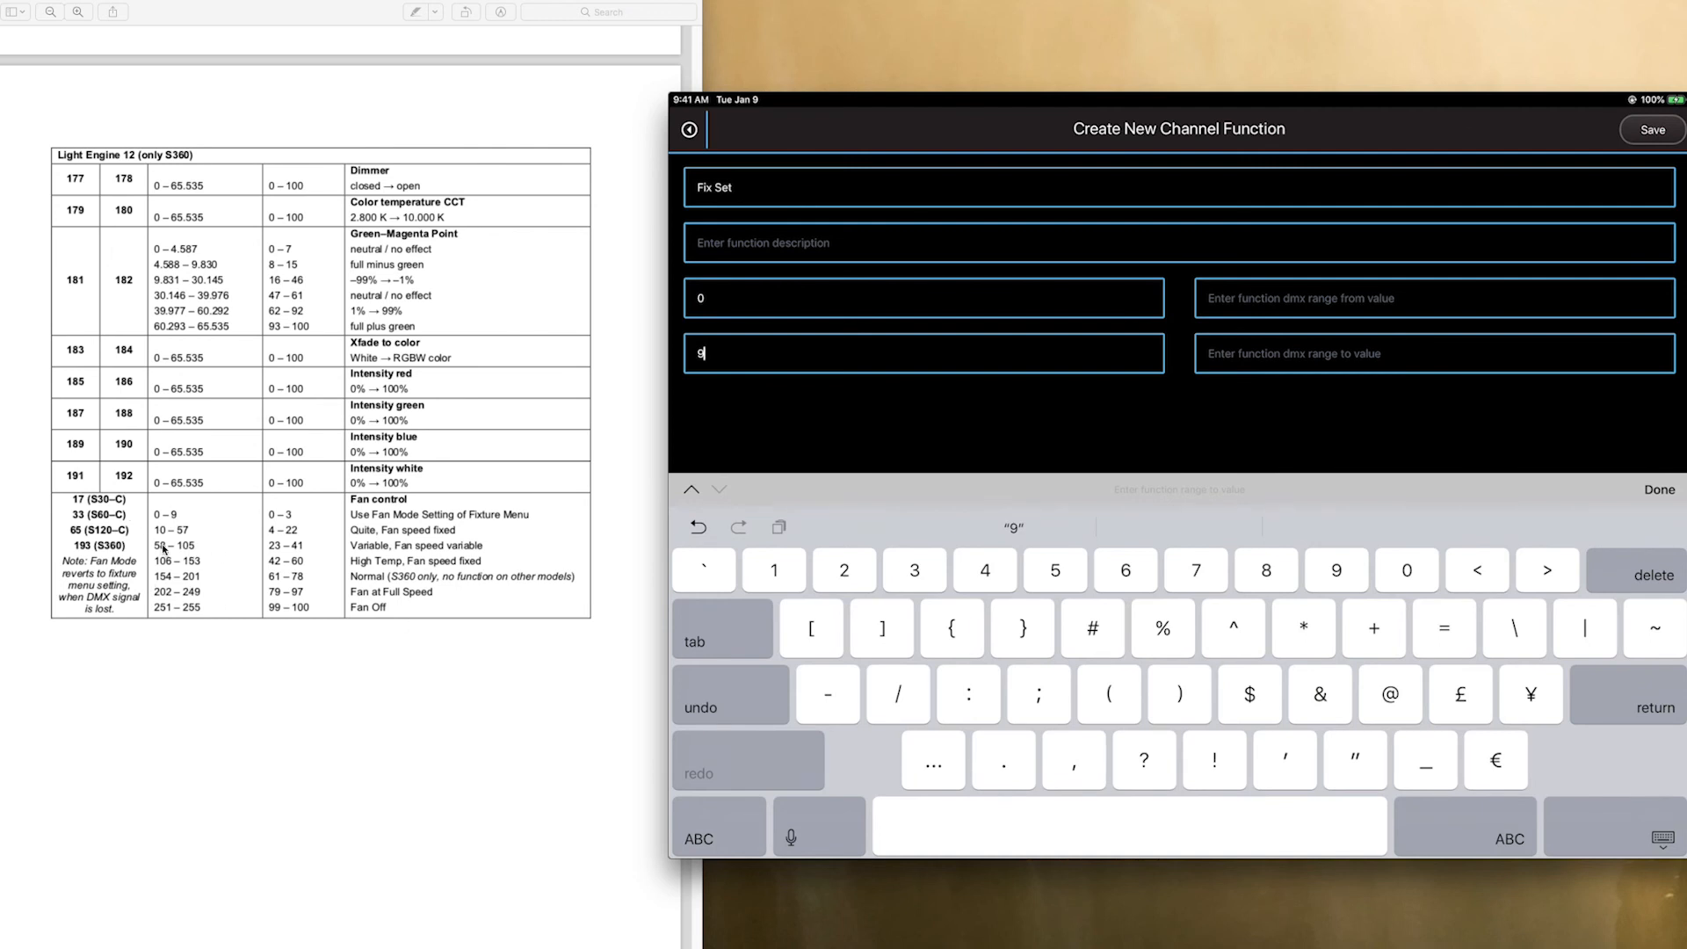
click(692, 128)
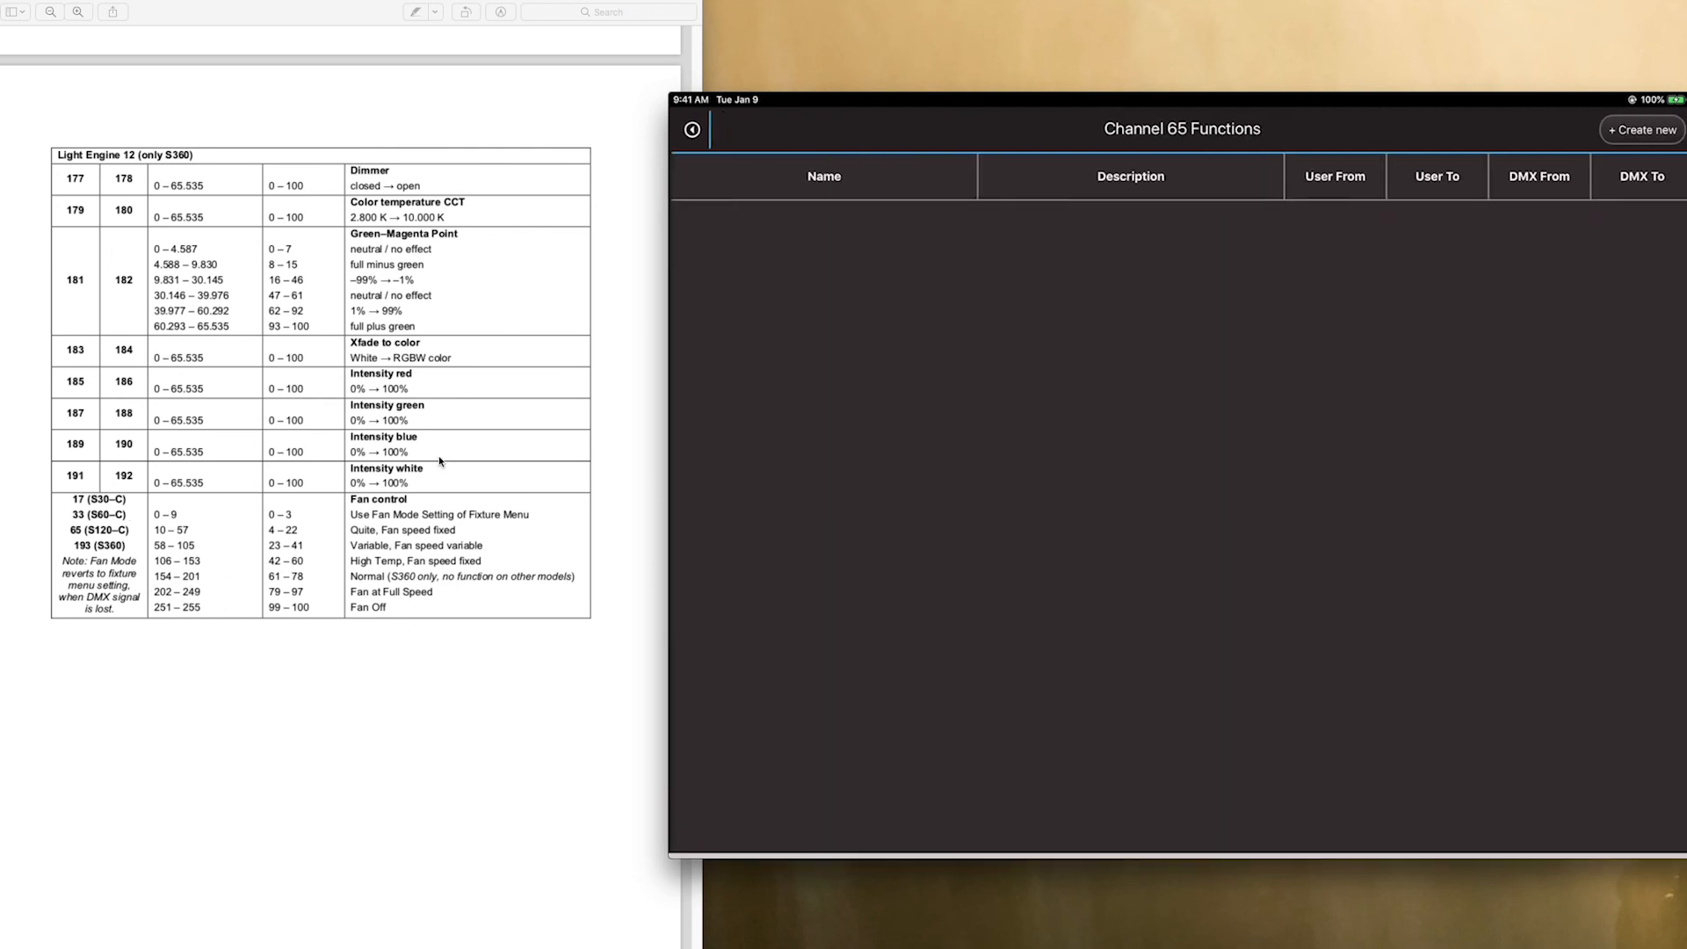
Create the Quiet and Various fan functions, Various spanning 58 to 105
click(1641, 129)
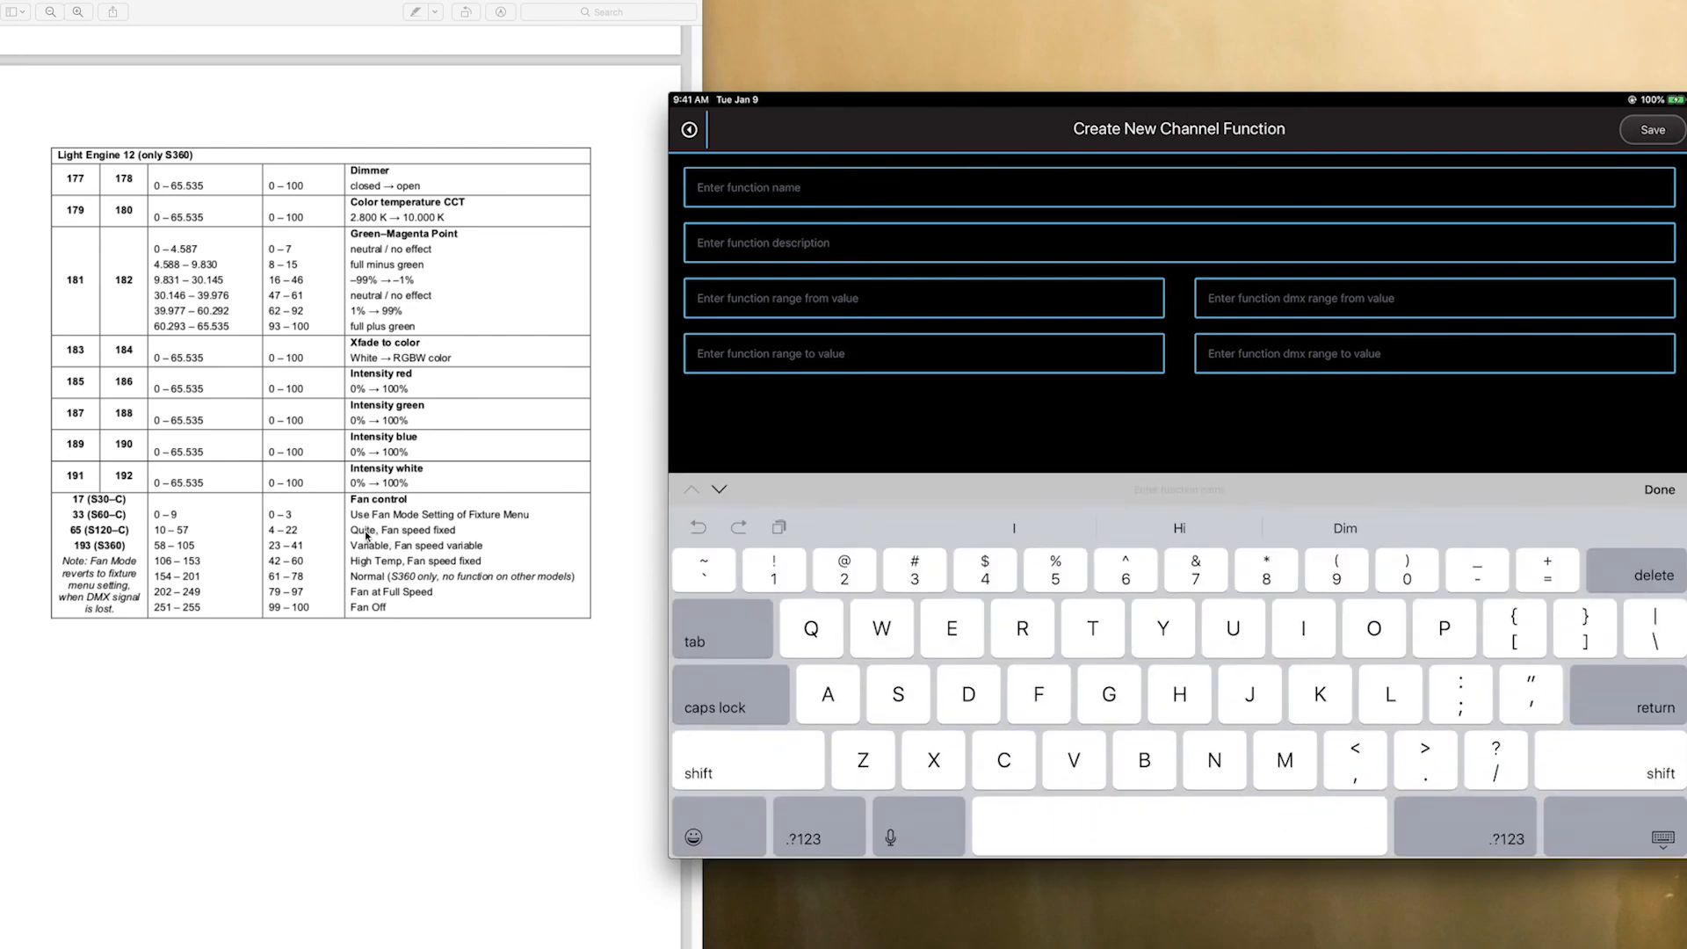
text(Quiet)
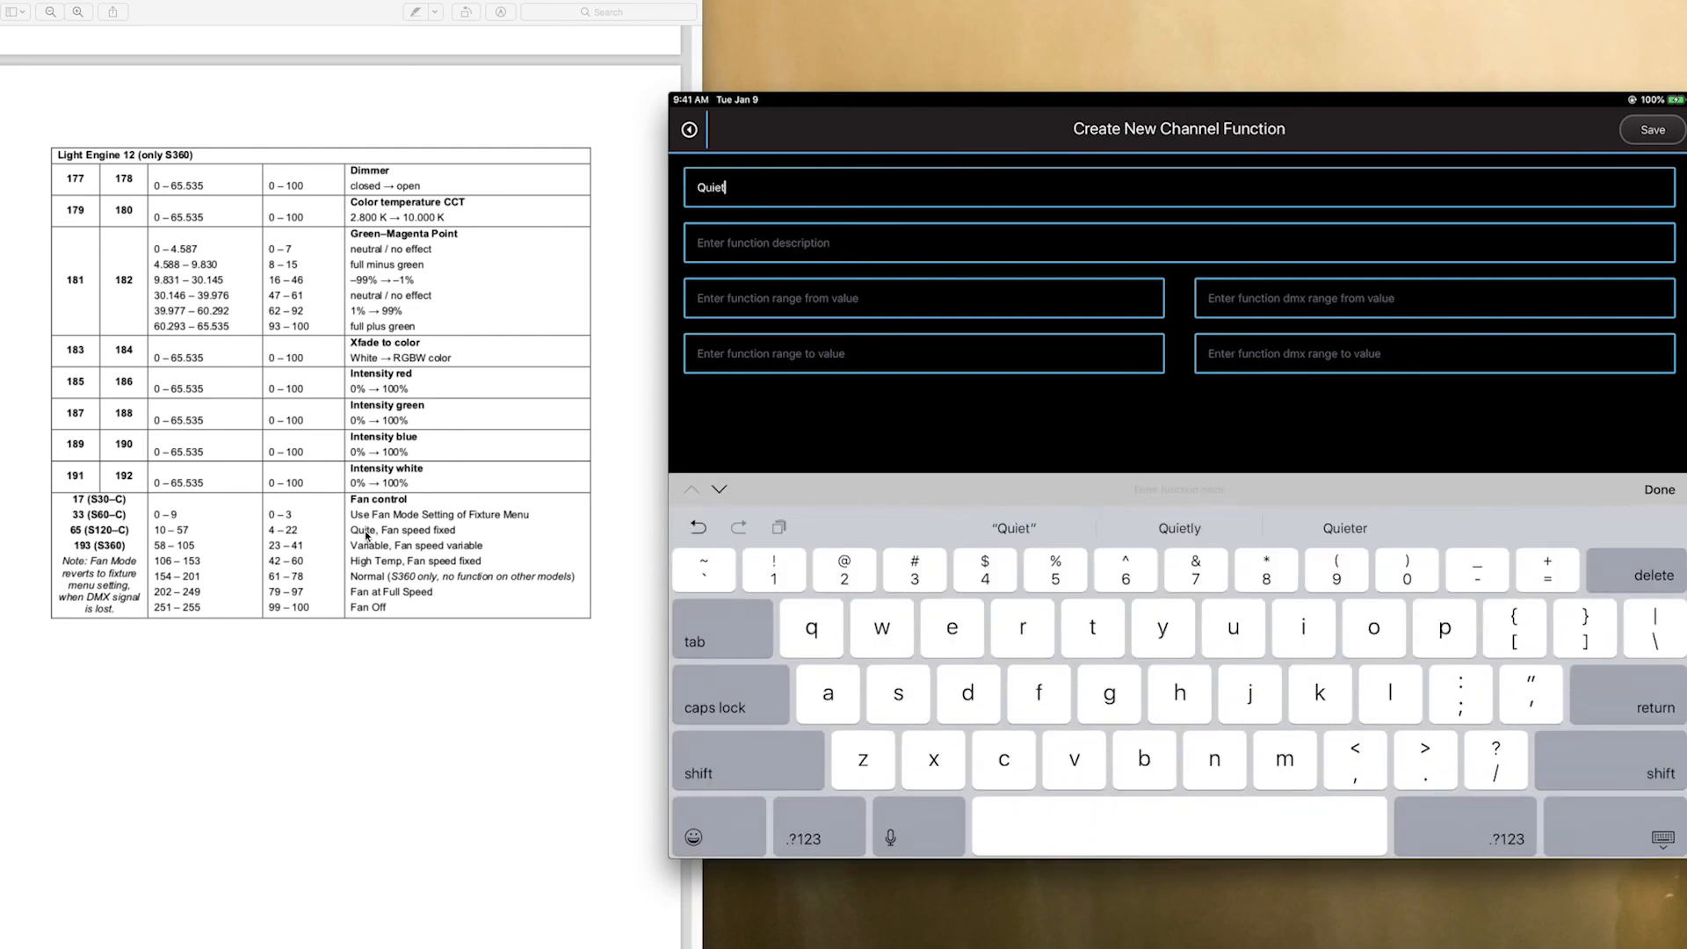
click(817, 826)
text(Various)
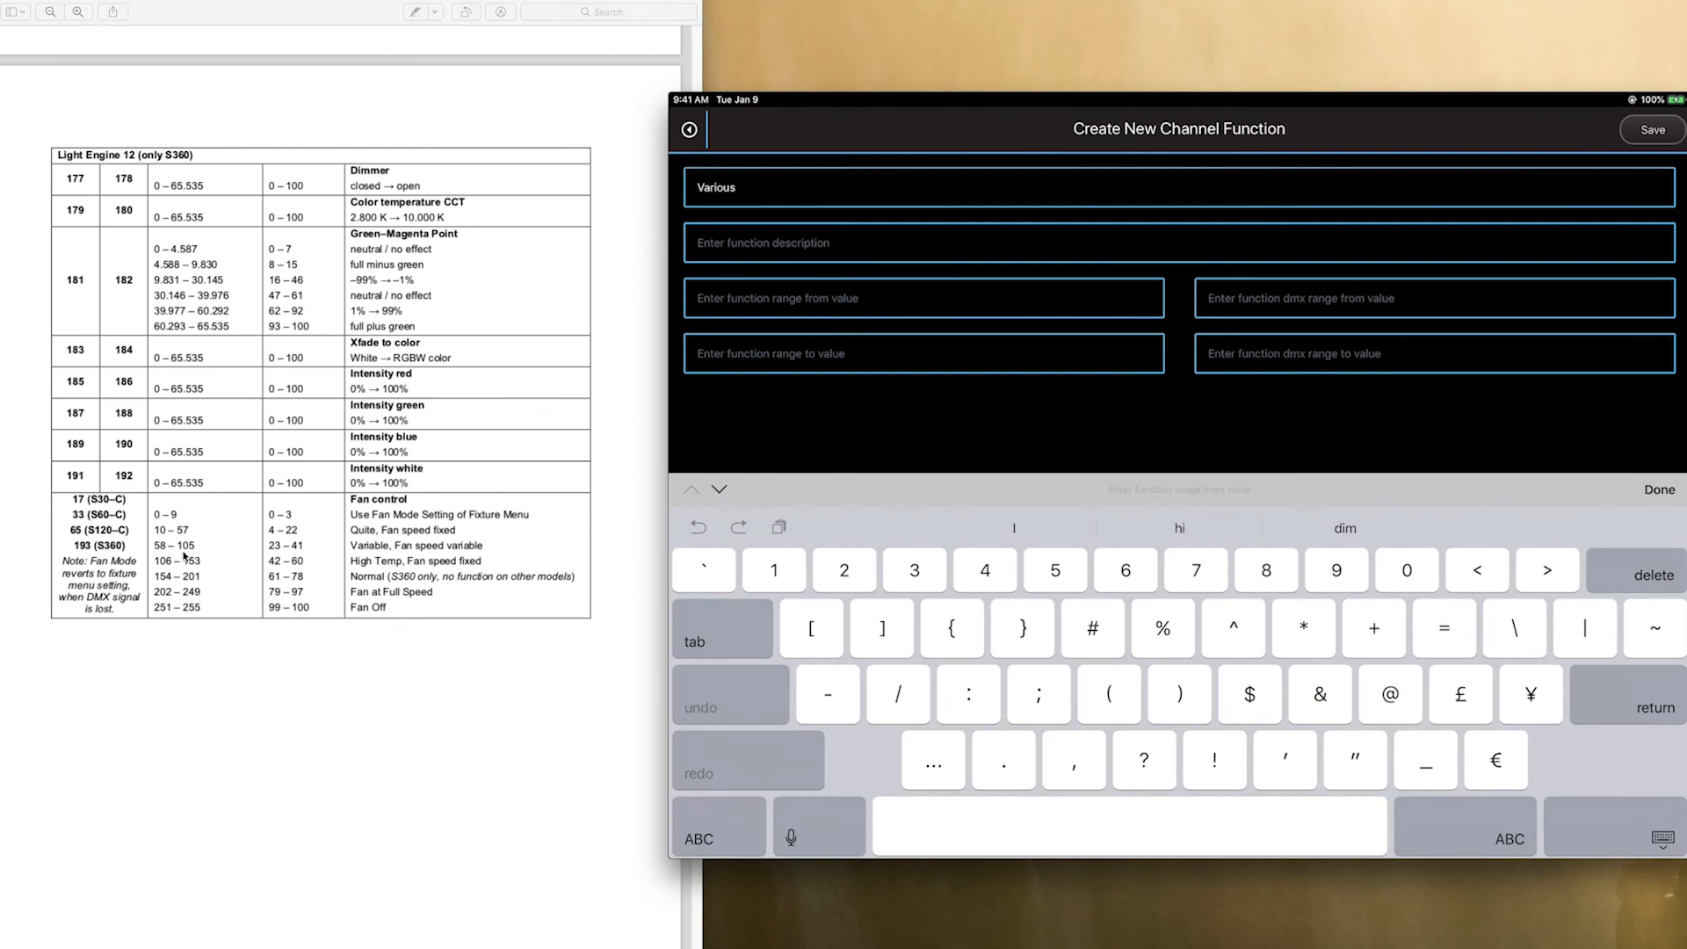
text(58)
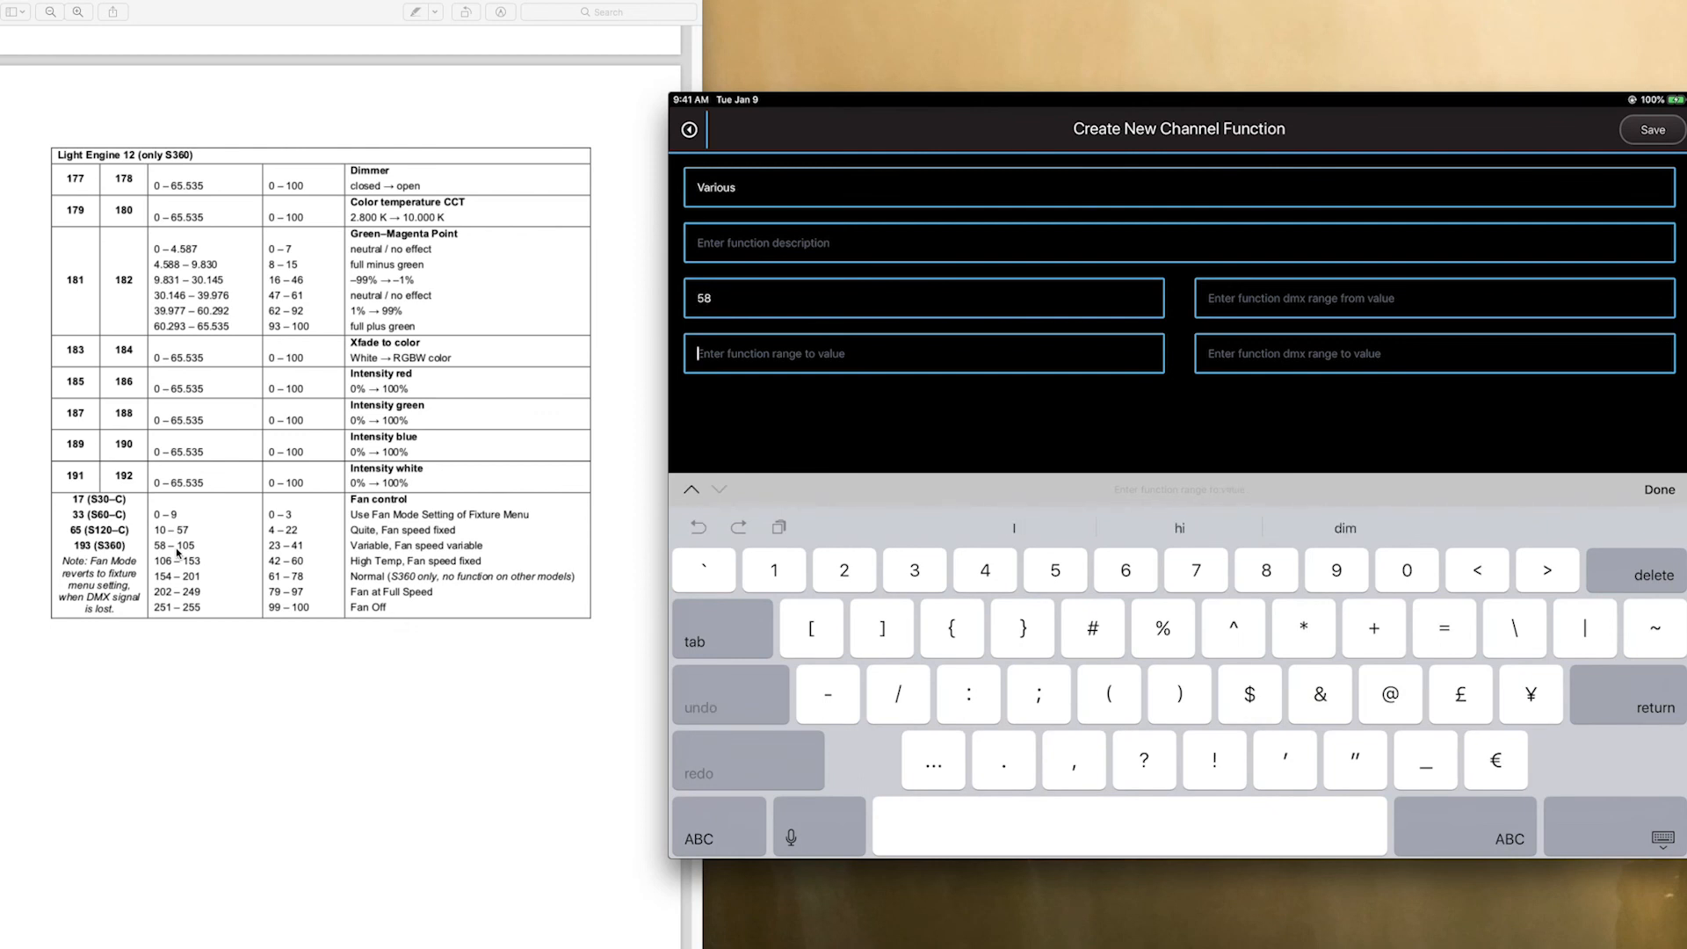
text(105)
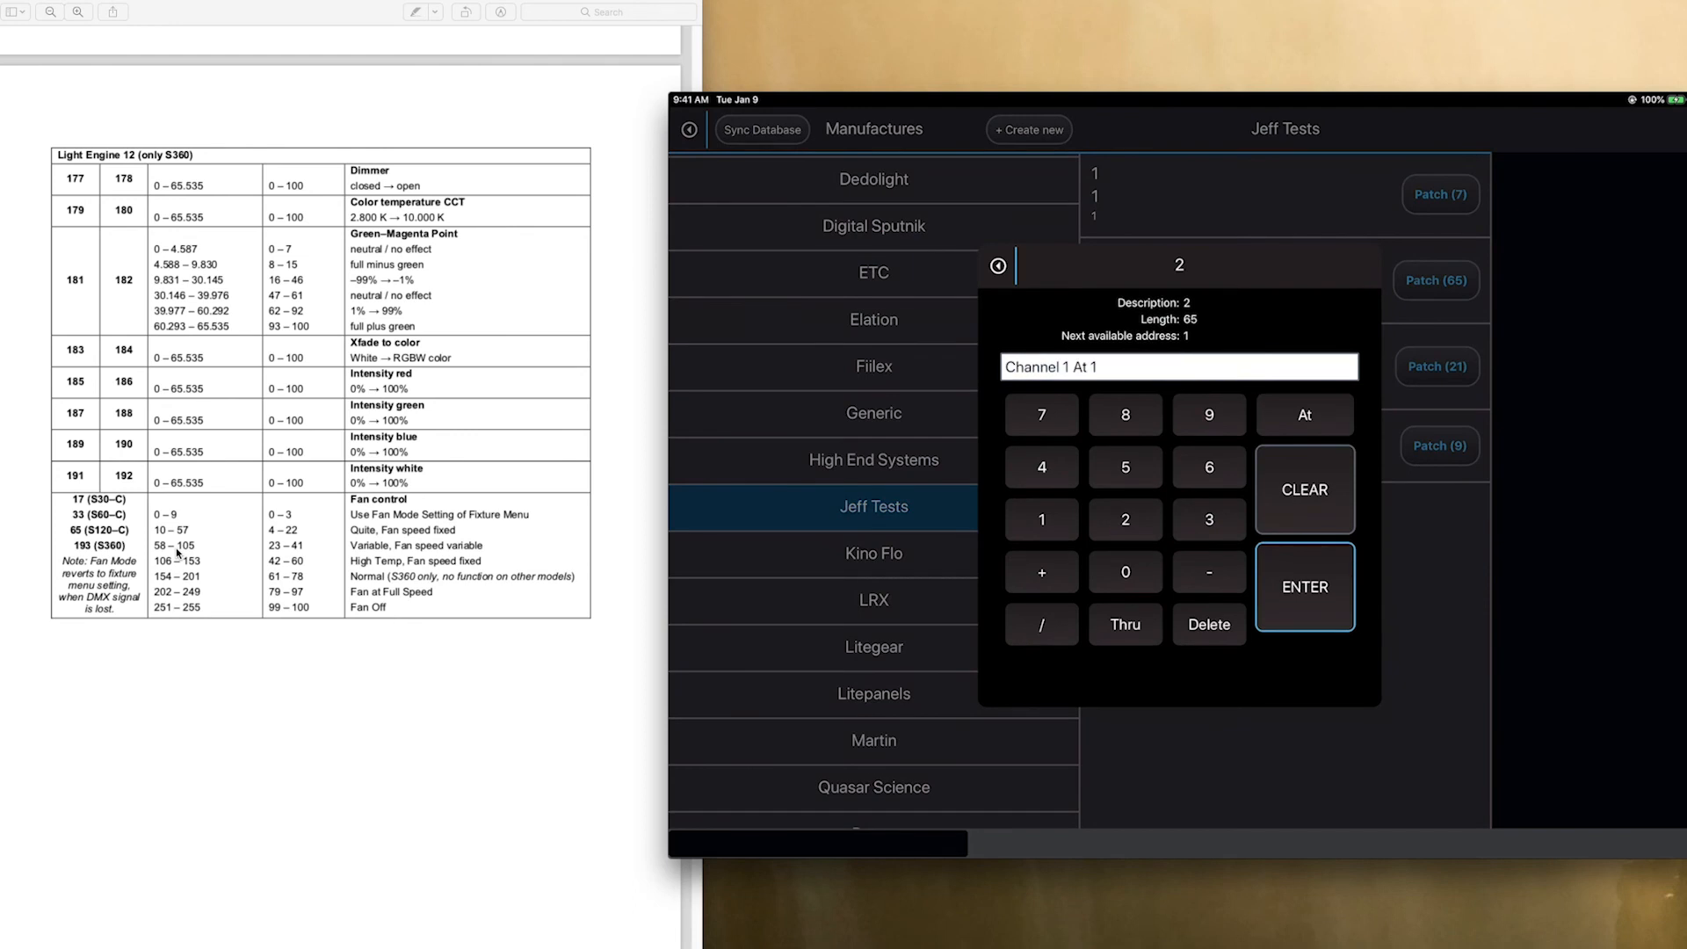
Re-patch the fixture at channel 1, address 1 and switch to Channel View
click(1302, 587)
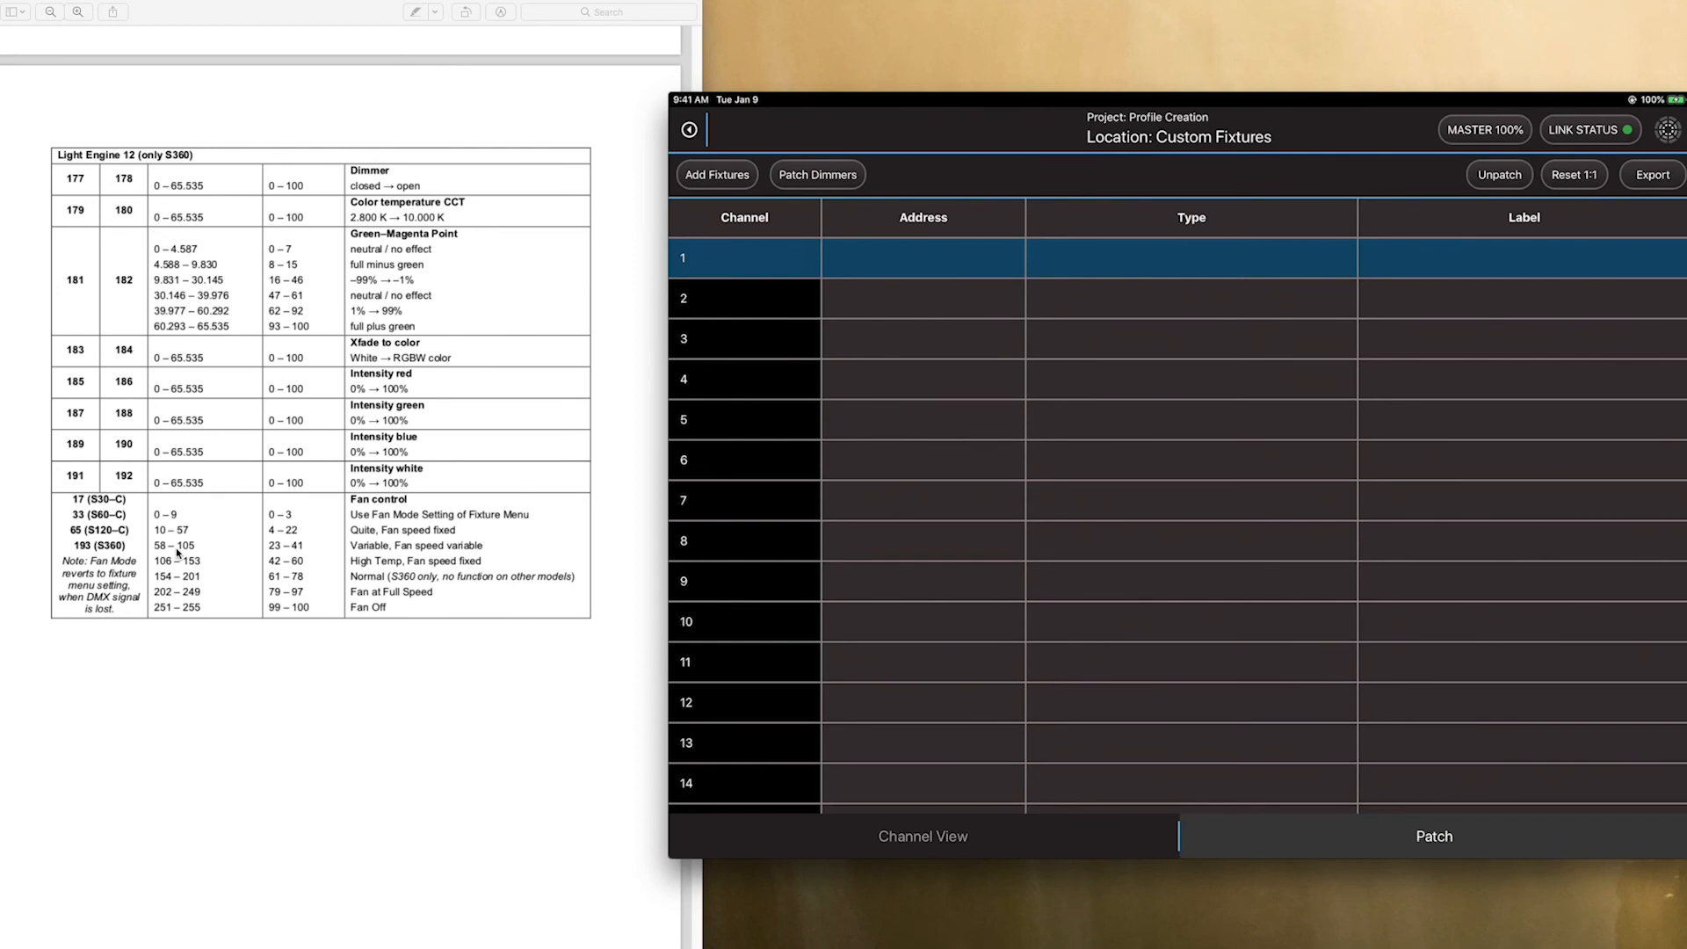
click(716, 174)
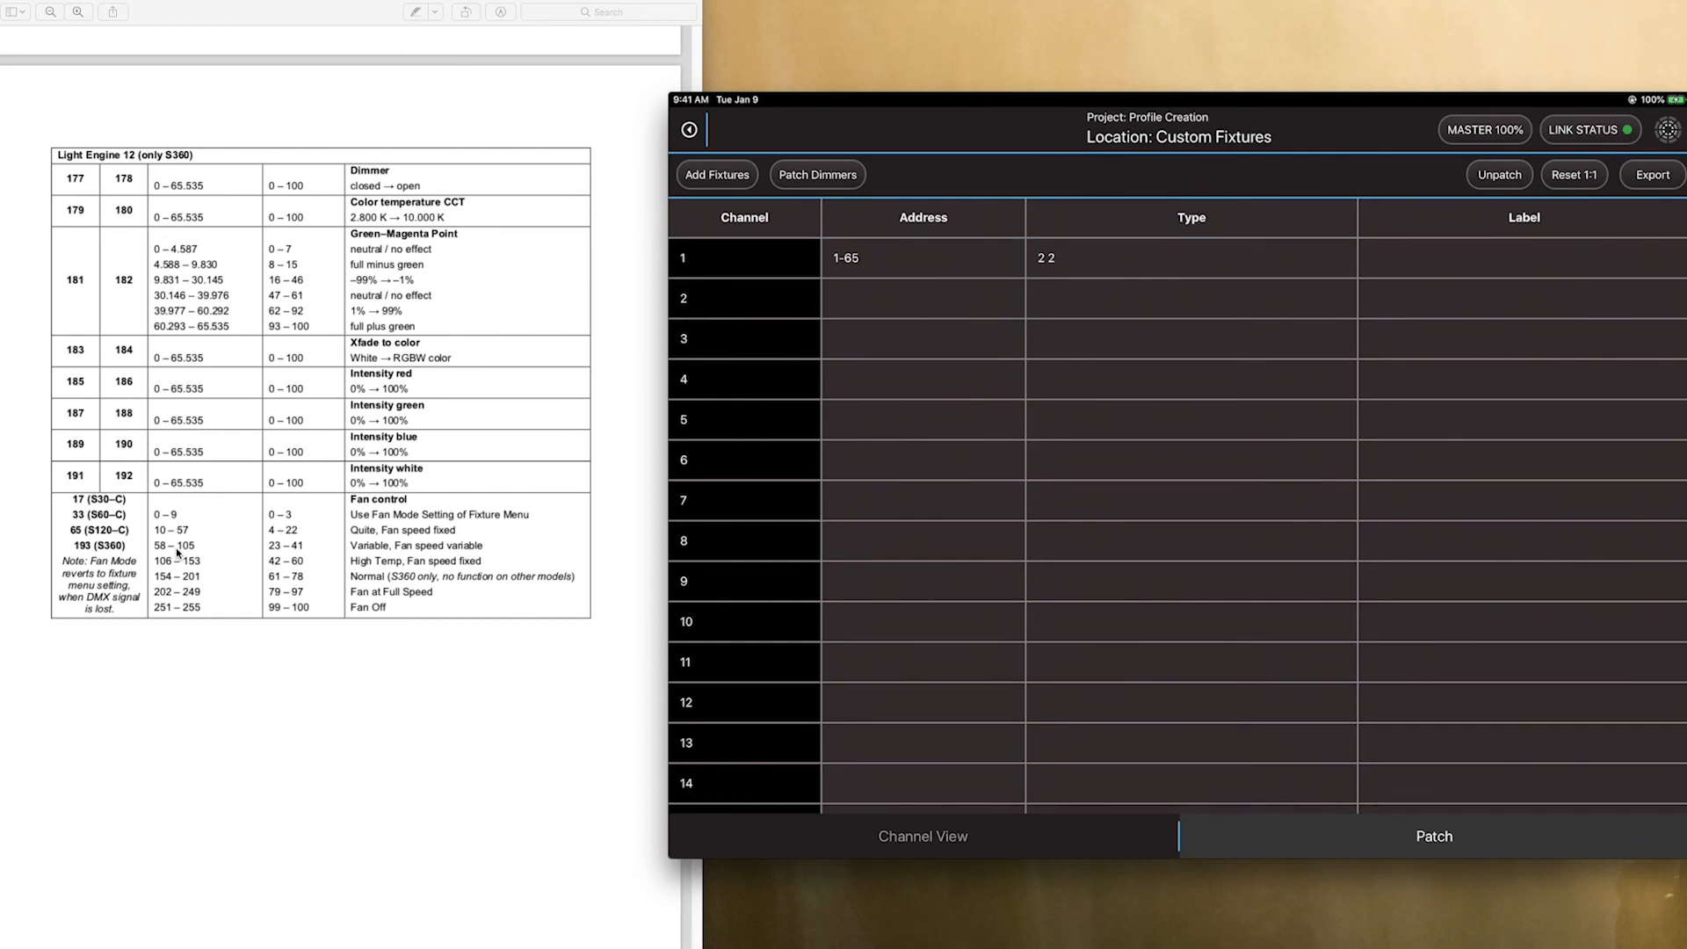
click(922, 836)
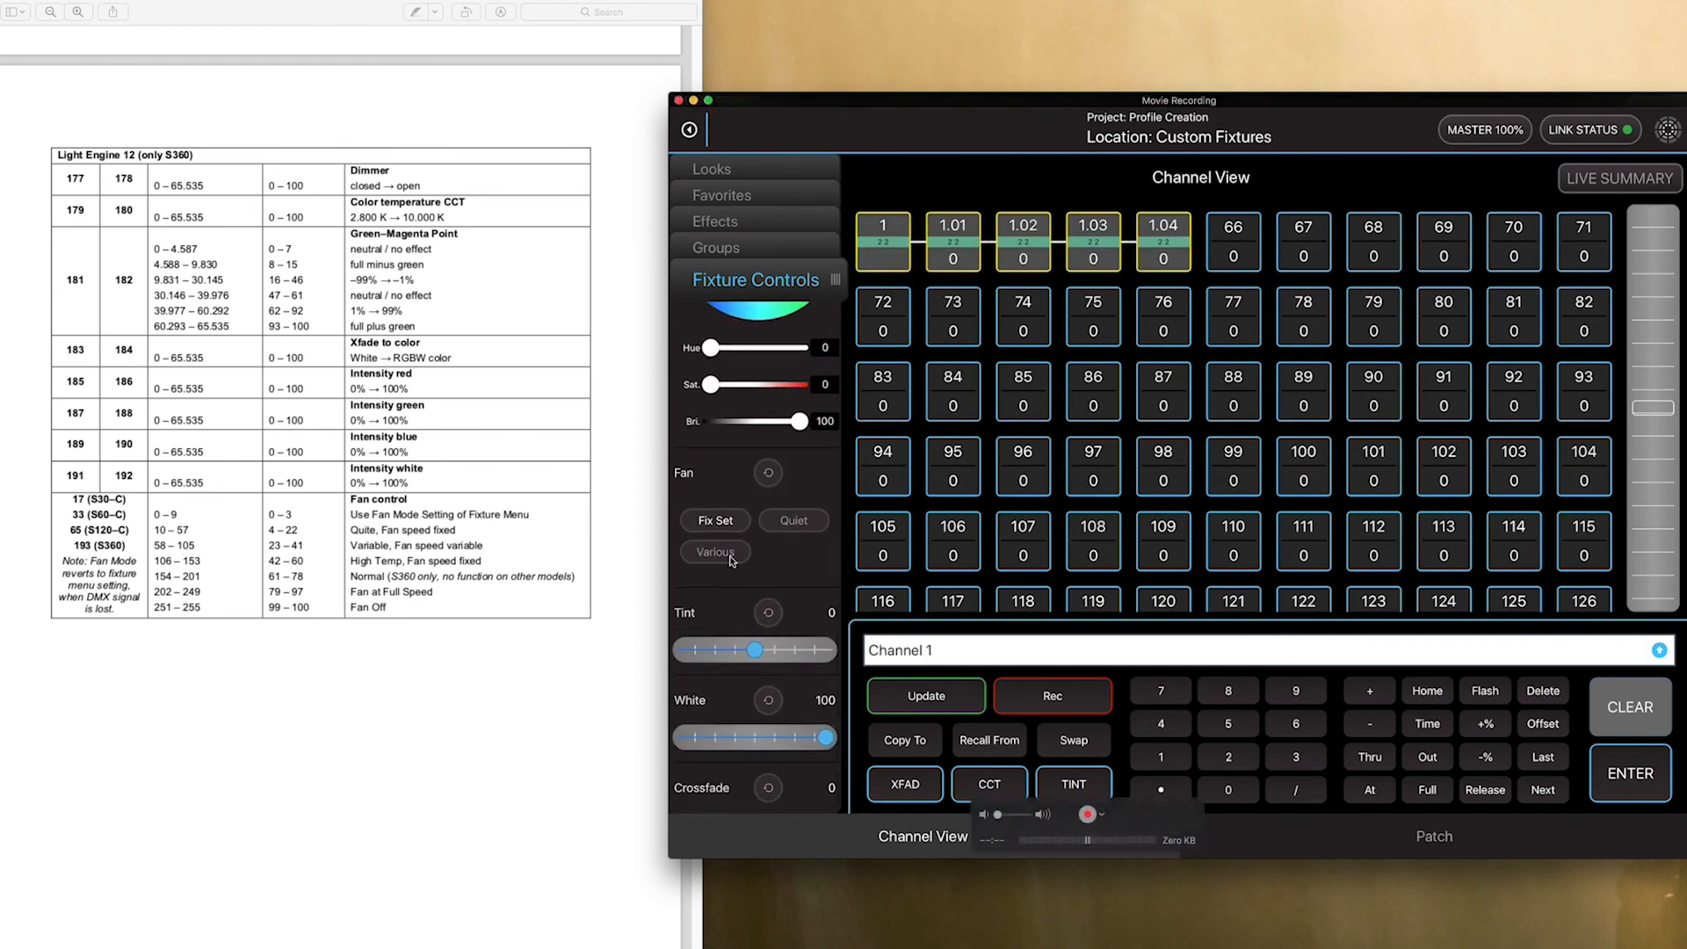
mouse_move(798, 557)
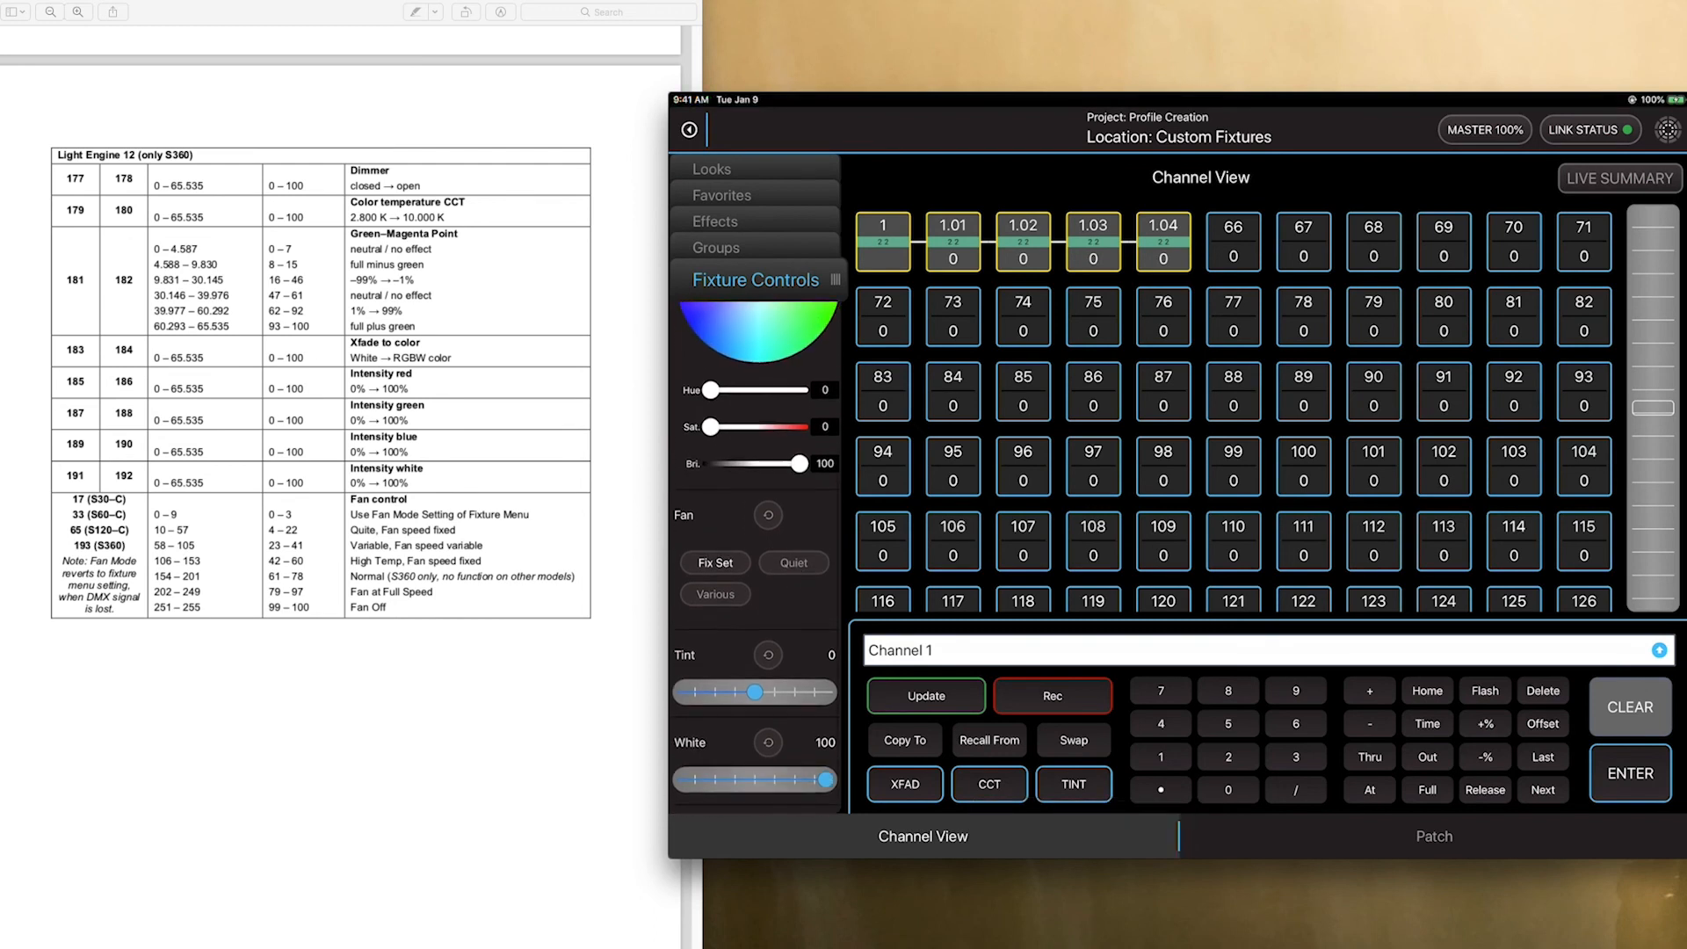
Switch channel 1's fan between Fix Set, Quiet and Various, then deselect the channel
click(950, 241)
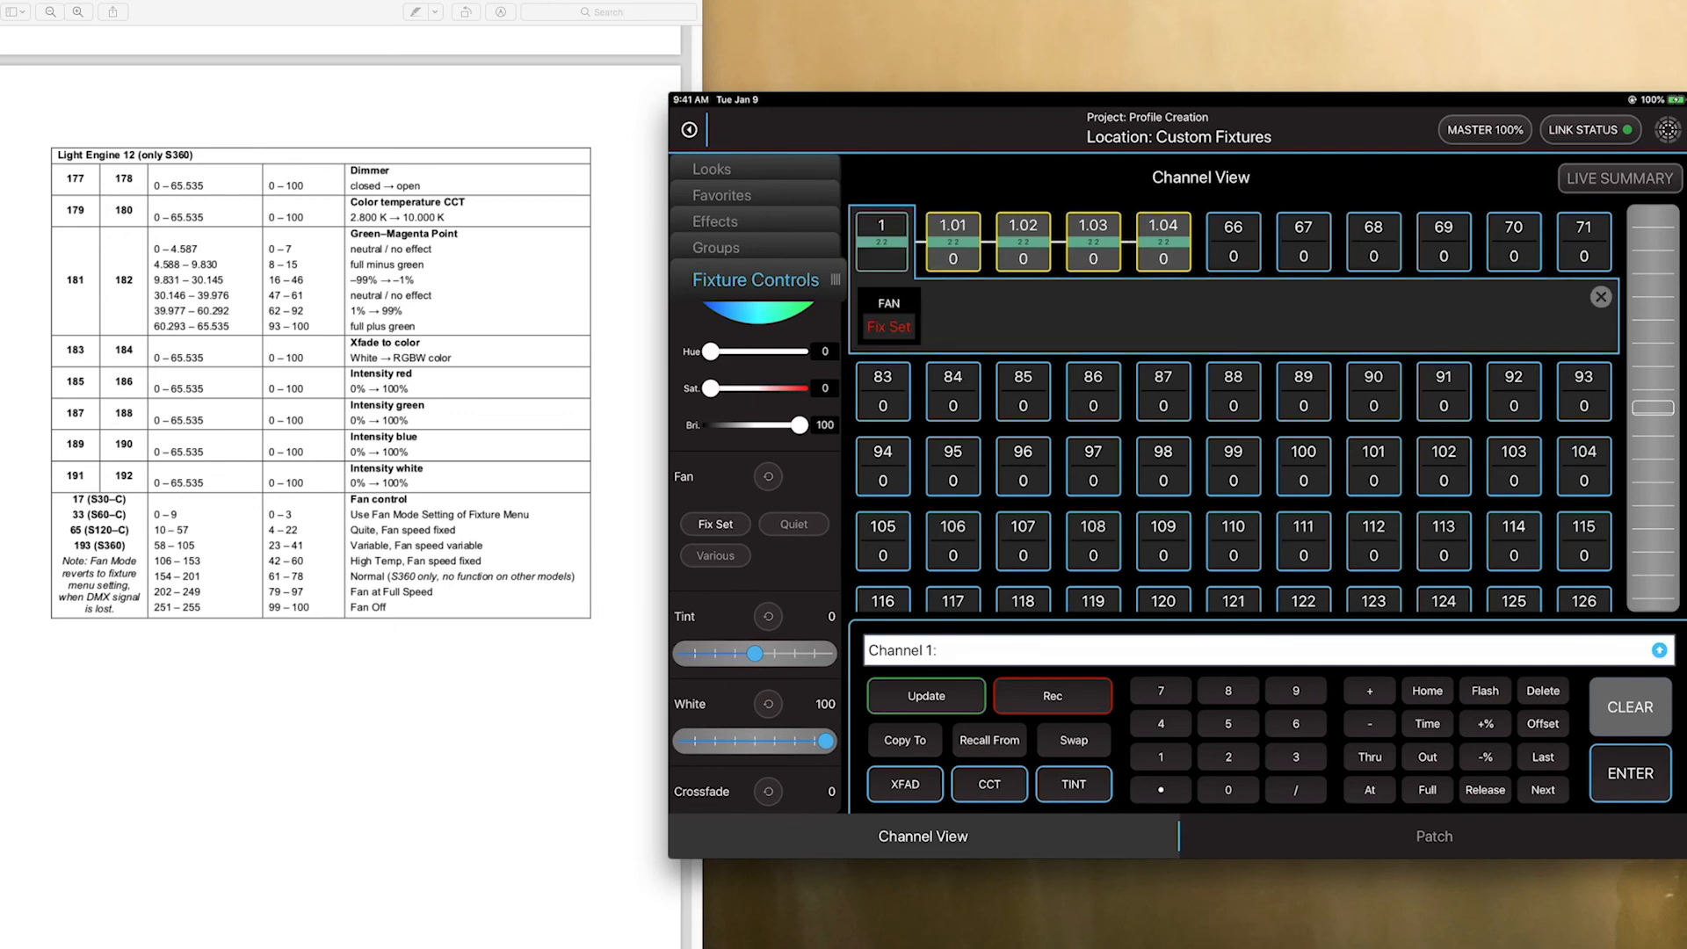
click(792, 523)
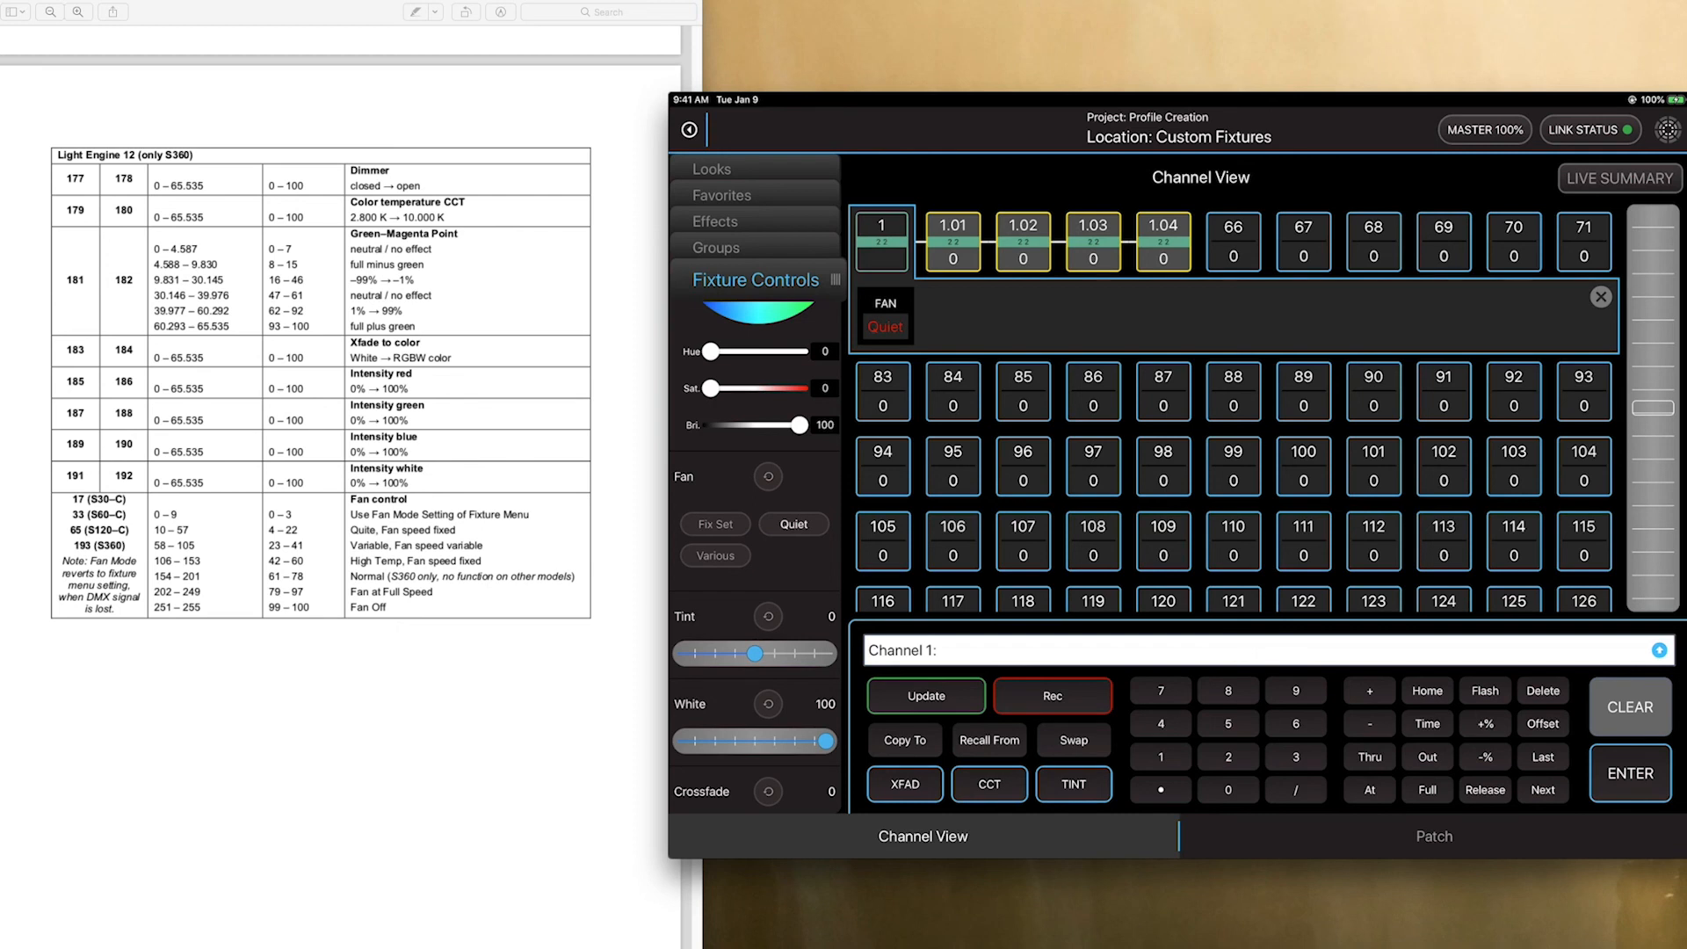
click(715, 523)
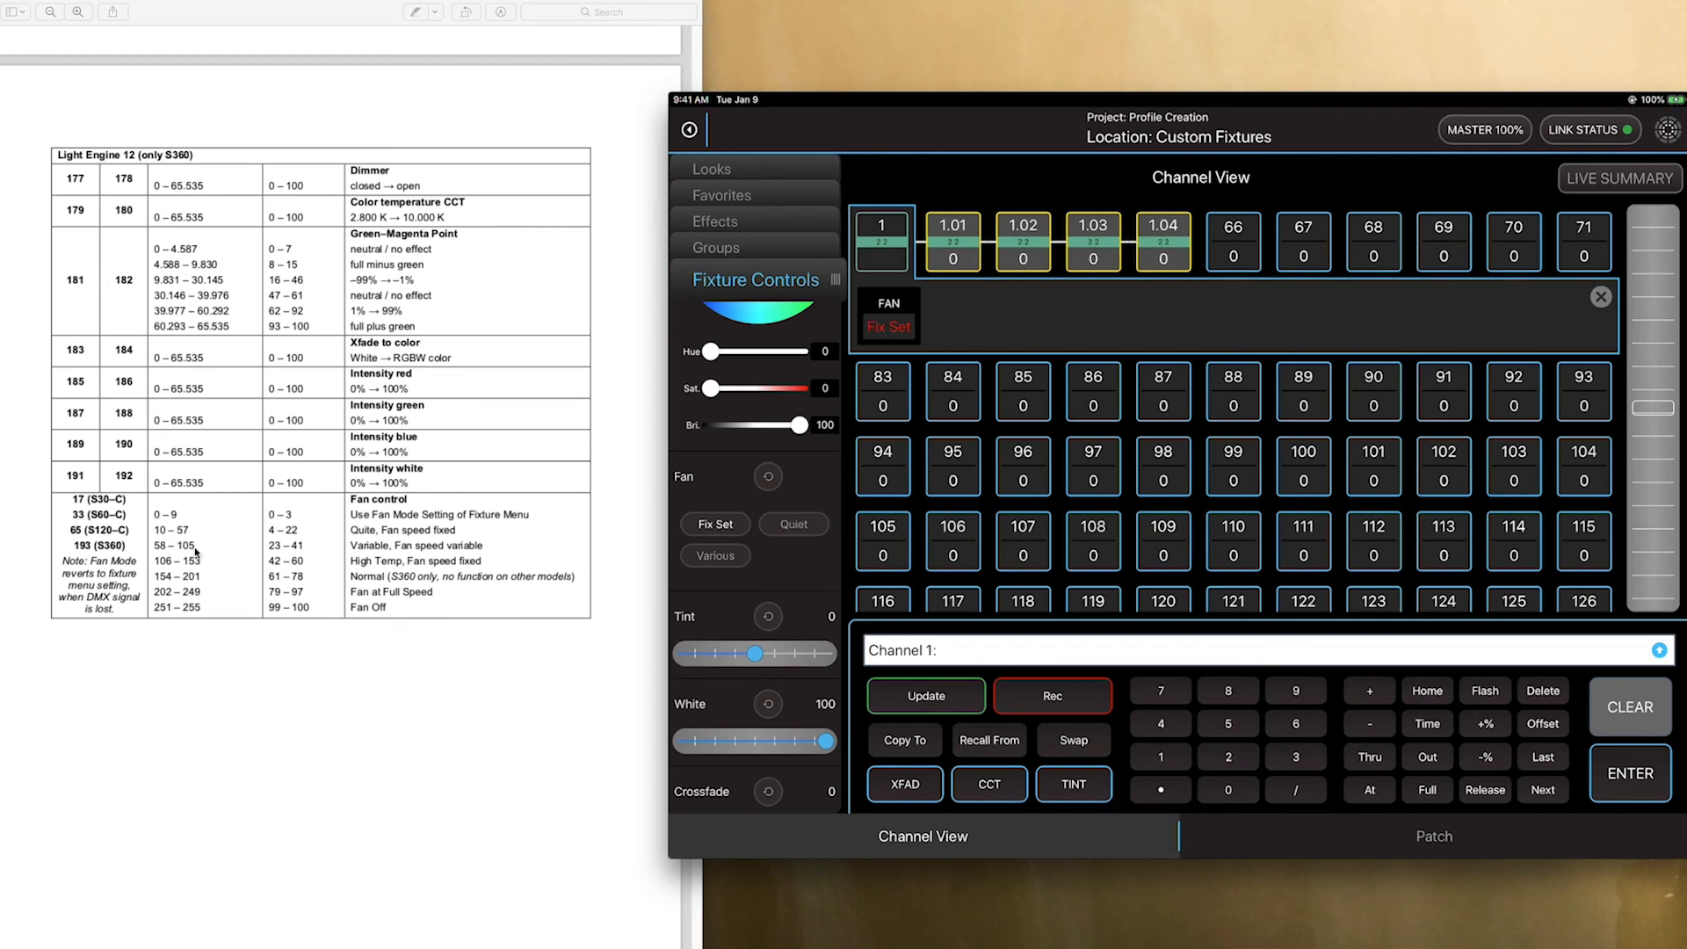
mouse_move(181, 543)
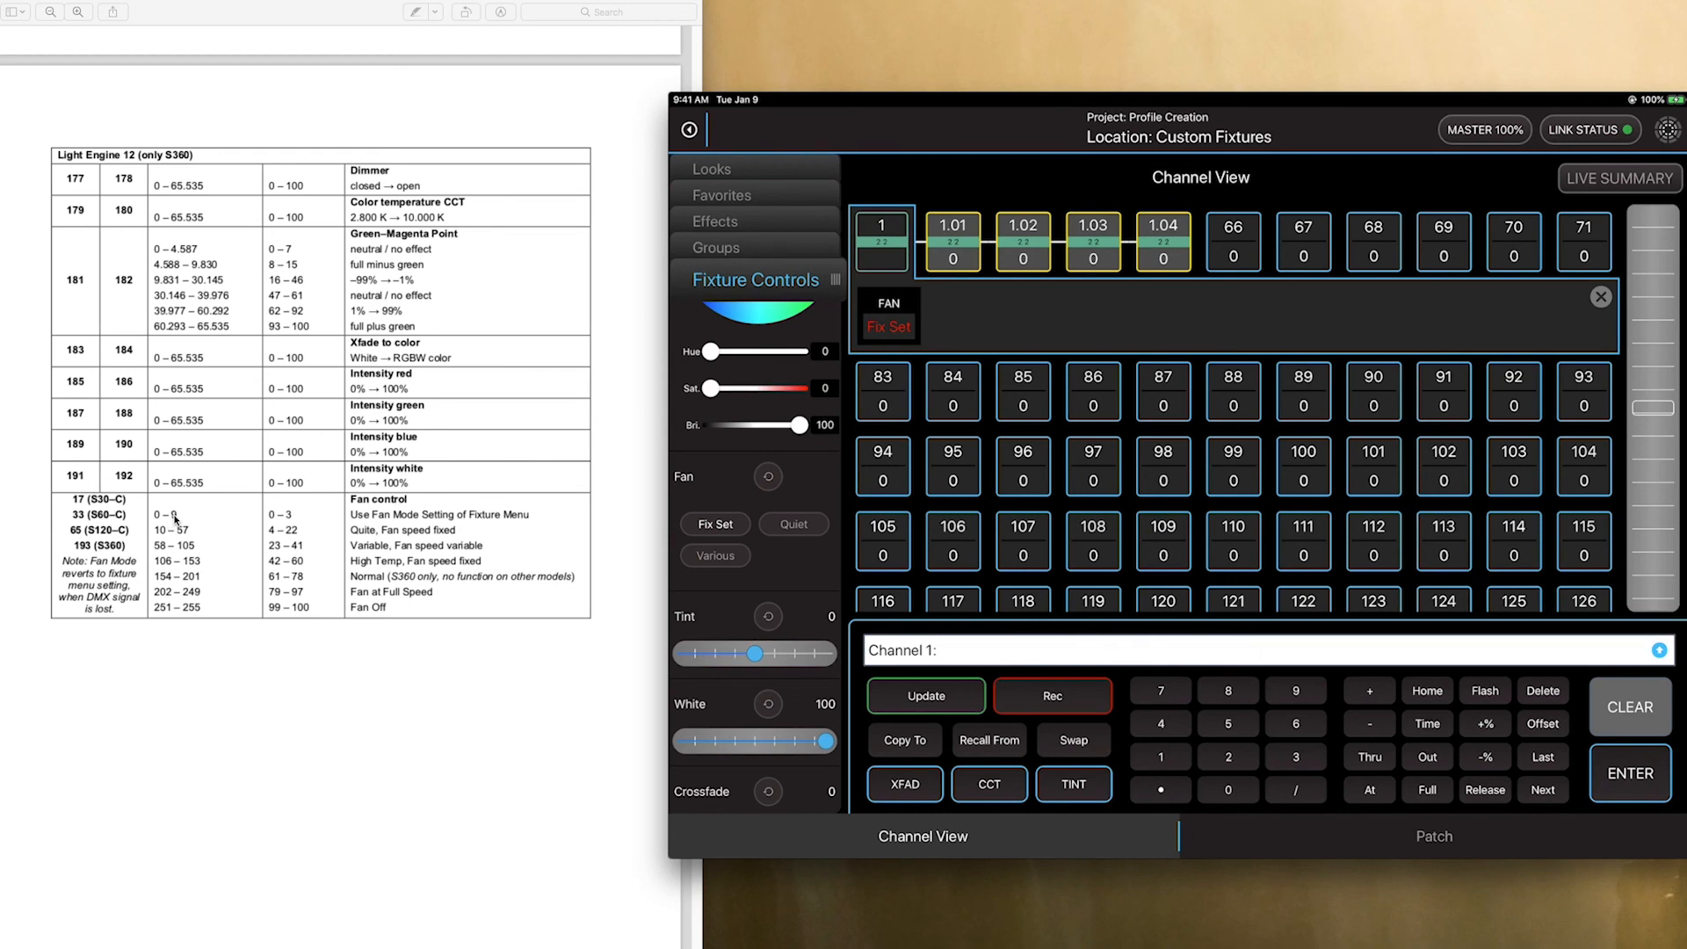
click(792, 523)
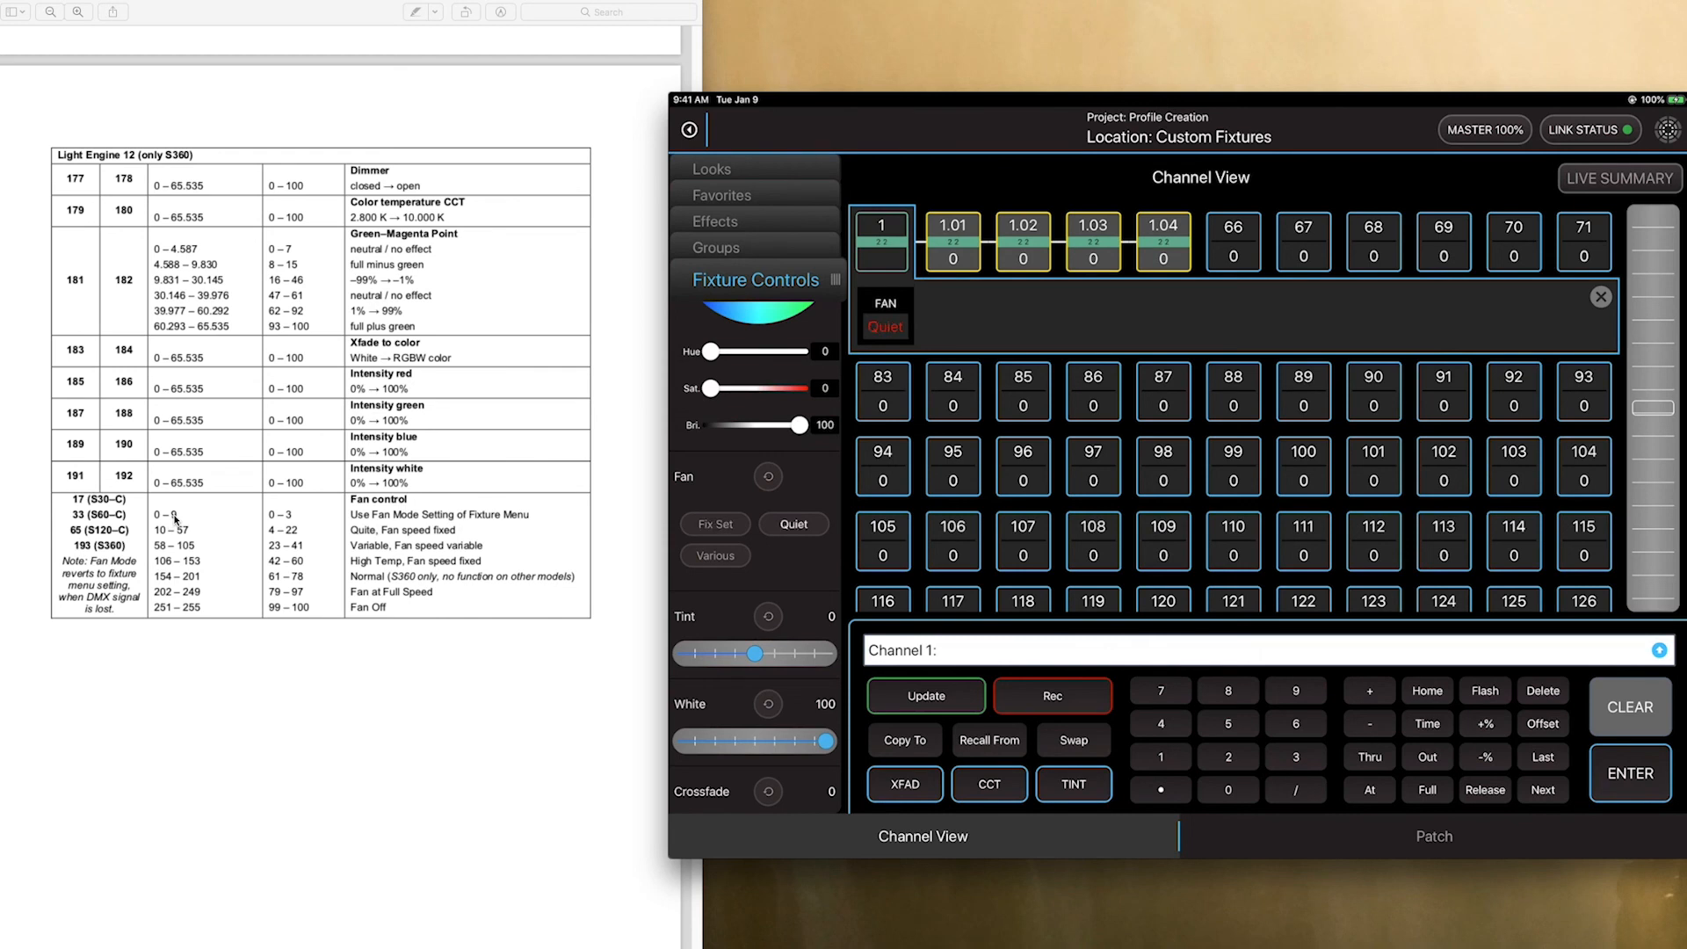
click(713, 556)
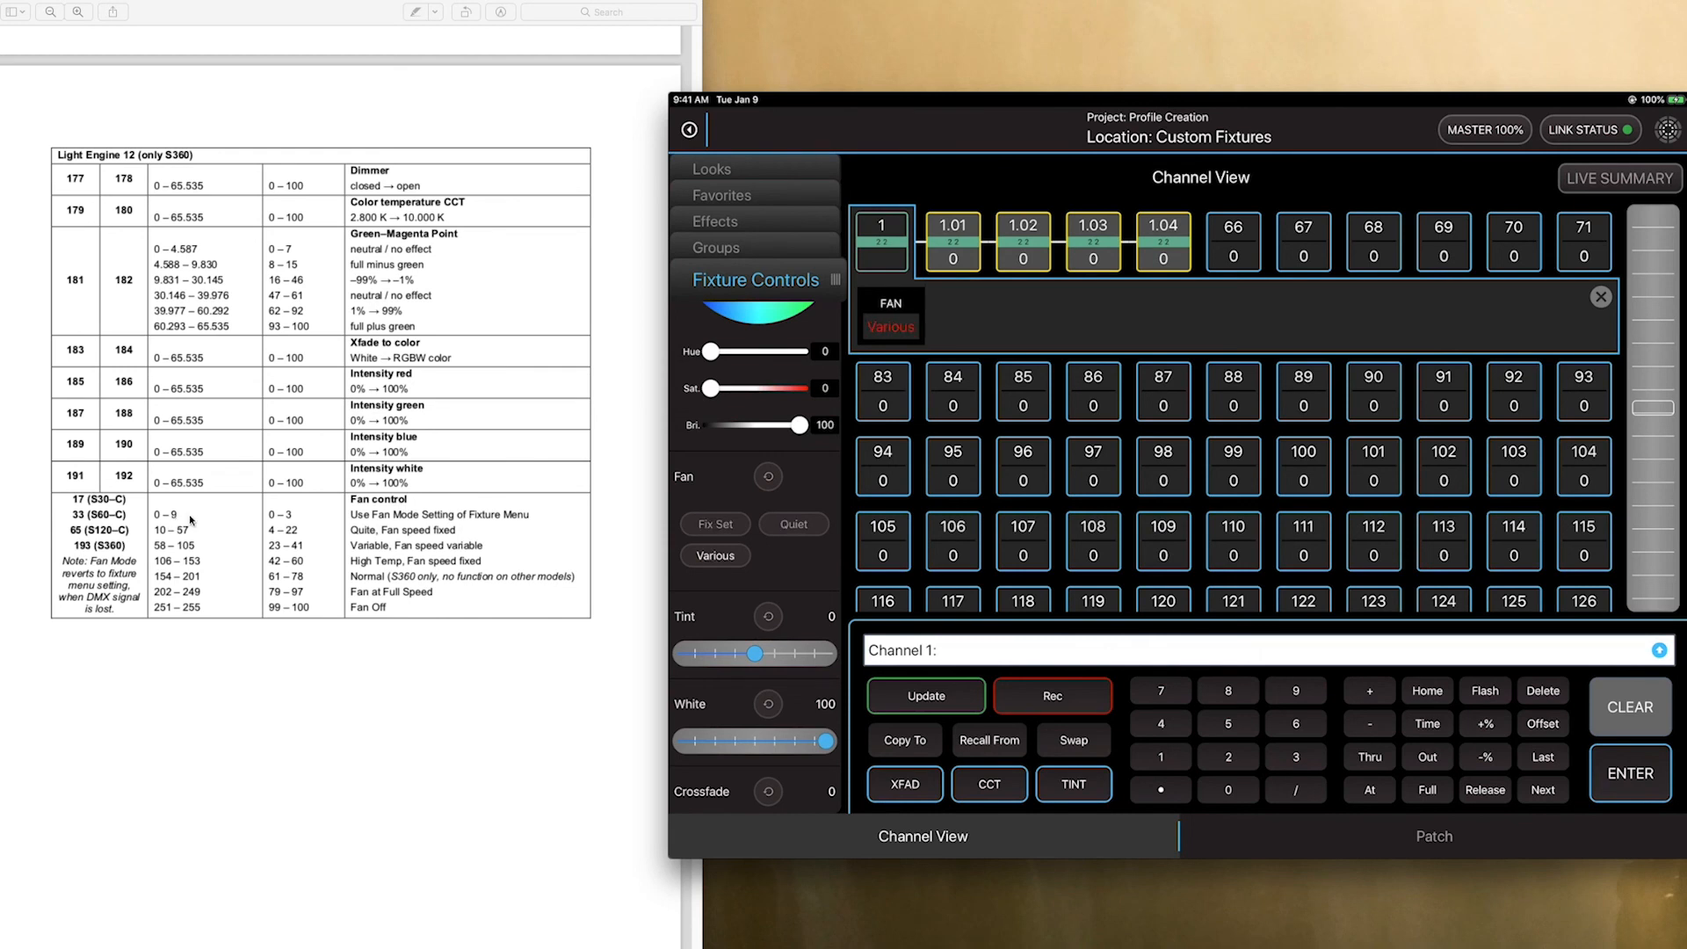
click(1600, 297)
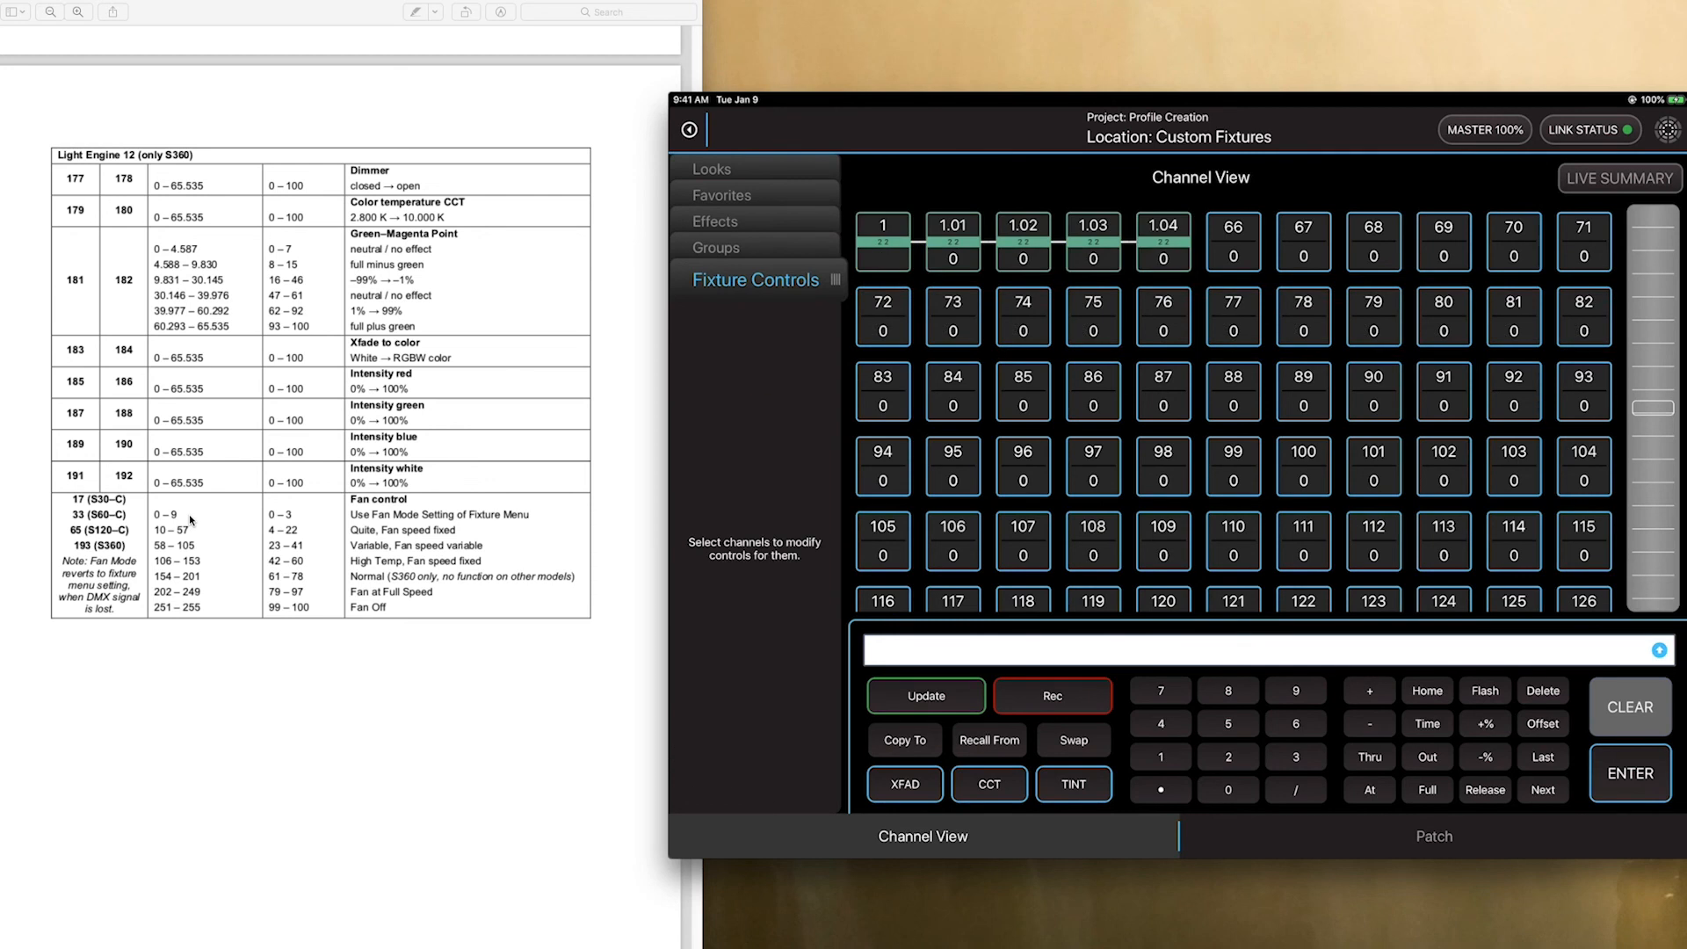
mouse_move(305, 468)
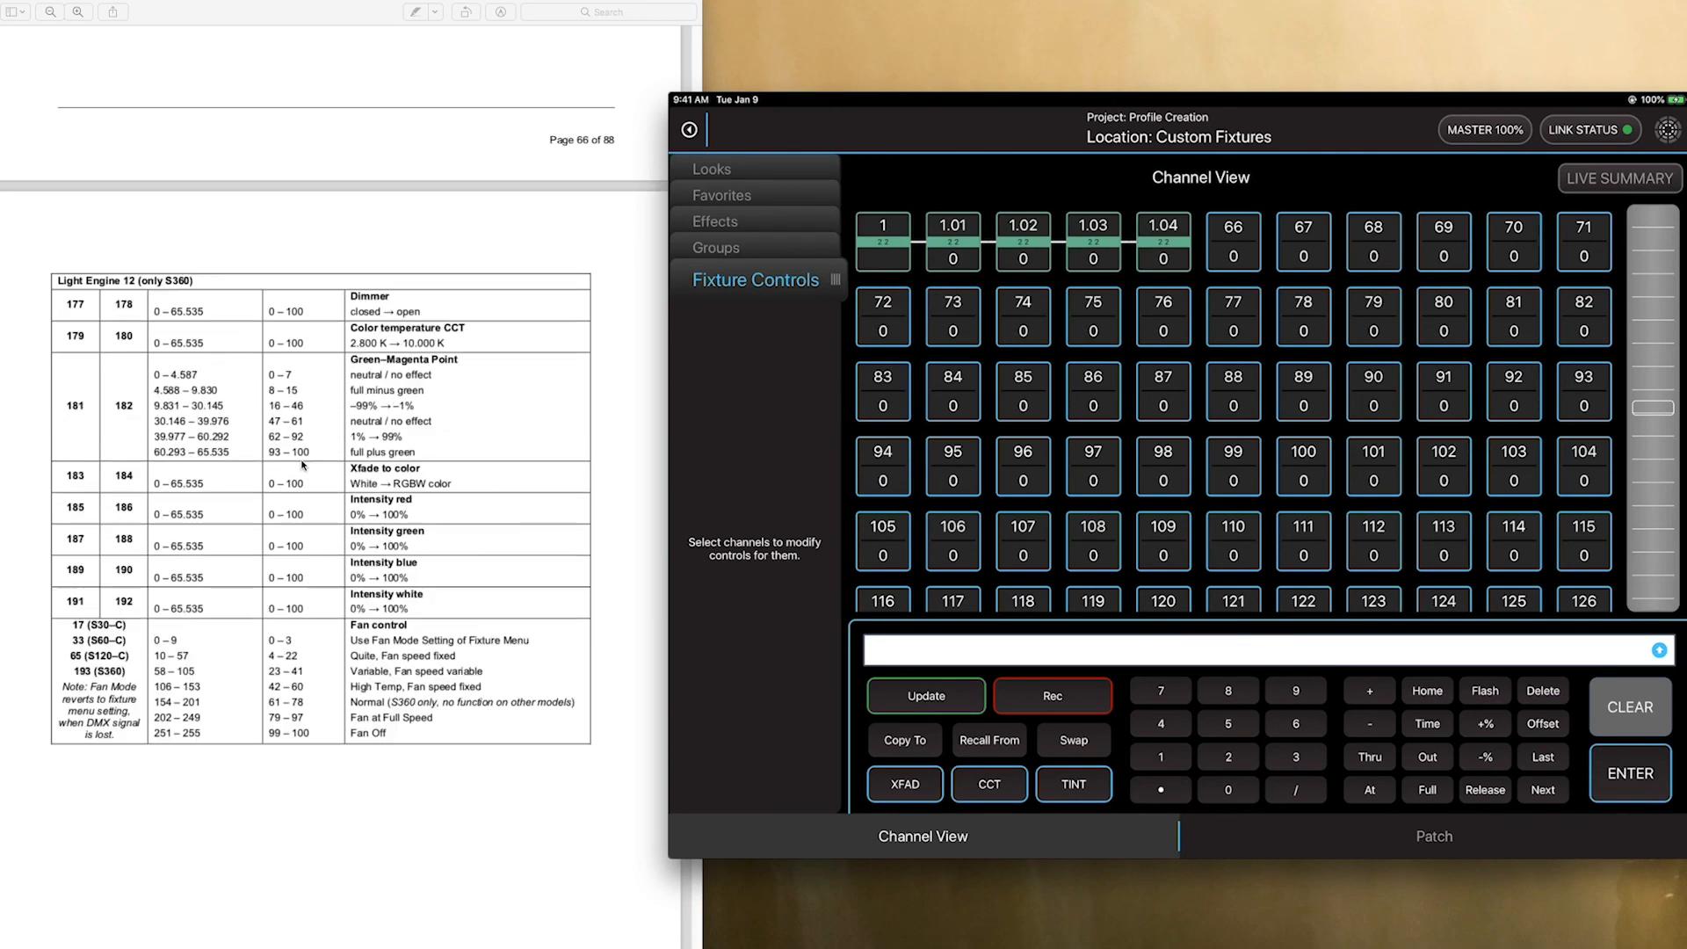
scroll(up, 3)
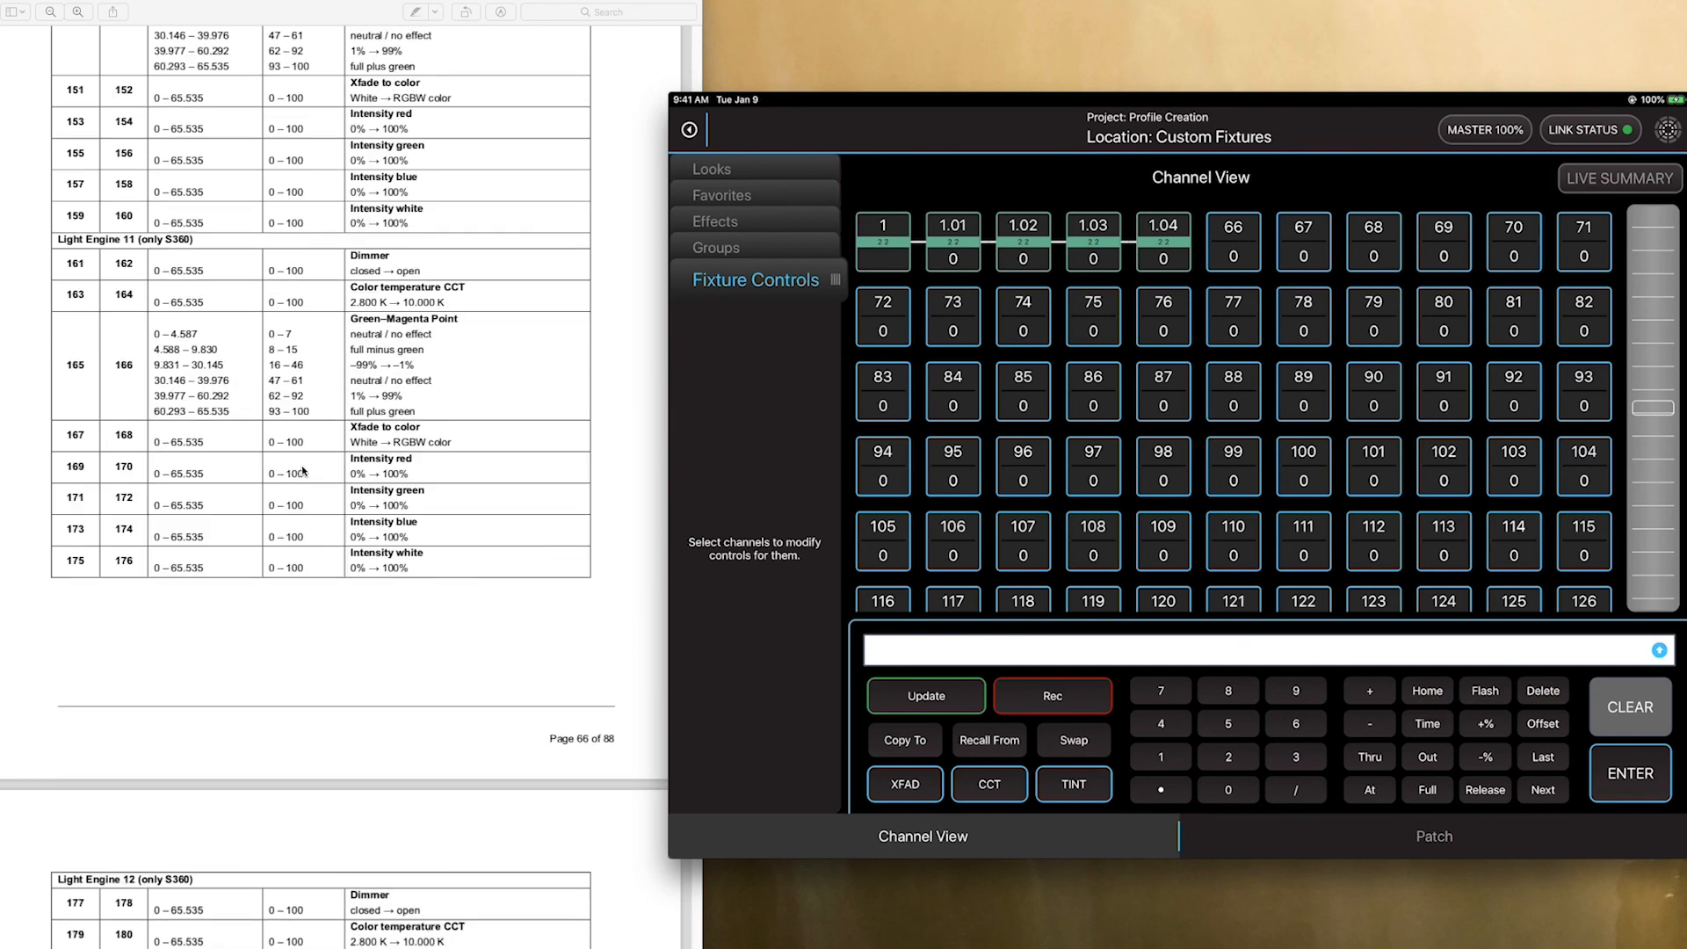
scroll(up, 3)
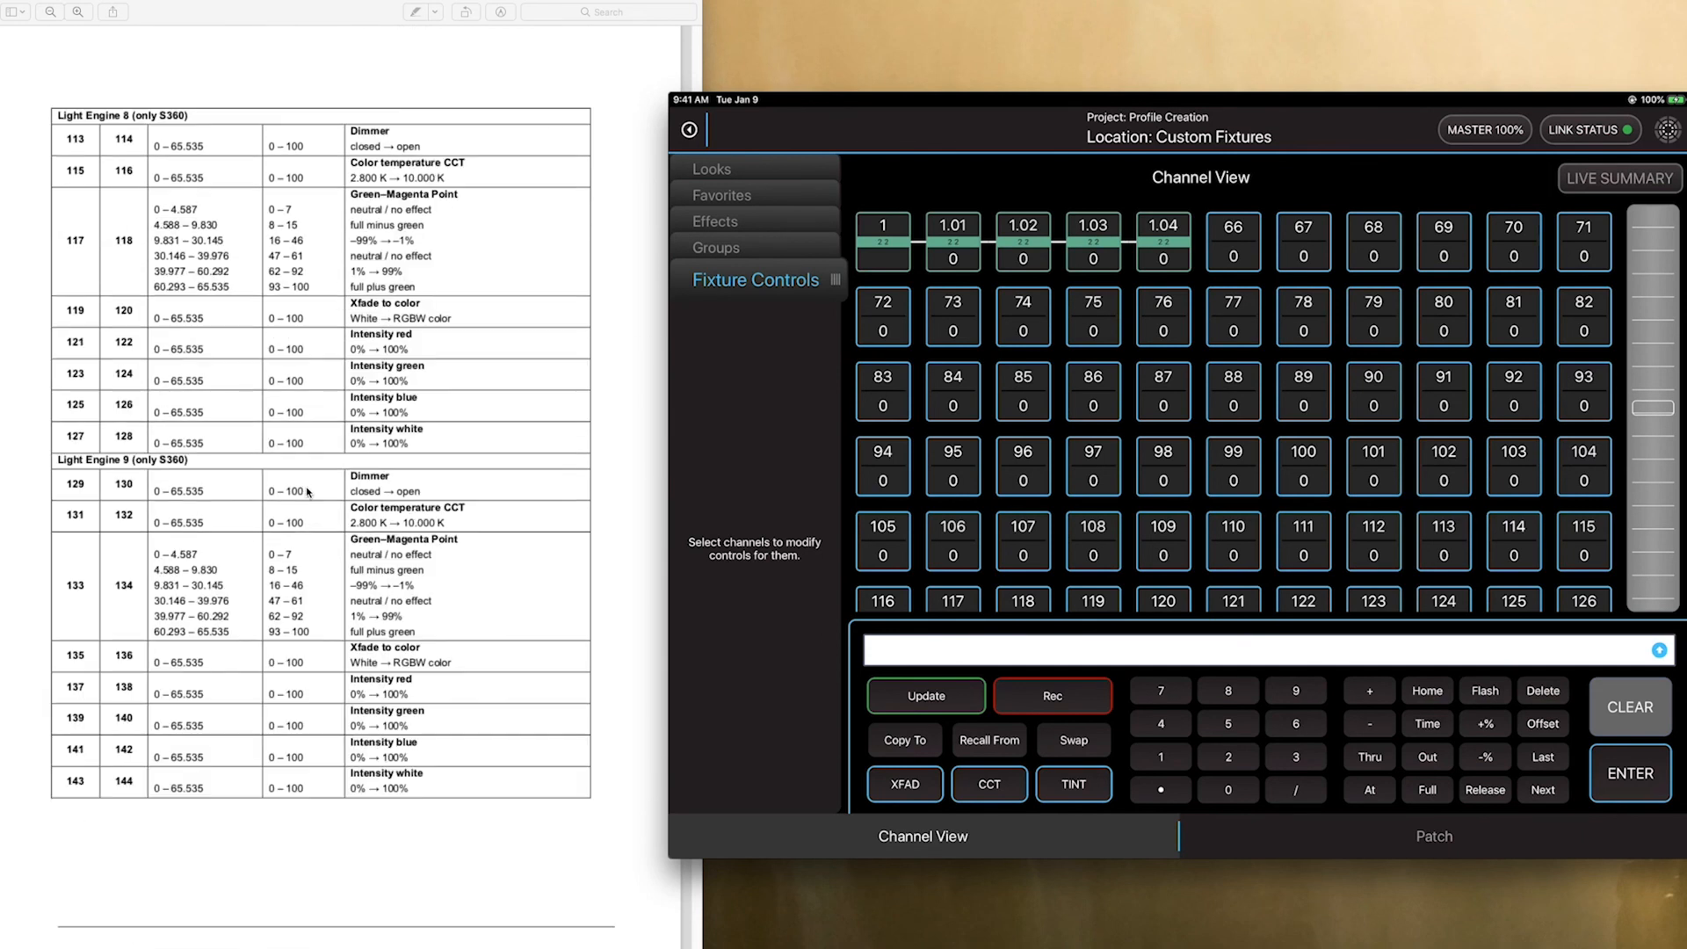
scroll(up, 3)
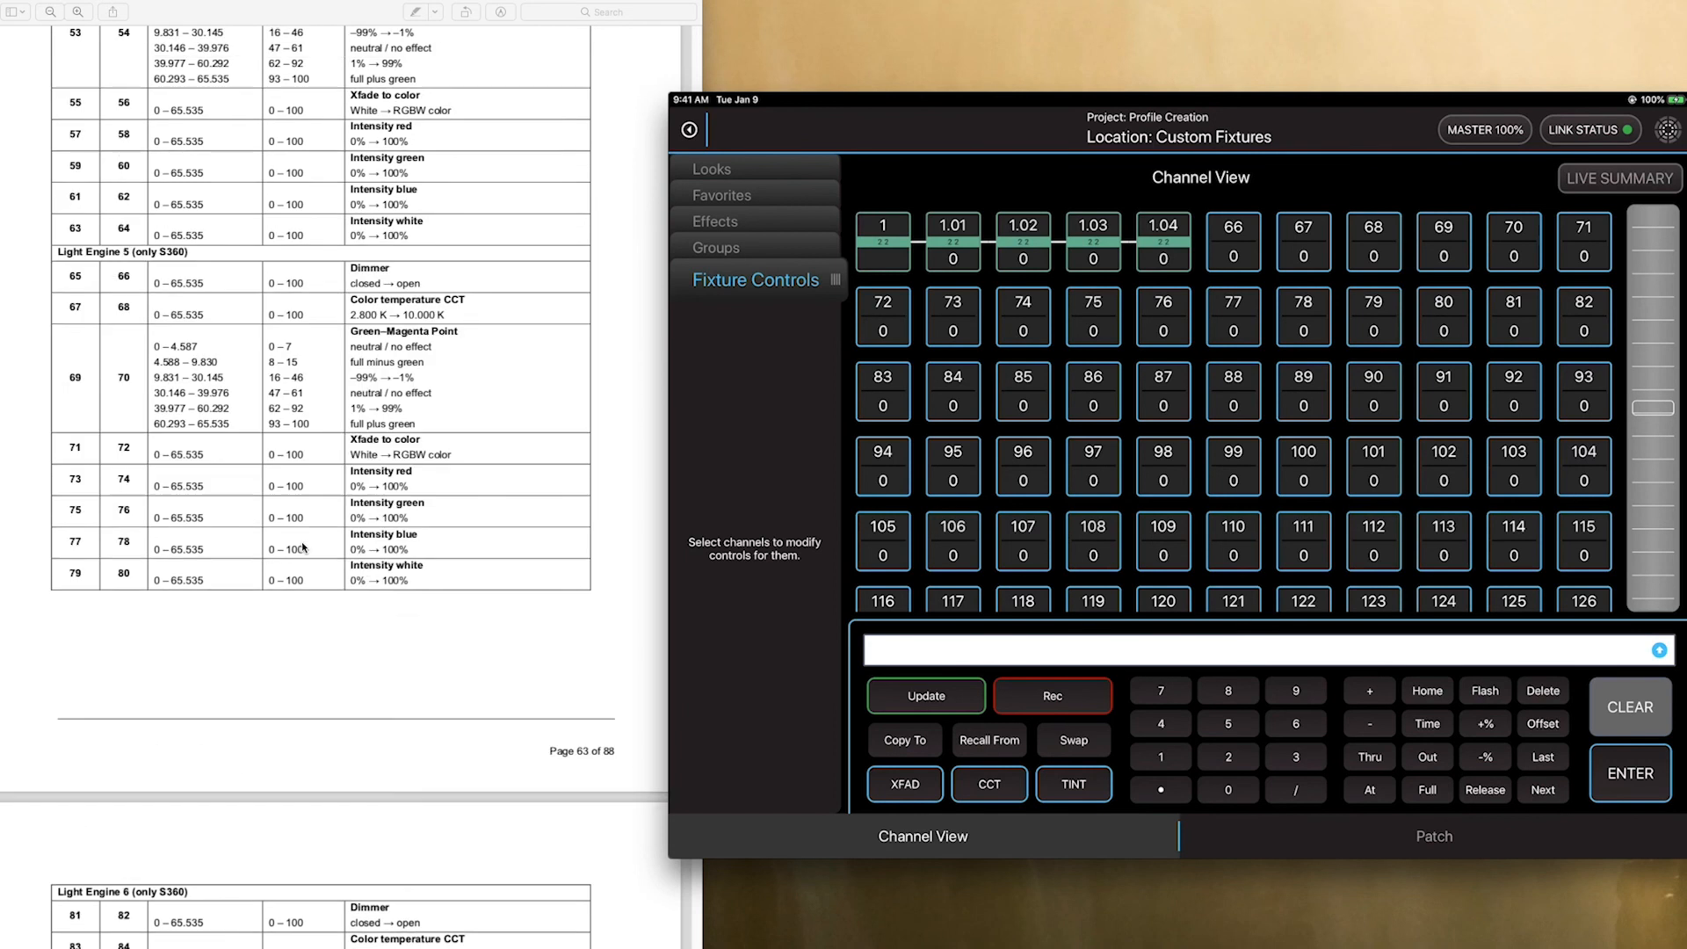